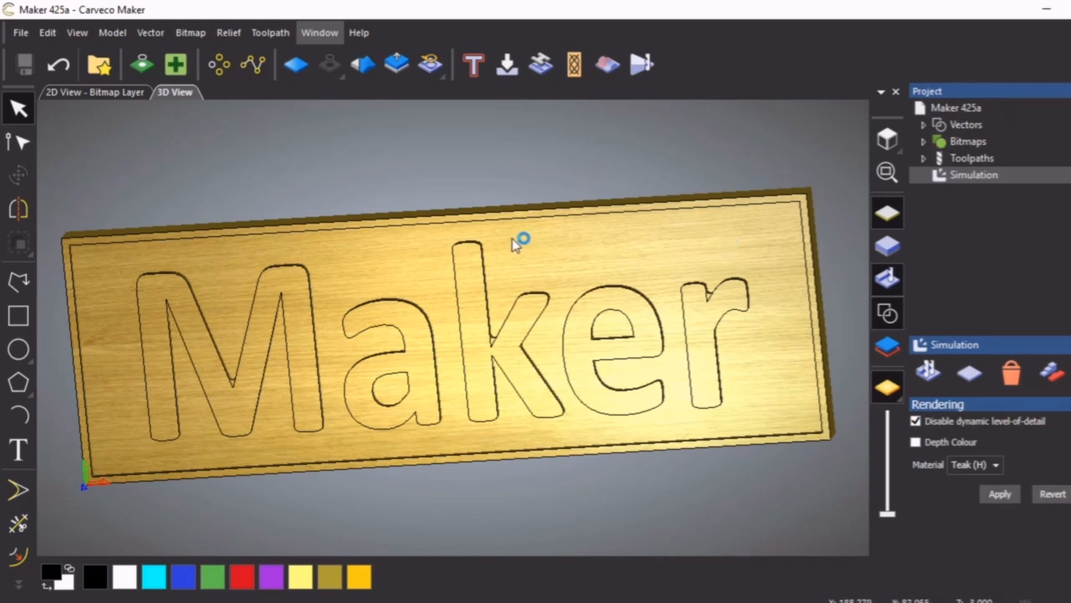
{"action": "mouse_move", "coordinate": [612, 266]}
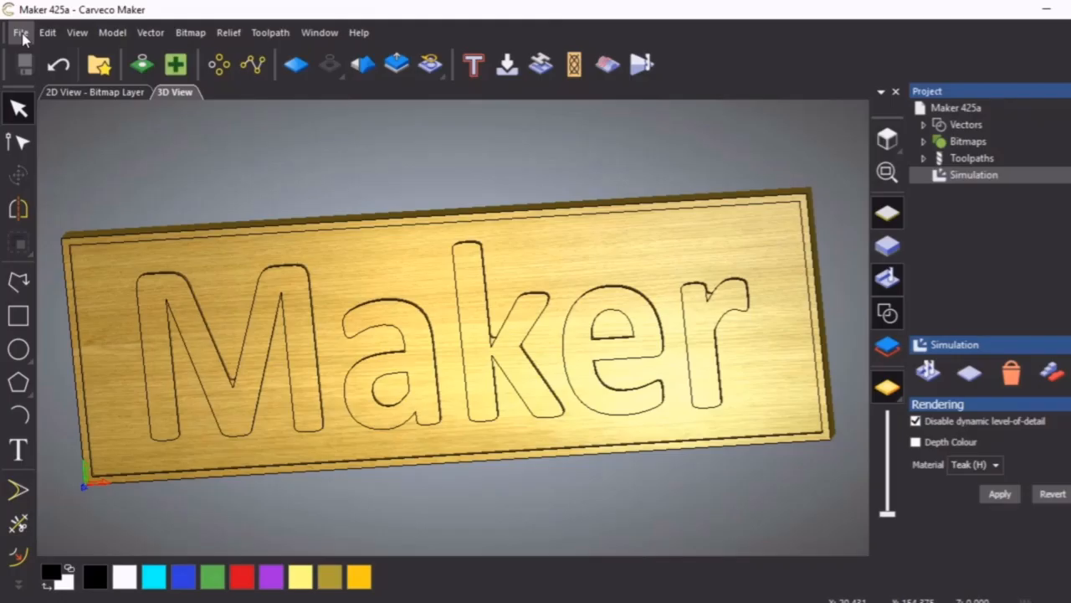
Step: Start a new 300 × 100 mm model in millimetres with a bottom-left job origin
{"action": "left_click", "coordinate": [20, 32]}
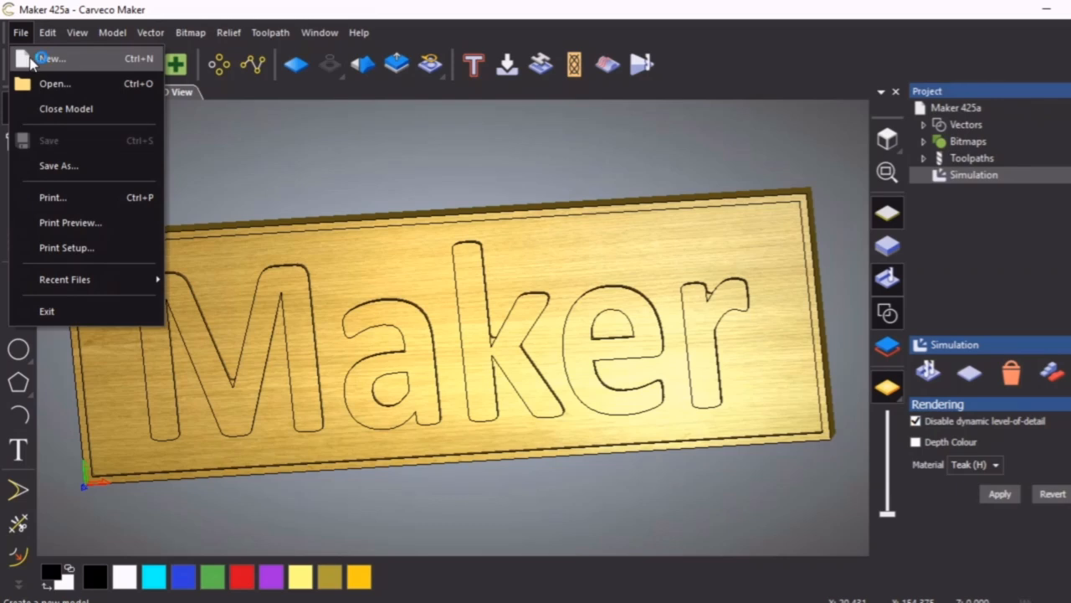
{"action": "left_click", "coordinate": [51, 58]}
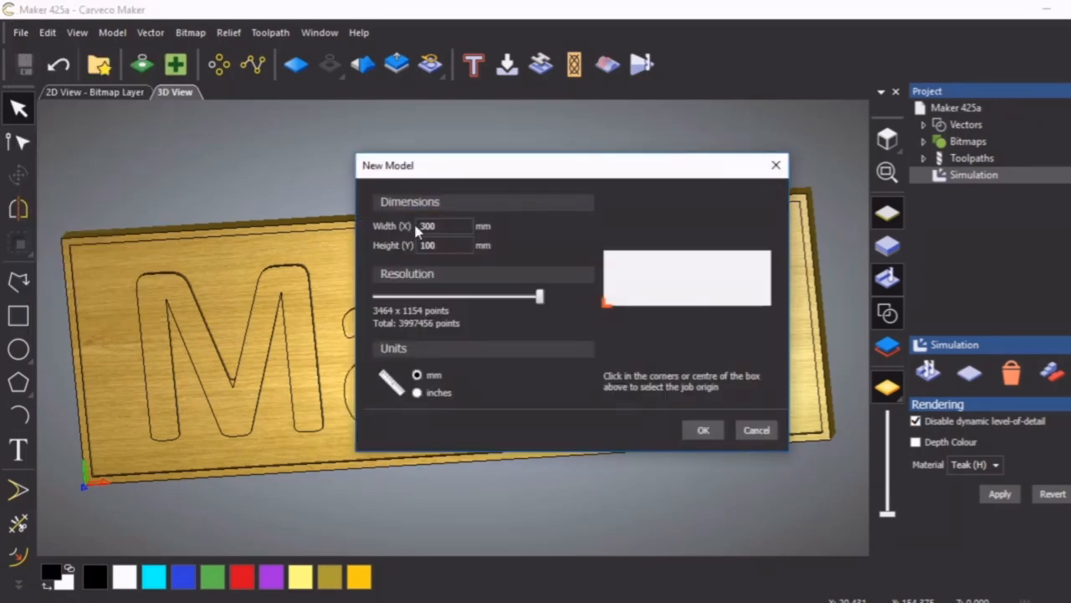
{"action": "mouse_move", "coordinate": [443, 264]}
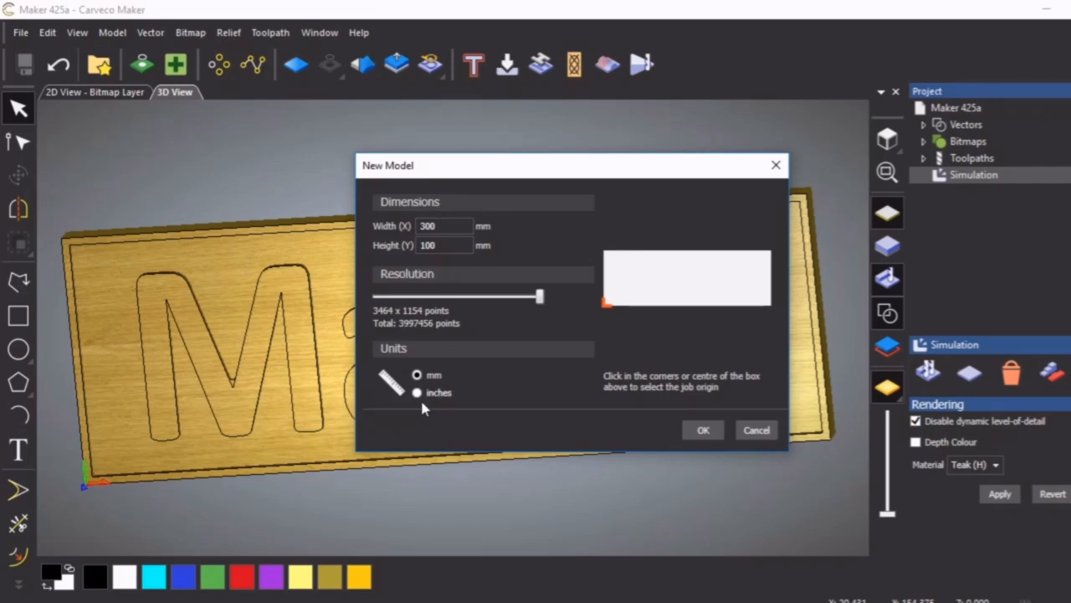
{"action": "mouse_move", "coordinate": [482, 366]}
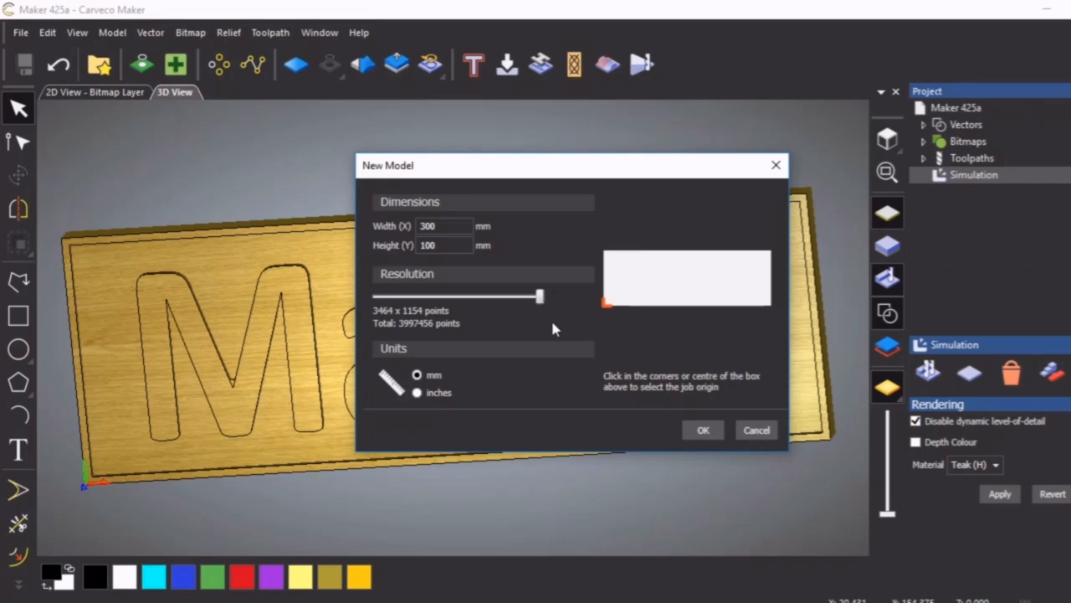
{"action": "left_click", "coordinate": [444, 226]}
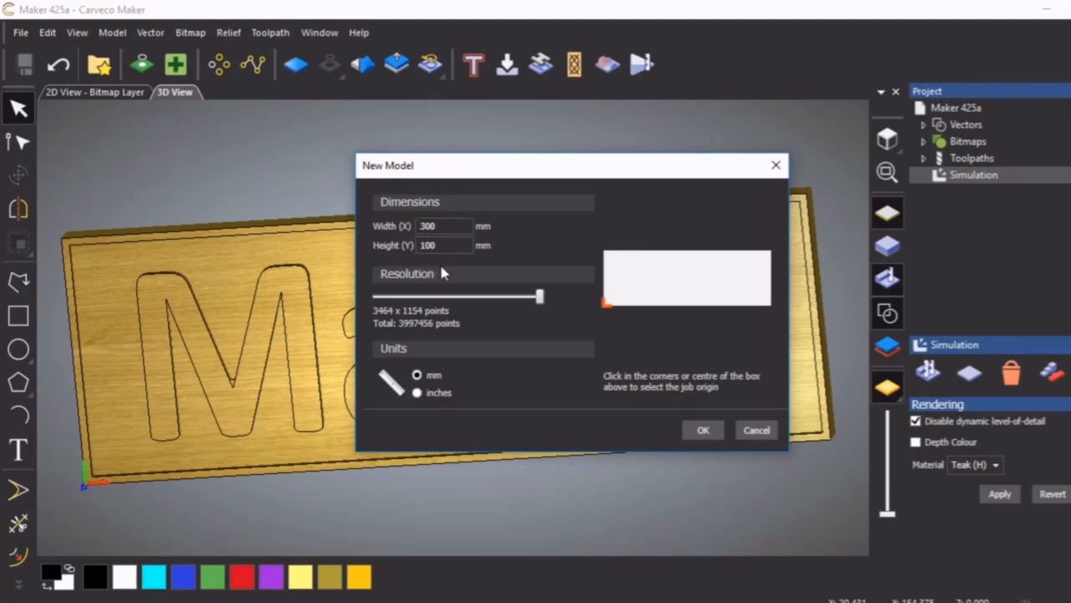
{"action": "mouse_move", "coordinate": [607, 313]}
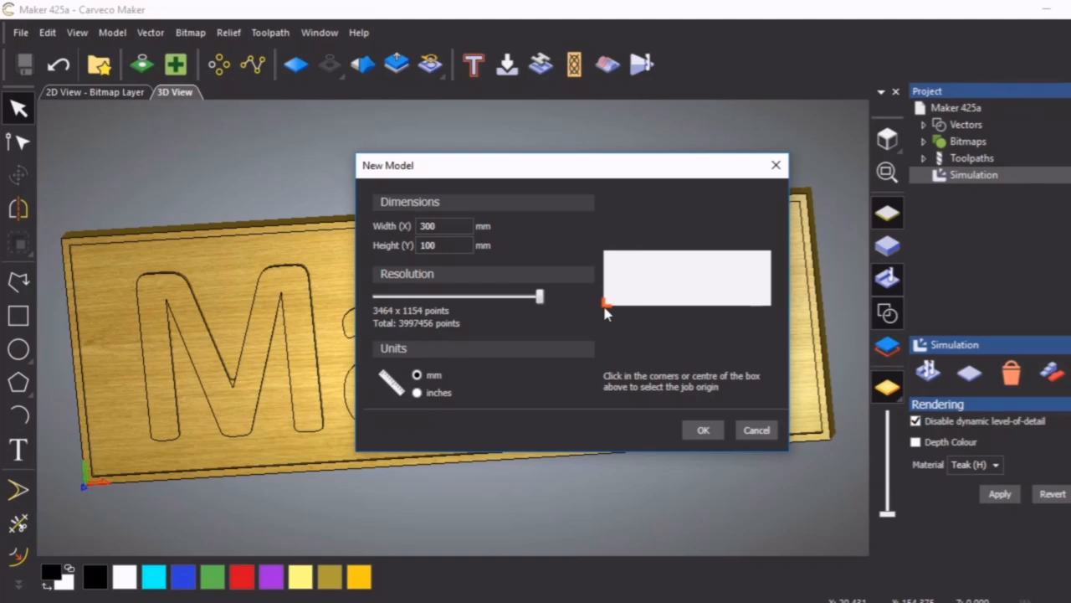
{"action": "left_click", "coordinate": [606, 247]}
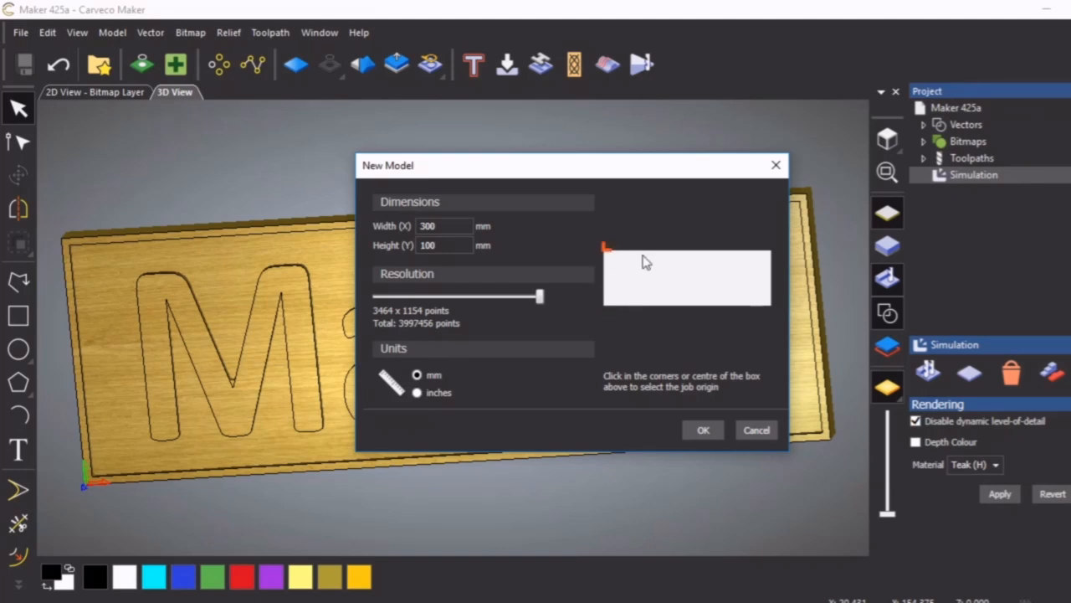
{"action": "left_click", "coordinate": [770, 248]}
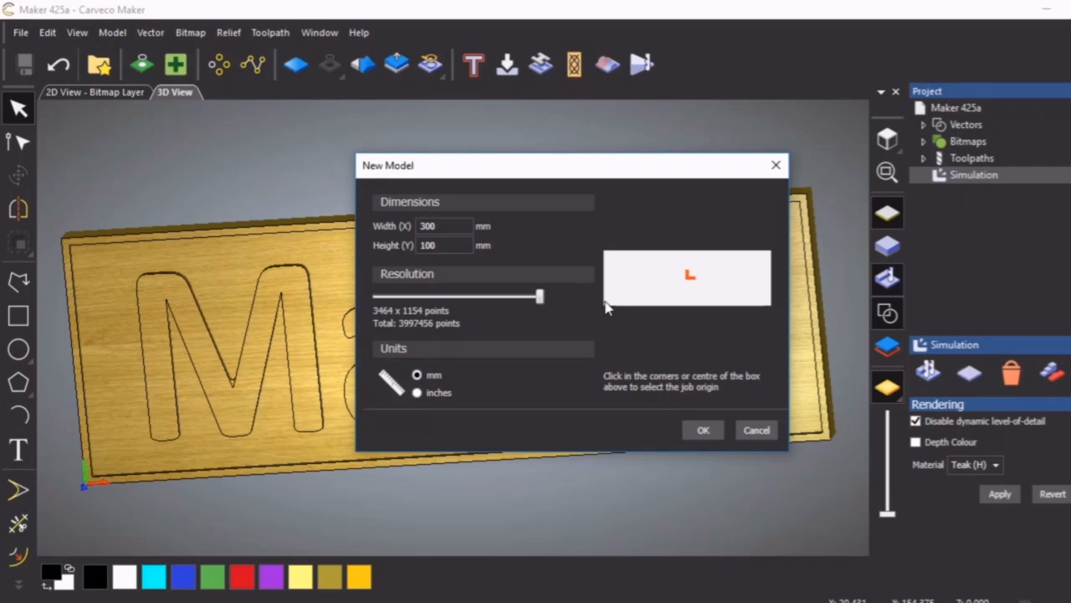
{"action": "left_click", "coordinate": [608, 303]}
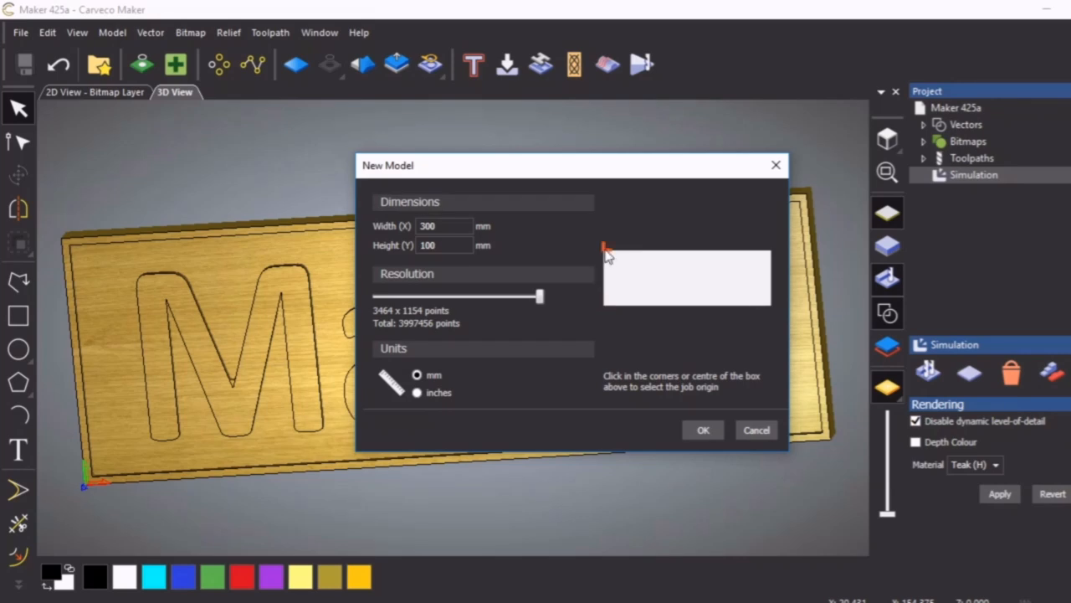
{"action": "mouse_move", "coordinate": [610, 307]}
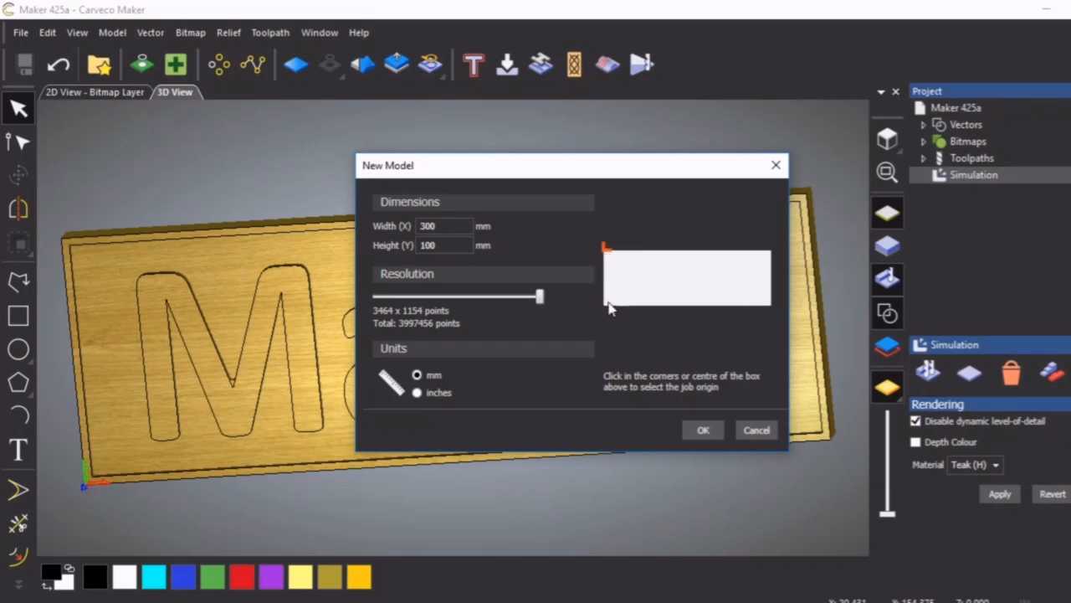
{"action": "left_click", "coordinate": [606, 304]}
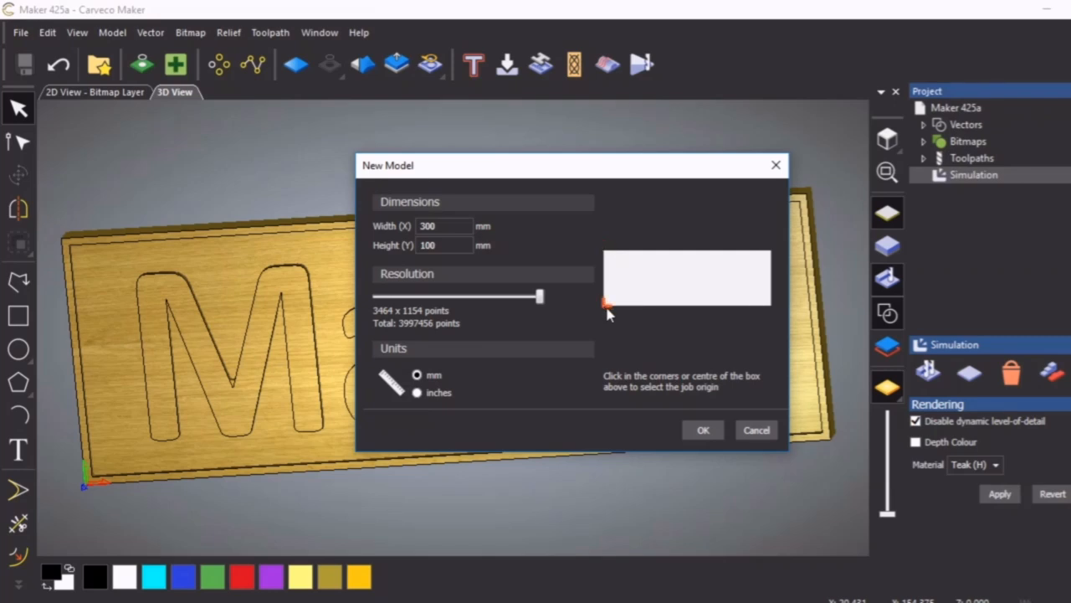
{"action": "mouse_move", "coordinate": [661, 297]}
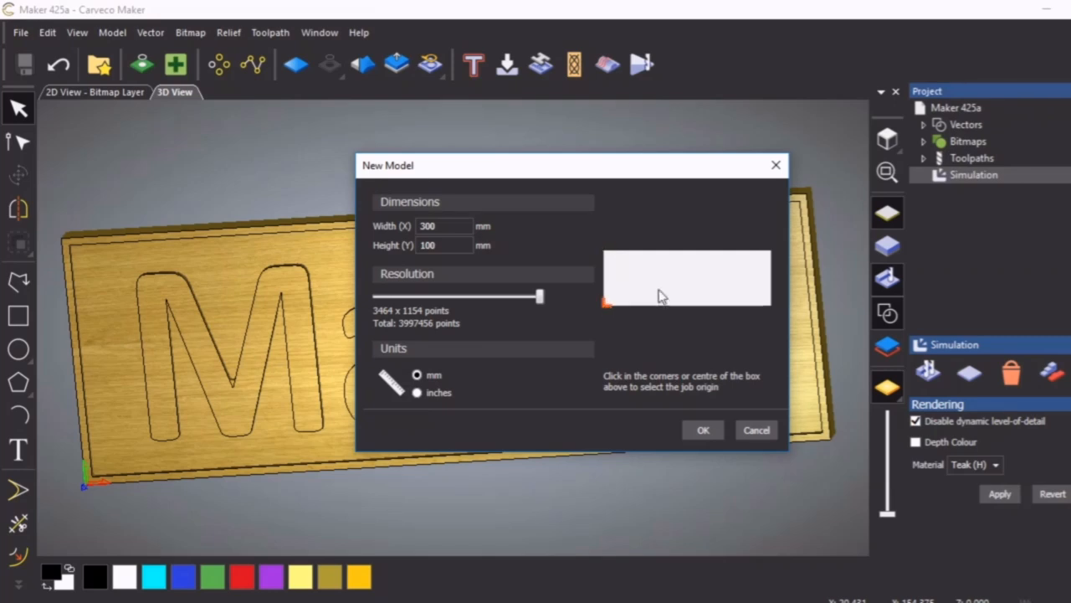
{"action": "left_click", "coordinate": [703, 429]}
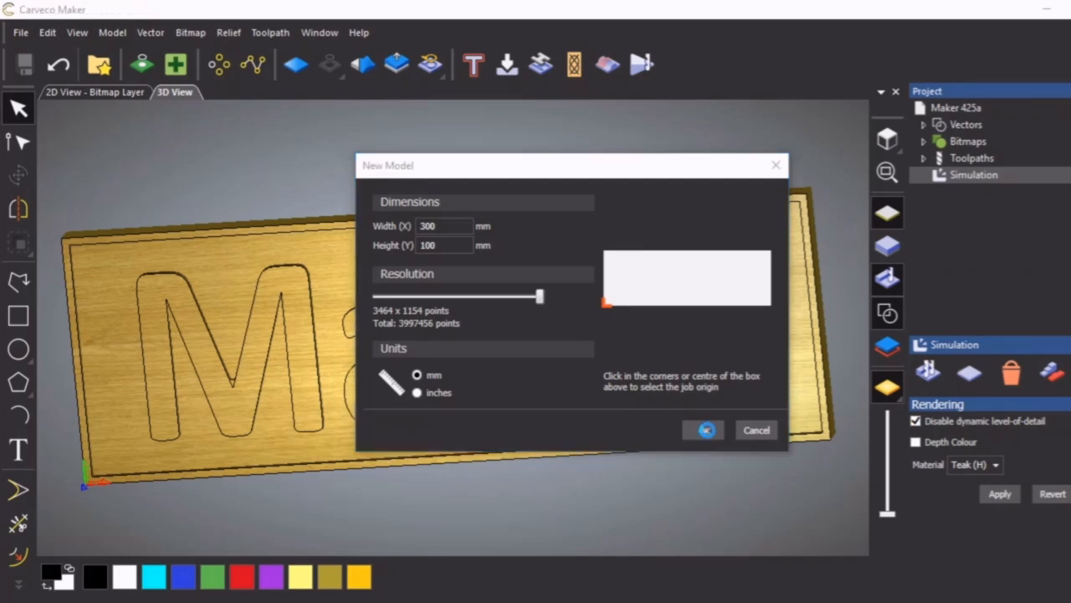
Step: Confirm the blank 300 × 100 mm model, preview it in 3D, then return to 2D
{"action": "left_click", "coordinate": [704, 429]}
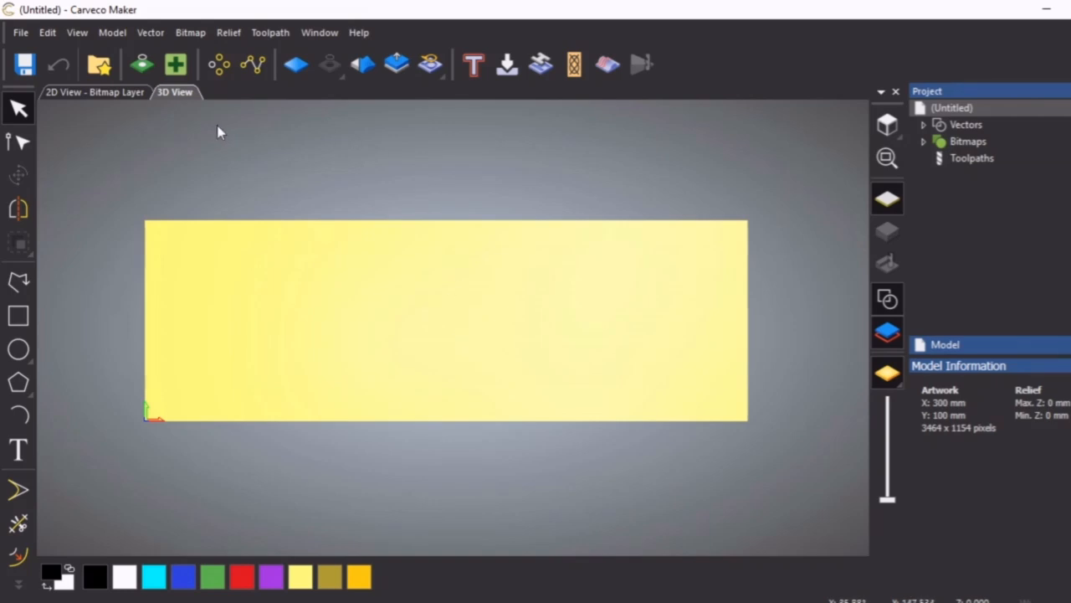
{"action": "mouse_move", "coordinate": [207, 129]}
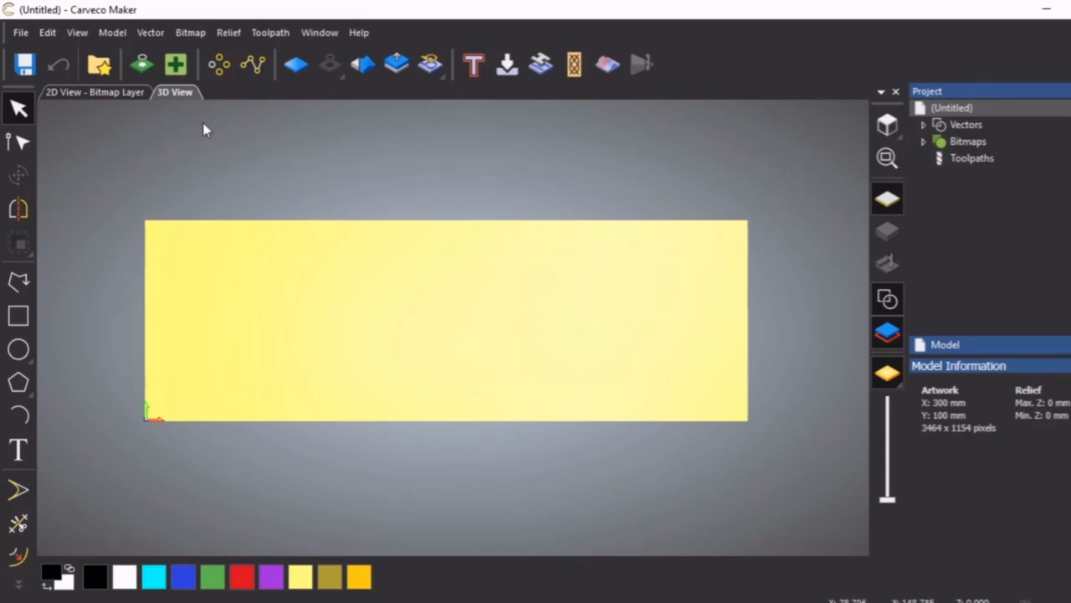
{"action": "mouse_move", "coordinate": [343, 257]}
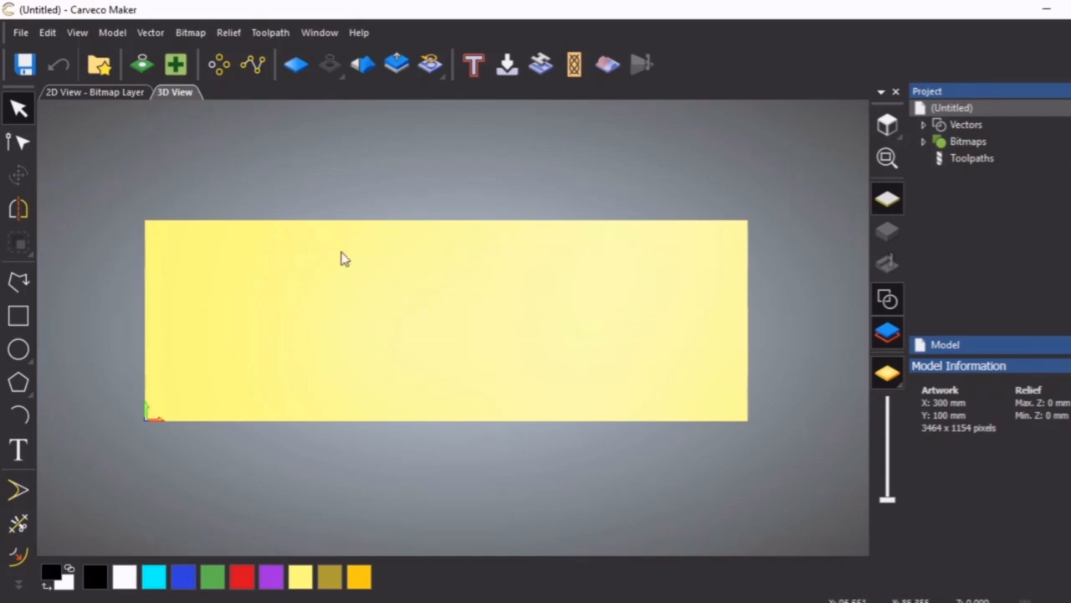
{"action": "mouse_move", "coordinate": [542, 365]}
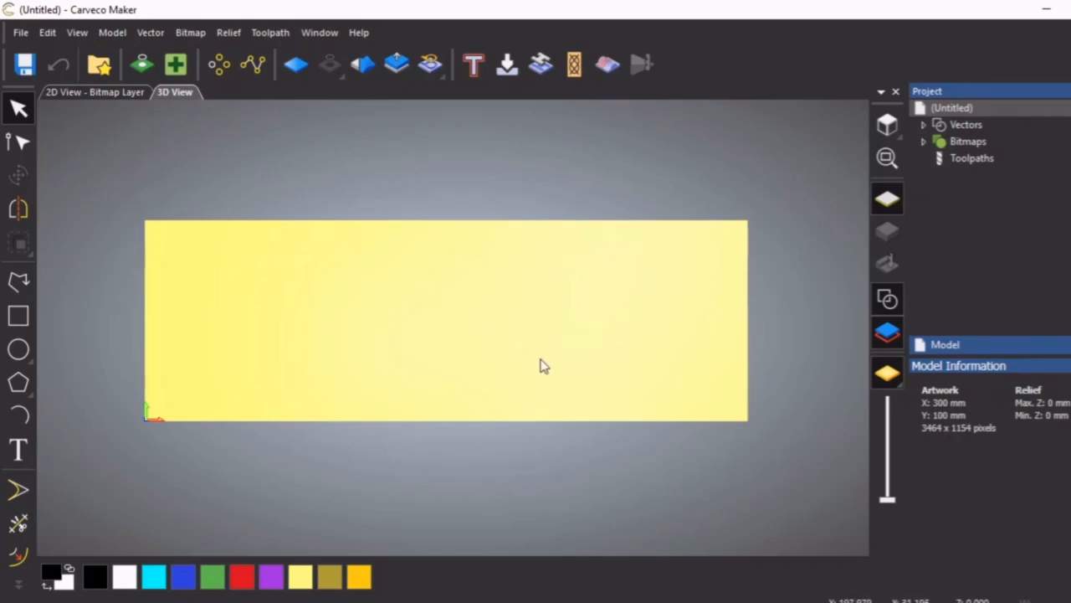
{"action": "mouse_move", "coordinate": [409, 289]}
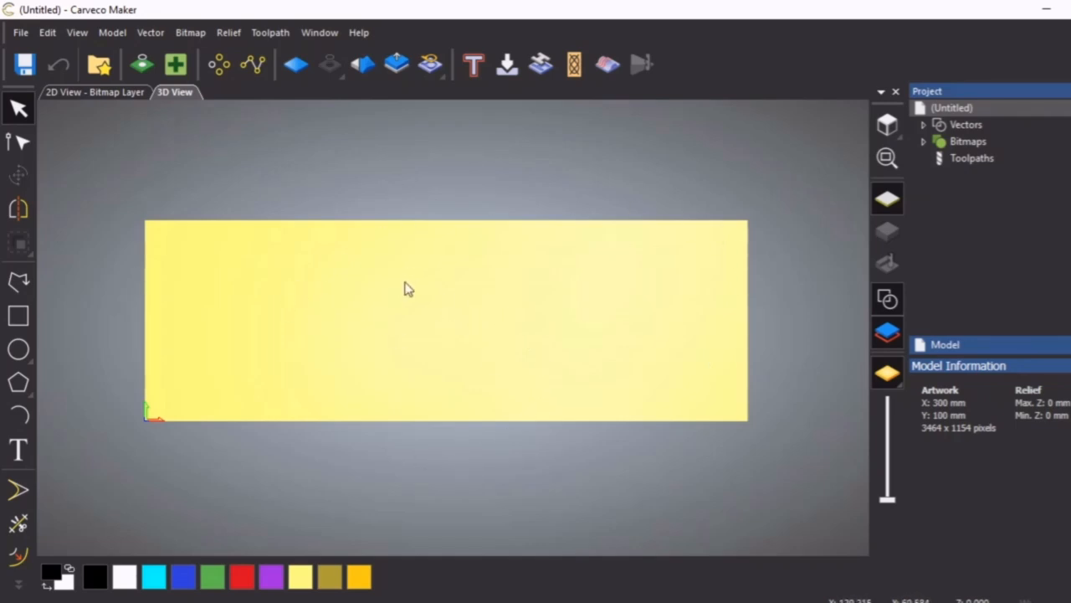
{"action": "mouse_move", "coordinate": [94, 92]}
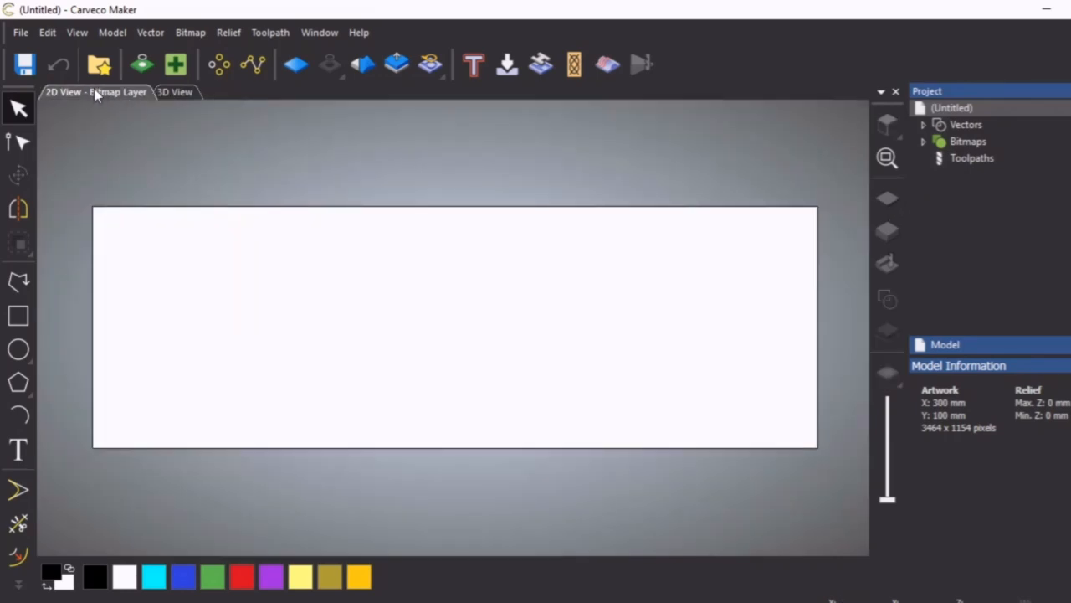
{"action": "left_click", "coordinate": [174, 92]}
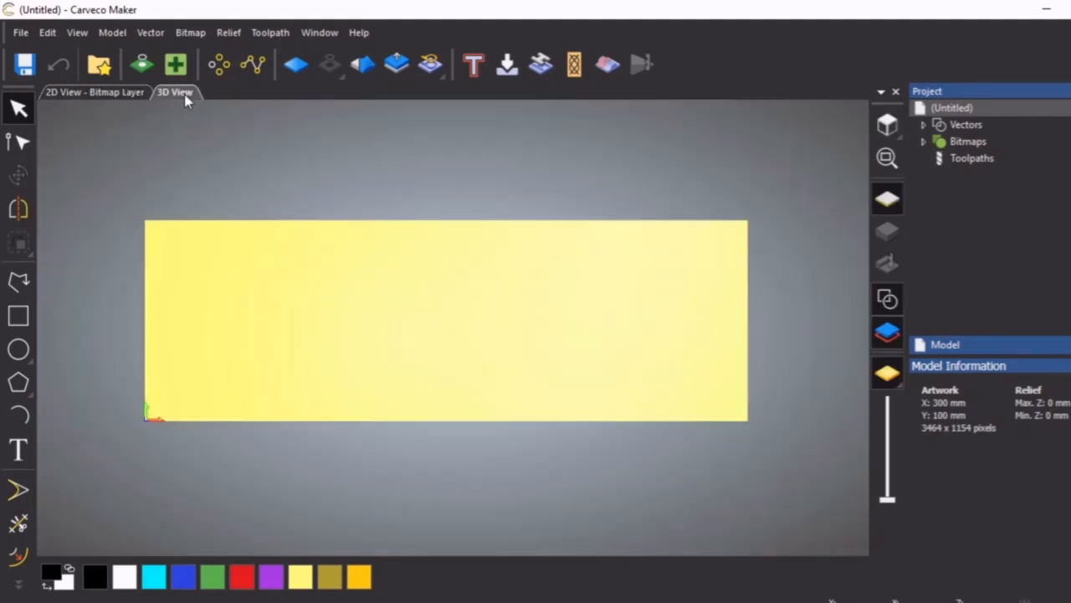
{"action": "left_click", "coordinate": [94, 92]}
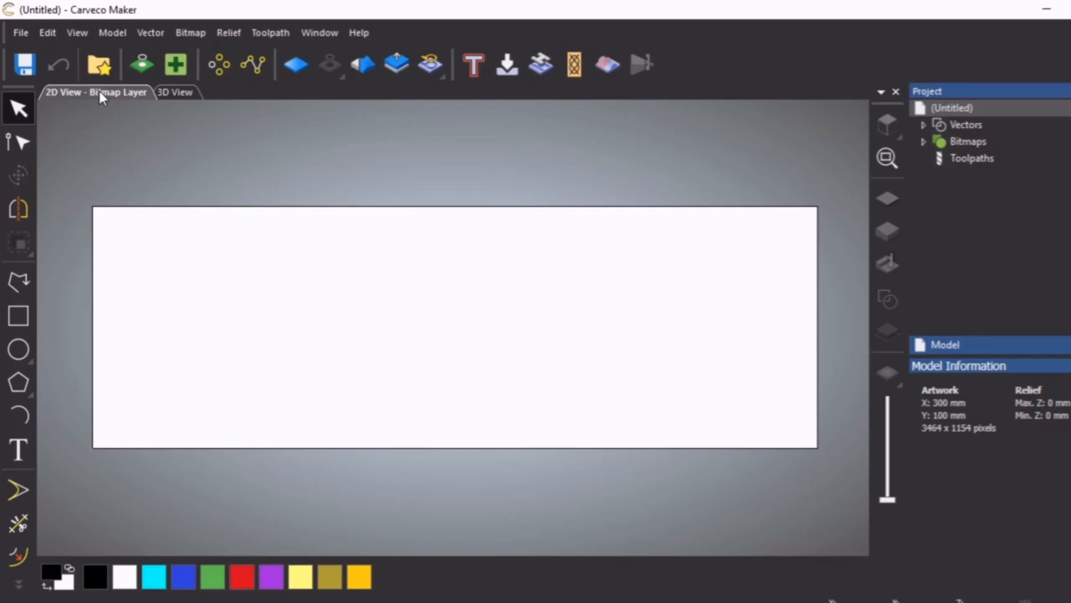
{"action": "mouse_move", "coordinate": [101, 126]}
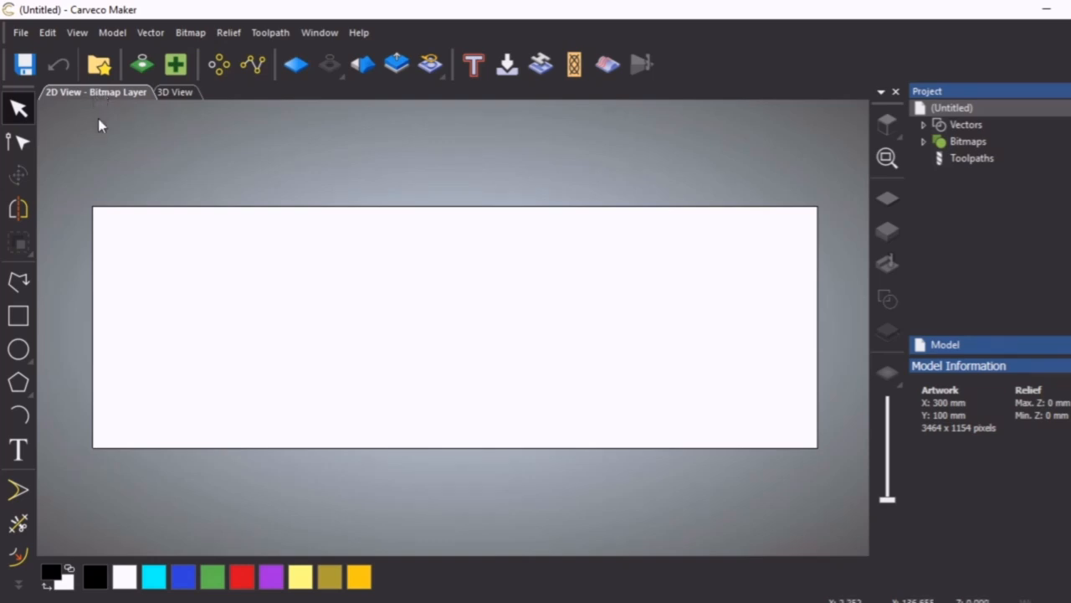
{"action": "mouse_move", "coordinate": [103, 145]}
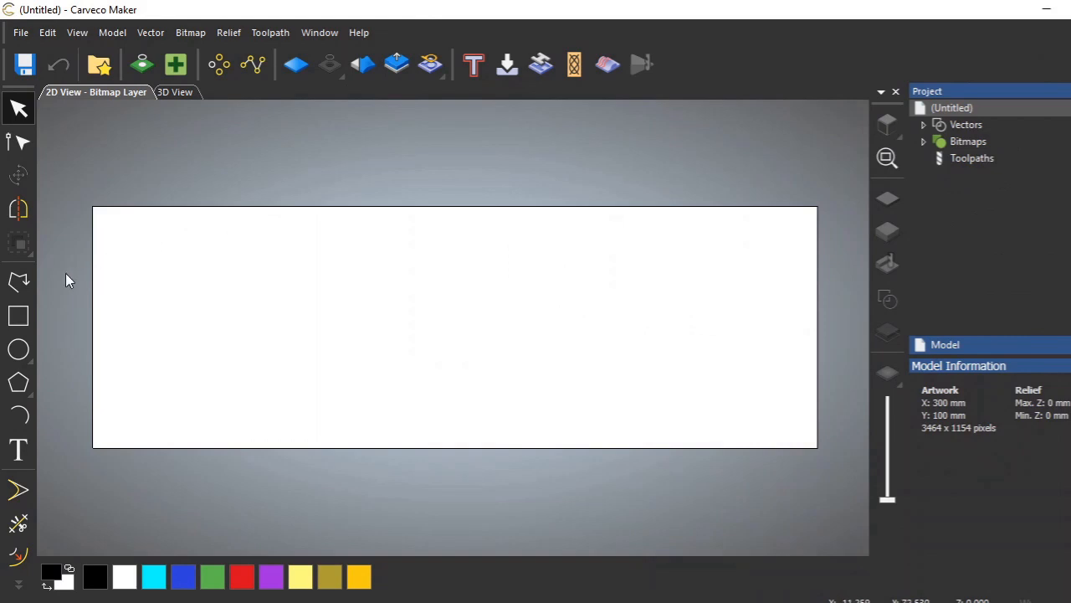
{"action": "mouse_move", "coordinate": [18, 316]}
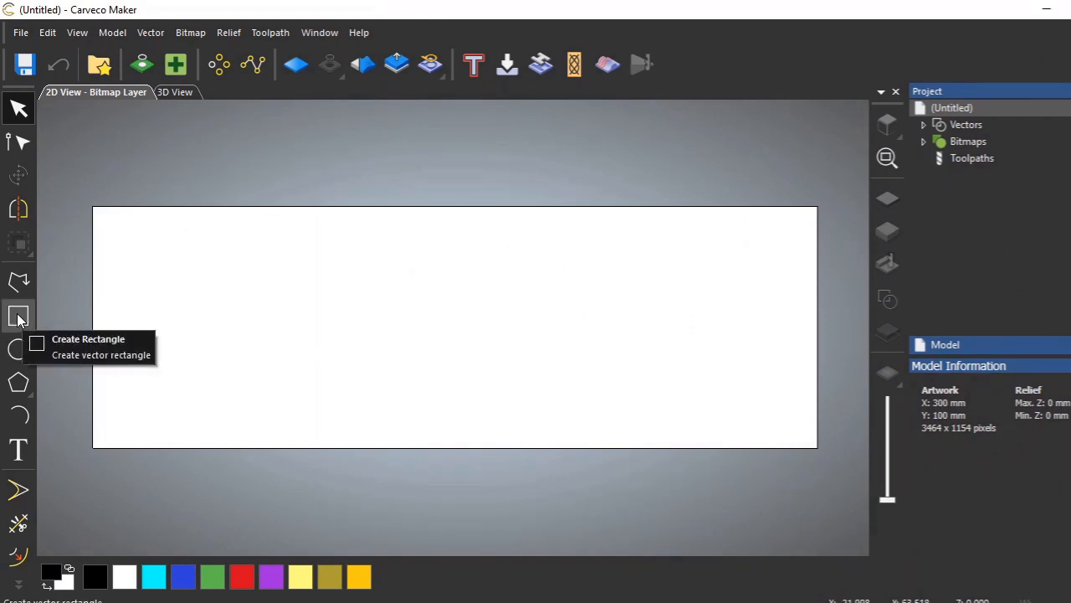
Step: Select the Rectangle tool to open its creation settings
{"action": "left_click", "coordinate": [18, 316]}
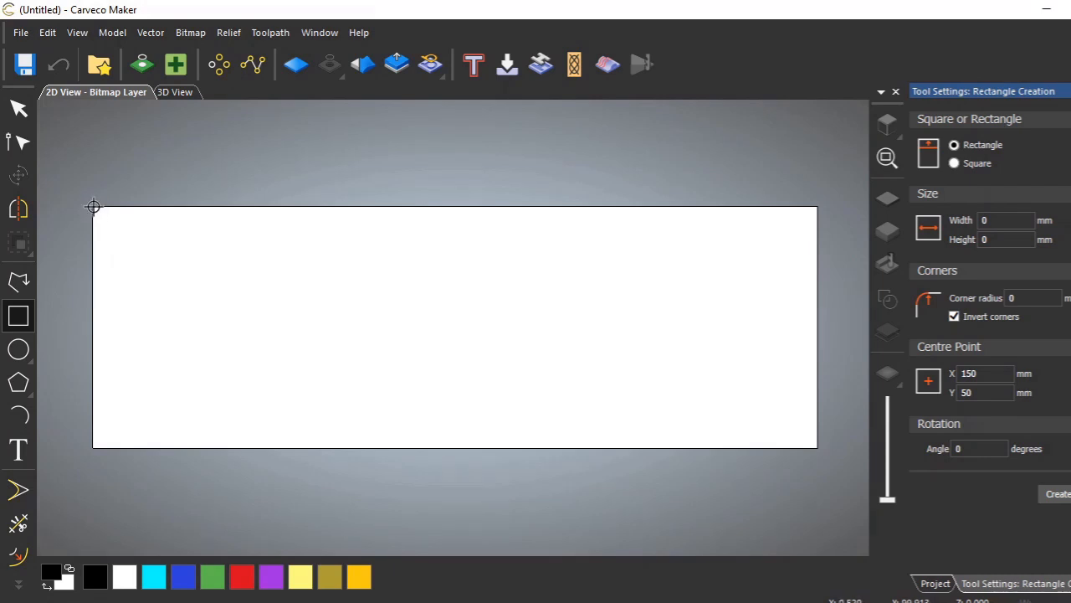
{"action": "mouse_move", "coordinate": [106, 228]}
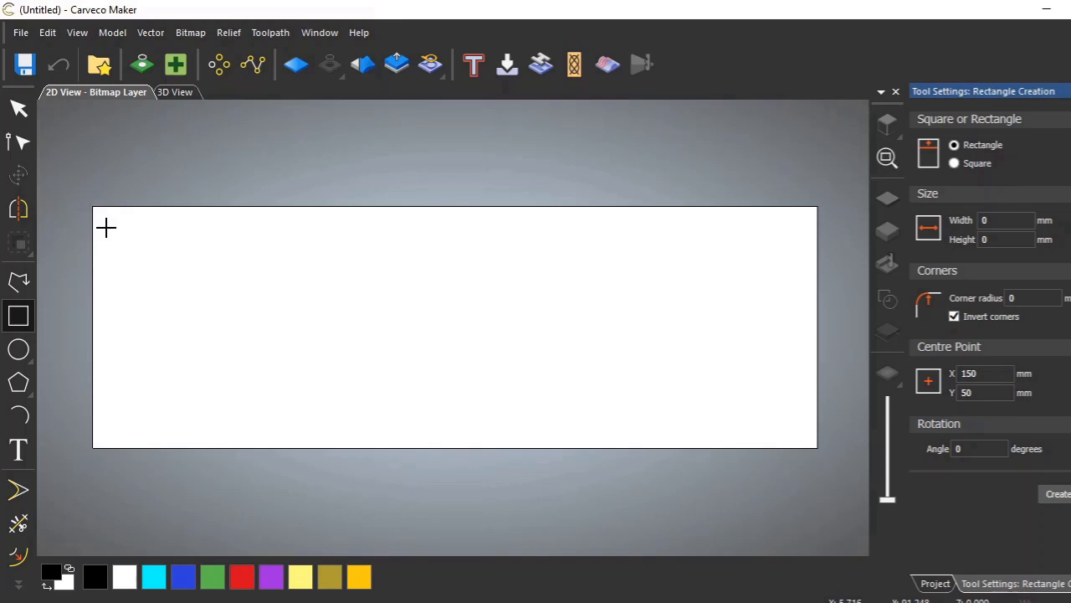
{"action": "mouse_move", "coordinate": [114, 227]}
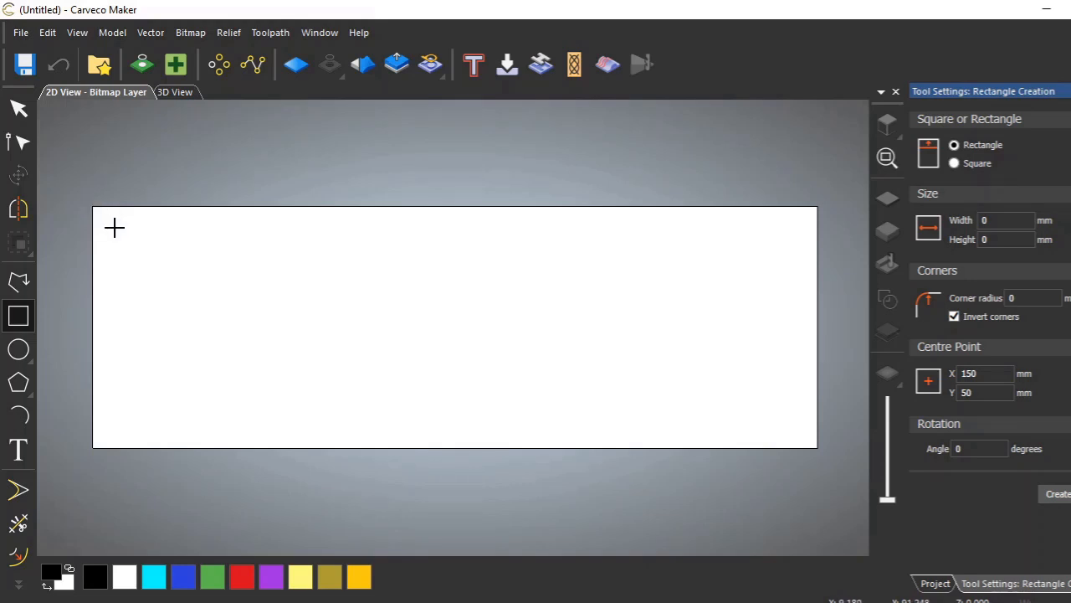
{"action": "mouse_move", "coordinate": [96, 217]}
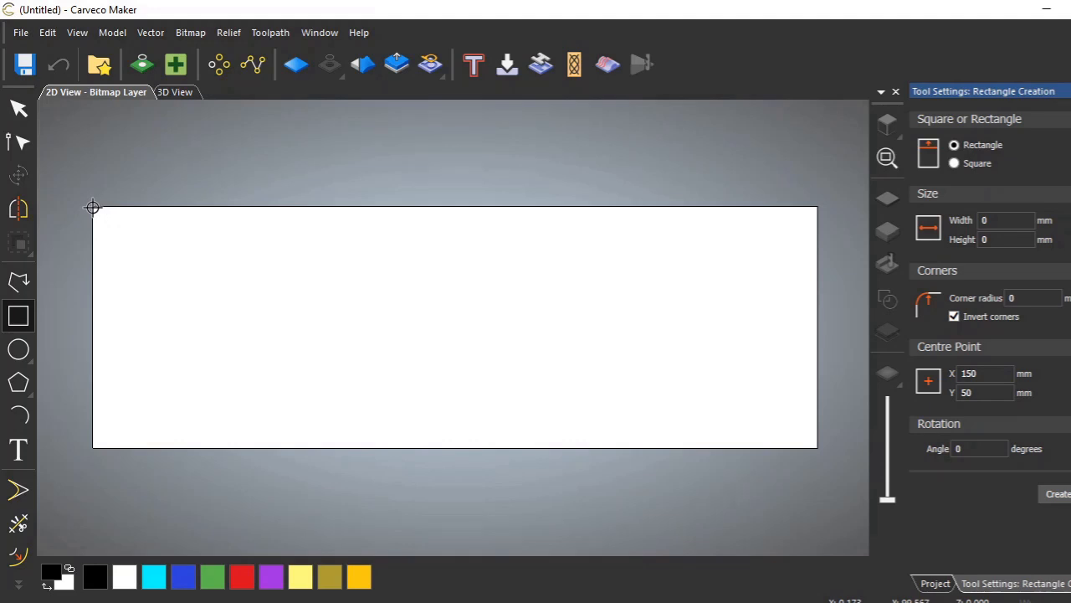
{"action": "mouse_move", "coordinate": [116, 241]}
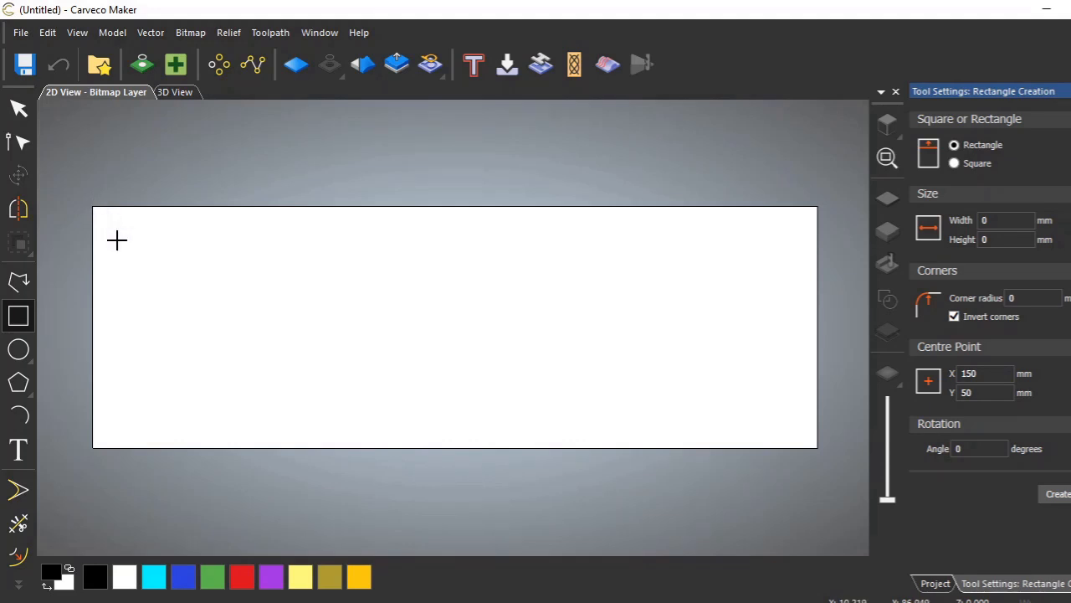
{"action": "mouse_move", "coordinate": [93, 206]}
{"action": "type", "text": "100"}
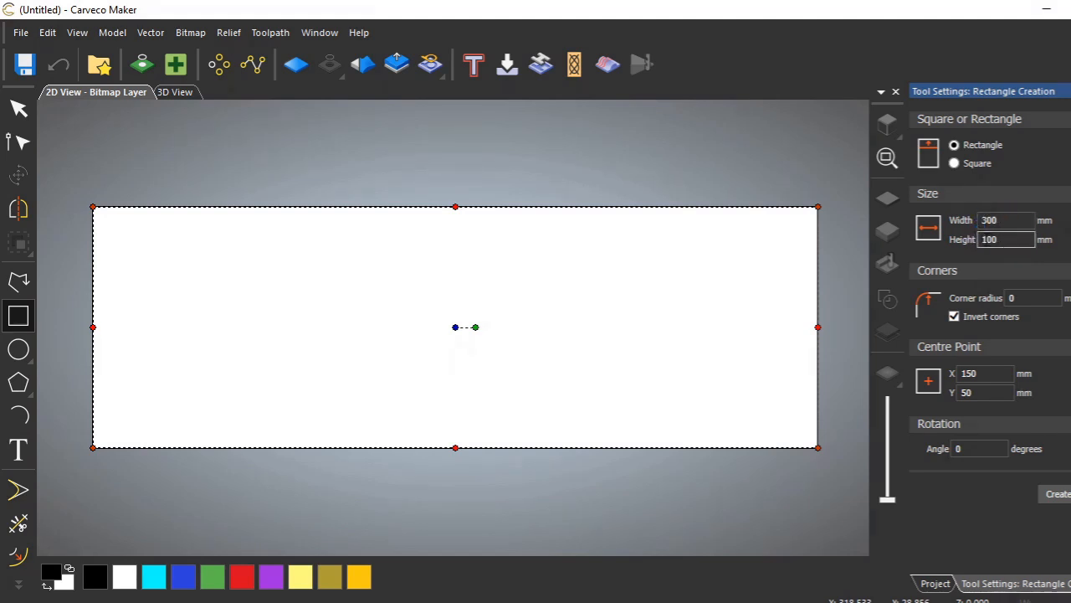
Step: Try a 10 mm corner radius with inverted corners, then set the radius back to 0
{"action": "left_click", "coordinate": [1005, 239]}
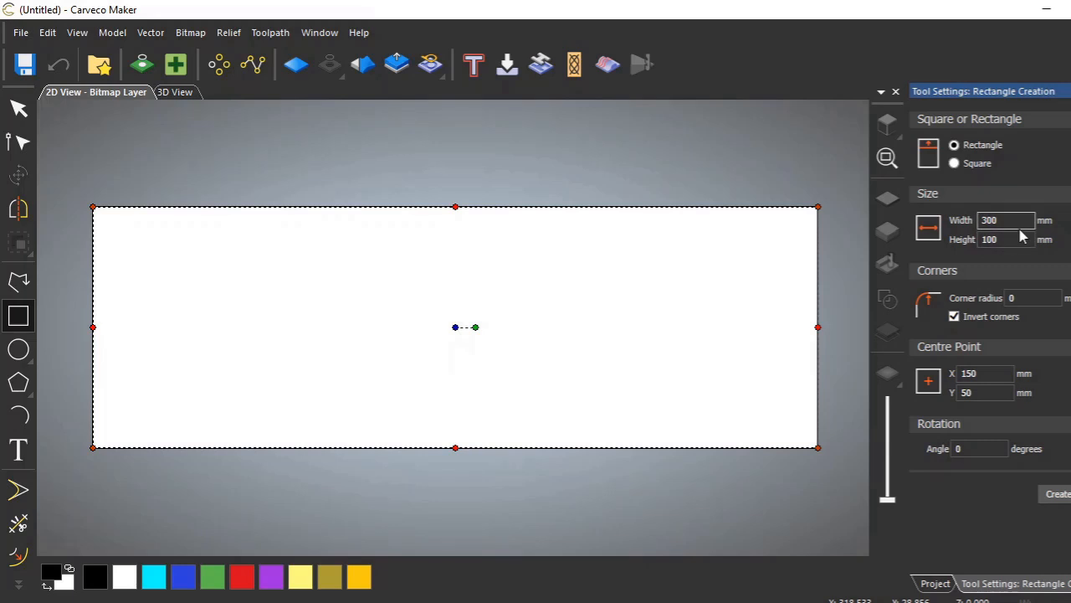
{"action": "mouse_move", "coordinate": [910, 294]}
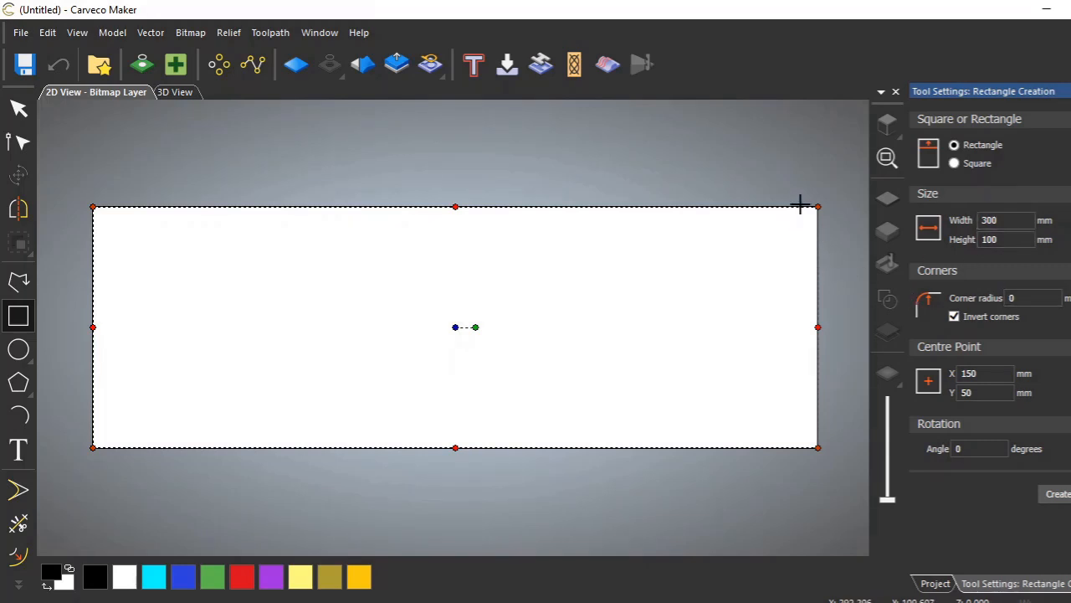
{"action": "mouse_move", "coordinate": [1016, 313]}
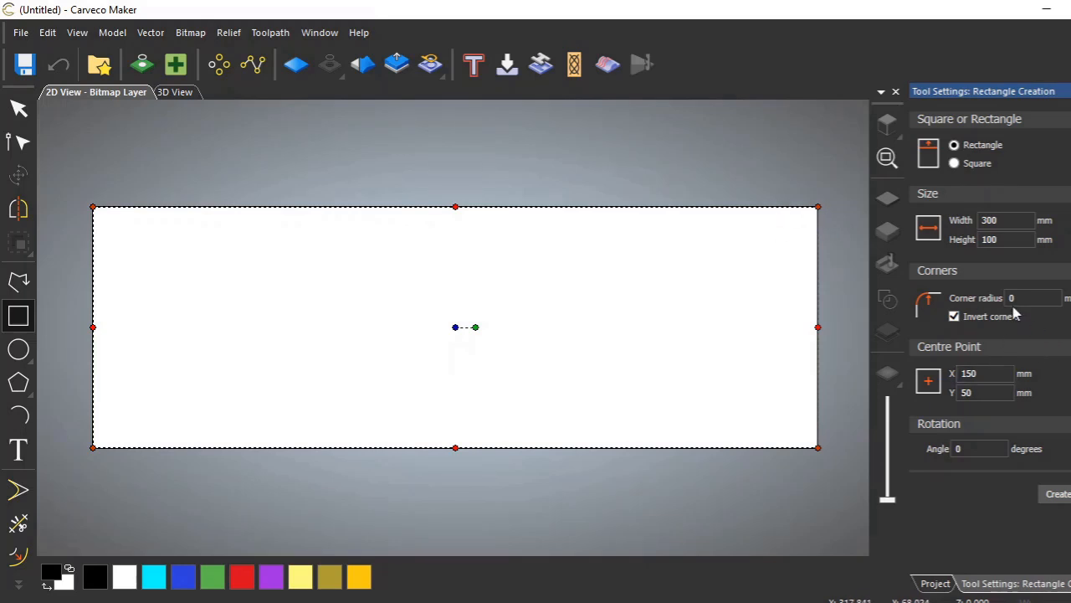
{"action": "left_click", "coordinate": [1033, 298]}
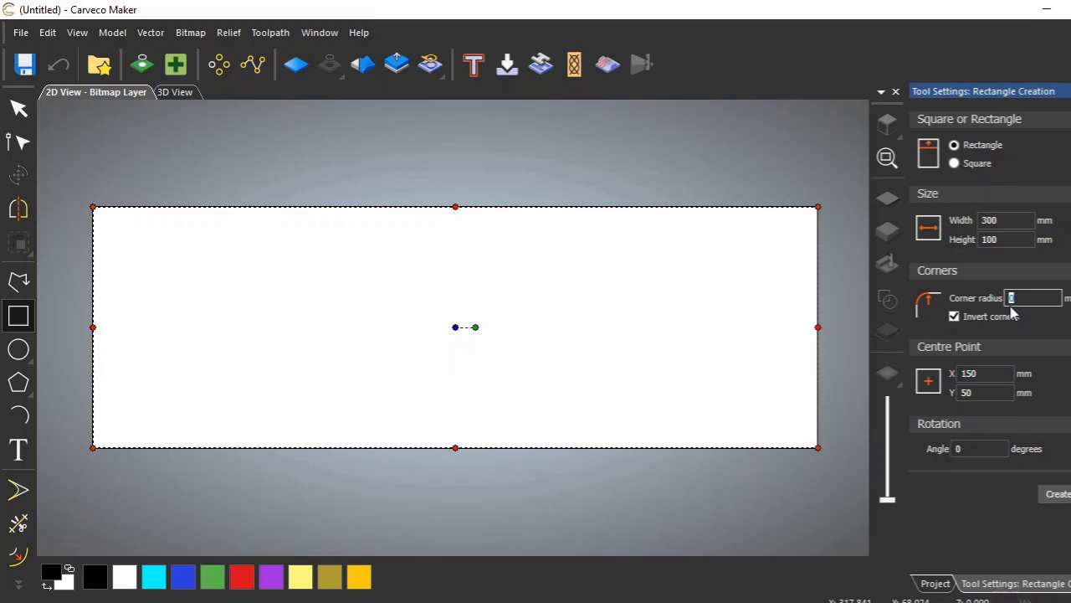
{"action": "type", "text": "10"}
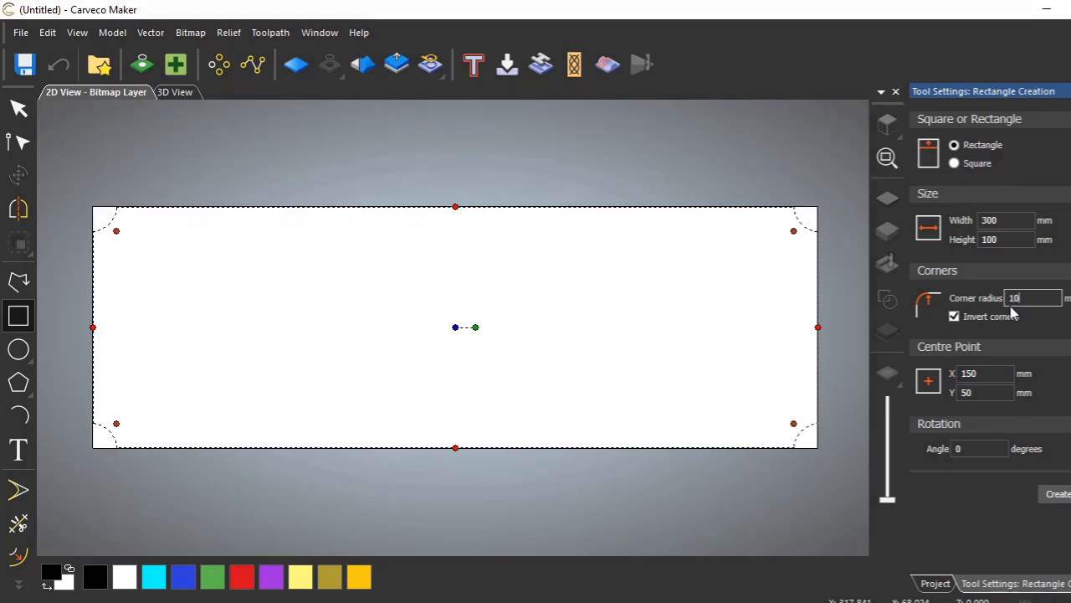
{"action": "mouse_move", "coordinate": [788, 214]}
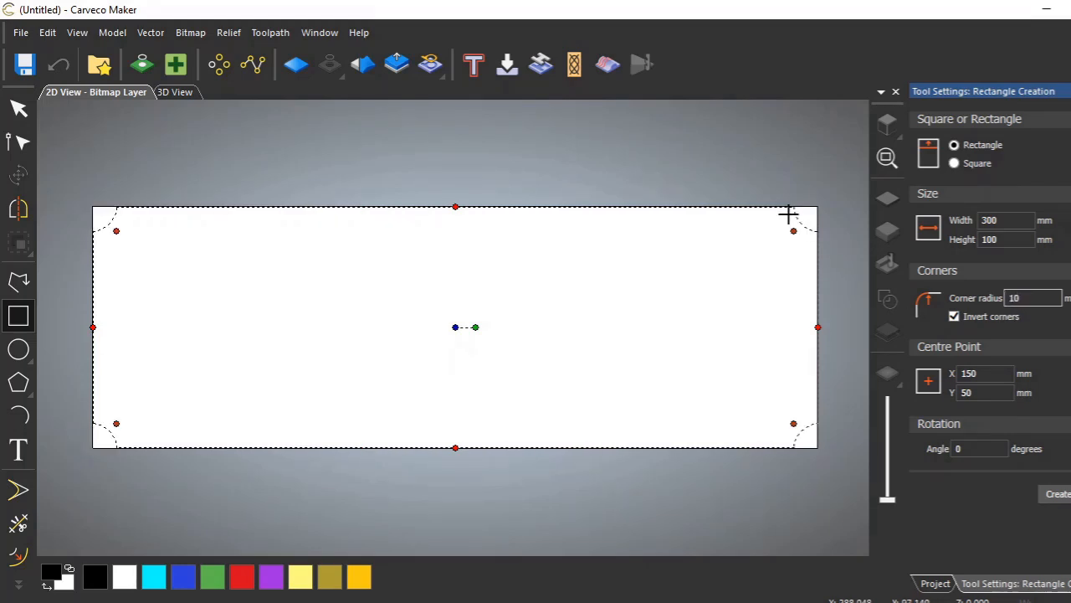
{"action": "left_click", "coordinate": [953, 316]}
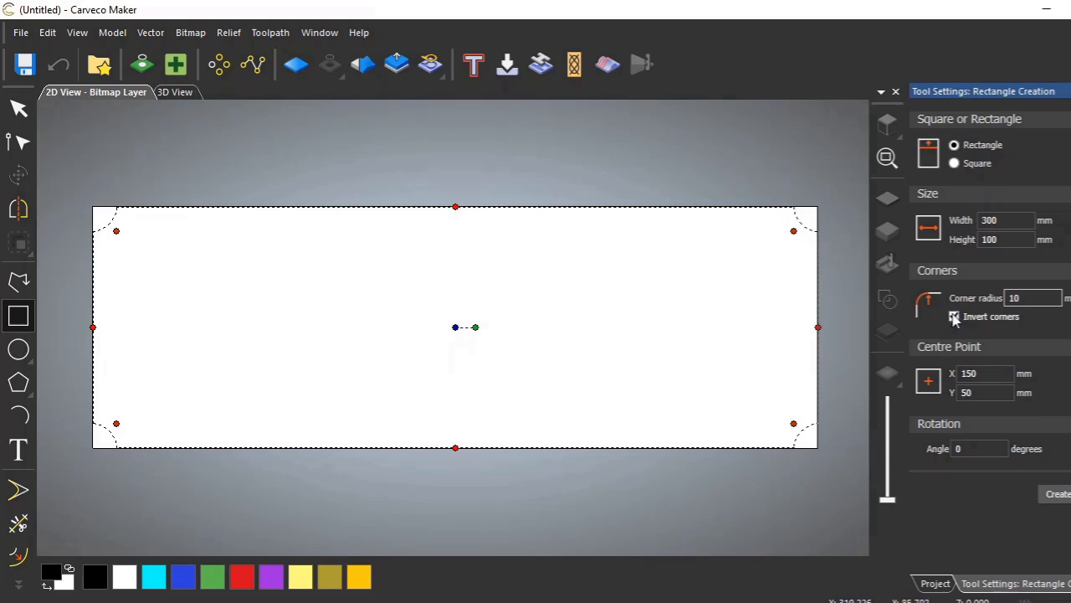
{"action": "left_click", "coordinate": [954, 316]}
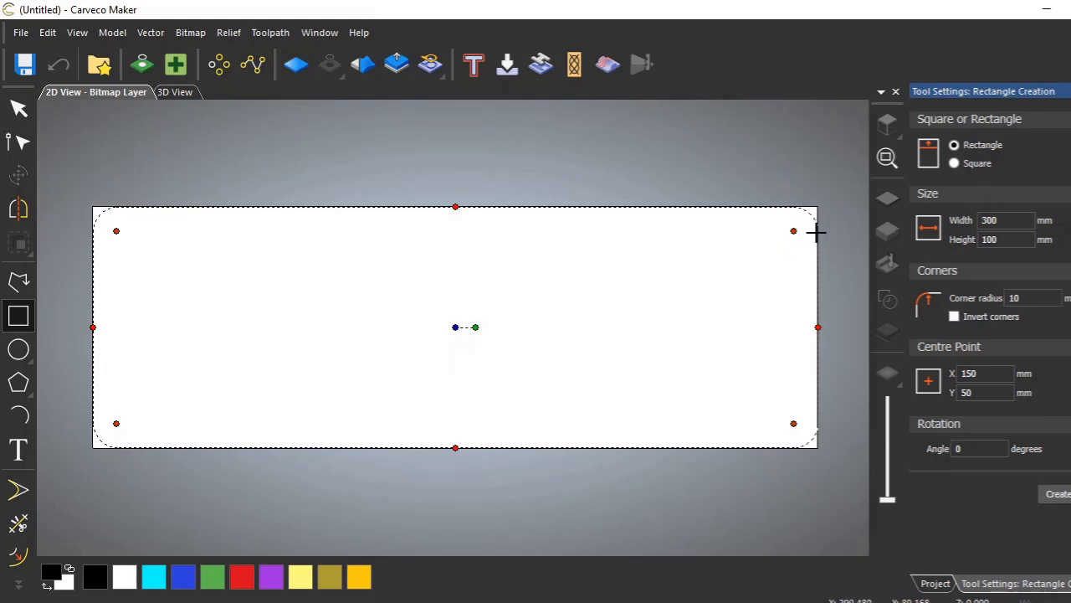
{"action": "left_click", "coordinate": [953, 316]}
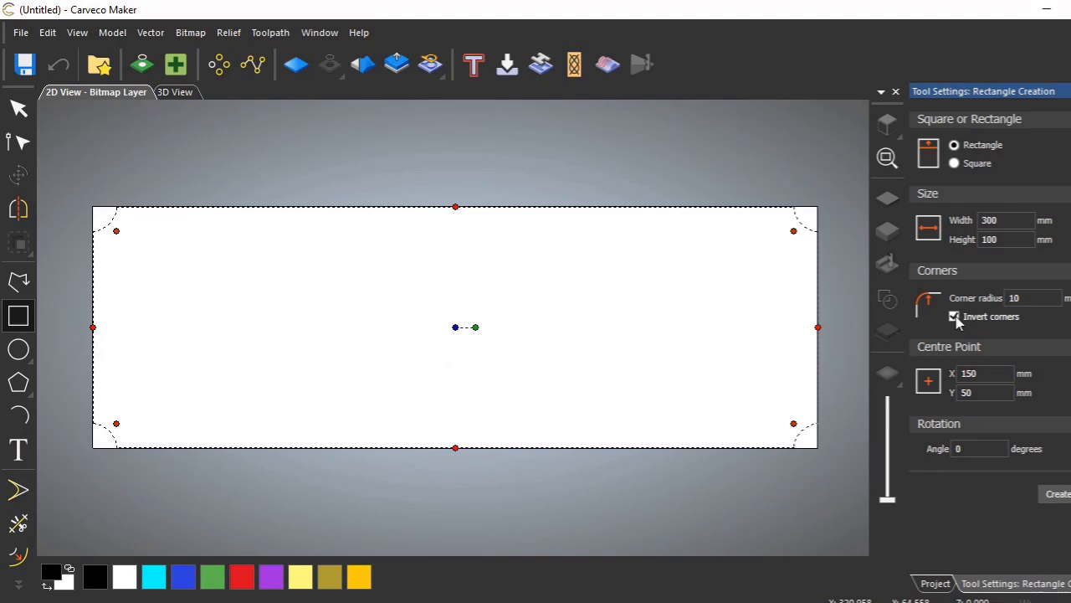
{"action": "left_click", "coordinate": [954, 316]}
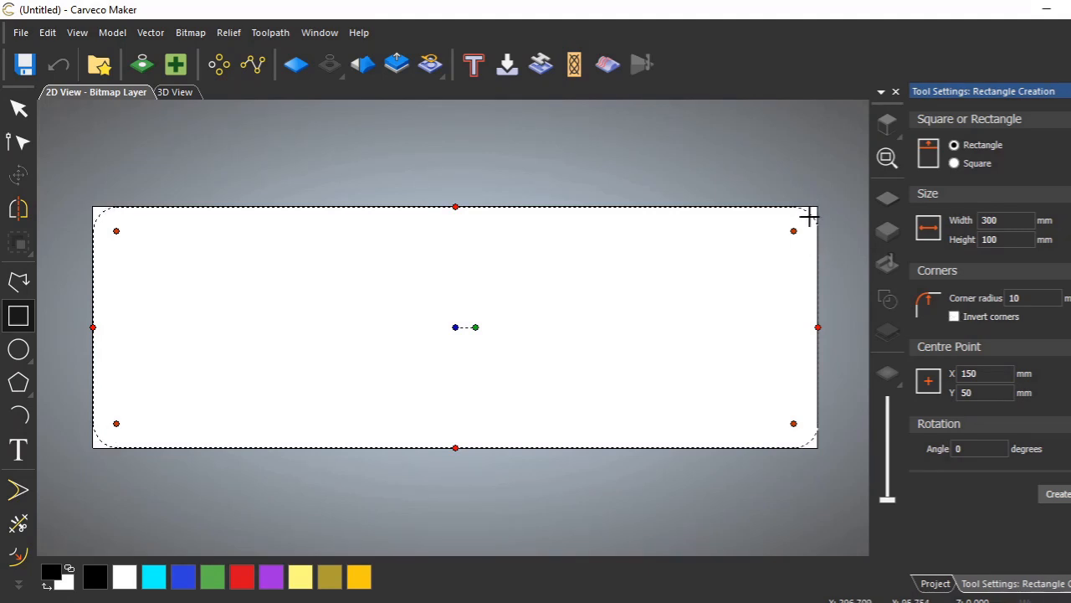
{"action": "mouse_move", "coordinate": [821, 232]}
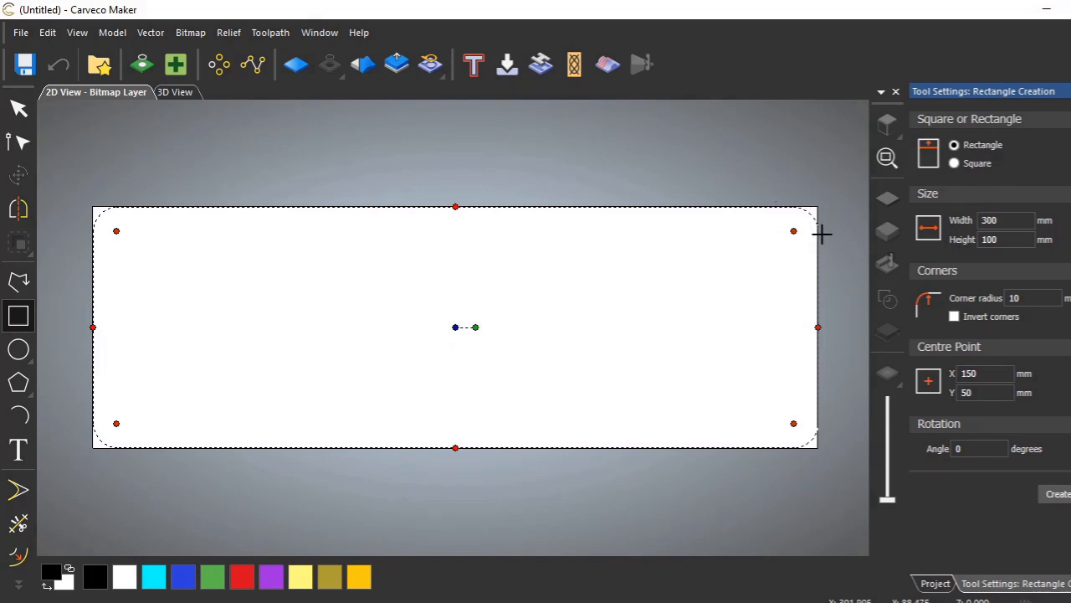
{"action": "mouse_move", "coordinate": [790, 383]}
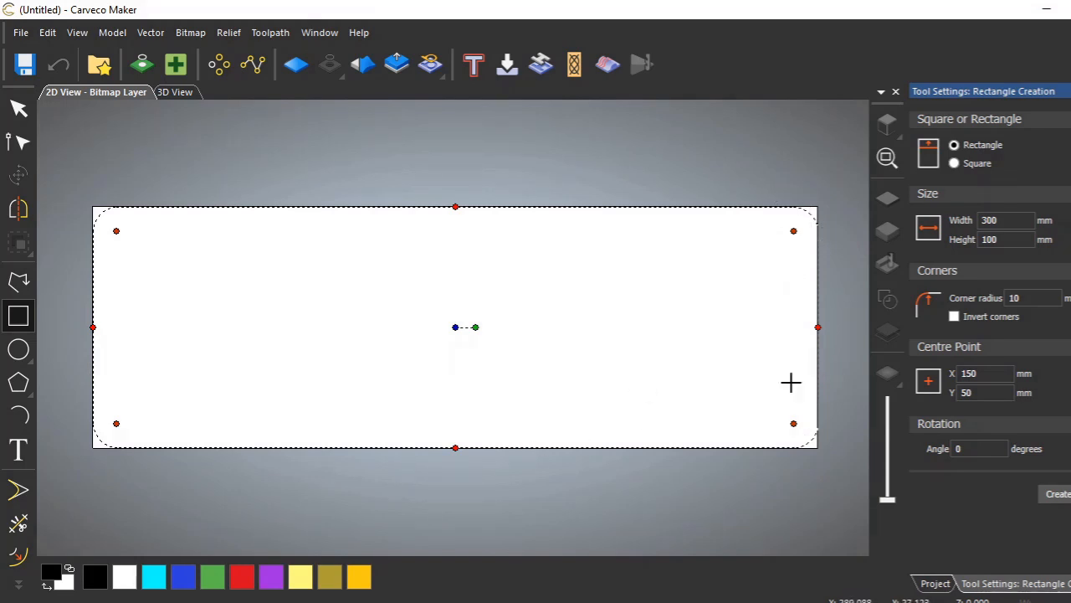
{"action": "left_click", "coordinate": [1032, 298]}
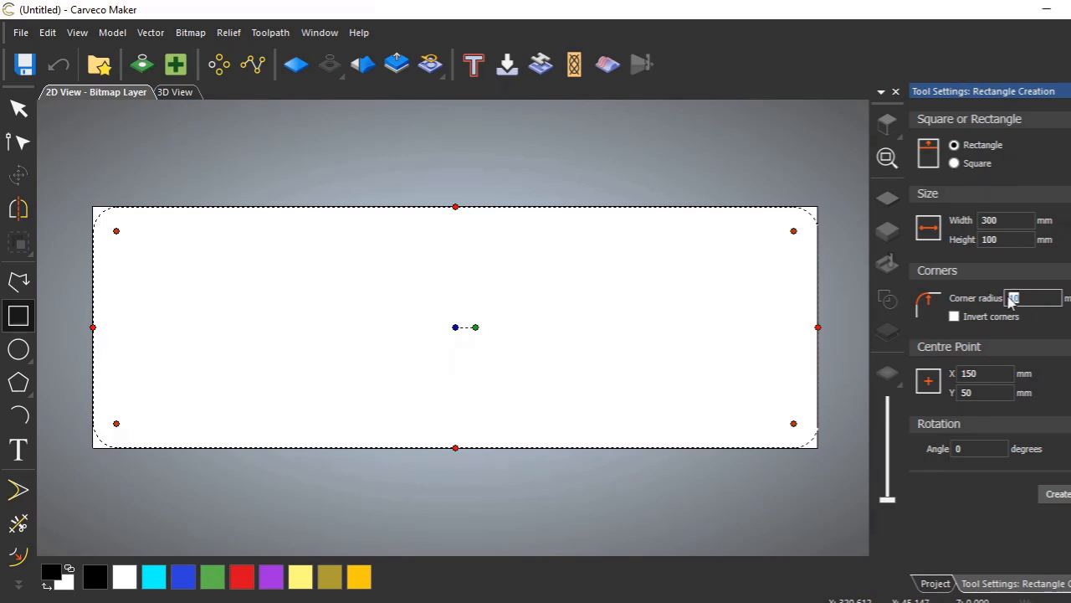
{"action": "type", "text": "0"}
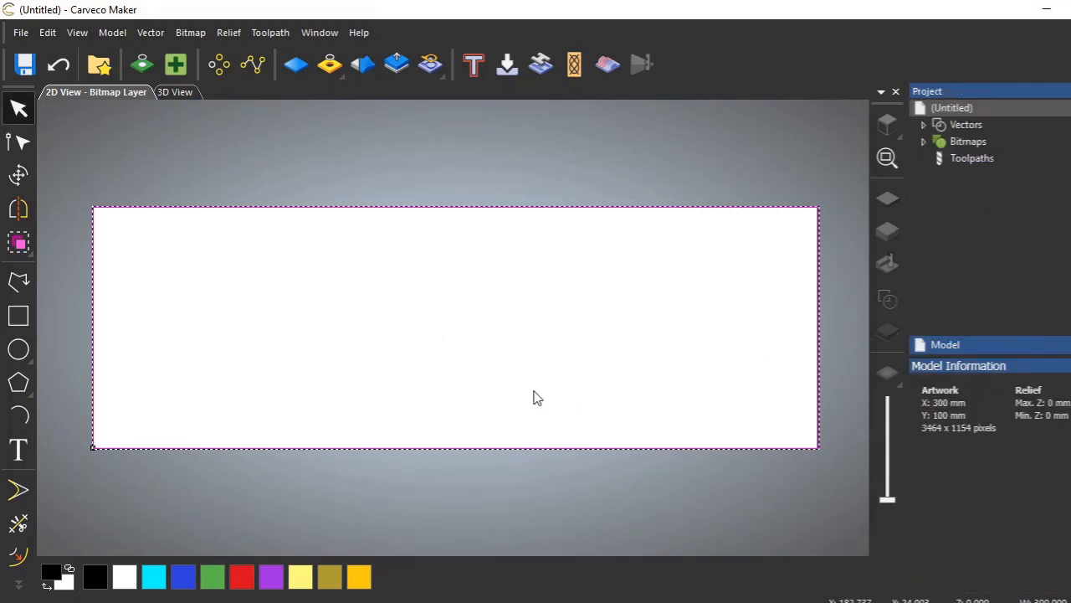
{"action": "mouse_move", "coordinate": [470, 224]}
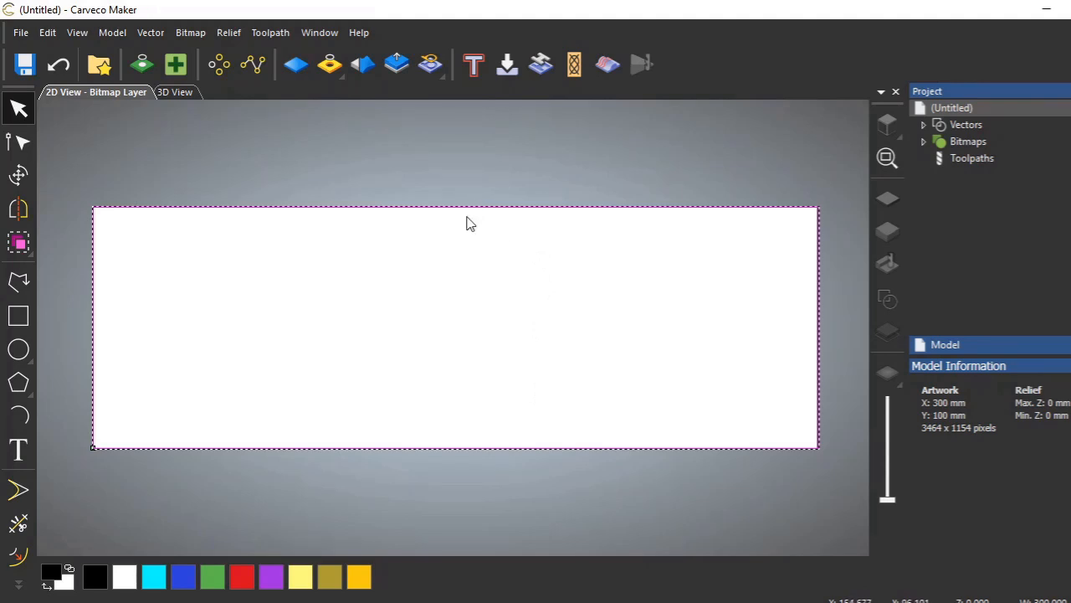
{"action": "mouse_move", "coordinate": [393, 208]}
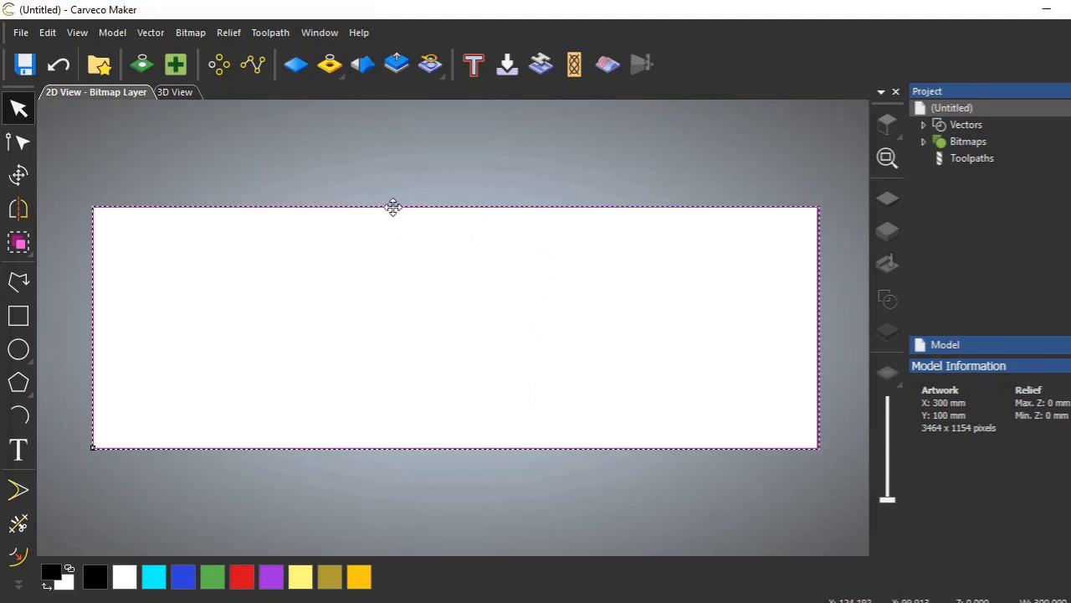
{"action": "mouse_move", "coordinate": [208, 449]}
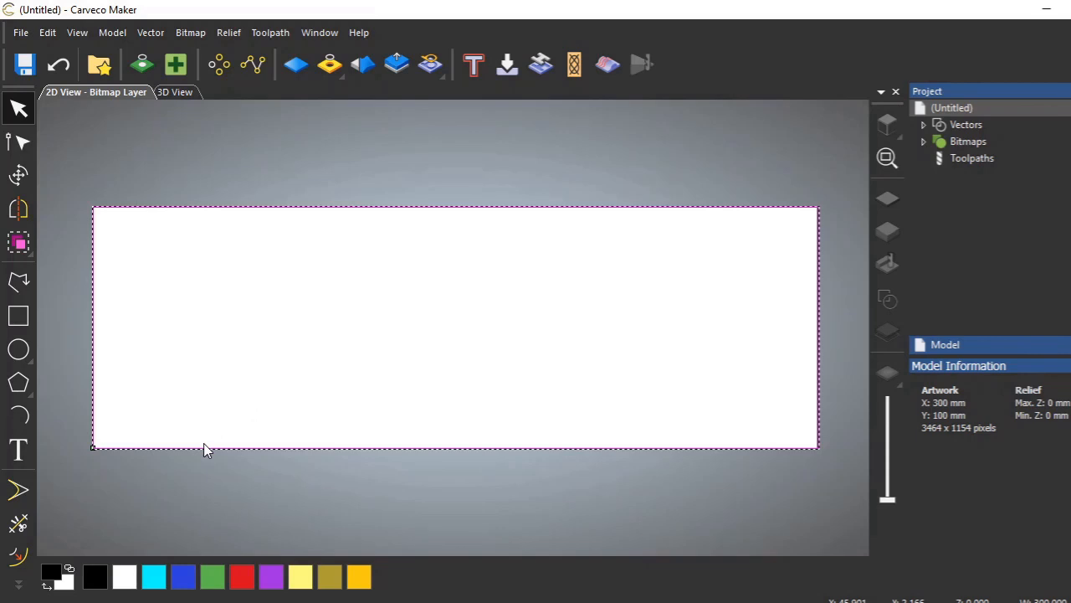
{"action": "mouse_move", "coordinate": [270, 457]}
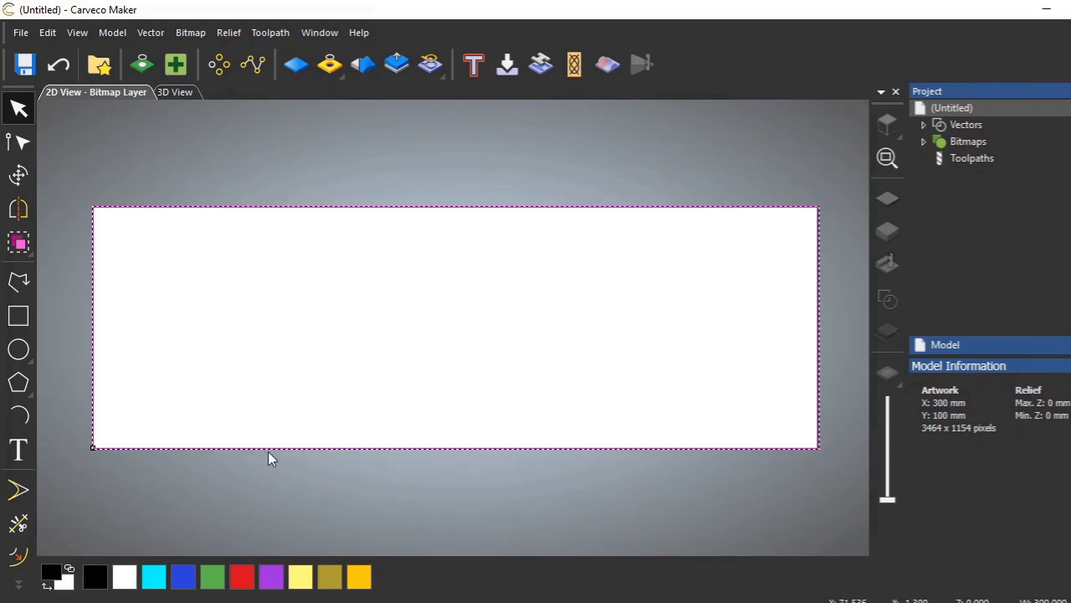
{"action": "mouse_move", "coordinate": [112, 221]}
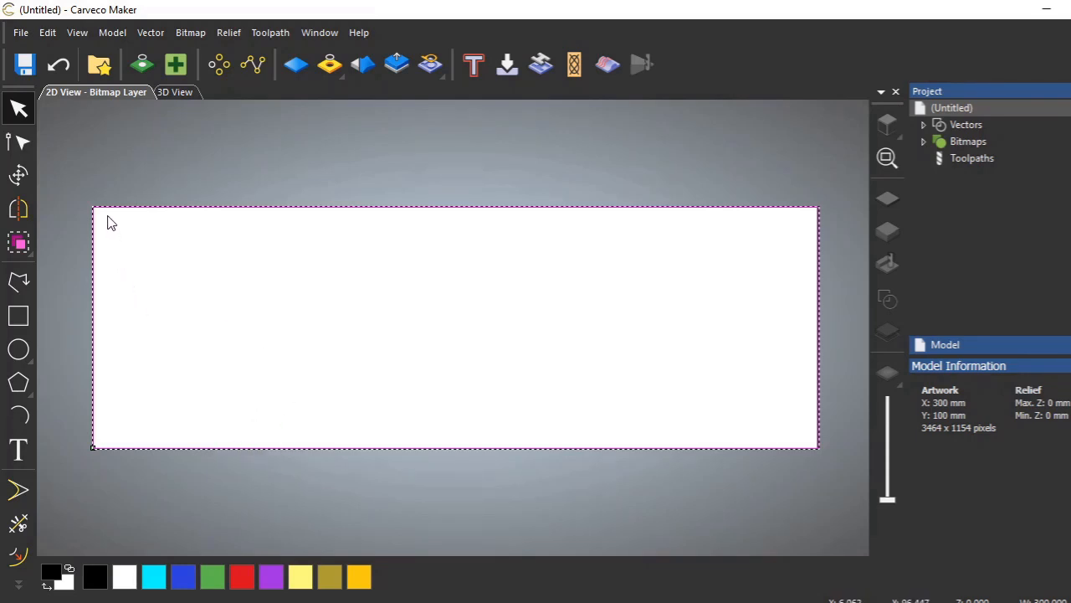
{"action": "mouse_move", "coordinate": [809, 312]}
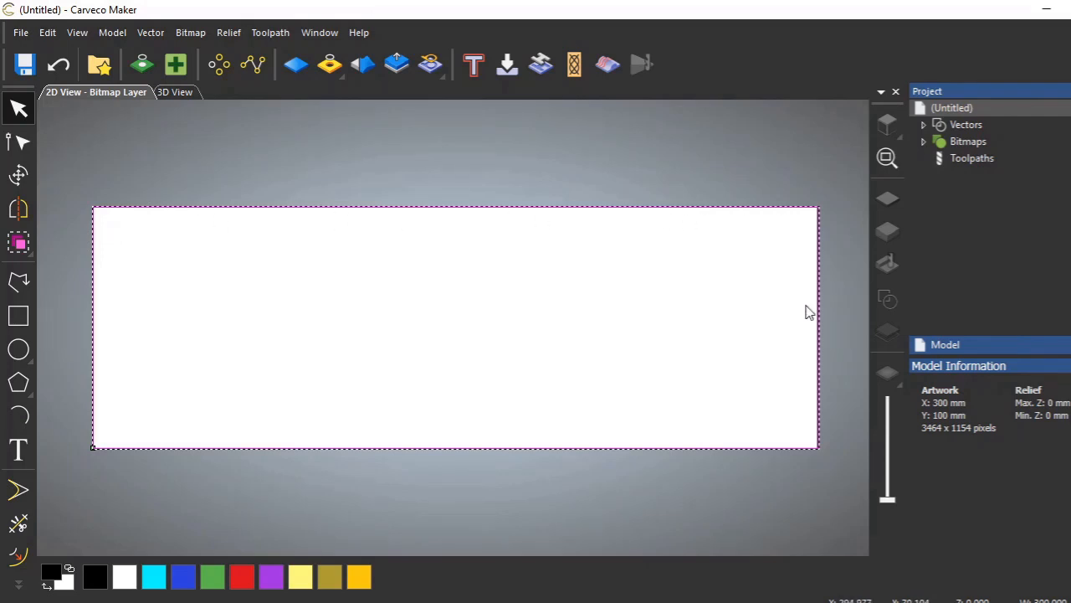
{"action": "mouse_move", "coordinate": [52, 533]}
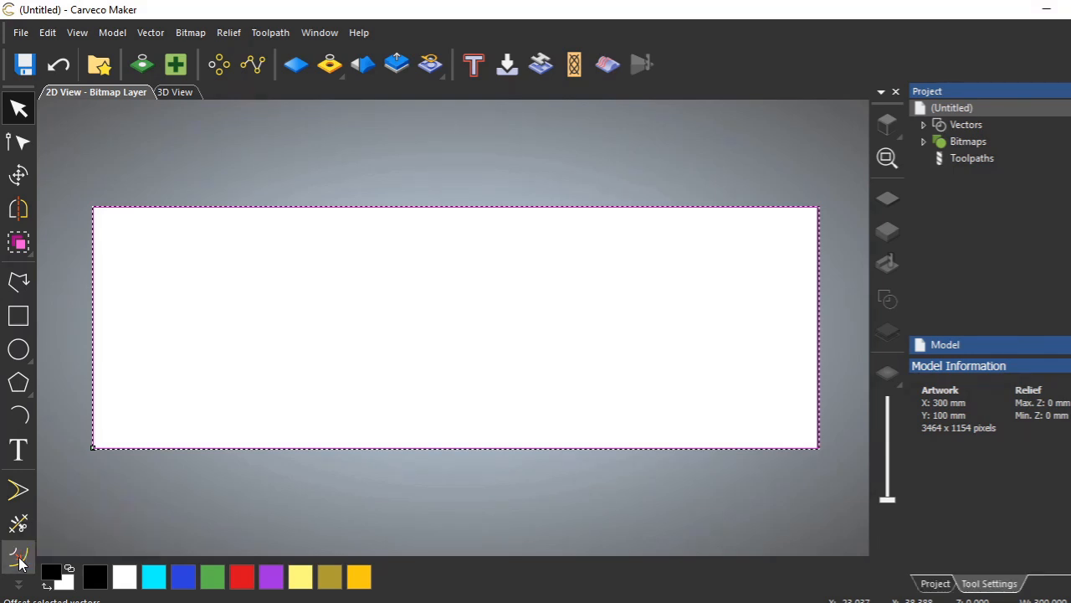
Step: Offset the border rectangle 5 mm inwards using Offset Vectors
{"action": "left_click", "coordinate": [18, 557]}
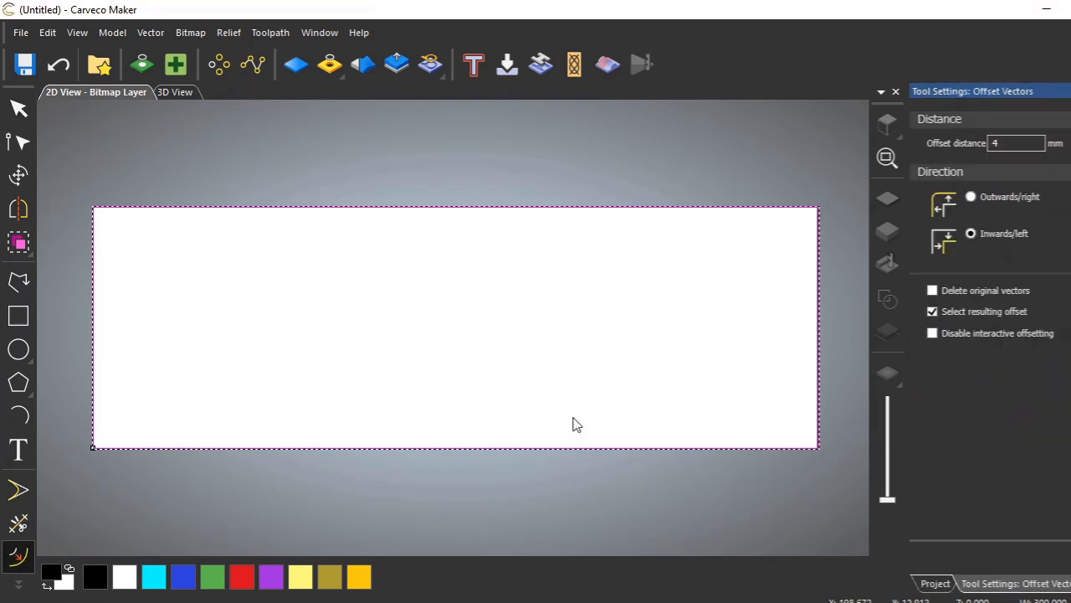
{"action": "mouse_move", "coordinate": [467, 215]}
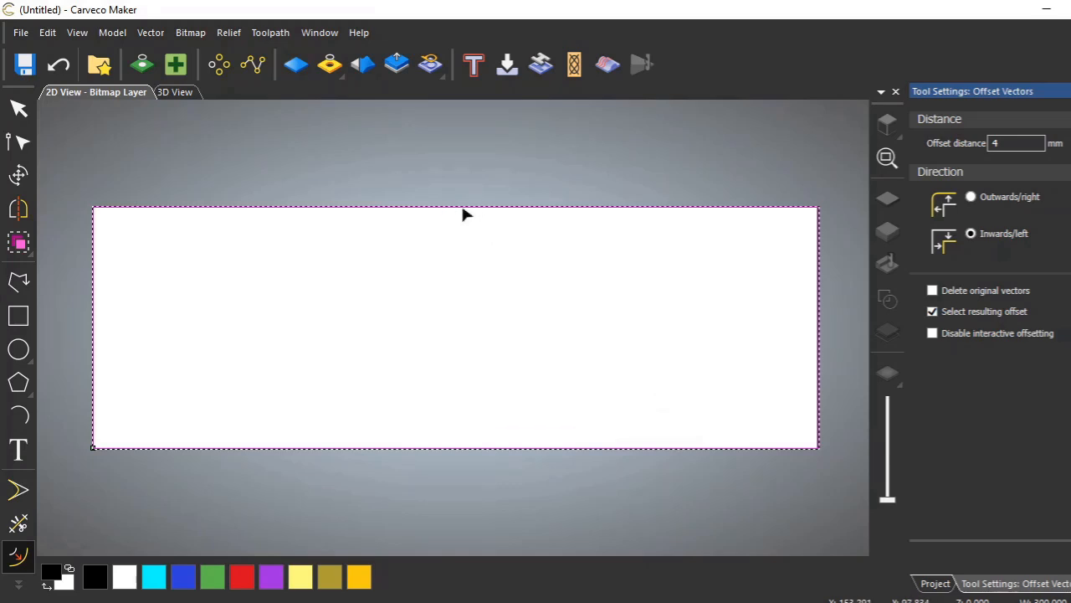
{"action": "mouse_move", "coordinate": [247, 200]}
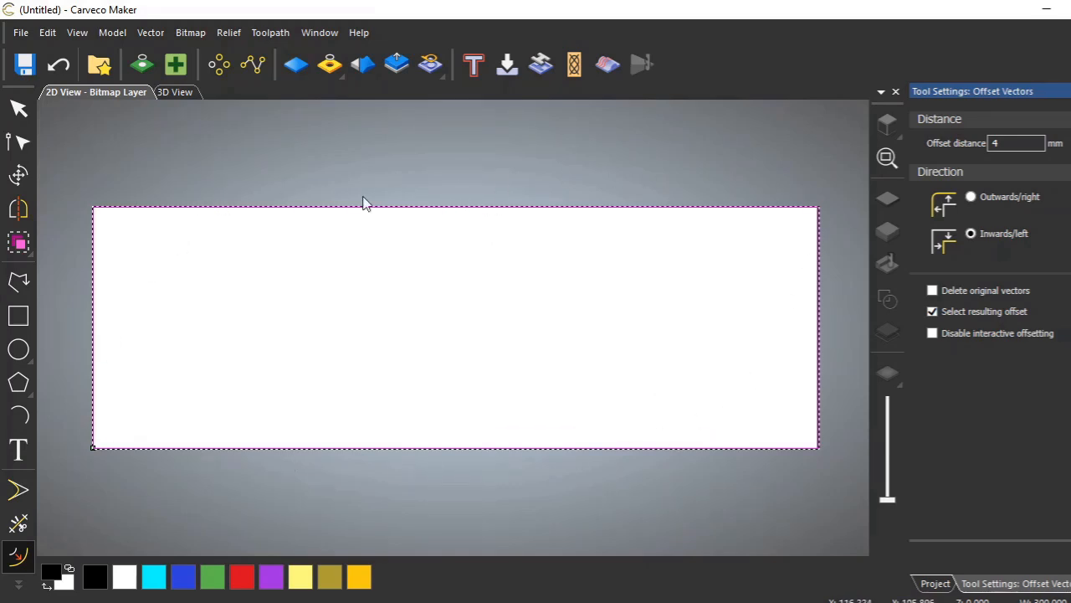
{"action": "mouse_move", "coordinate": [674, 458]}
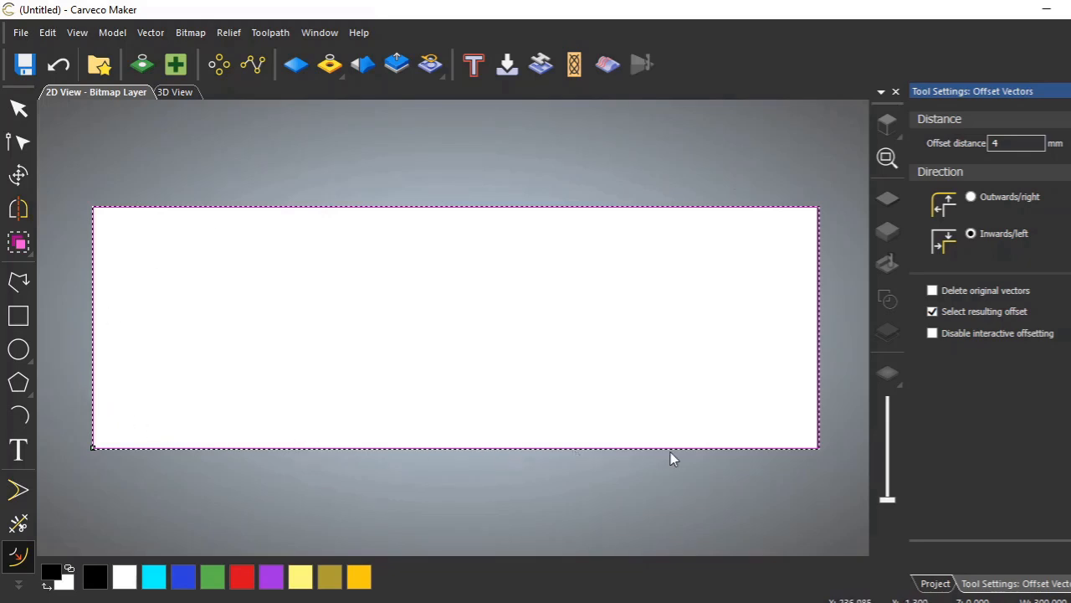
{"action": "mouse_move", "coordinate": [596, 484]}
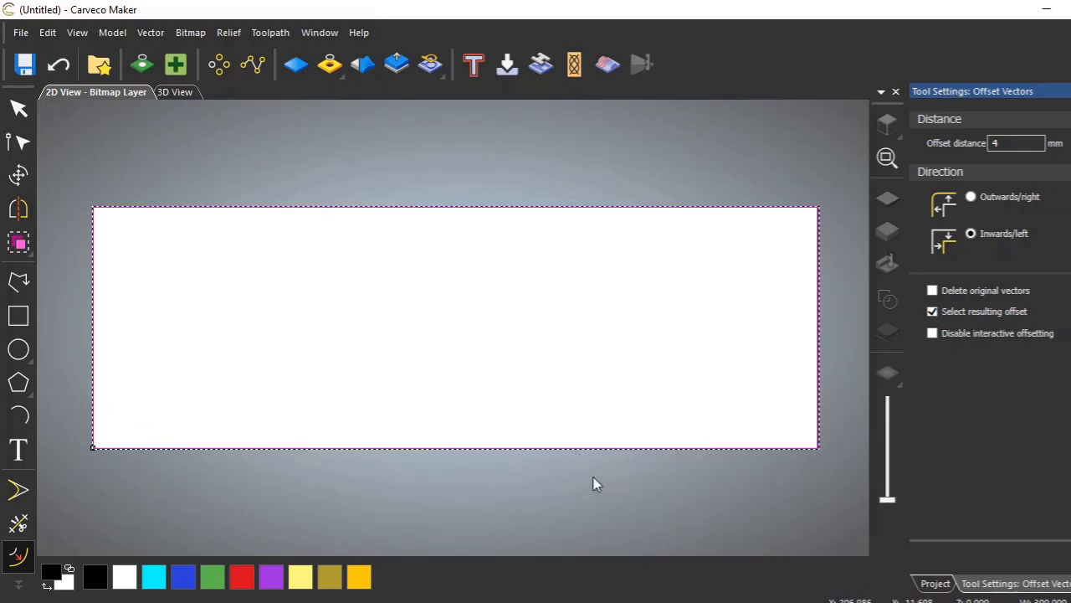
{"action": "mouse_move", "coordinate": [399, 226]}
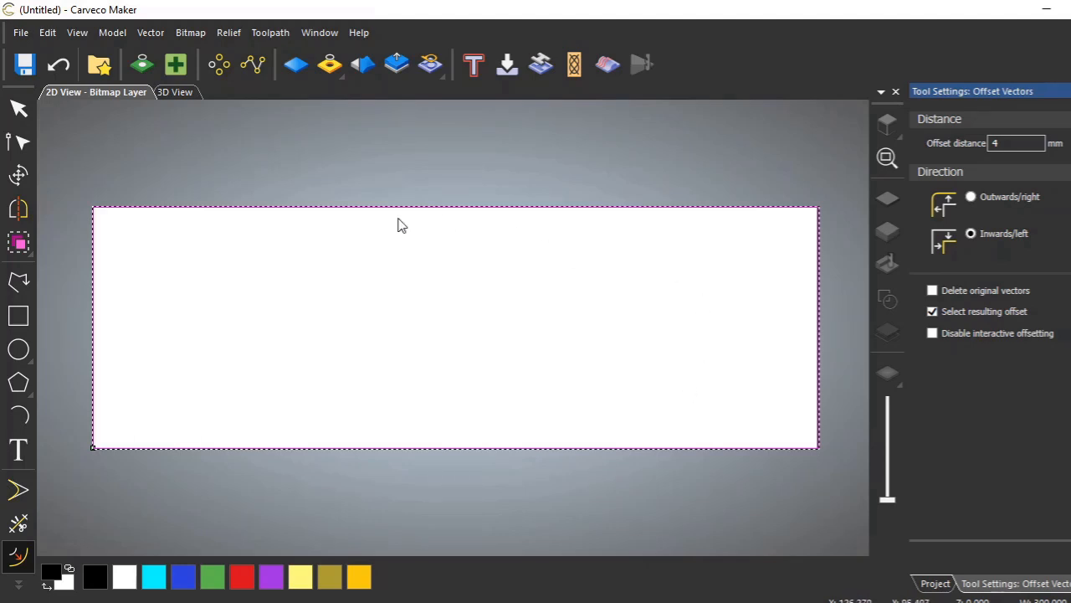
{"action": "mouse_move", "coordinate": [564, 279]}
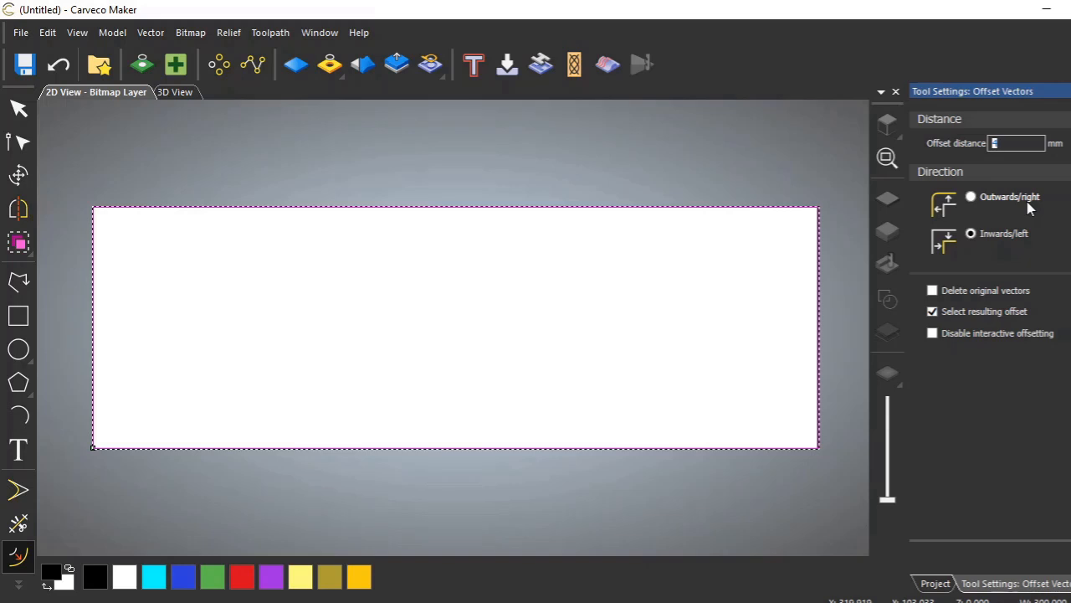
{"action": "type", "text": "5"}
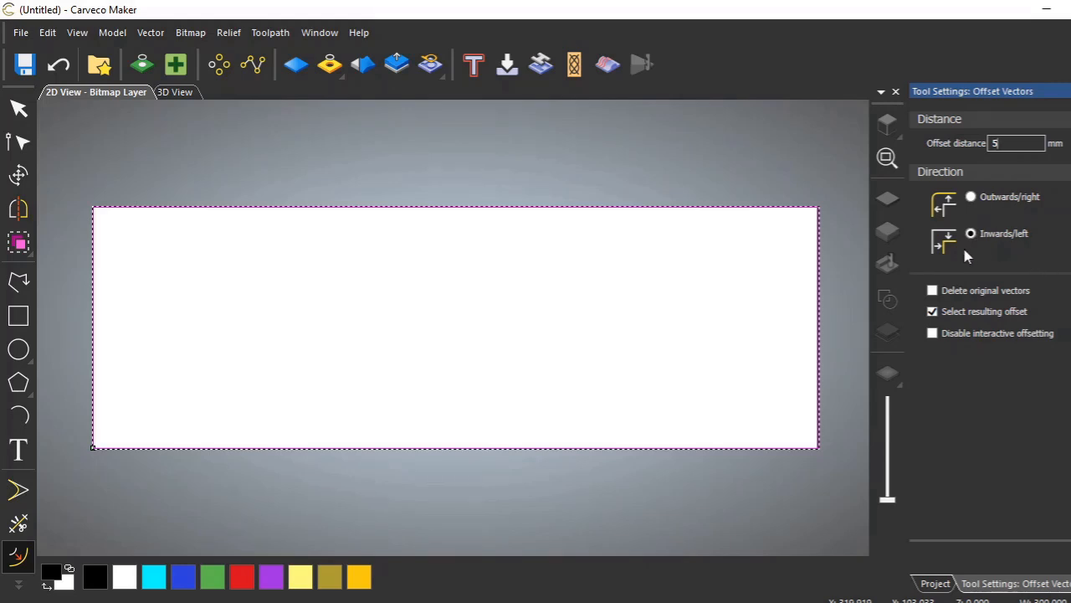
{"action": "left_click", "coordinate": [971, 196]}
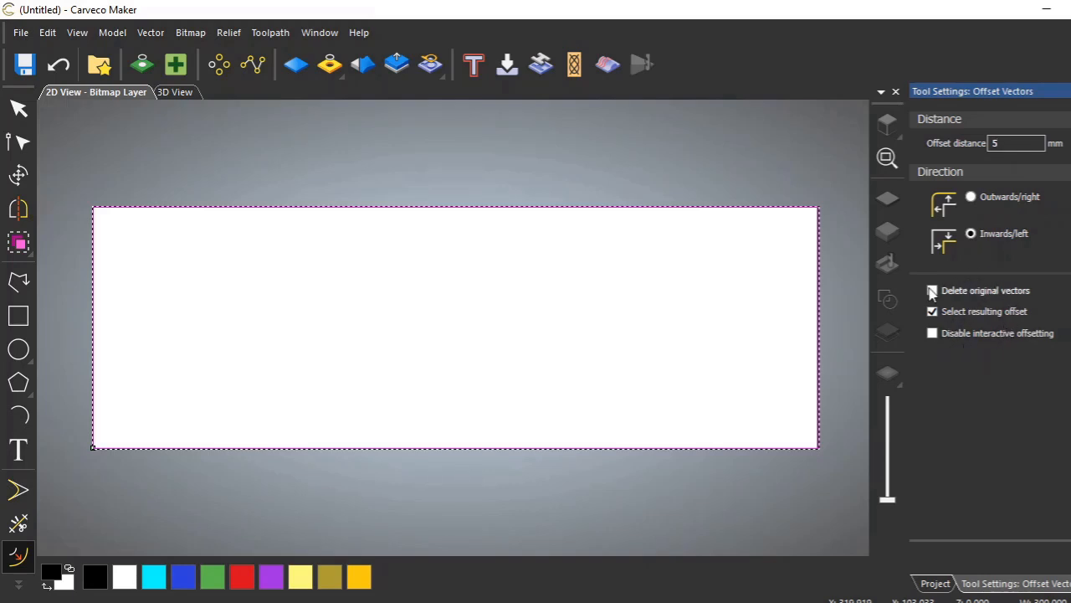
{"action": "left_click", "coordinate": [932, 290]}
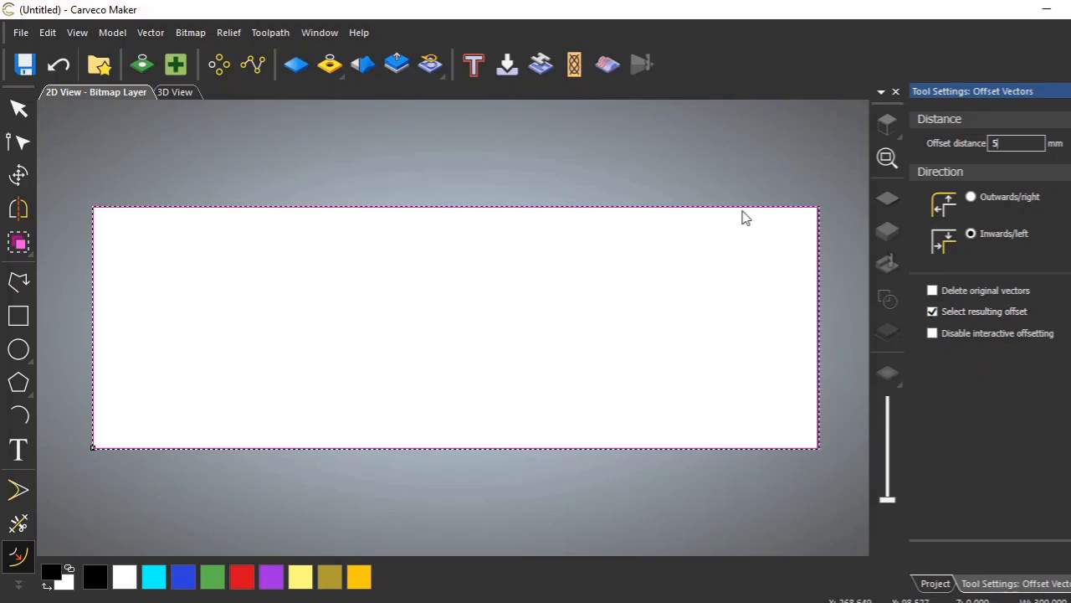
{"action": "mouse_move", "coordinate": [734, 224]}
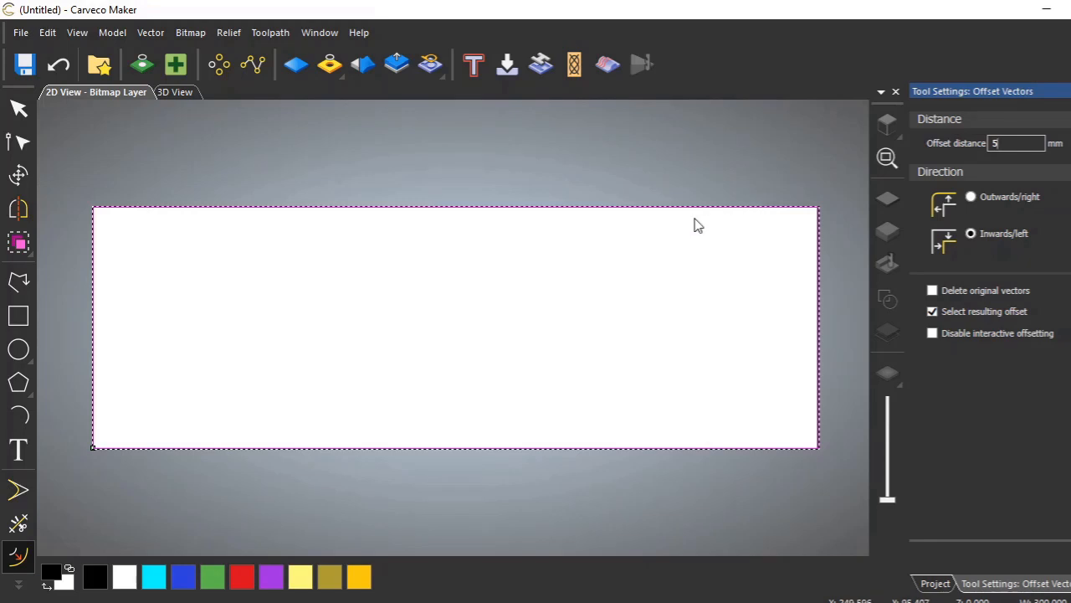
{"action": "mouse_move", "coordinate": [803, 221]}
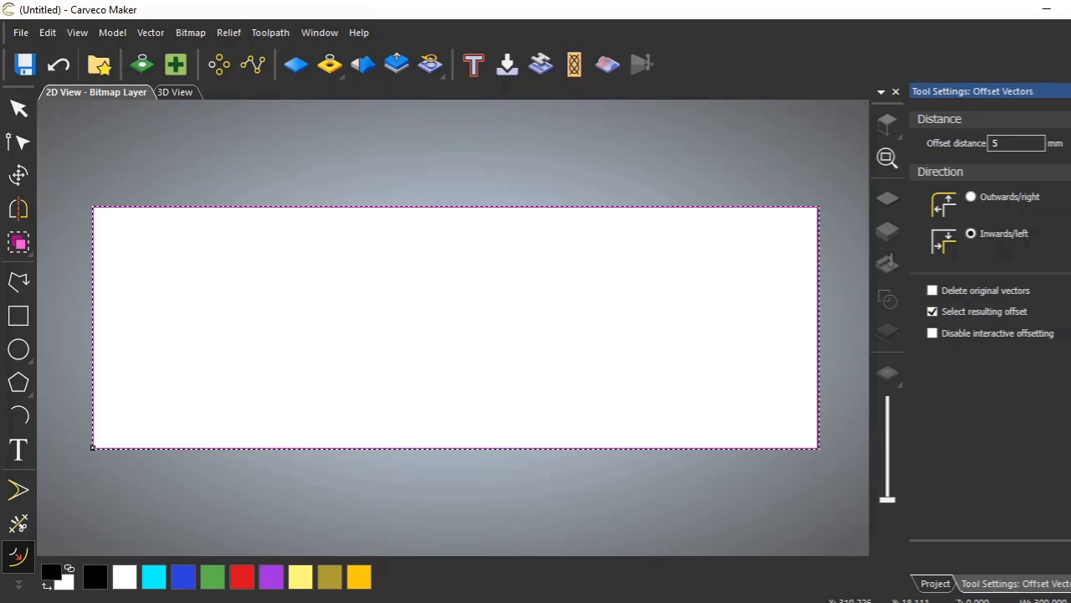
{"action": "left_click", "coordinate": [1015, 143]}
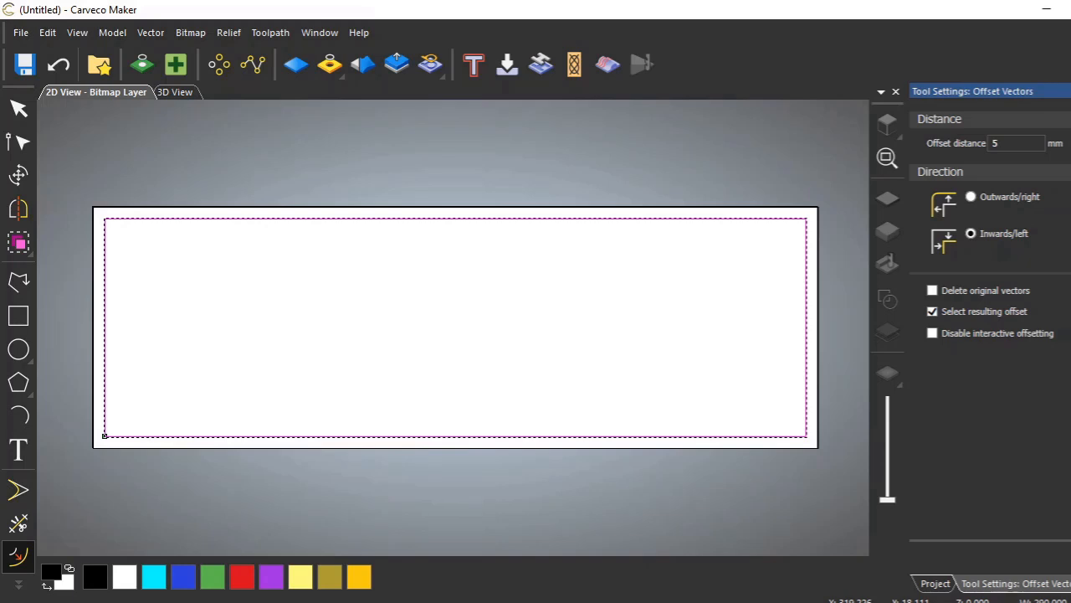
{"action": "mouse_move", "coordinate": [57, 65]}
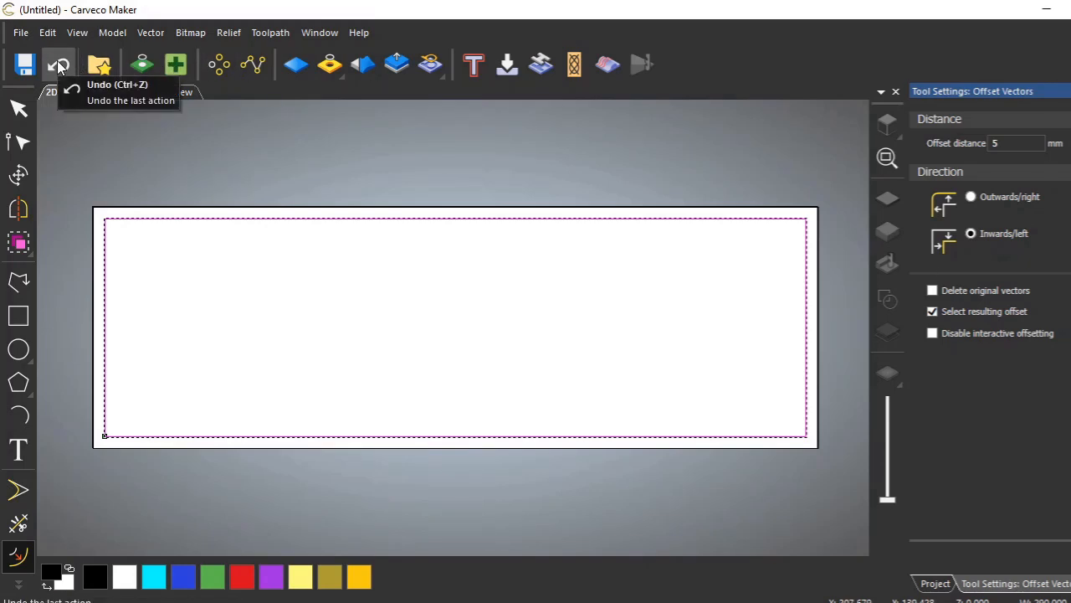
Step: Undo the 5 mm inward offset
{"action": "left_click", "coordinate": [57, 64]}
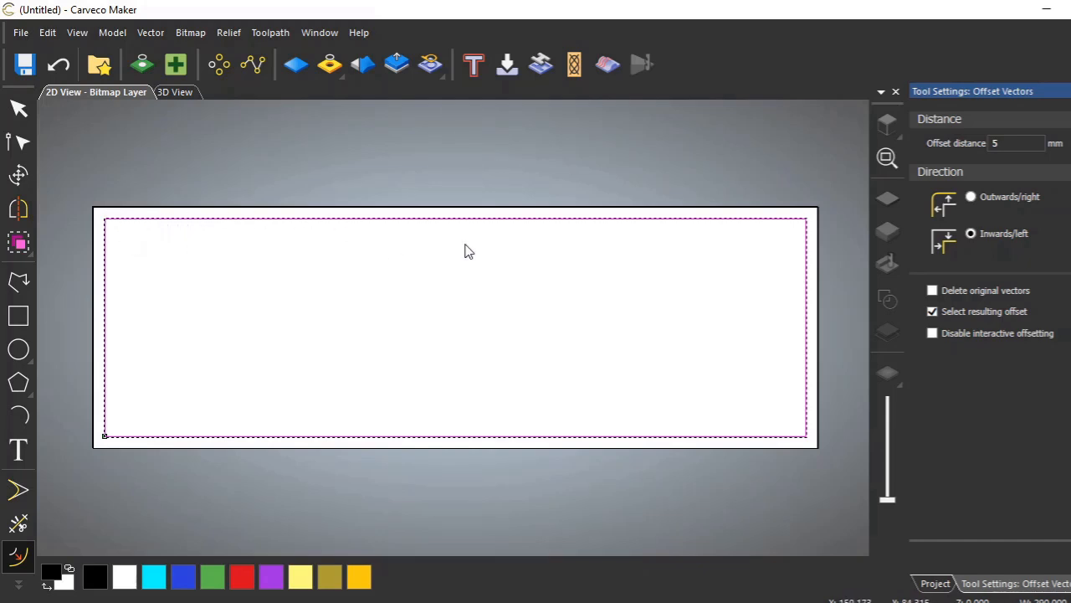
{"action": "mouse_move", "coordinate": [598, 280]}
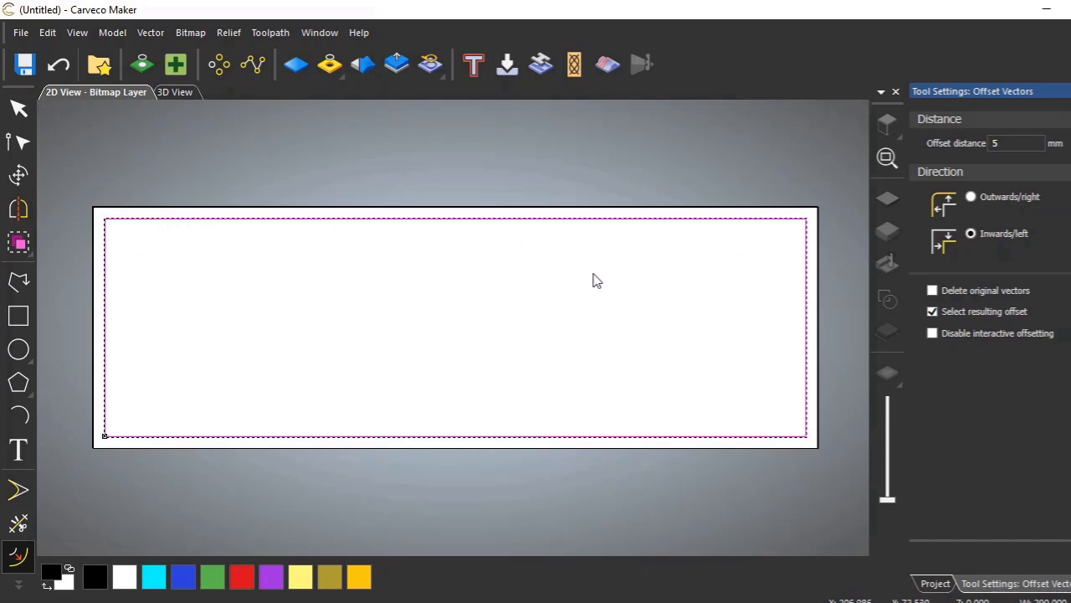
{"action": "mouse_move", "coordinate": [212, 165]}
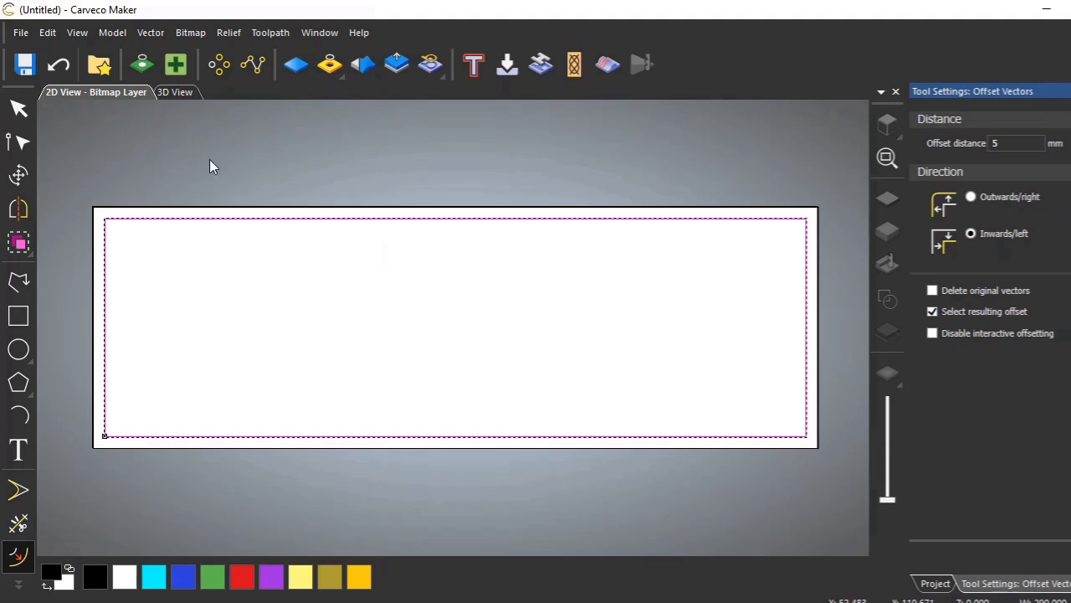
{"action": "mouse_move", "coordinate": [59, 64]}
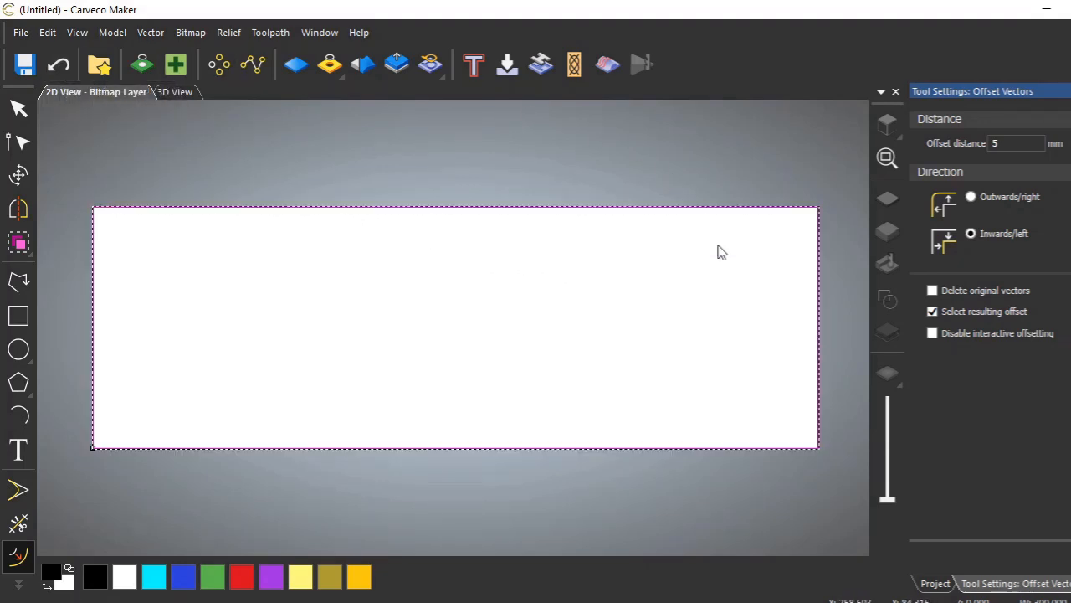
{"action": "mouse_move", "coordinate": [144, 211]}
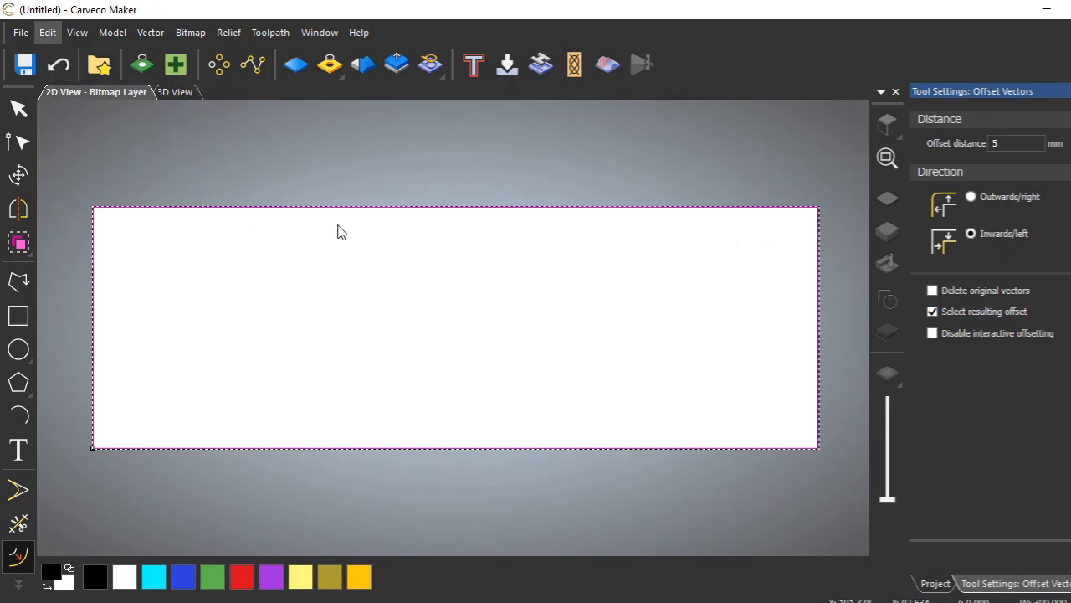
{"action": "mouse_move", "coordinate": [376, 283]}
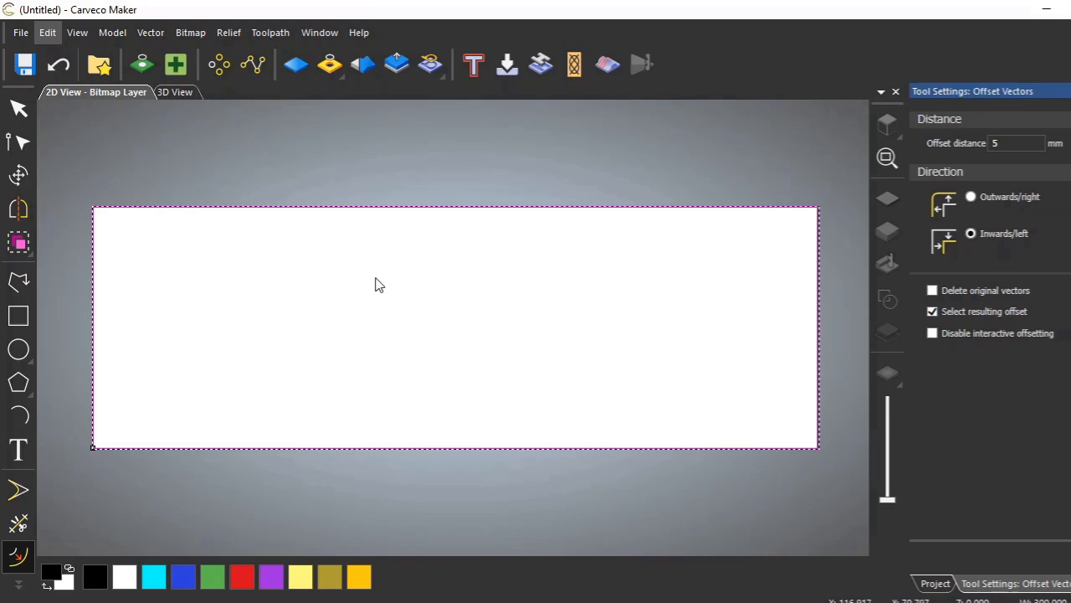
{"action": "mouse_move", "coordinate": [228, 187]}
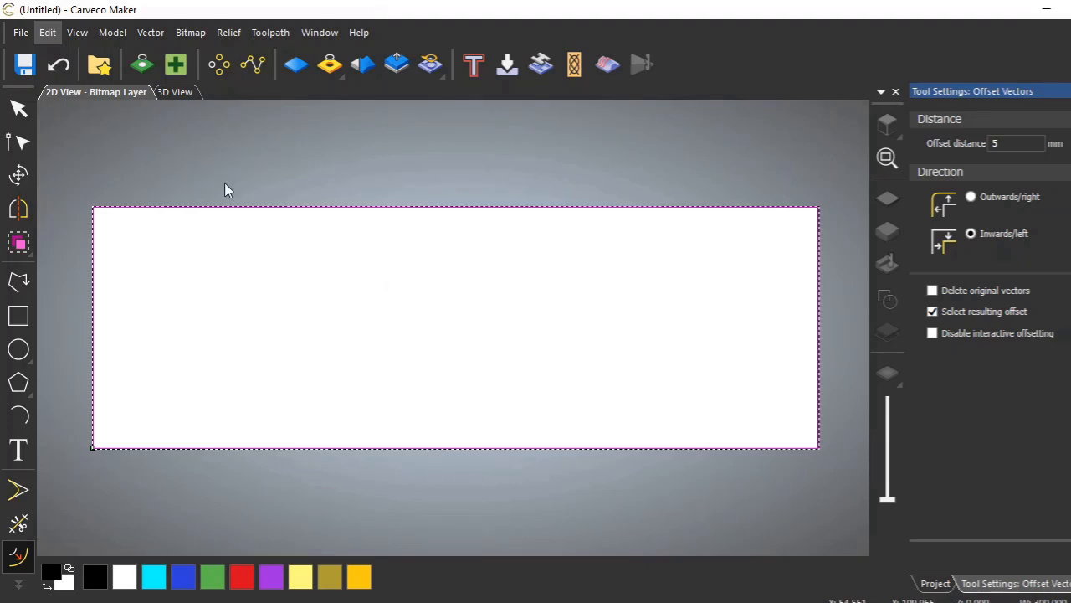
{"action": "mouse_move", "coordinate": [41, 160]}
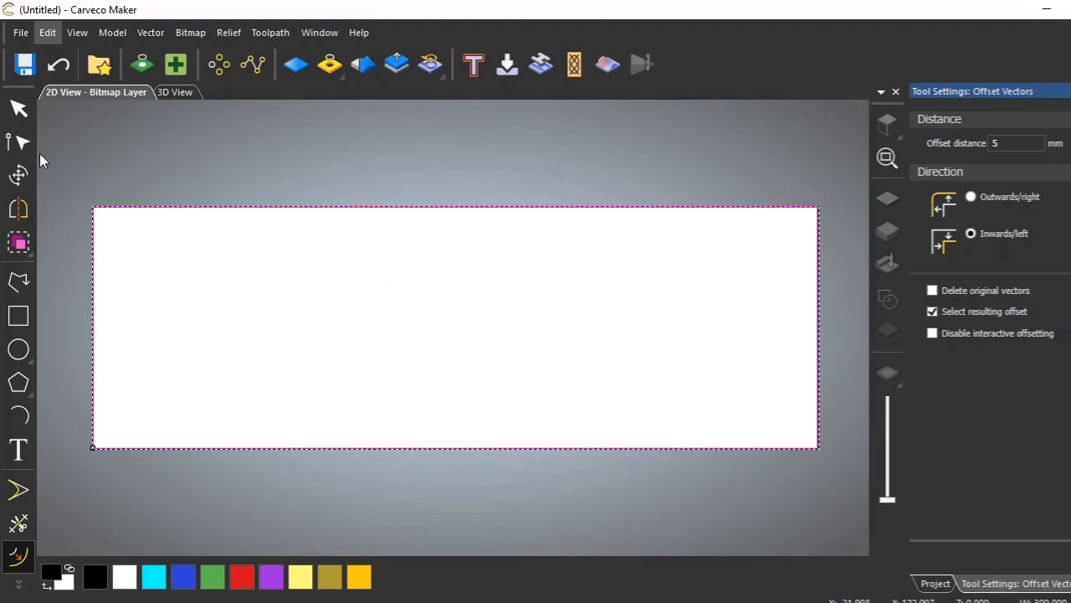
Step: Change the offset distance to 4 mm
{"action": "left_click", "coordinate": [1016, 143]}
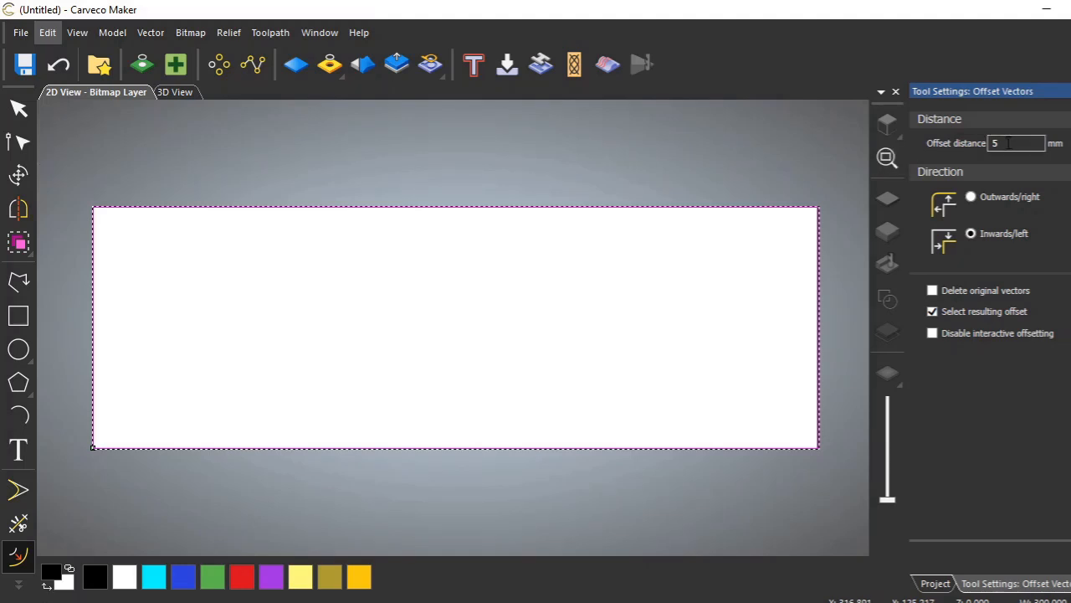
{"action": "left_click", "coordinate": [1017, 143]}
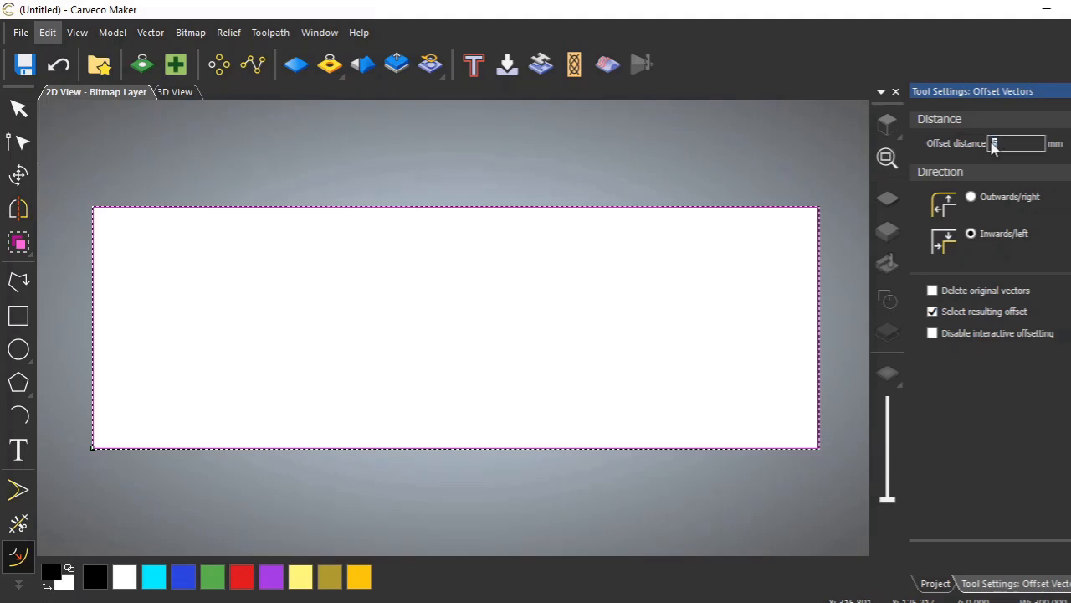
{"action": "type", "text": "4"}
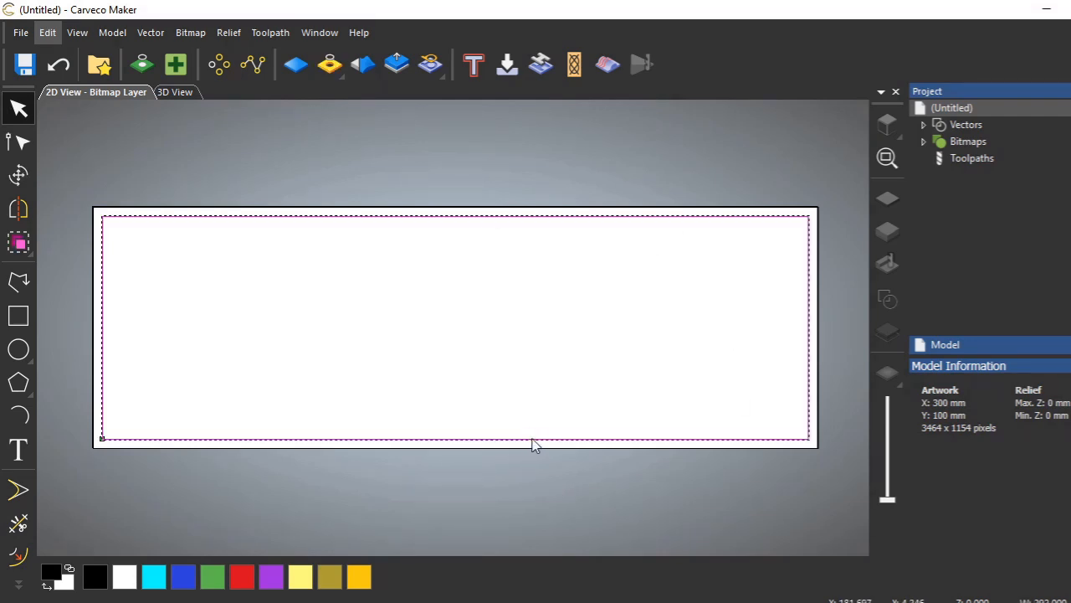
{"action": "mouse_move", "coordinate": [435, 511]}
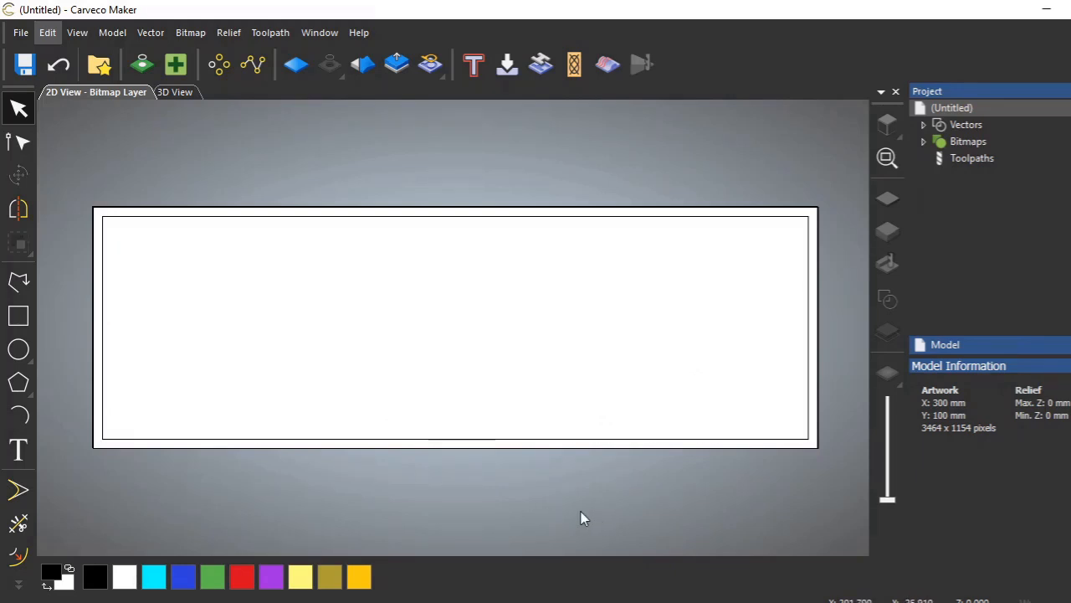
{"action": "mouse_move", "coordinate": [467, 529]}
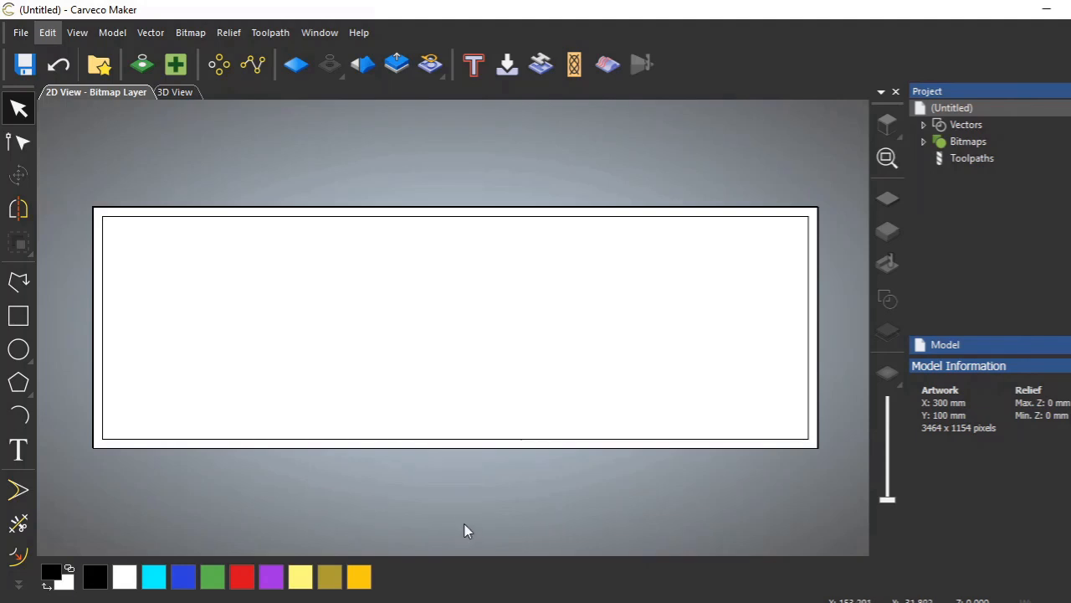
{"action": "mouse_move", "coordinate": [475, 319]}
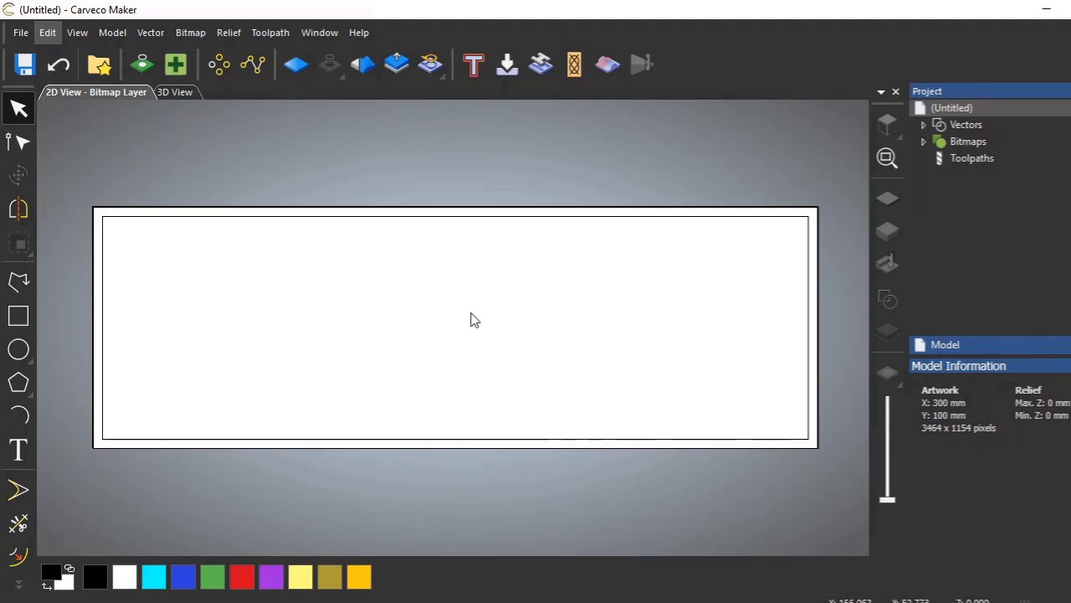
{"action": "mouse_move", "coordinate": [232, 316]}
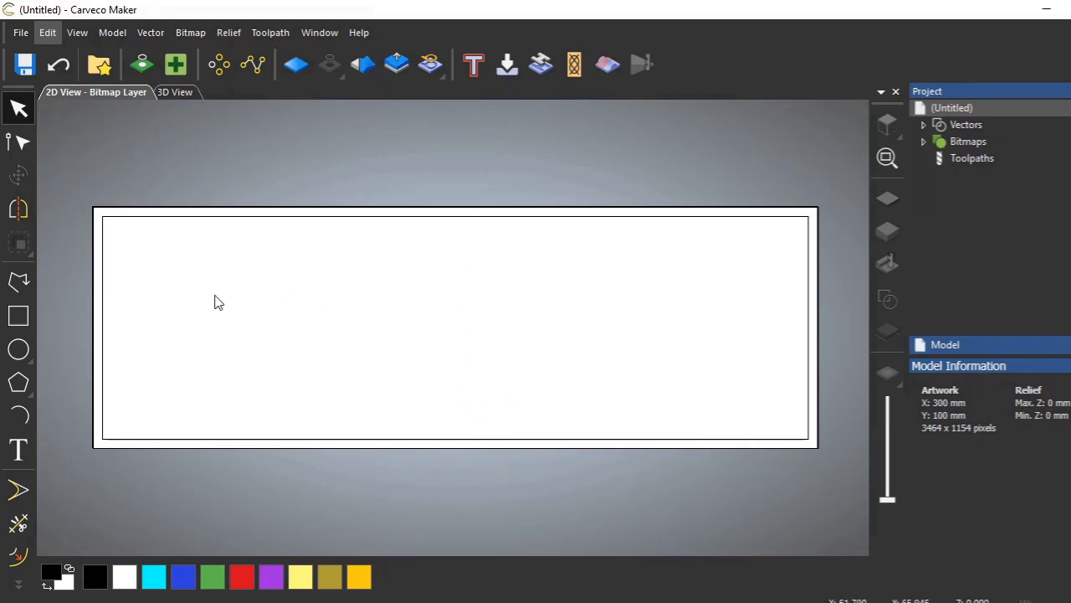
{"action": "mouse_move", "coordinate": [734, 352]}
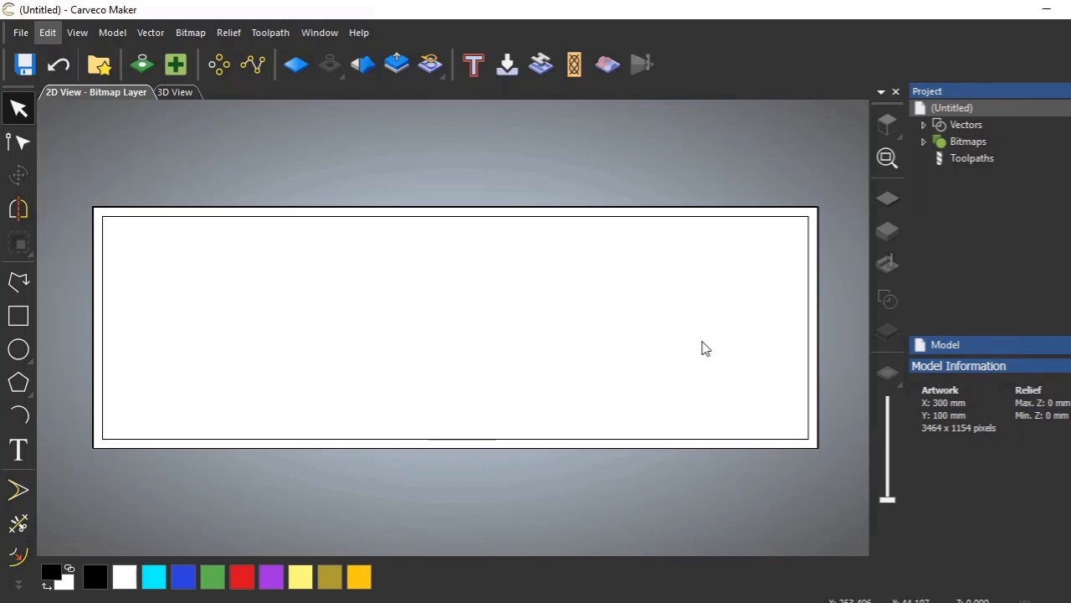
{"action": "mouse_move", "coordinate": [515, 286]}
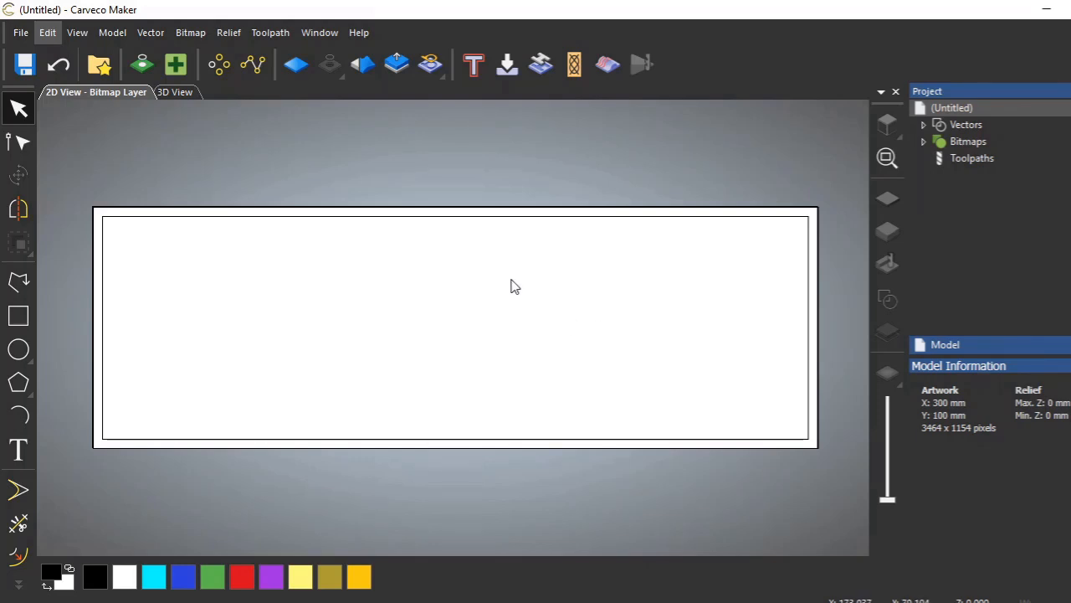
{"action": "mouse_move", "coordinate": [304, 174]}
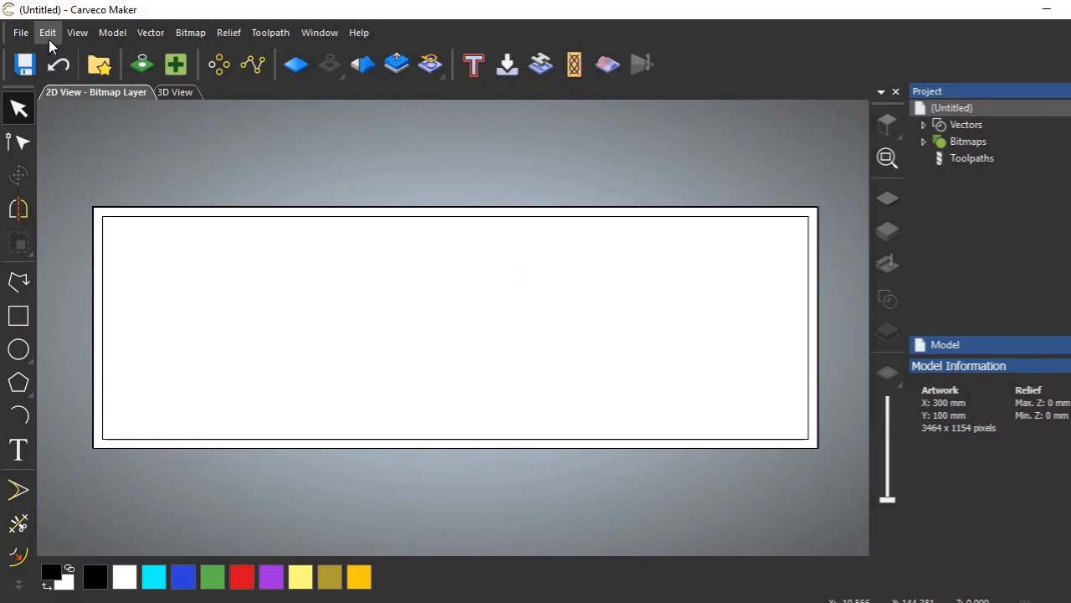
{"action": "mouse_move", "coordinate": [77, 32]}
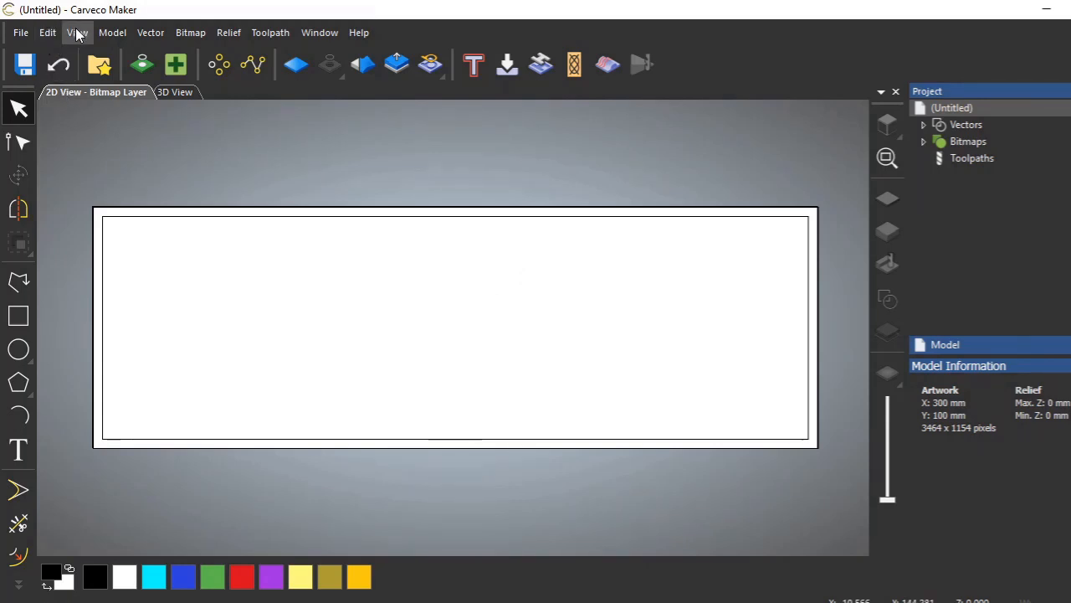
{"action": "left_click", "coordinate": [77, 31]}
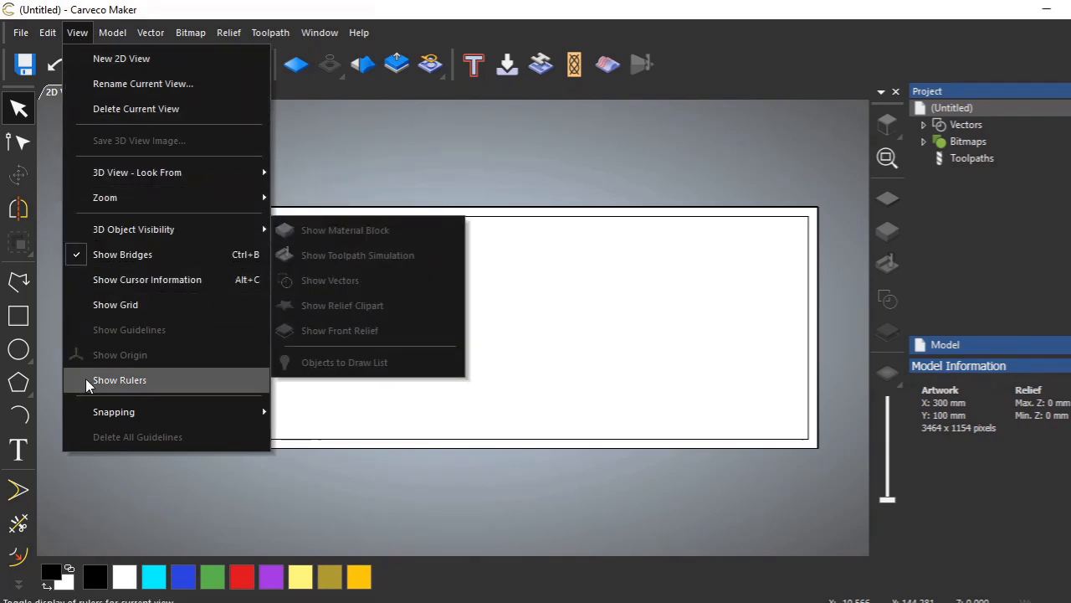
{"action": "left_click", "coordinate": [119, 379]}
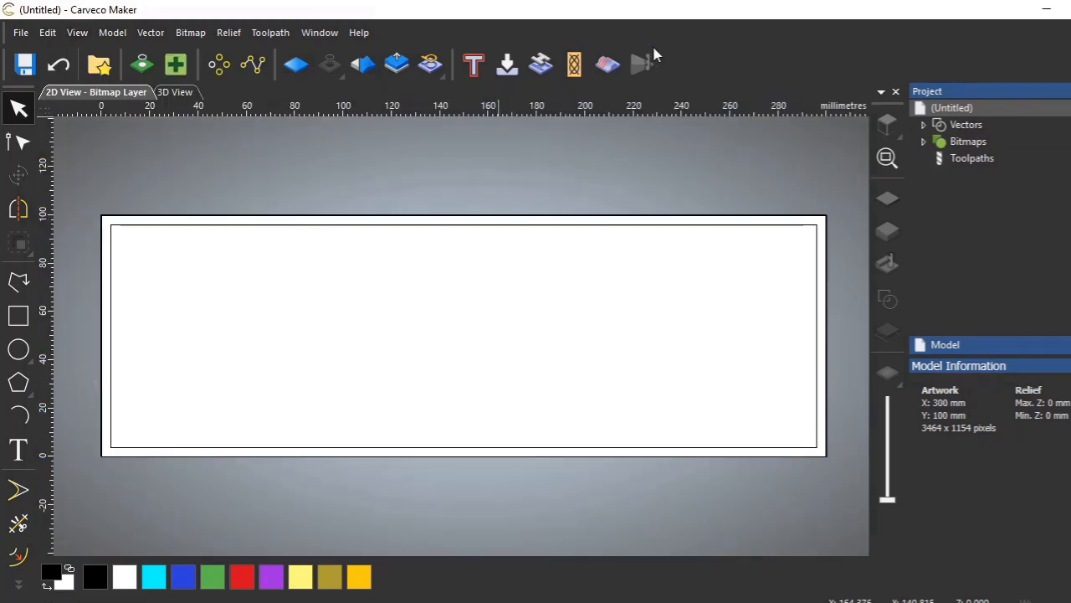
{"action": "mouse_move", "coordinate": [96, 123]}
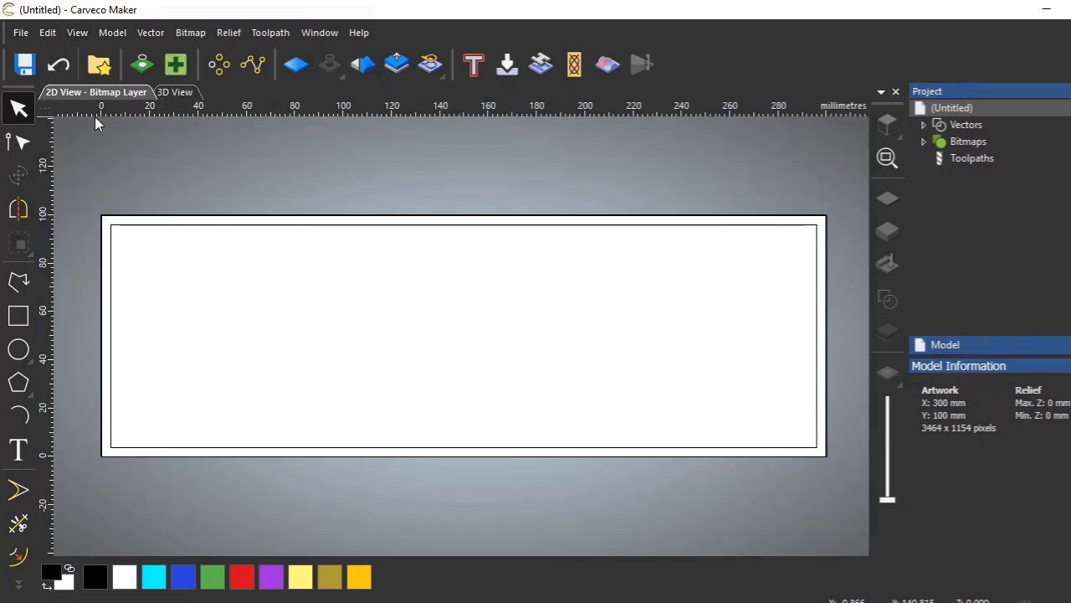
{"action": "mouse_move", "coordinate": [440, 264]}
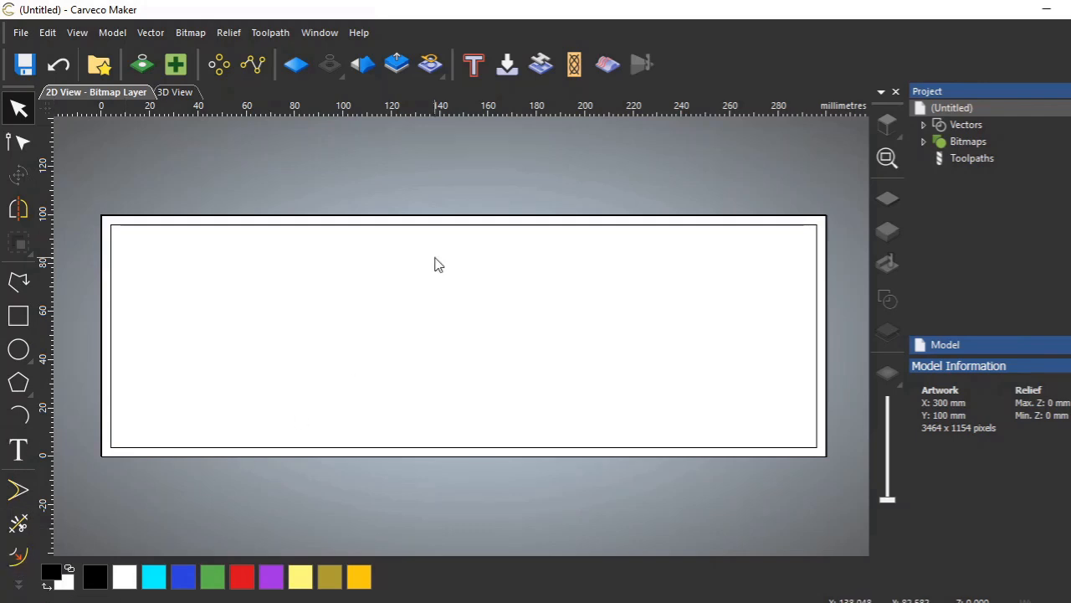
{"action": "mouse_move", "coordinate": [435, 155]}
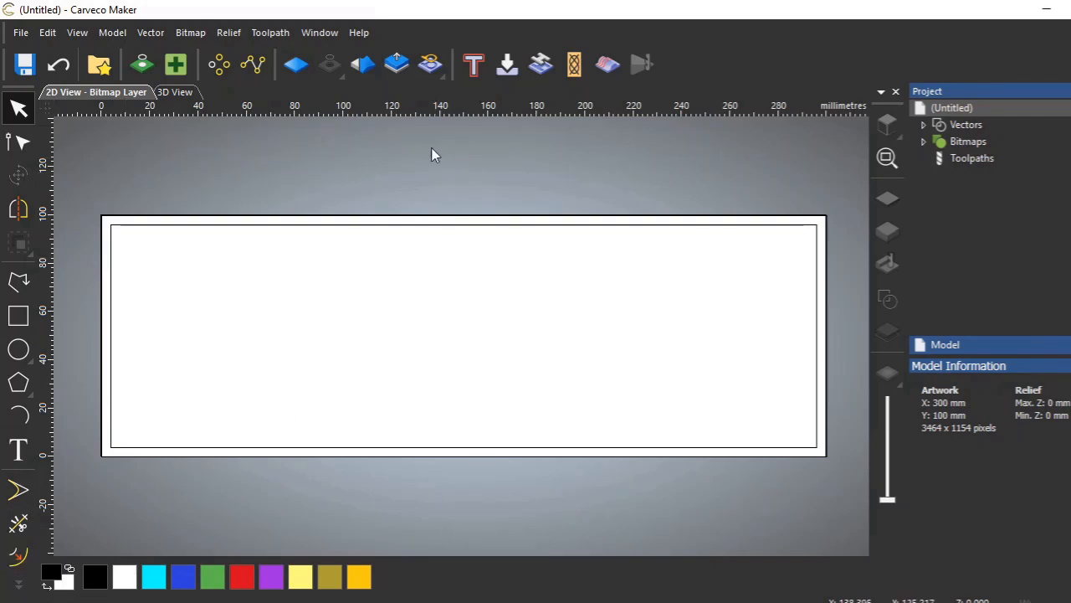
{"action": "mouse_move", "coordinate": [439, 120]}
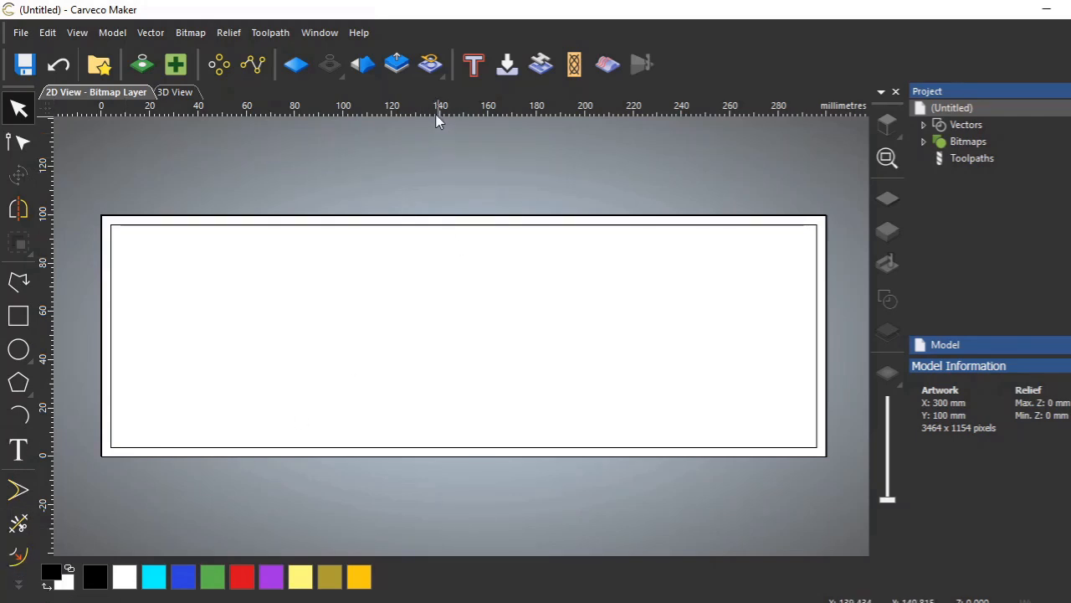
{"action": "mouse_move", "coordinate": [408, 406]}
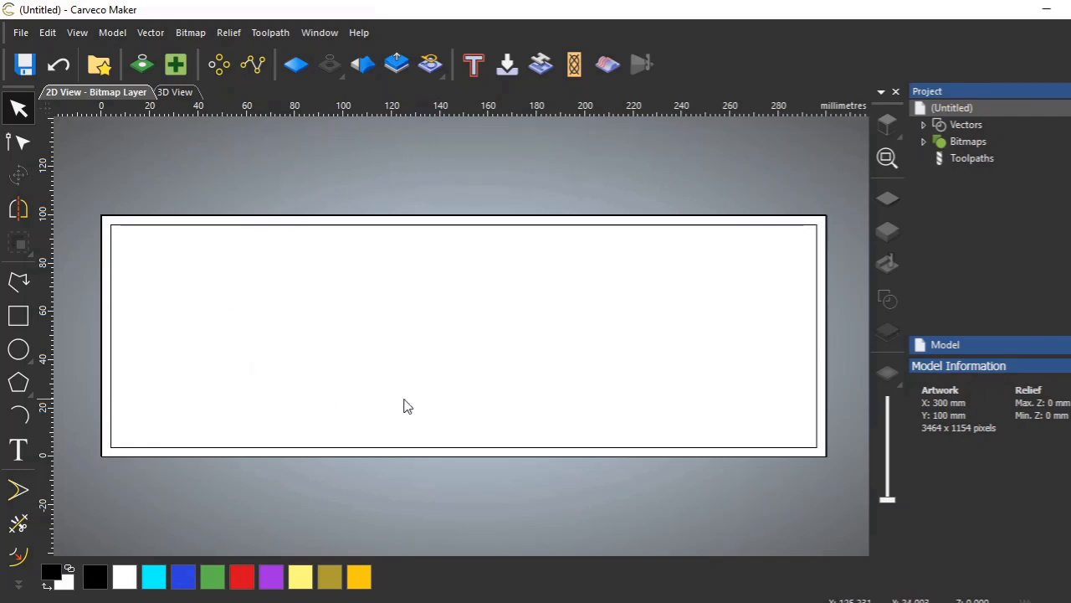
{"action": "mouse_move", "coordinate": [387, 140]}
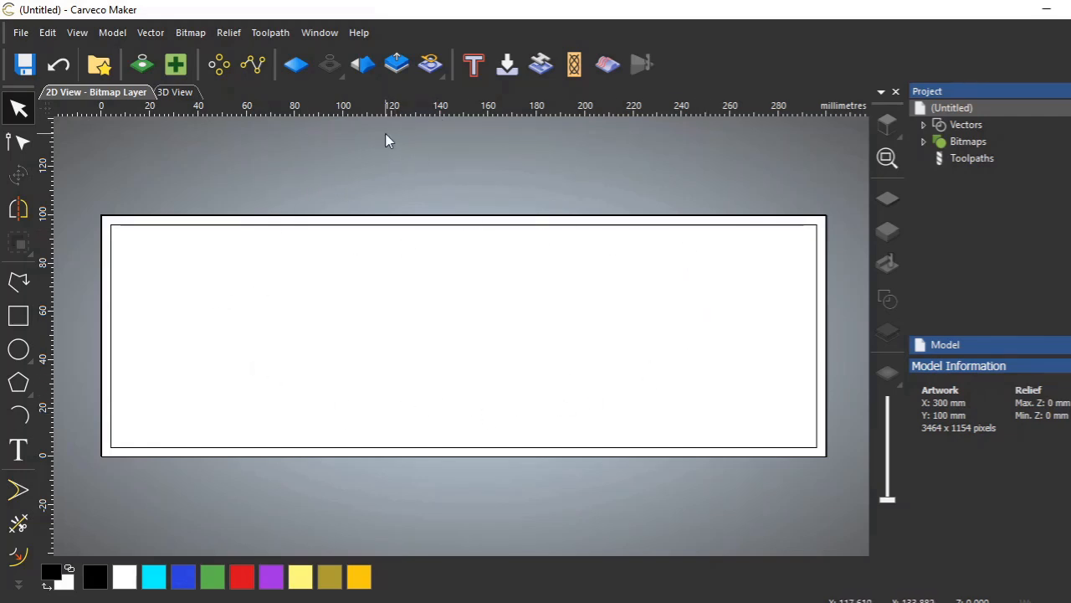
{"action": "mouse_move", "coordinate": [416, 116]}
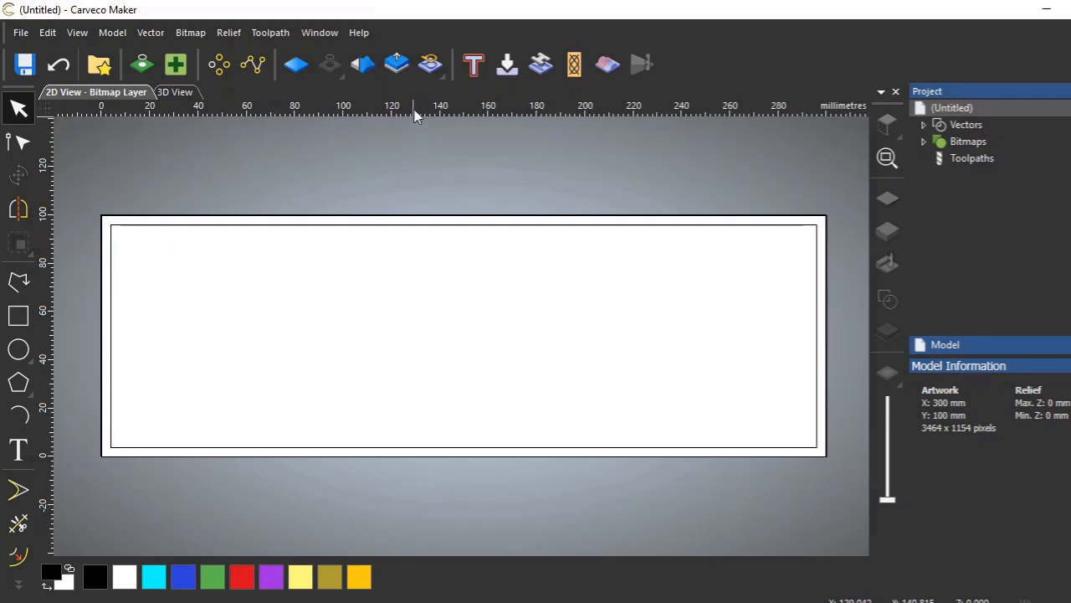
{"action": "mouse_move", "coordinate": [424, 110]}
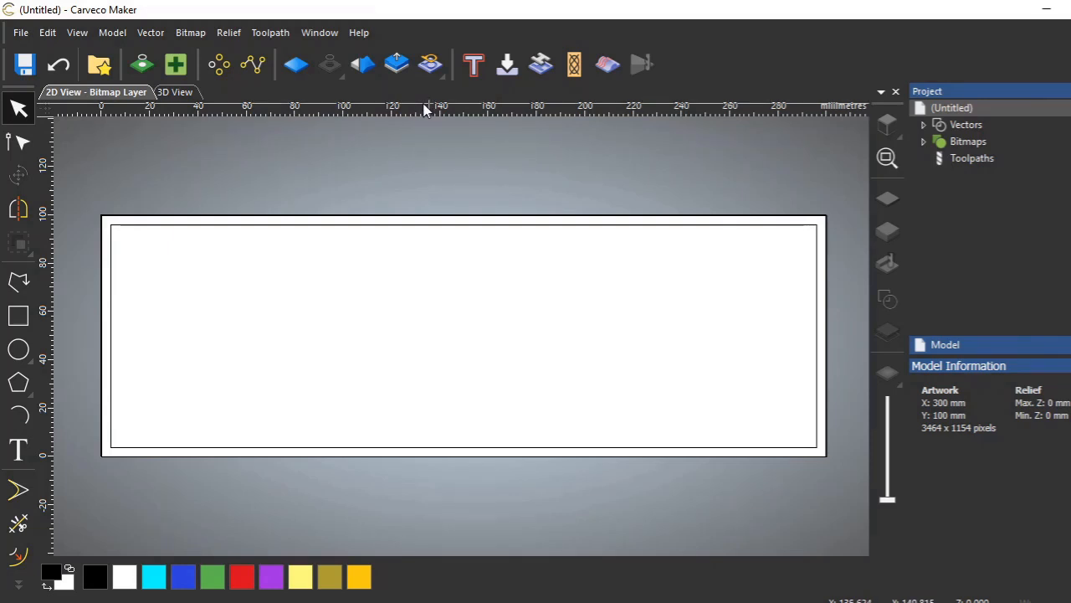
{"action": "mouse_move", "coordinate": [423, 171]}
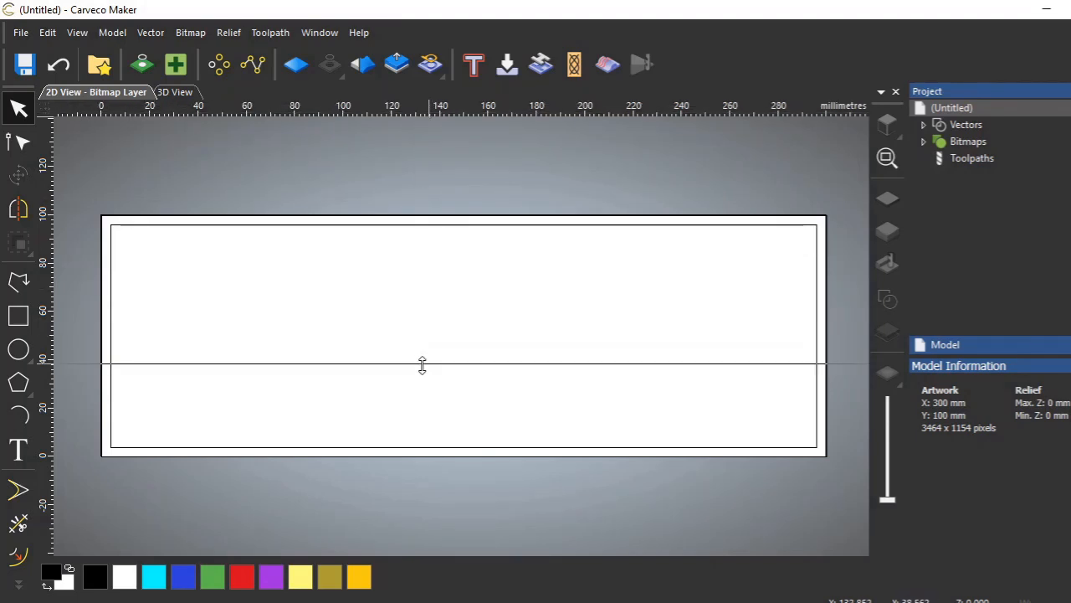
Step: Drag a horizontal guideline from the top ruler to near the sign's bottom
{"action": "left_click_drag", "start_coordinate": [423, 365], "coordinate": [422, 408]}
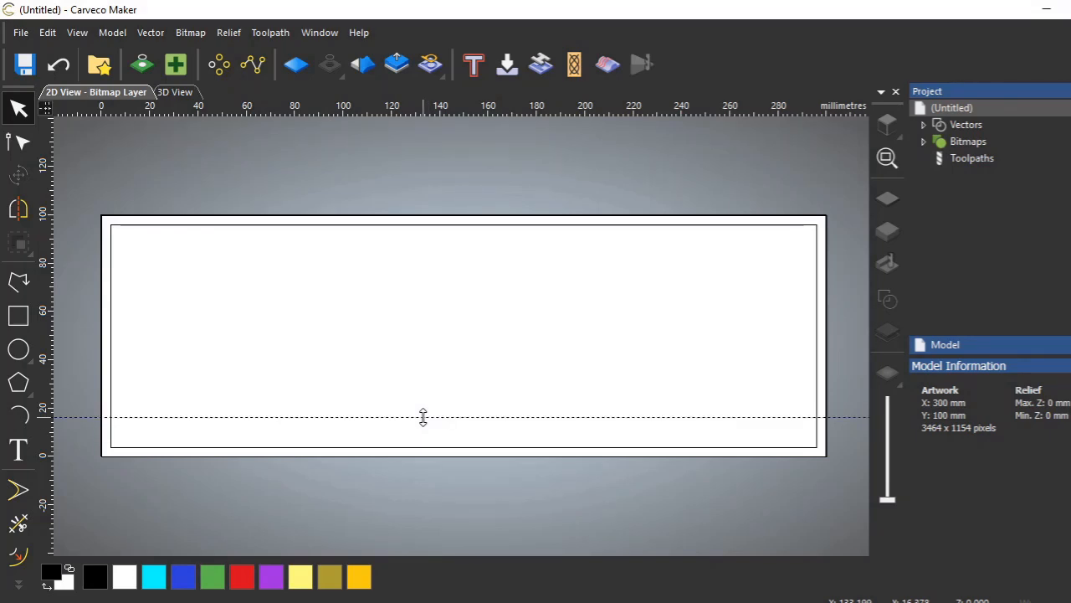
{"action": "mouse_move", "coordinate": [701, 237]}
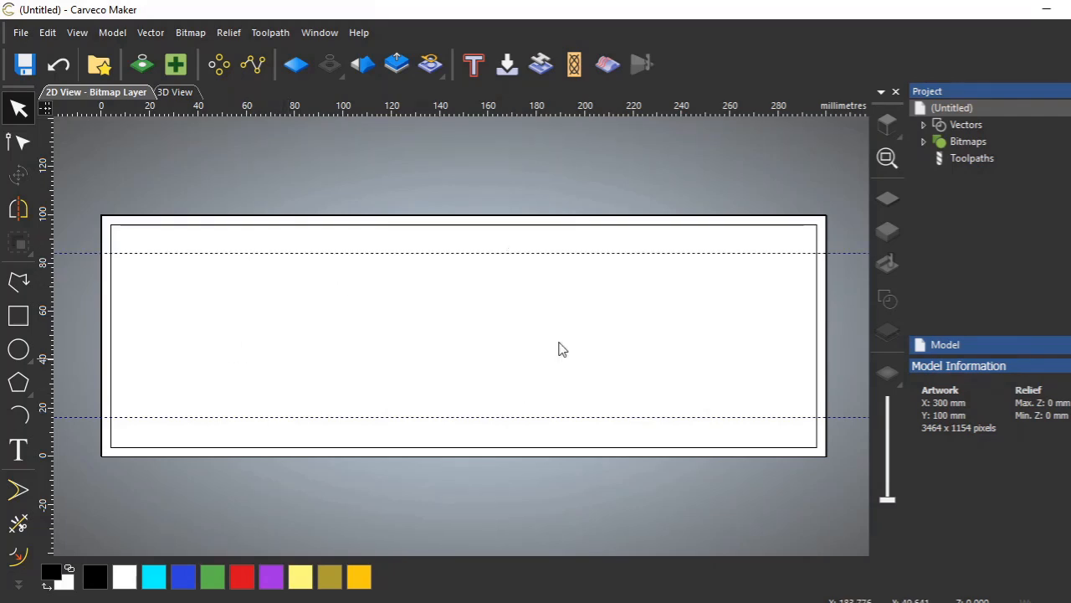
{"action": "mouse_move", "coordinate": [316, 347]}
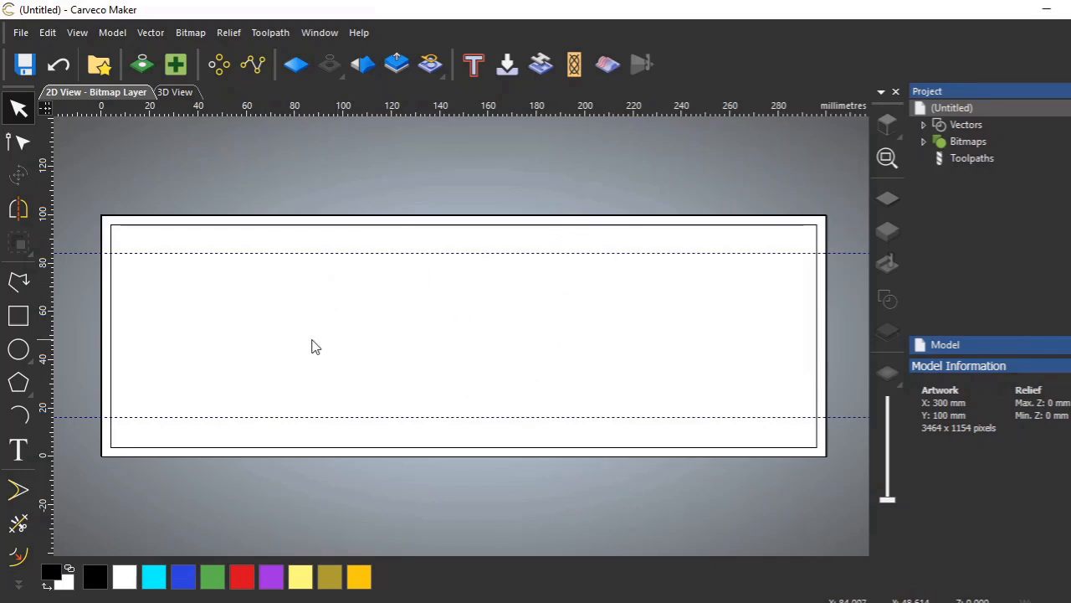
{"action": "mouse_move", "coordinate": [513, 347]}
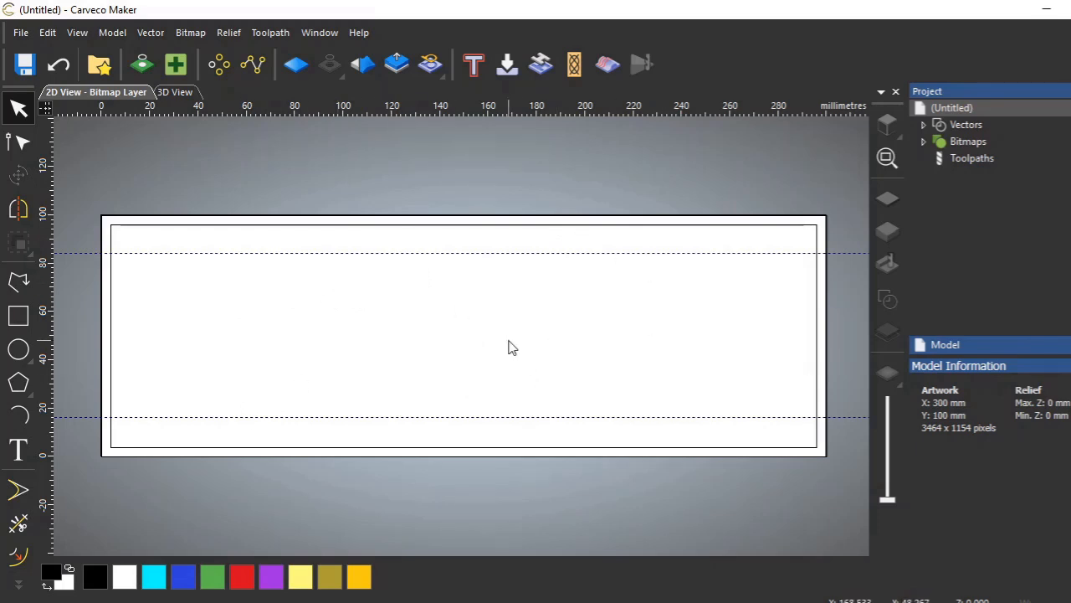
{"action": "mouse_move", "coordinate": [100, 448]}
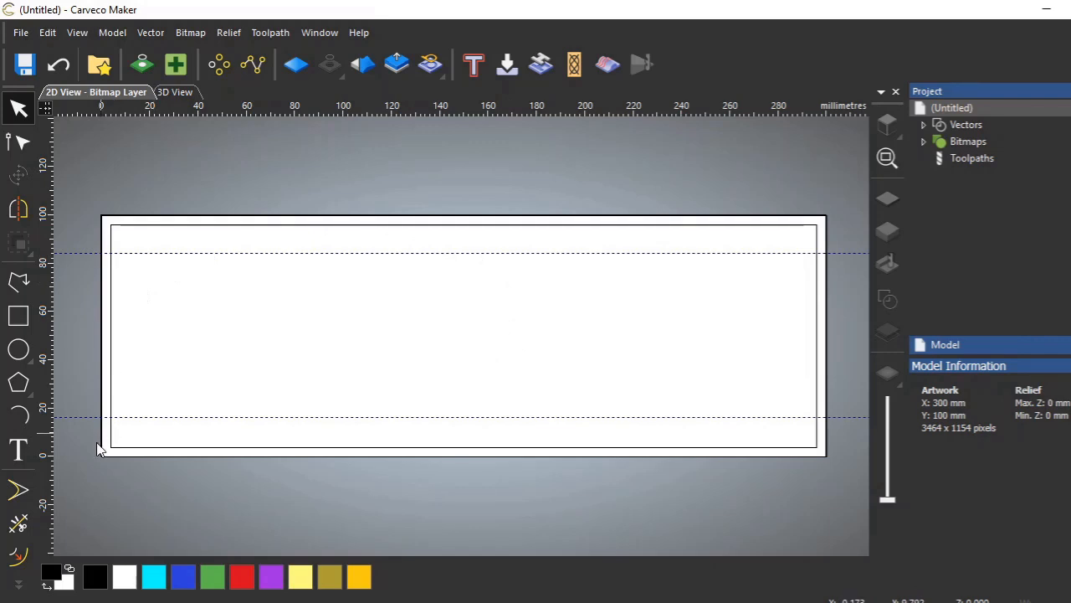
{"action": "mouse_move", "coordinate": [18, 451]}
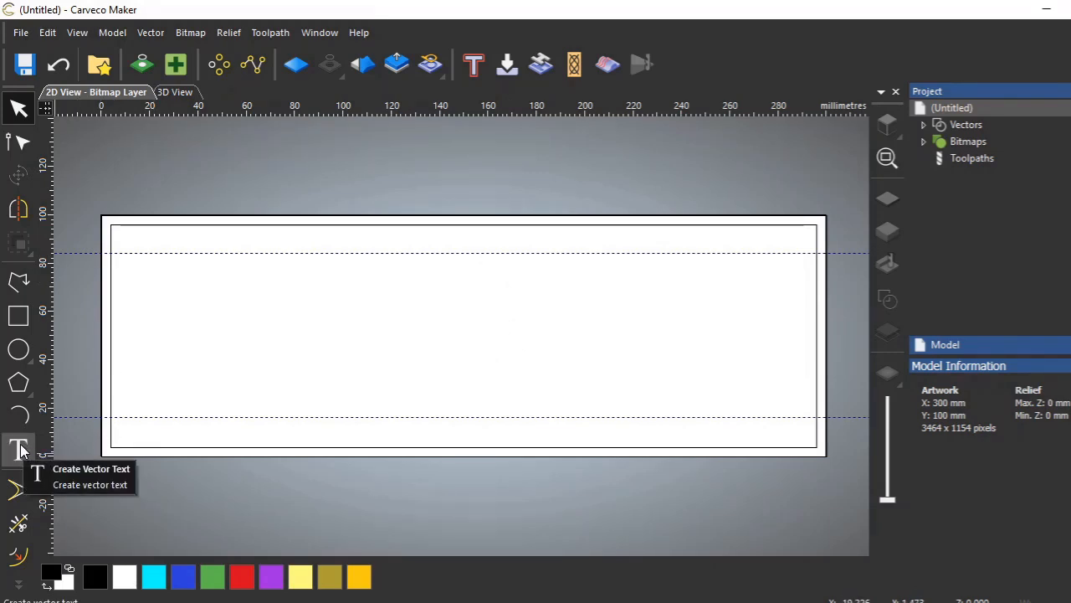
{"action": "mouse_move", "coordinate": [18, 449]}
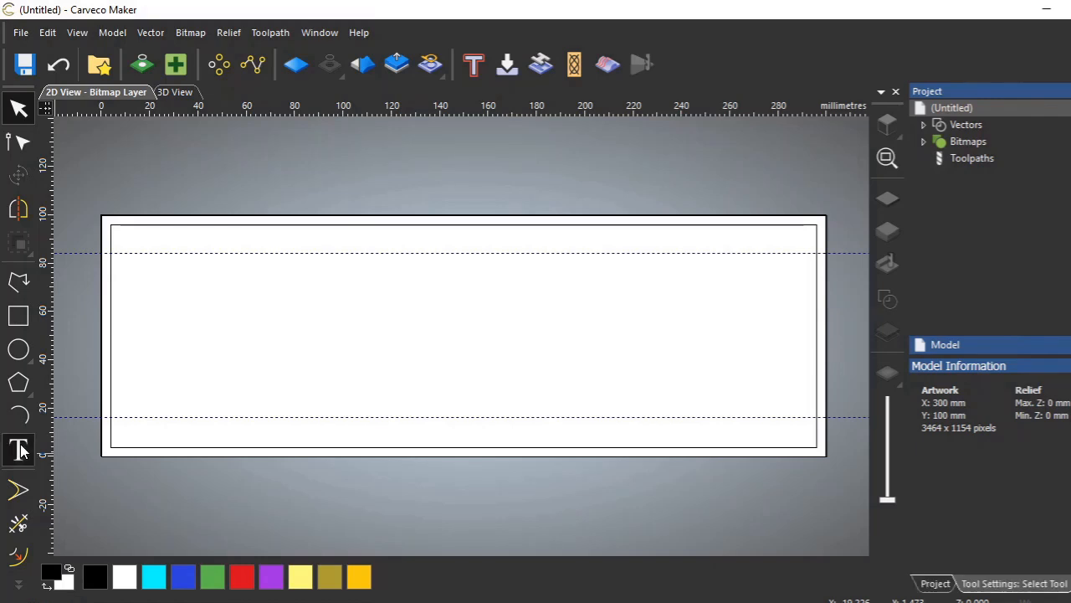
Step: Open the Create Vector Text tool, showing Calibri at 60 mm
{"action": "left_click", "coordinate": [18, 450]}
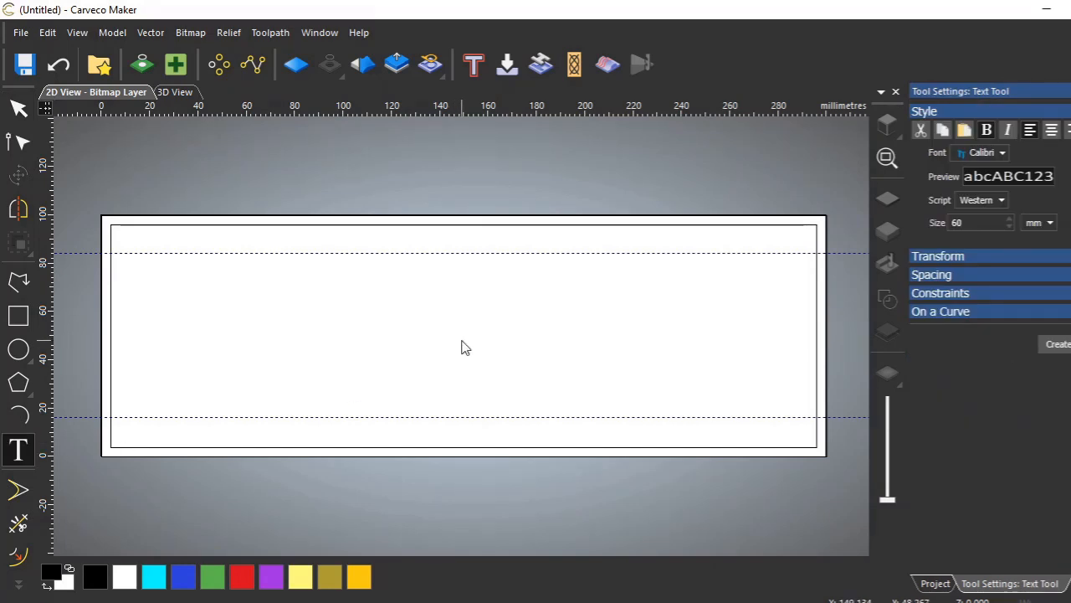
{"action": "mouse_move", "coordinate": [793, 278]}
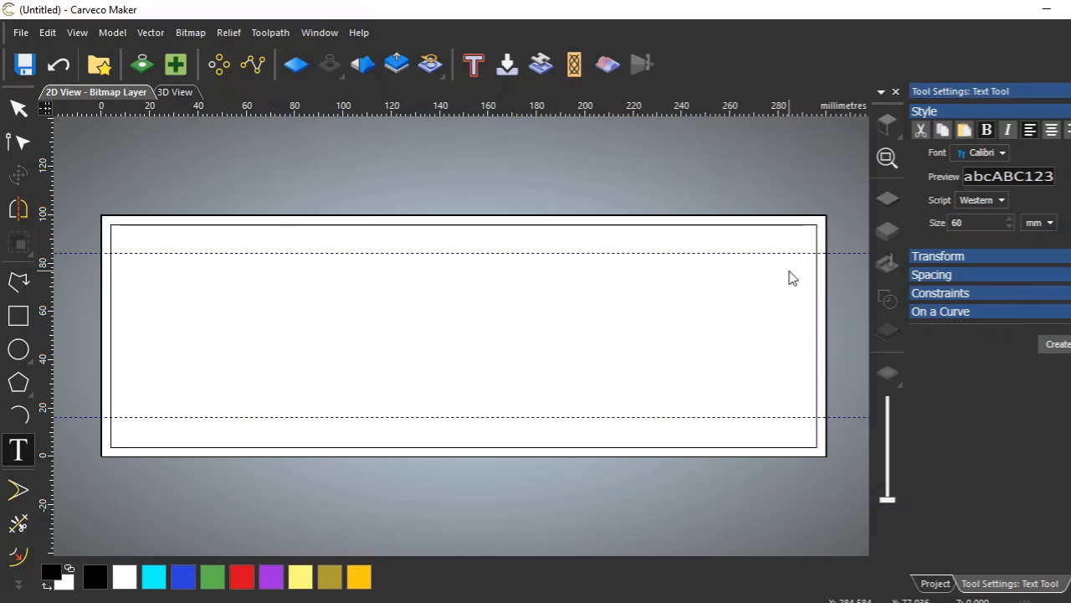
{"action": "mouse_move", "coordinate": [802, 248]}
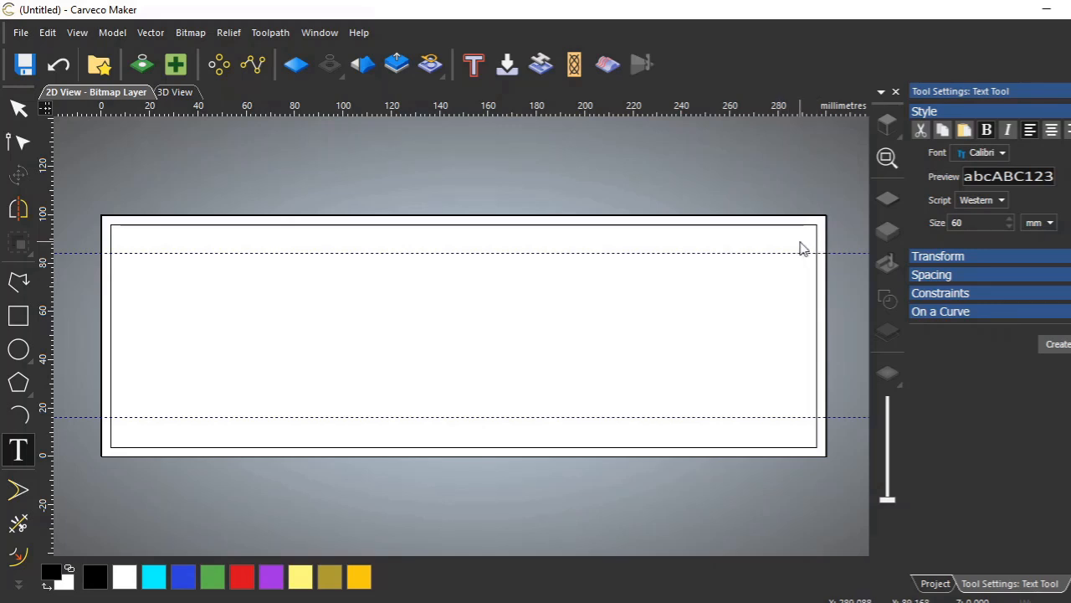
{"action": "mouse_move", "coordinate": [309, 325]}
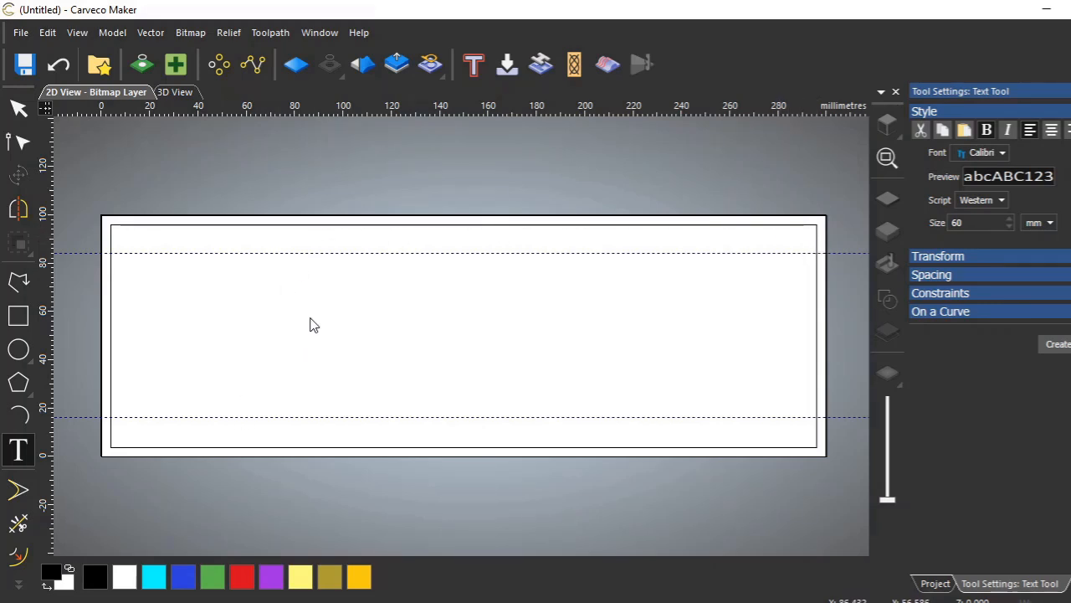
{"action": "mouse_move", "coordinate": [746, 335]}
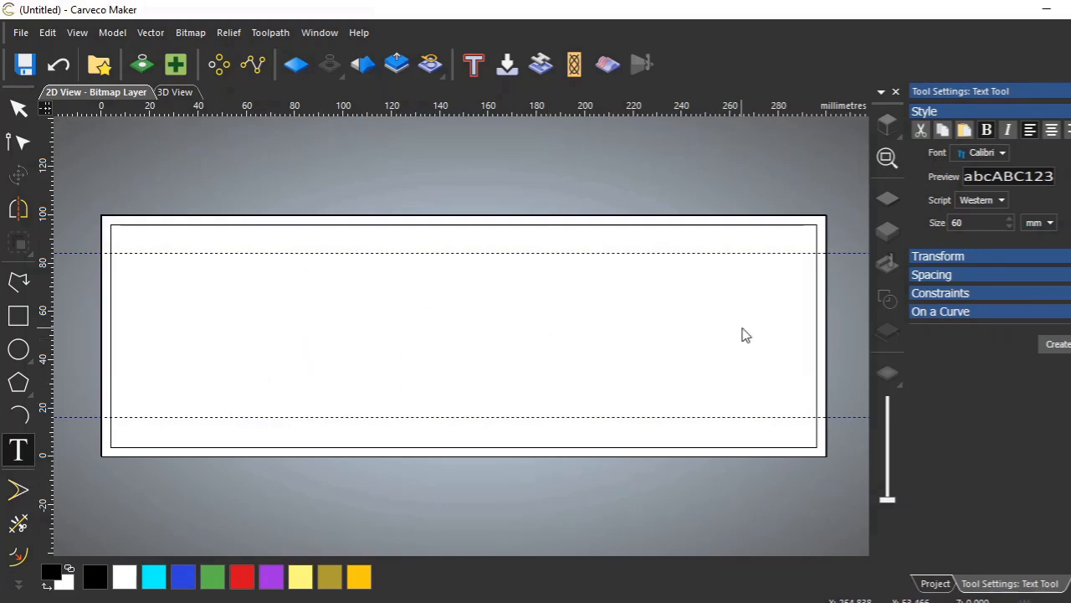
{"action": "mouse_move", "coordinate": [738, 345]}
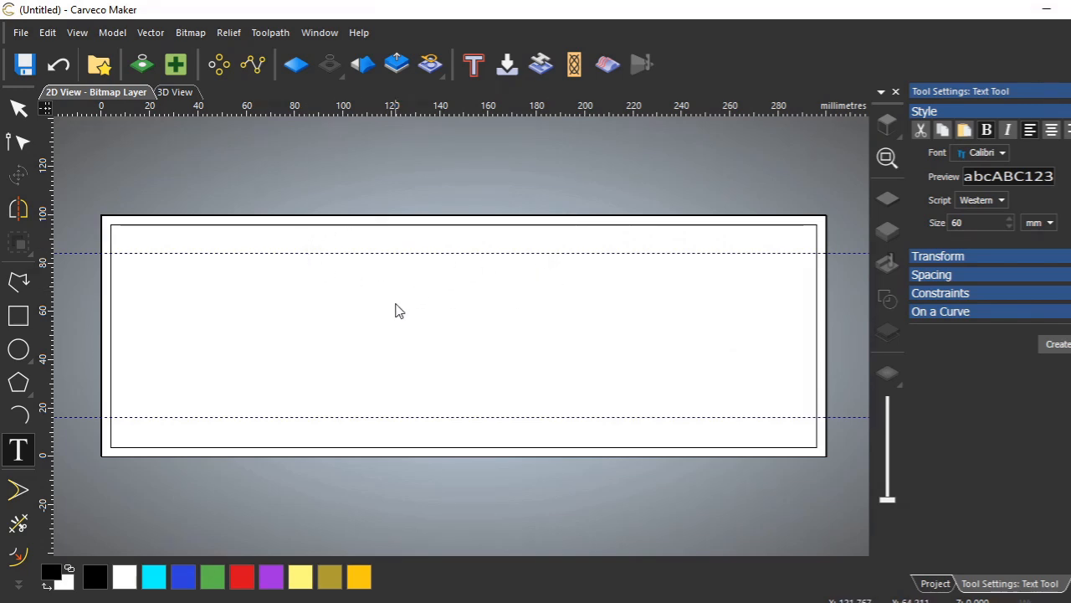
{"action": "mouse_move", "coordinate": [303, 247]}
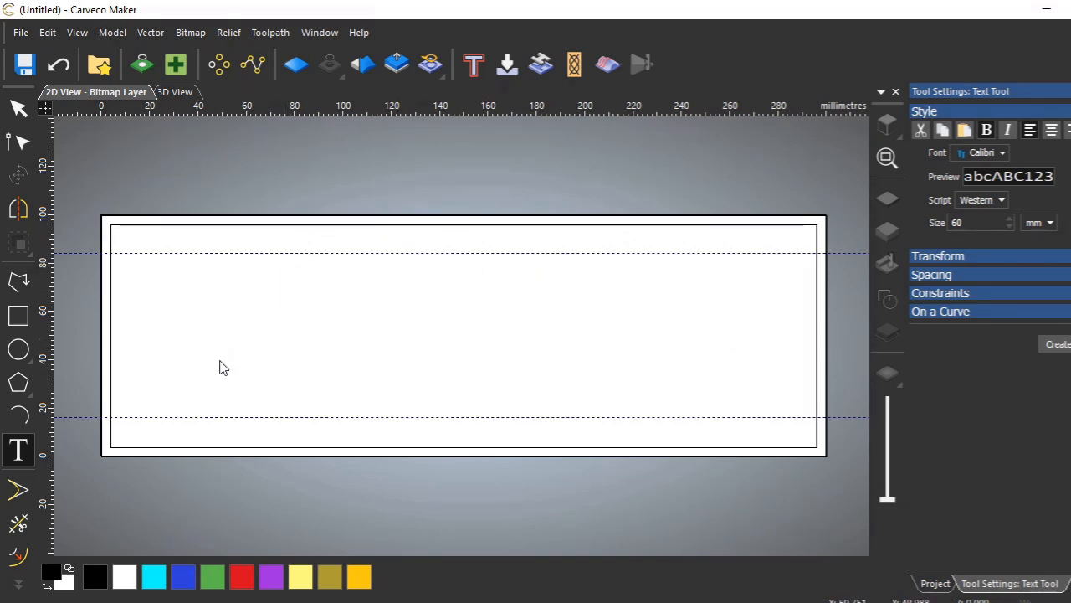
{"action": "mouse_move", "coordinate": [237, 368]}
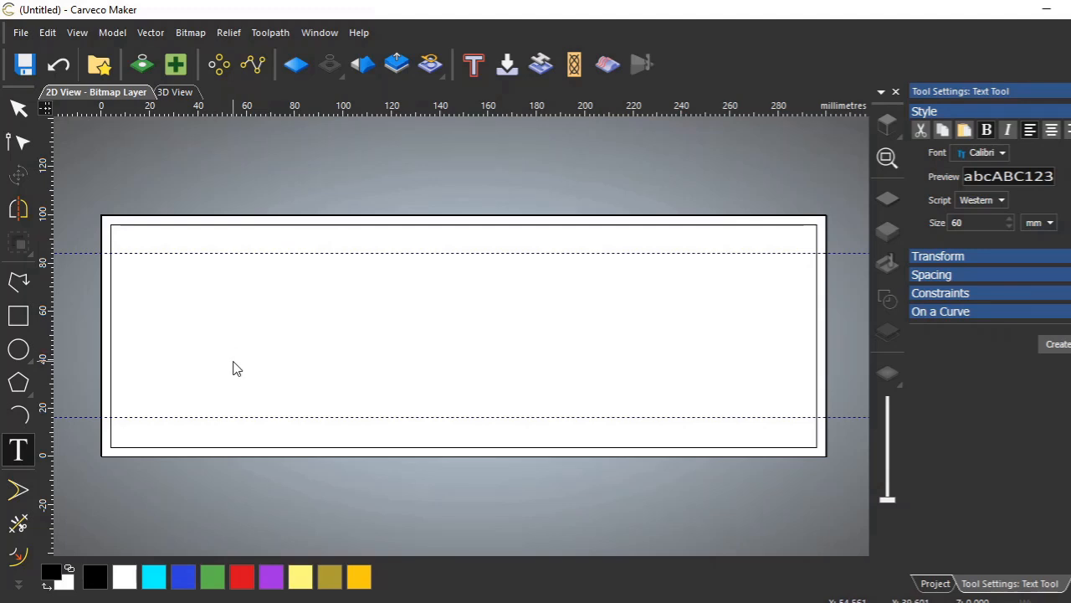
{"action": "mouse_move", "coordinate": [247, 352]}
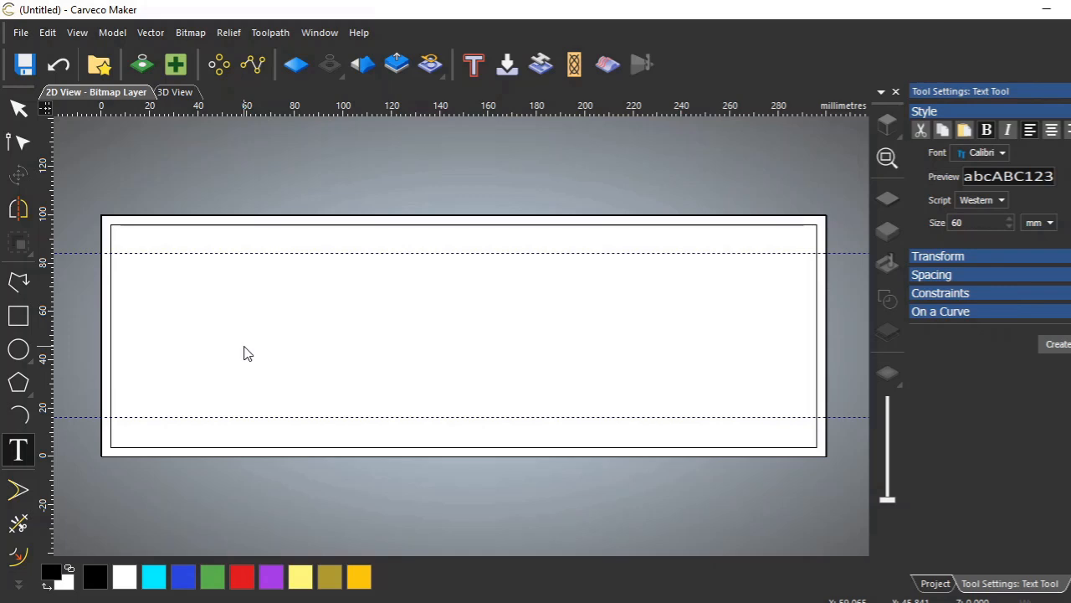
{"action": "mouse_move", "coordinate": [352, 318]}
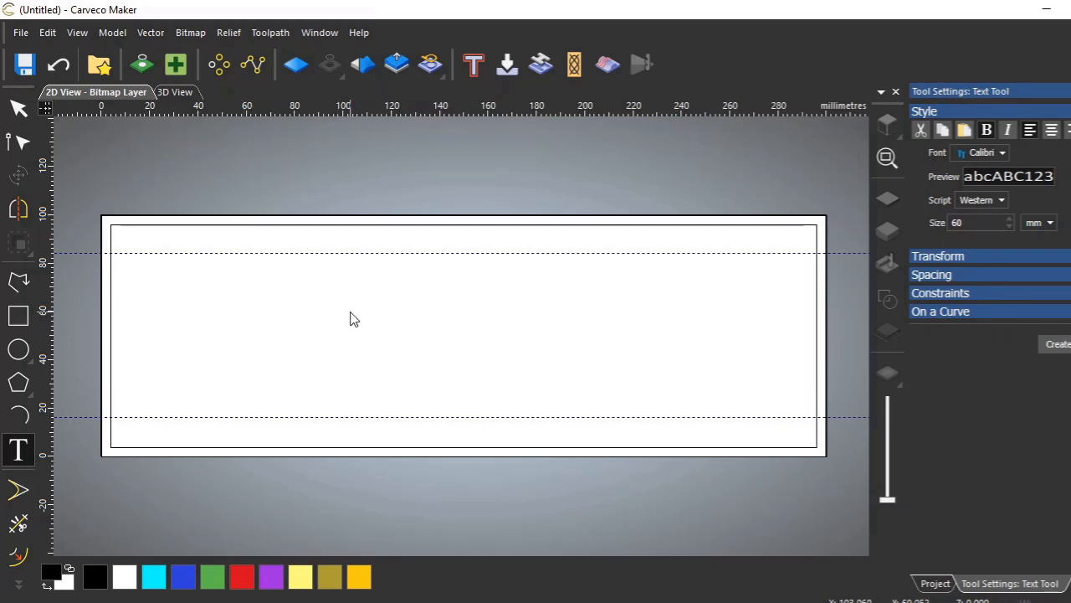
{"action": "mouse_move", "coordinate": [887, 198]}
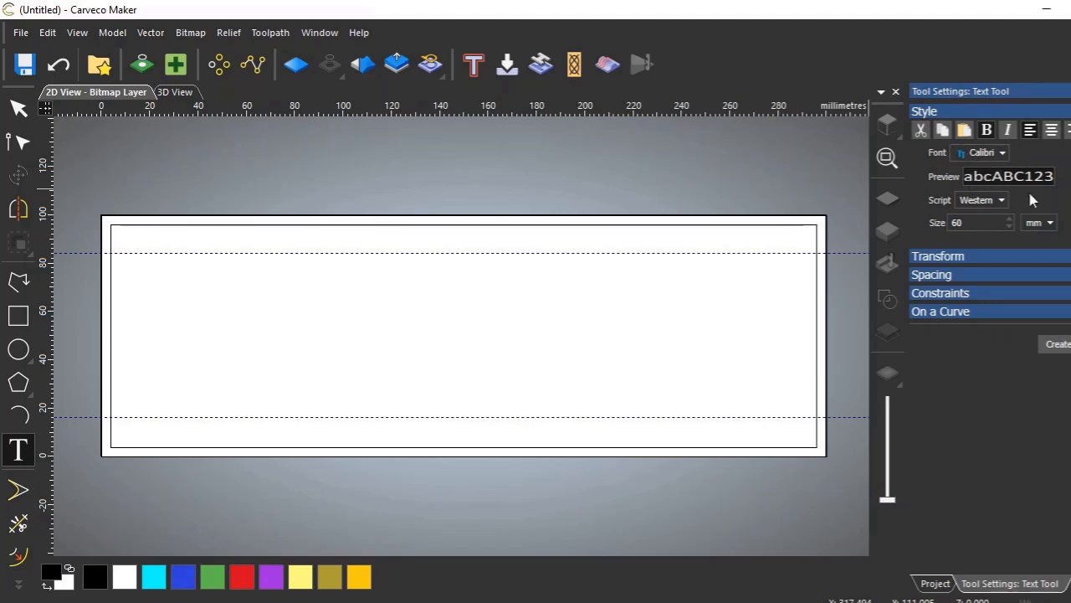
{"action": "left_click", "coordinate": [1002, 152]}
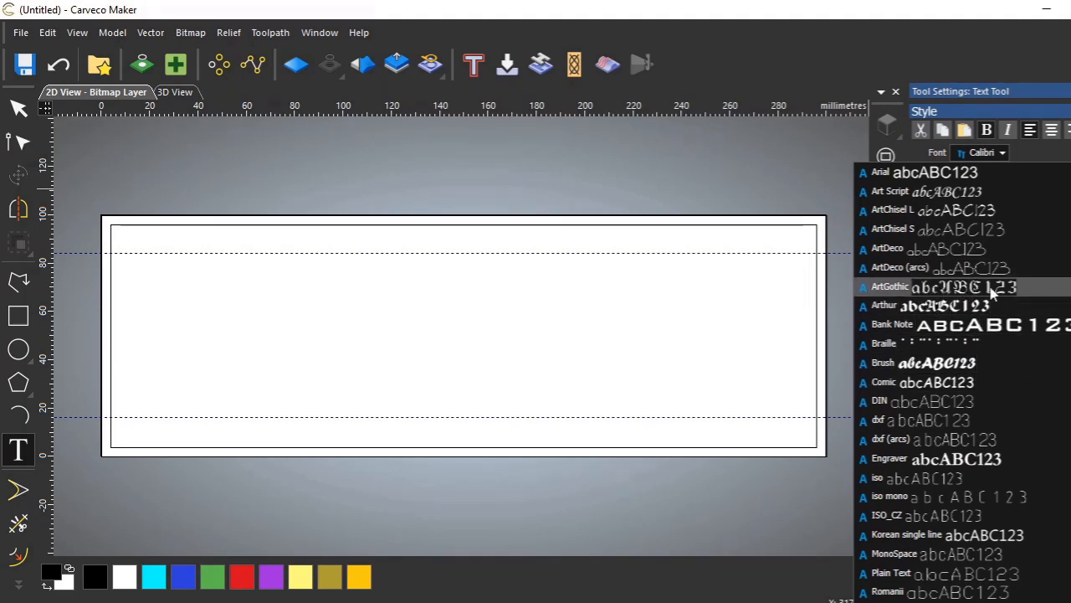
{"action": "mouse_move", "coordinate": [929, 289]}
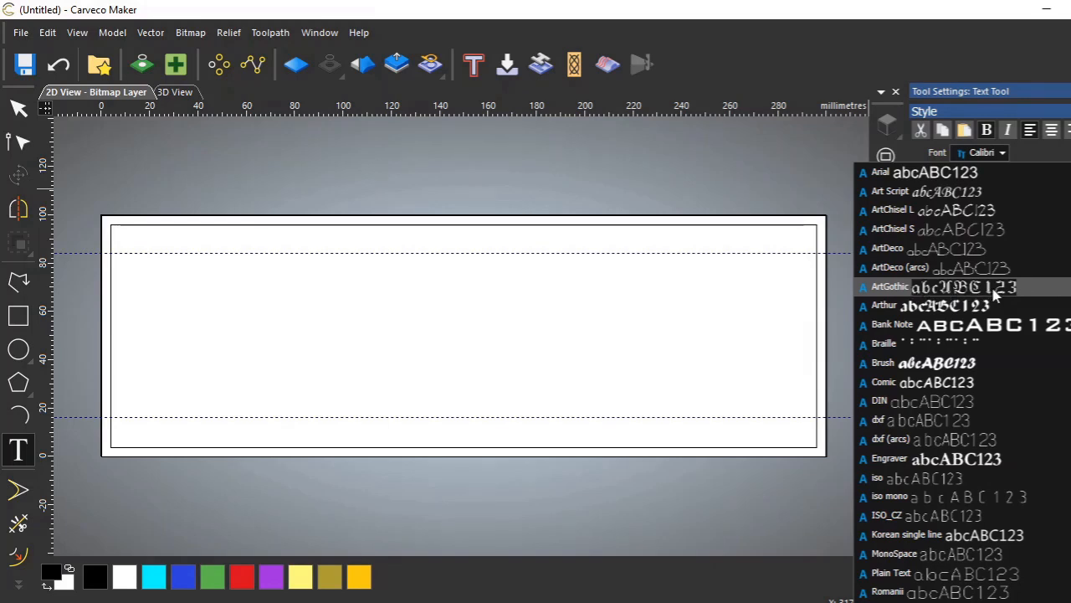
{"action": "mouse_move", "coordinate": [1002, 294]}
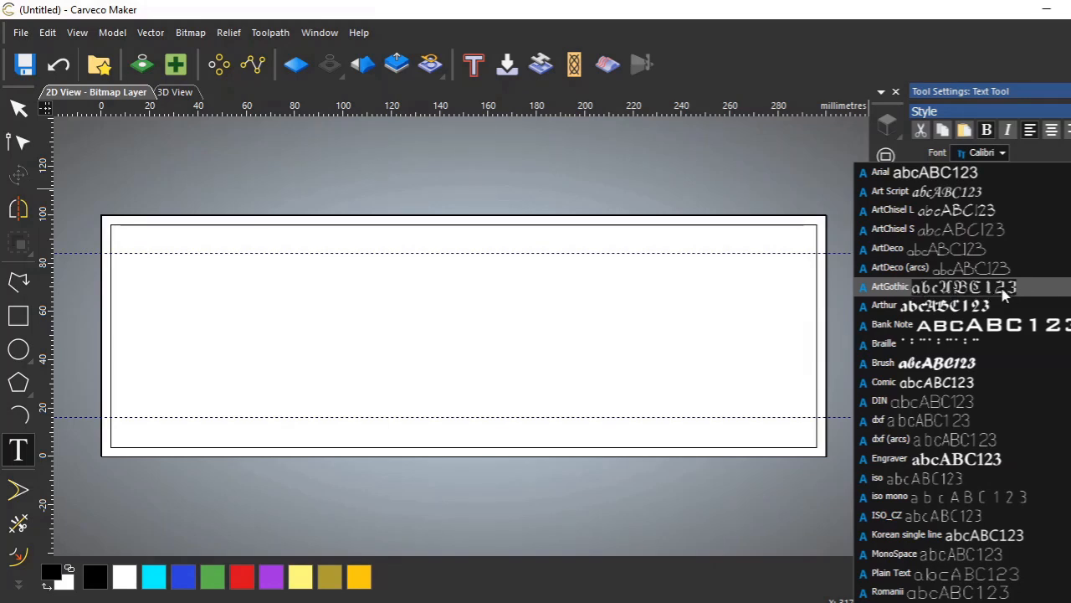
{"action": "scroll", "scroll_direction": "down", "scroll_amount": 3}
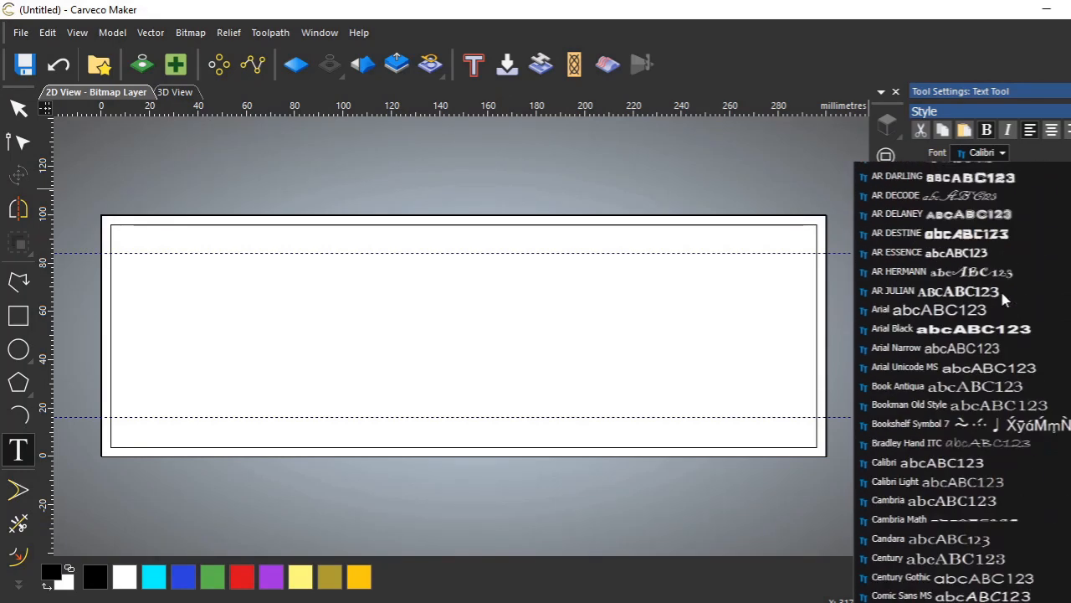
{"action": "scroll", "scroll_direction": "down", "scroll_amount": 3}
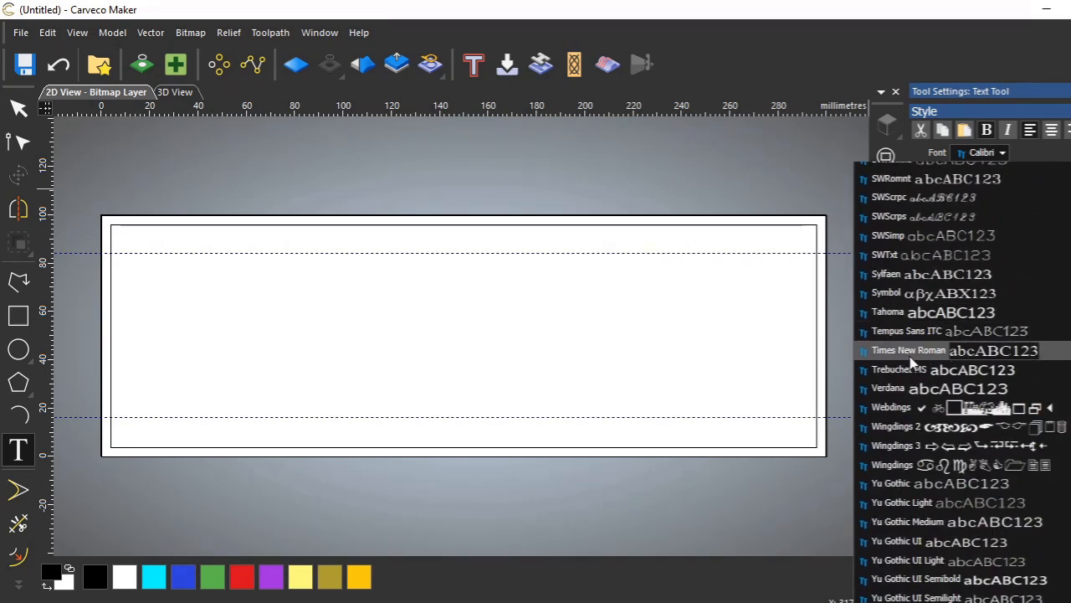
{"action": "mouse_move", "coordinate": [892, 361]}
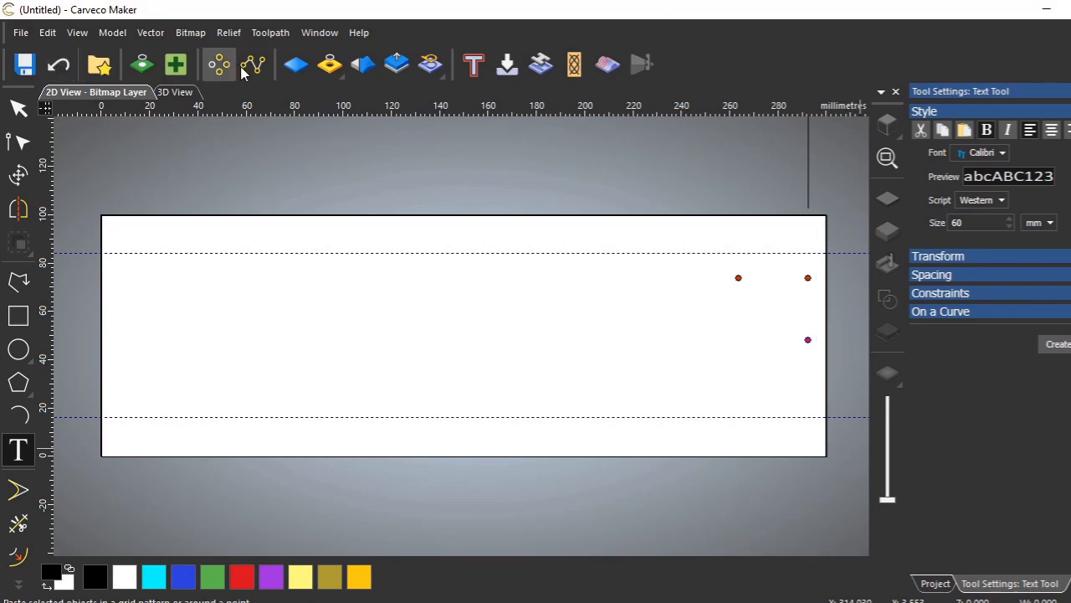
Step: Undo the border rectangles, reactivate the Text tool, and zoom out to the whole board
{"action": "left_click", "coordinate": [58, 64]}
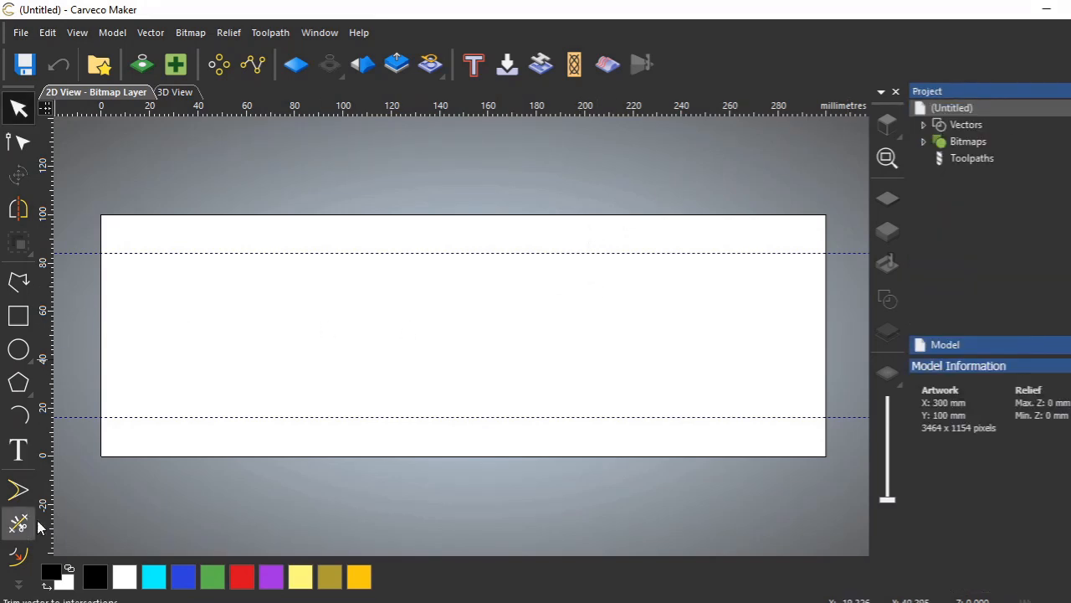
{"action": "left_click", "coordinate": [17, 450]}
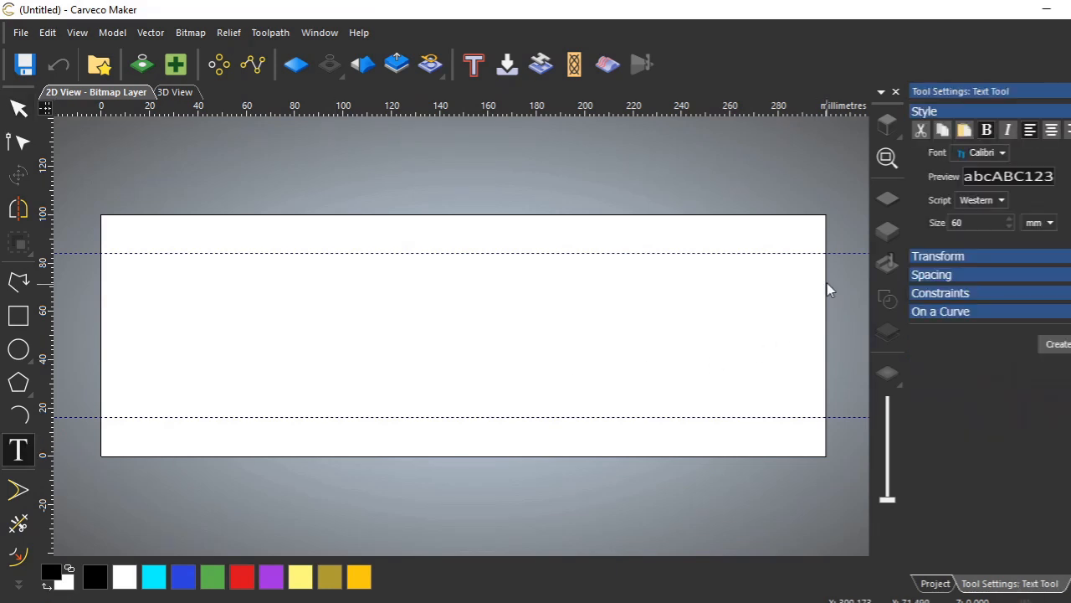
{"action": "mouse_move", "coordinate": [640, 195]}
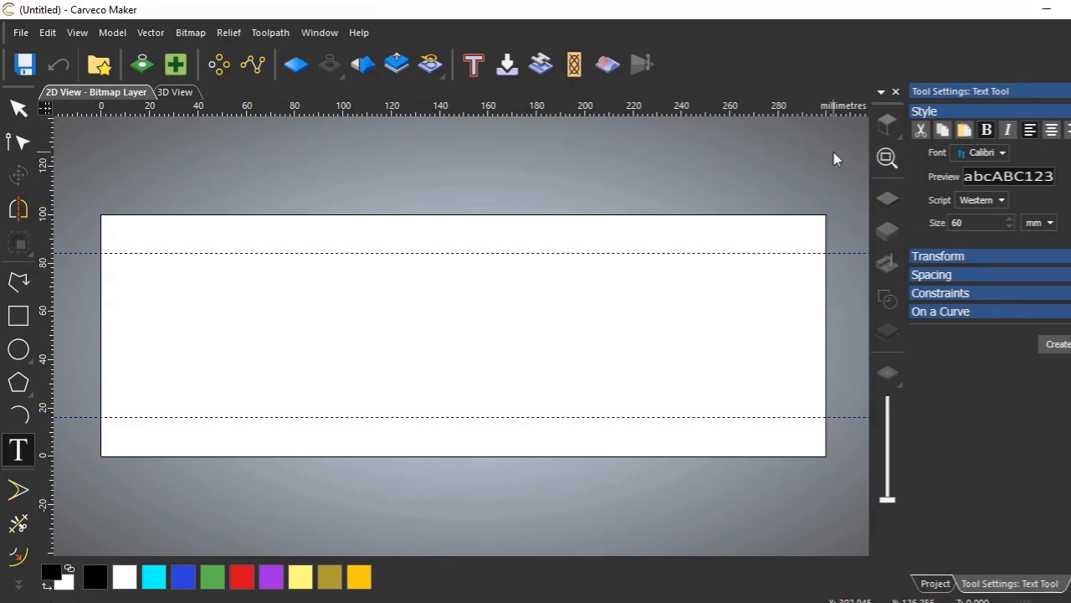
{"action": "mouse_move", "coordinate": [458, 340]}
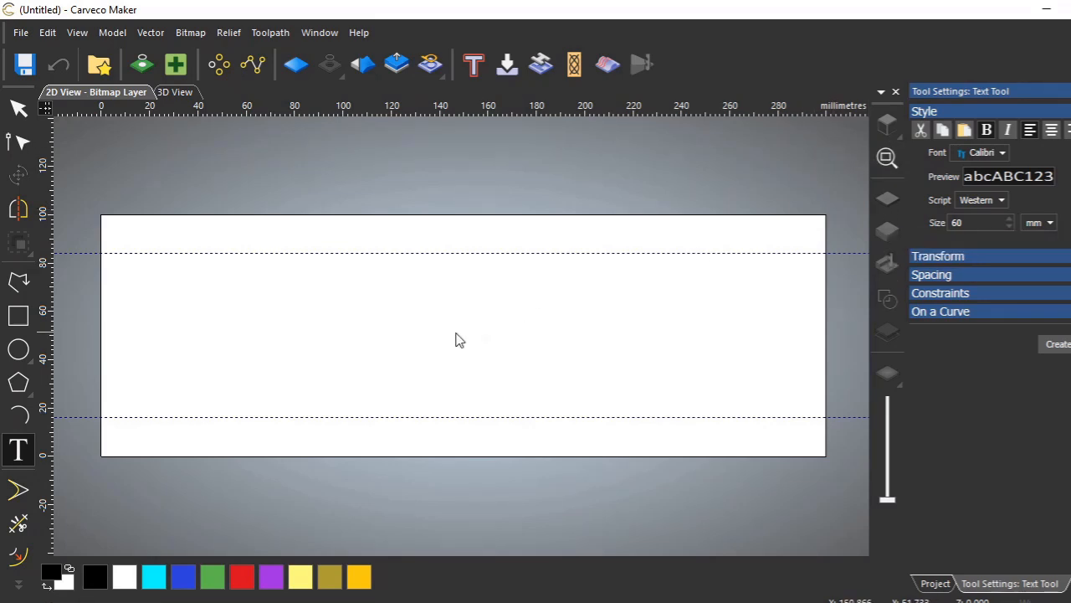
{"action": "scroll", "scroll_direction": "down", "scroll_amount": 3}
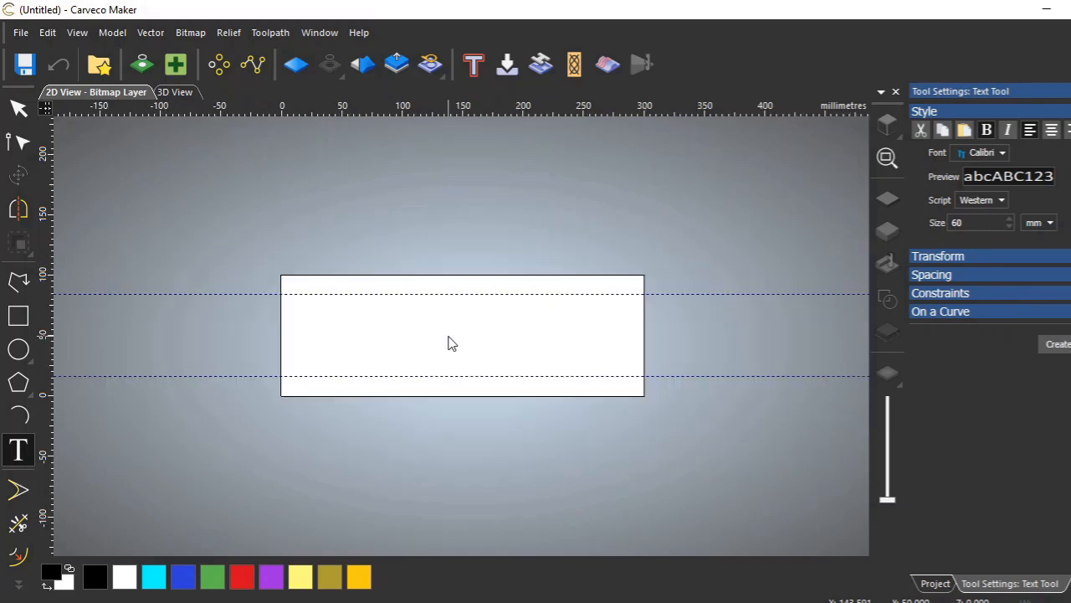
{"action": "mouse_move", "coordinate": [795, 303]}
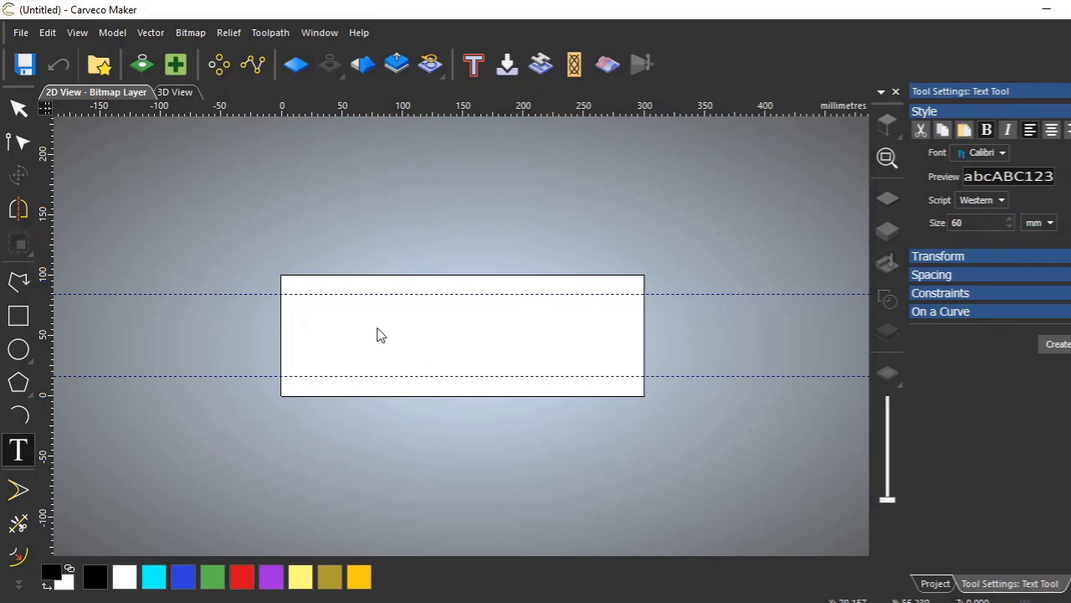
{"action": "mouse_move", "coordinate": [315, 224]}
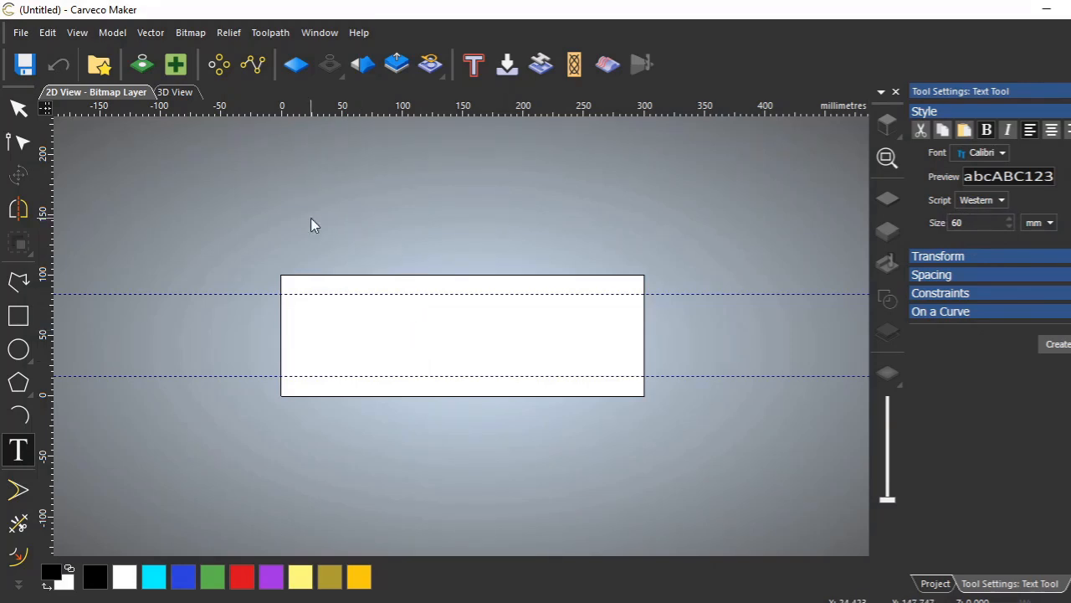
Step: Place the word 'Maker' above the board and create it as Calibri letter outlines
{"action": "left_click", "coordinate": [289, 209]}
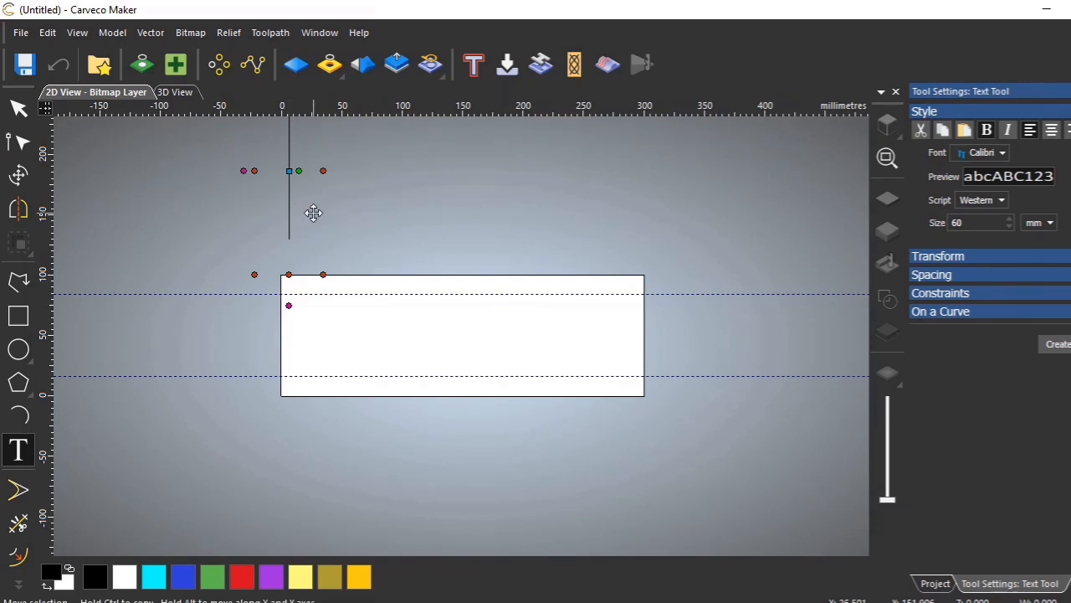
{"action": "type", "text": "M"}
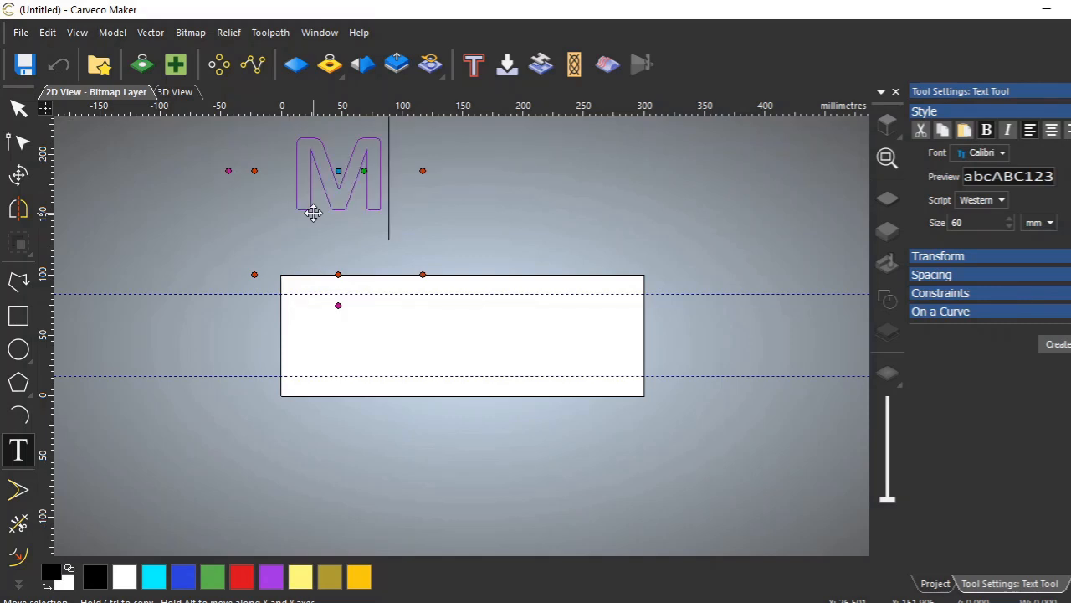
{"action": "type", "text": "a"}
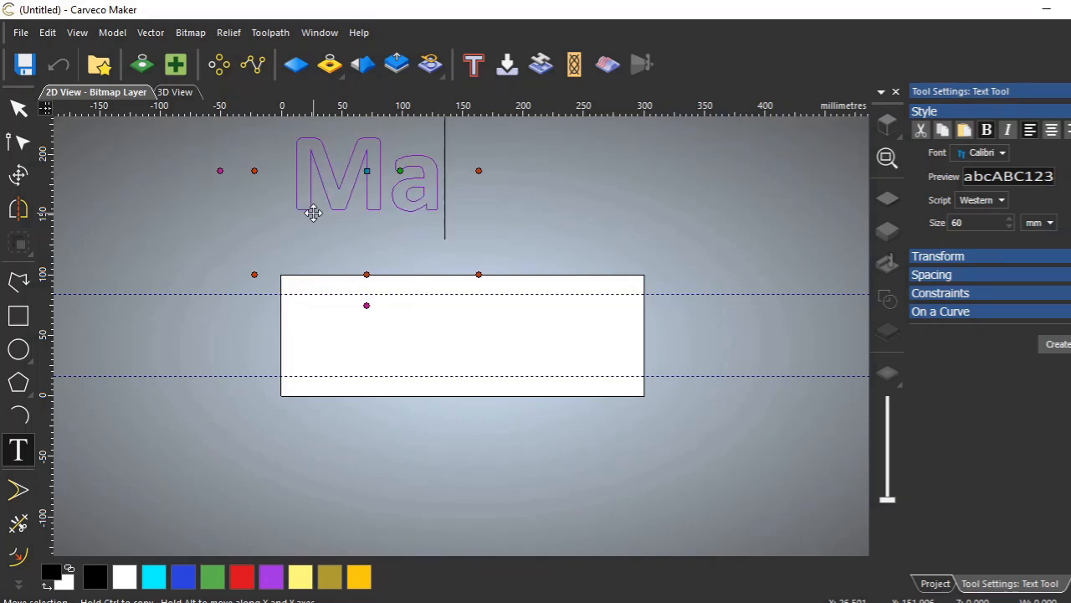
{"action": "type", "text": "ker"}
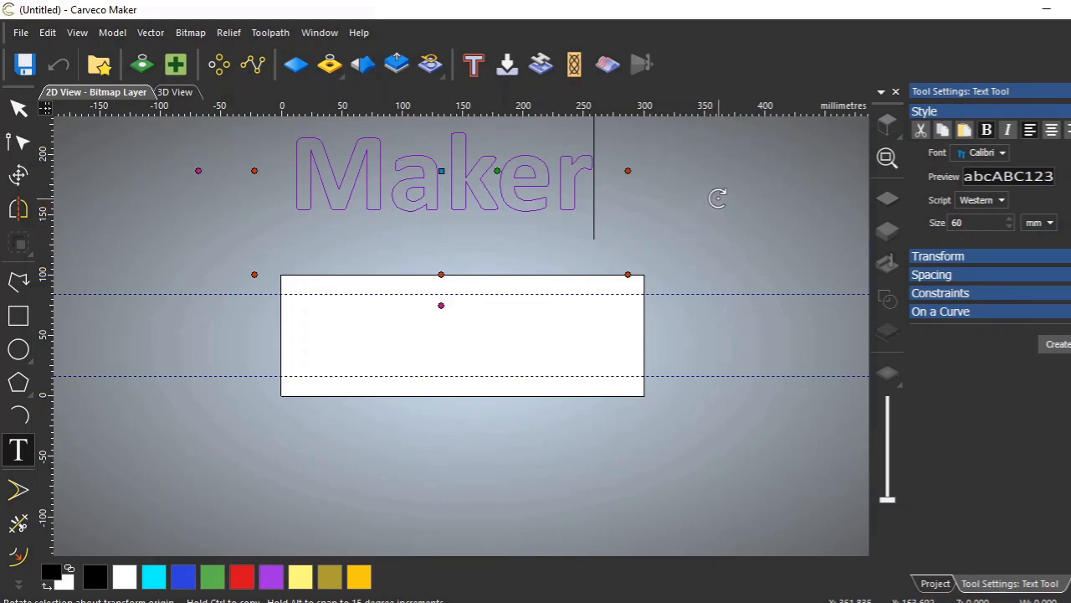
{"action": "mouse_move", "coordinate": [757, 316]}
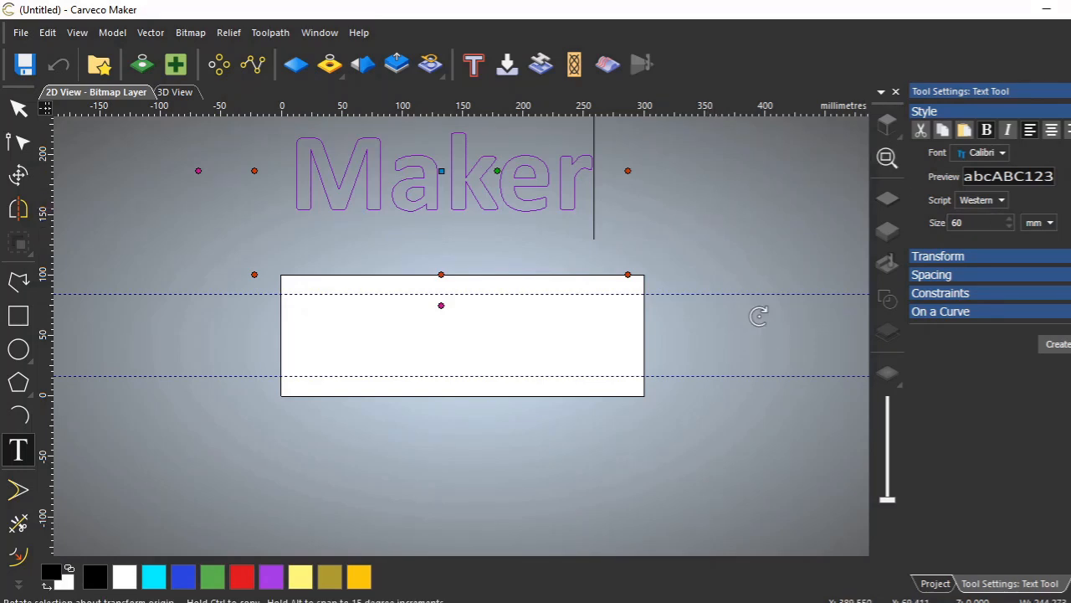
{"action": "left_click", "coordinate": [18, 108]}
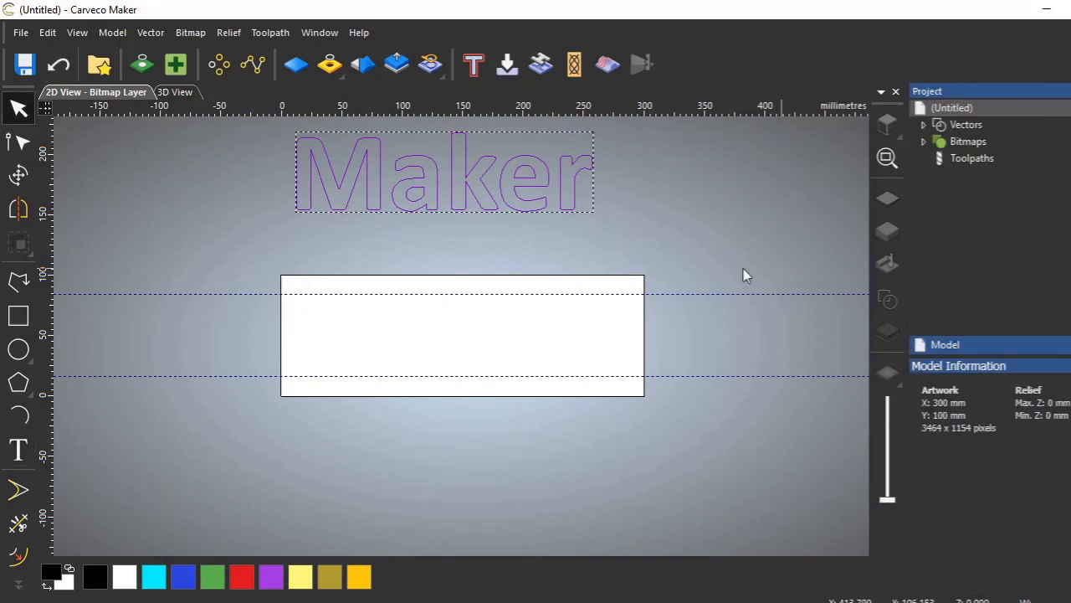
{"action": "mouse_move", "coordinate": [439, 211]}
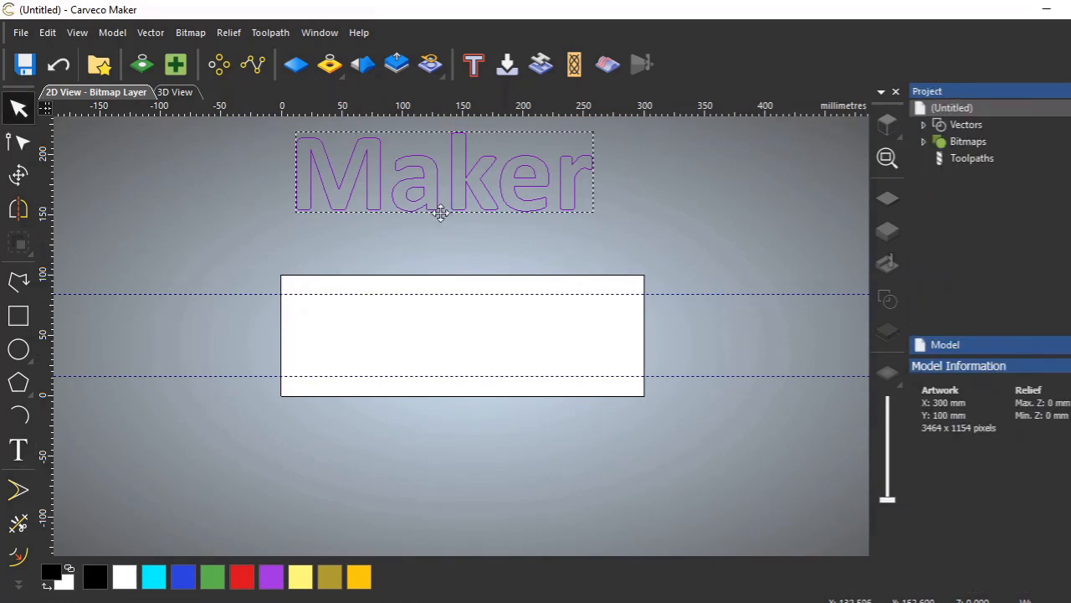
{"action": "mouse_move", "coordinate": [450, 186]}
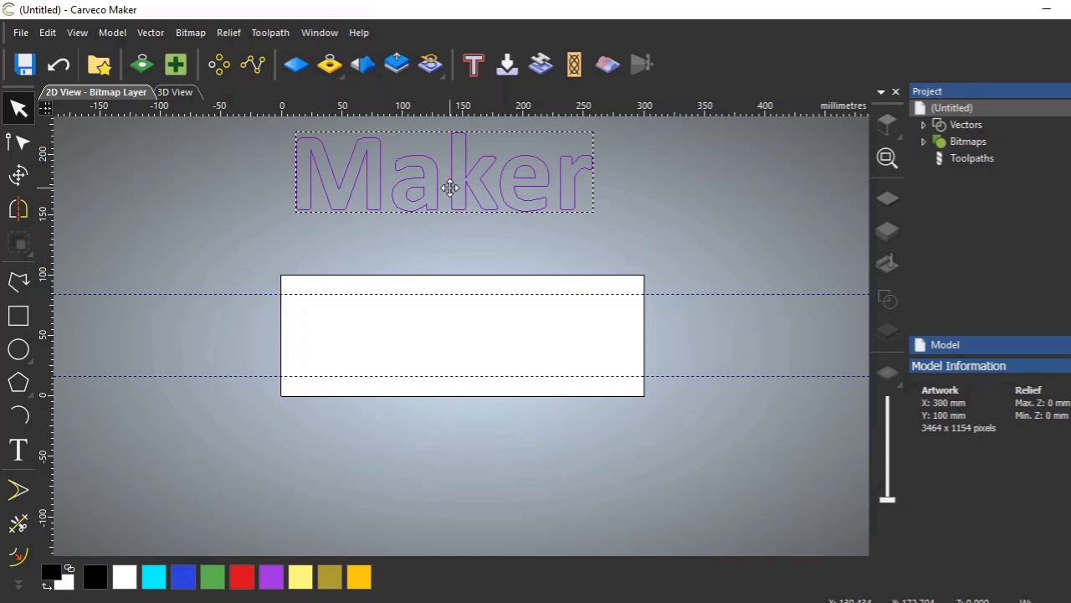
Step: Deselect the Maker letters by clicking empty canvas space
{"action": "left_click", "coordinate": [661, 197]}
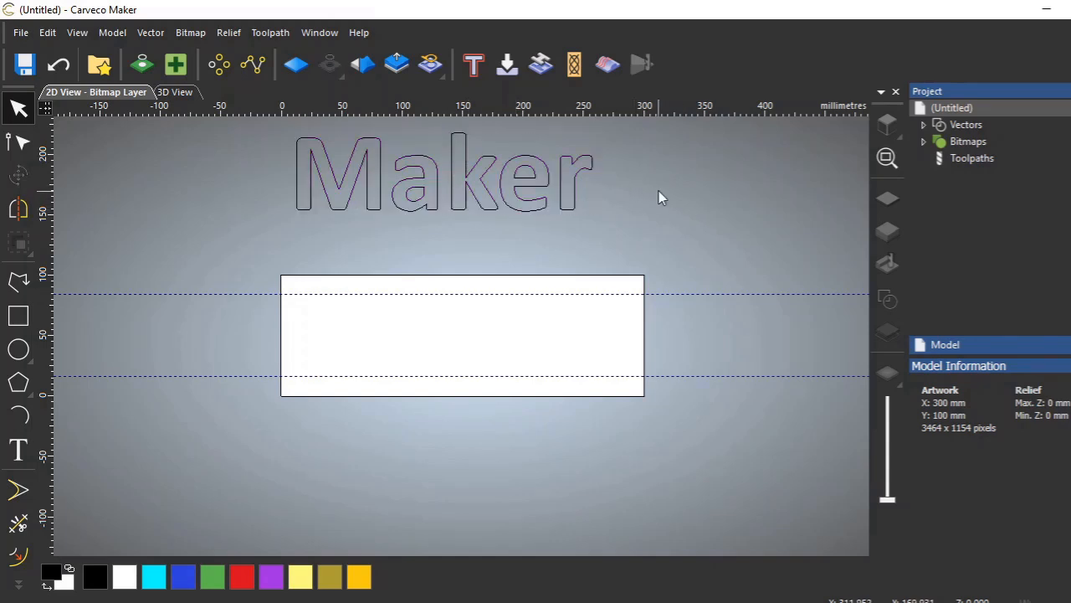
{"action": "mouse_move", "coordinate": [580, 212]}
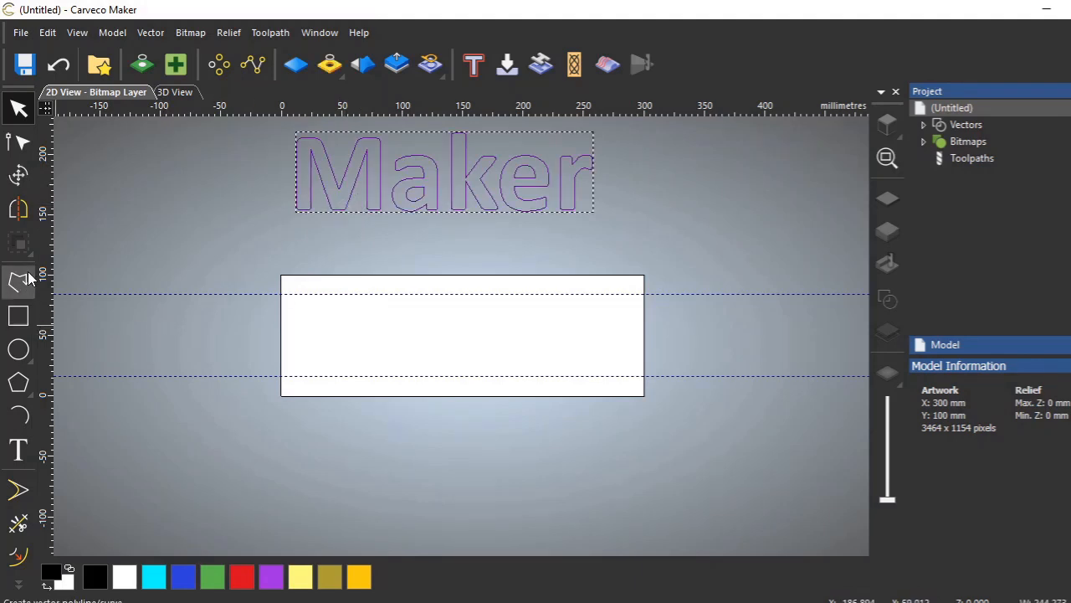
{"action": "mouse_move", "coordinate": [19, 280]}
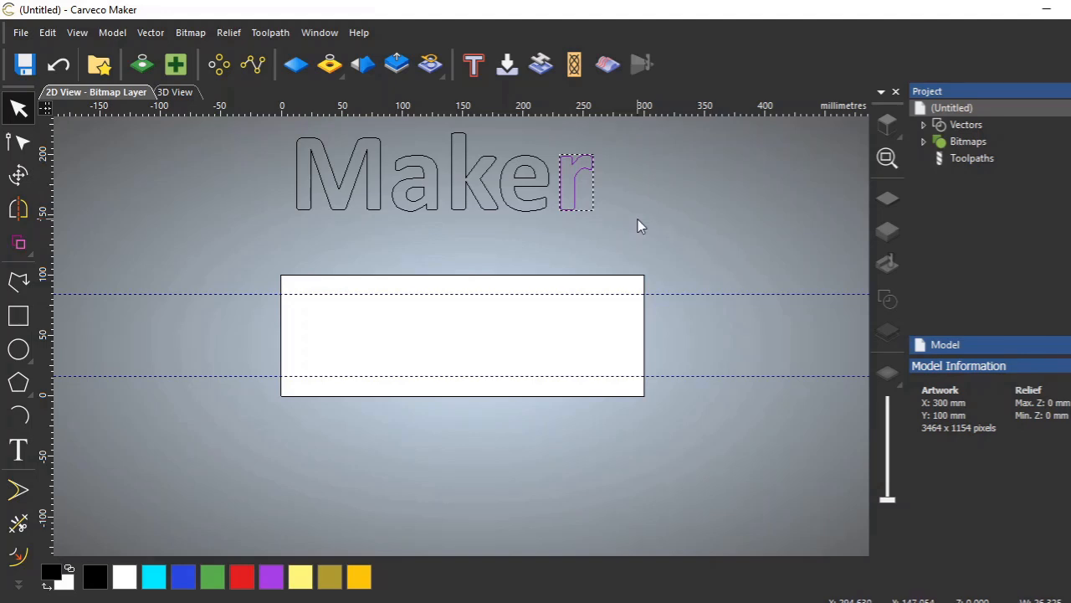
{"action": "mouse_move", "coordinate": [657, 233]}
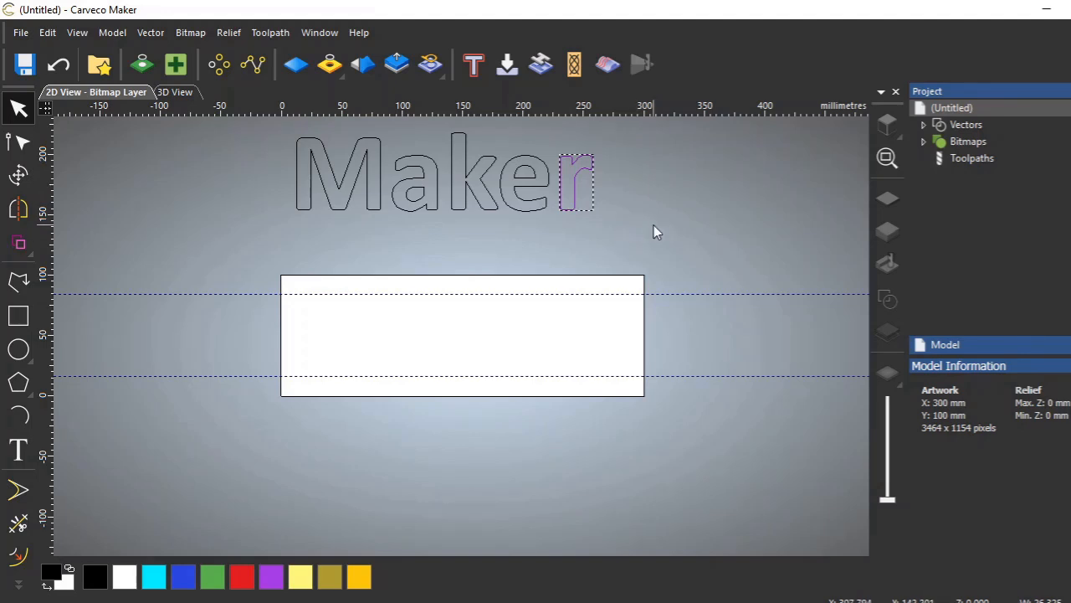
{"action": "mouse_move", "coordinate": [505, 233]}
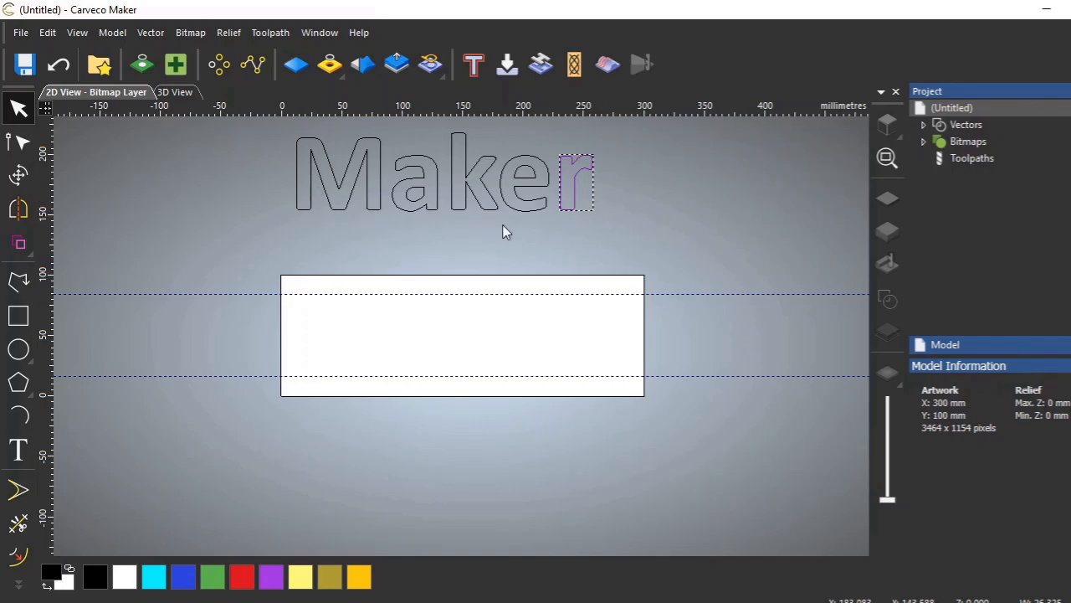
{"action": "mouse_move", "coordinate": [427, 228]}
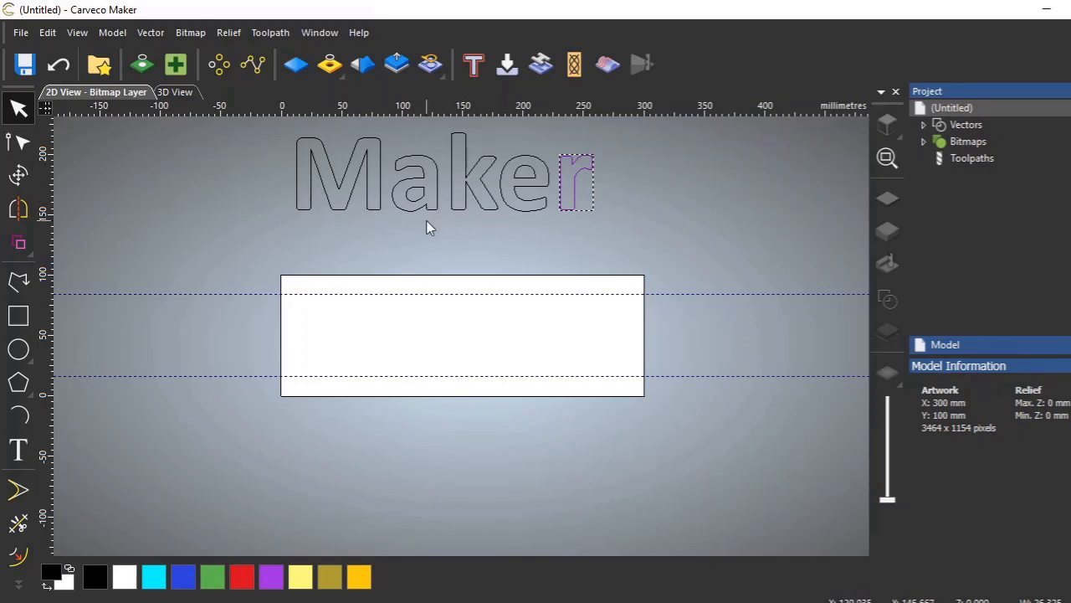
{"action": "mouse_move", "coordinate": [502, 230]}
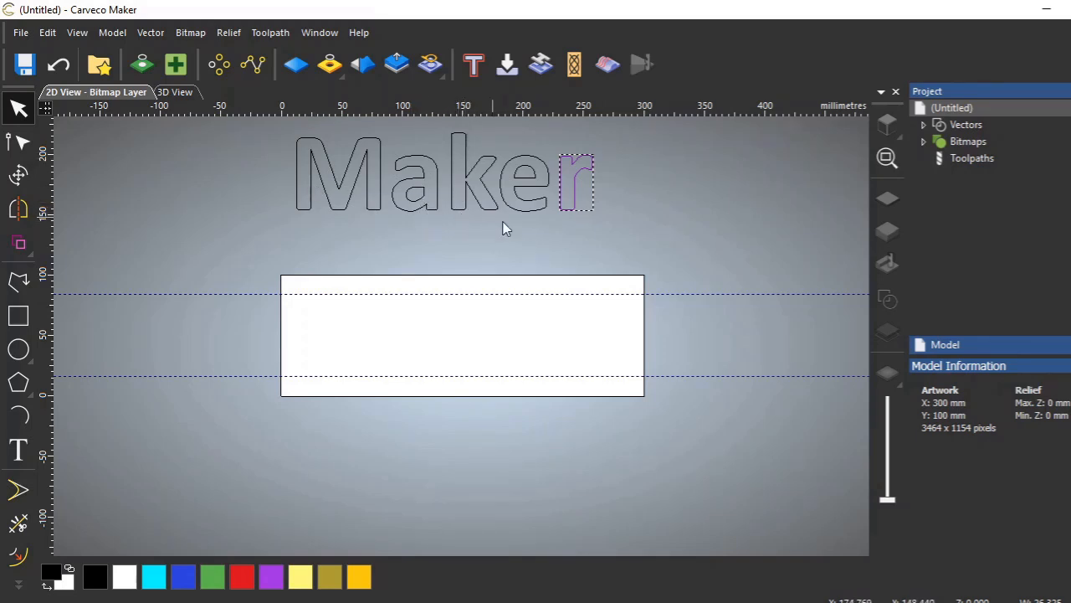
{"action": "mouse_move", "coordinate": [527, 226]}
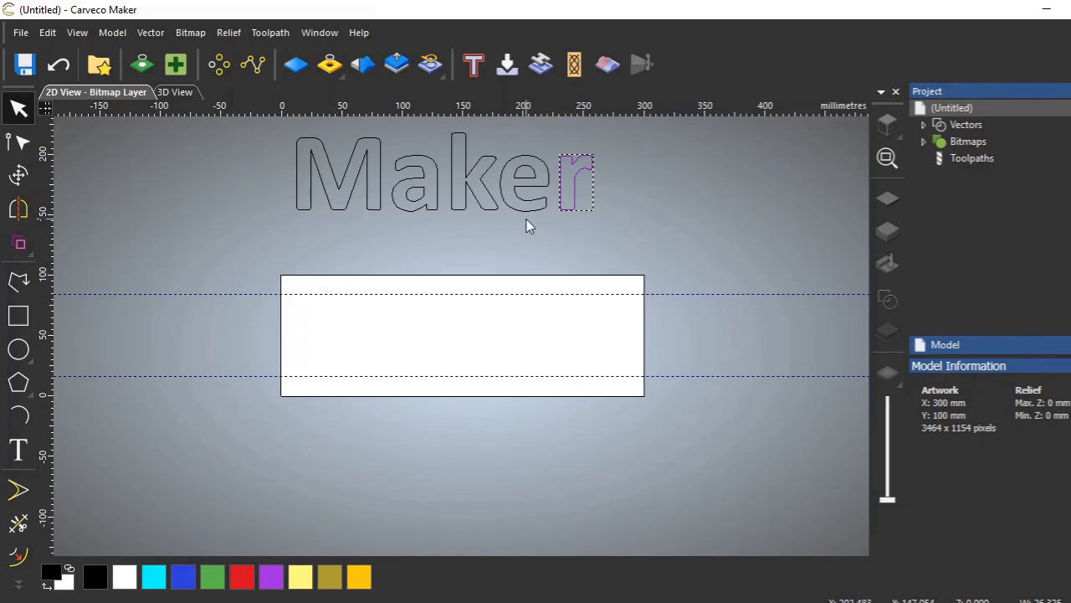
{"action": "mouse_move", "coordinate": [456, 195]}
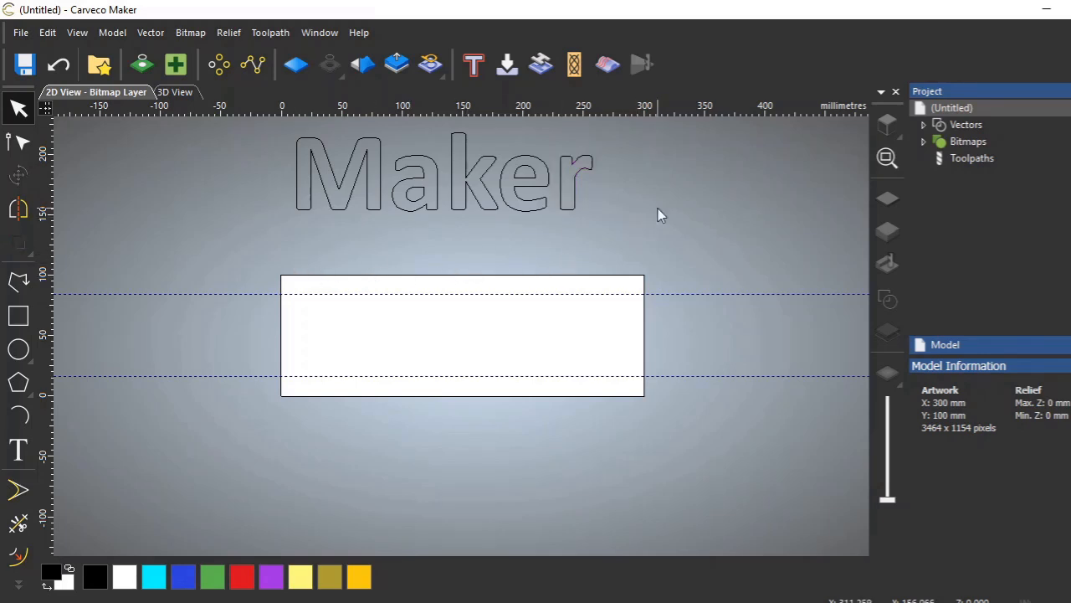
{"action": "mouse_move", "coordinate": [582, 147]}
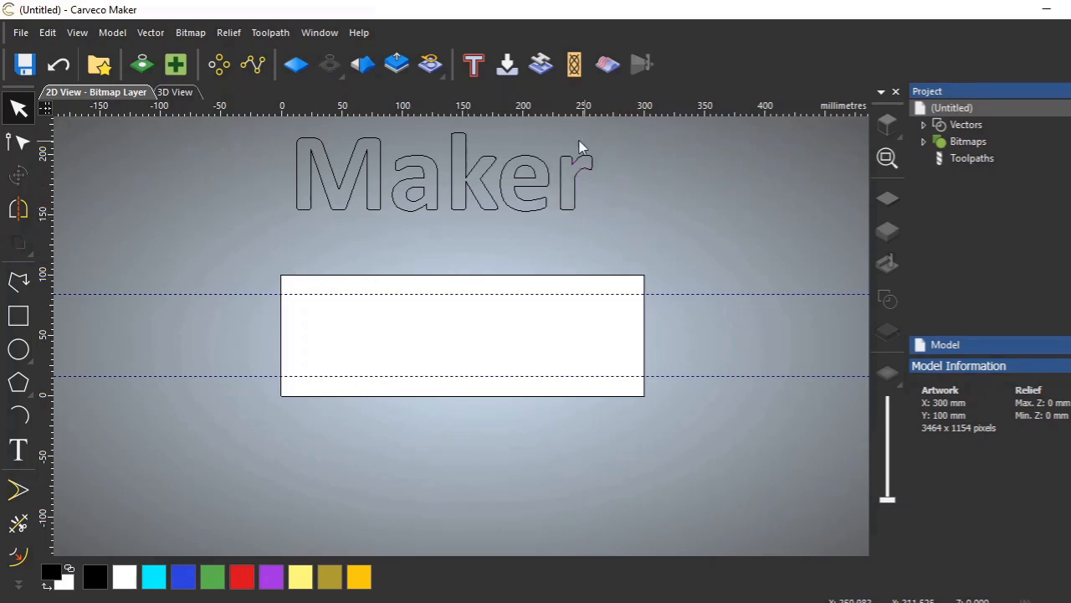
{"action": "mouse_move", "coordinate": [601, 205]}
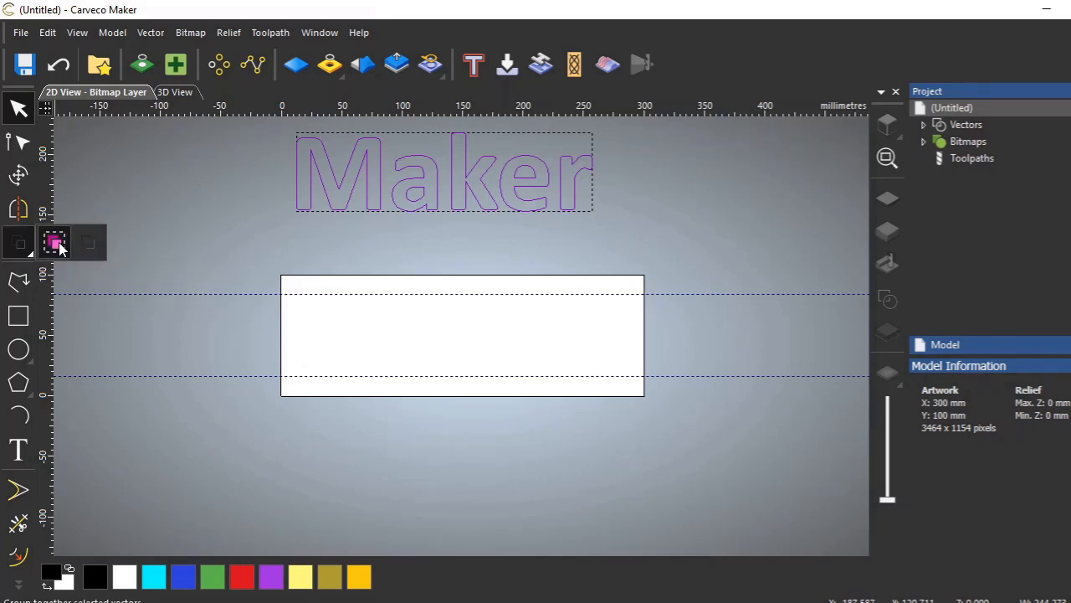
{"action": "mouse_move", "coordinate": [55, 242]}
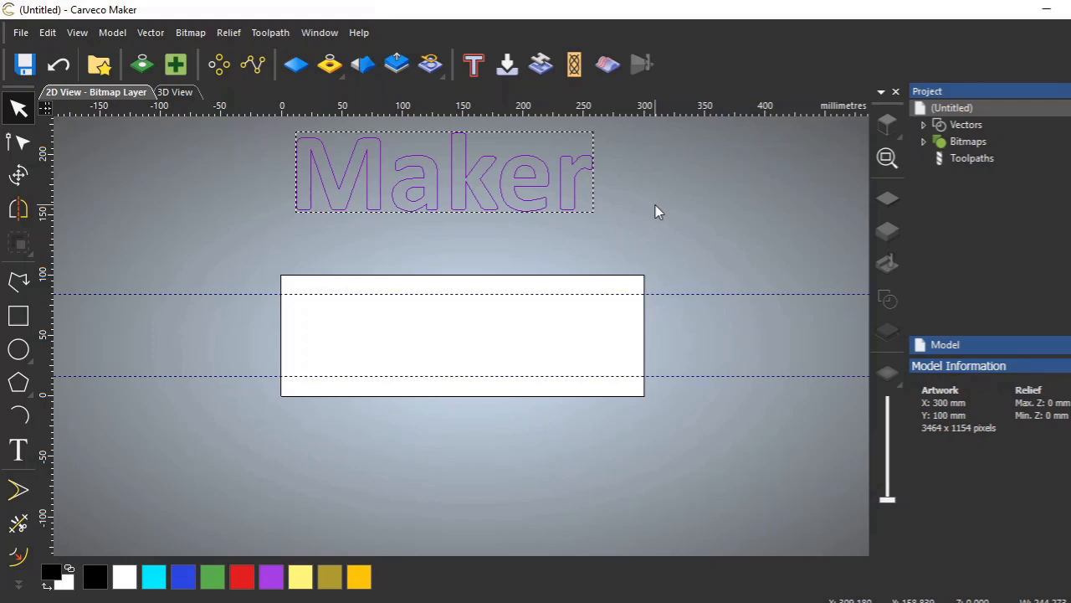
{"action": "mouse_move", "coordinate": [448, 229]}
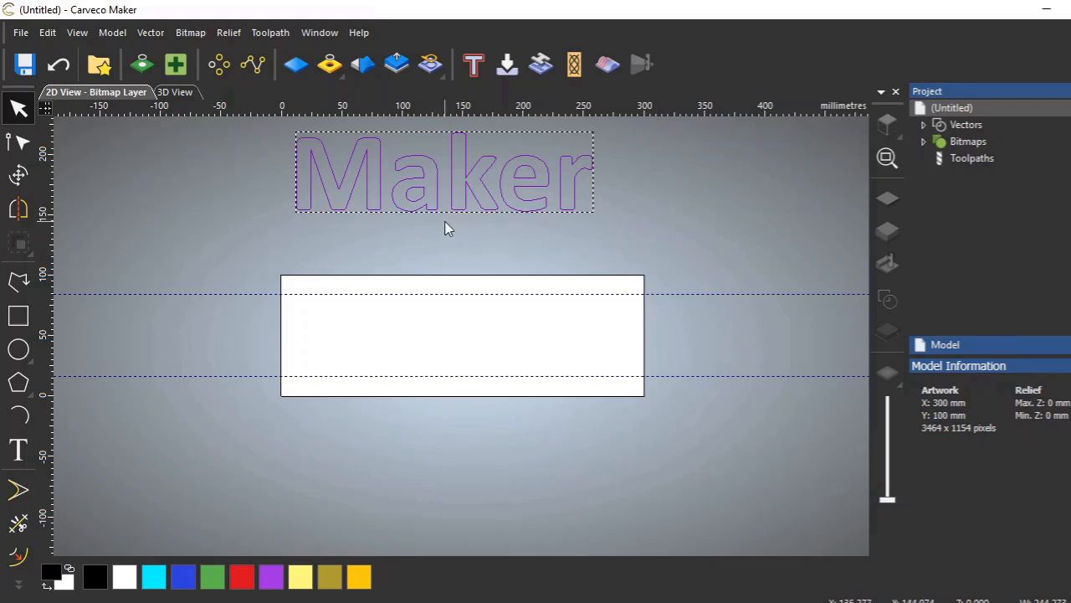
{"action": "mouse_move", "coordinate": [452, 171]}
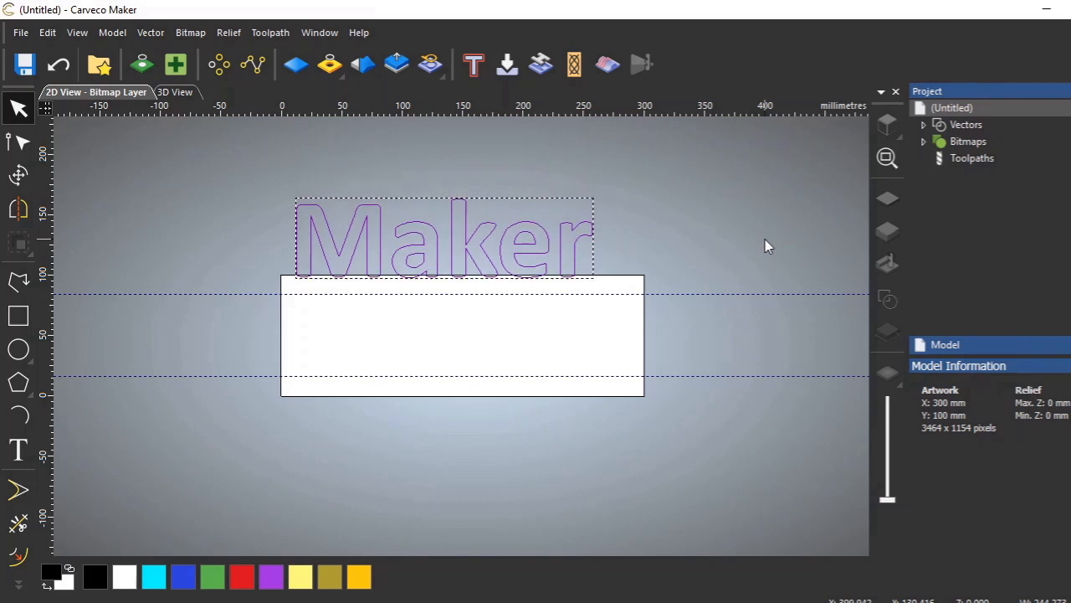
{"action": "left_click_drag", "start_coordinate": [443, 237], "coordinate": [443, 316]}
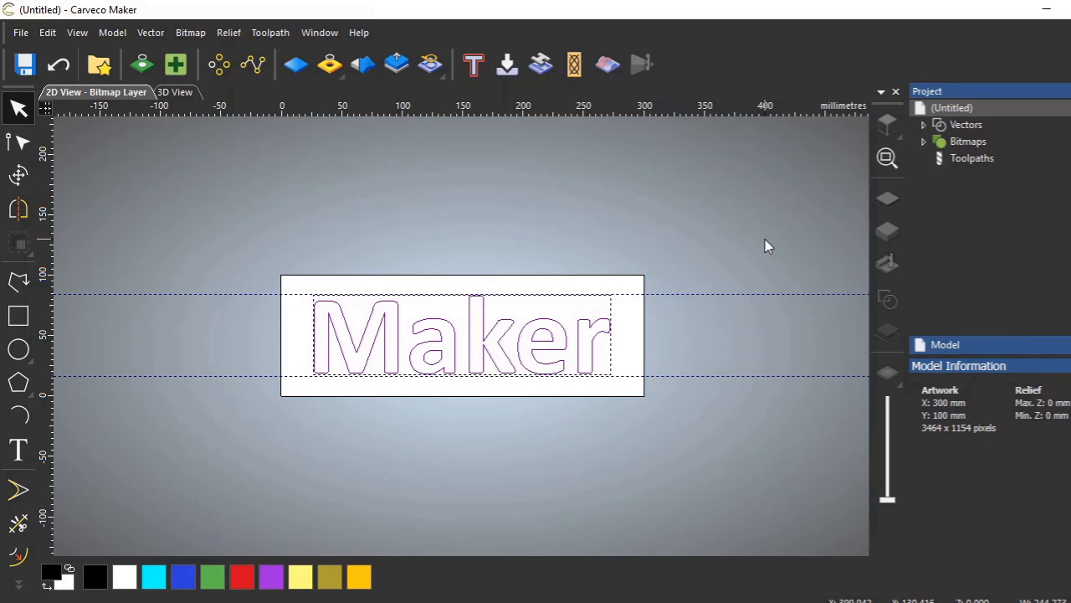
{"action": "mouse_move", "coordinate": [529, 343]}
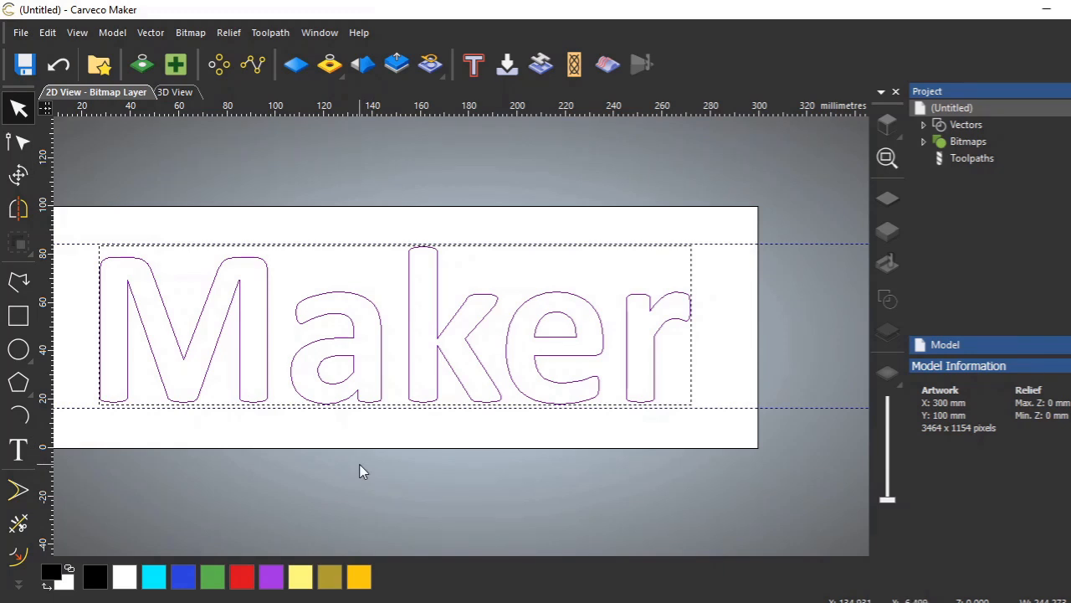
{"action": "mouse_move", "coordinate": [356, 434]}
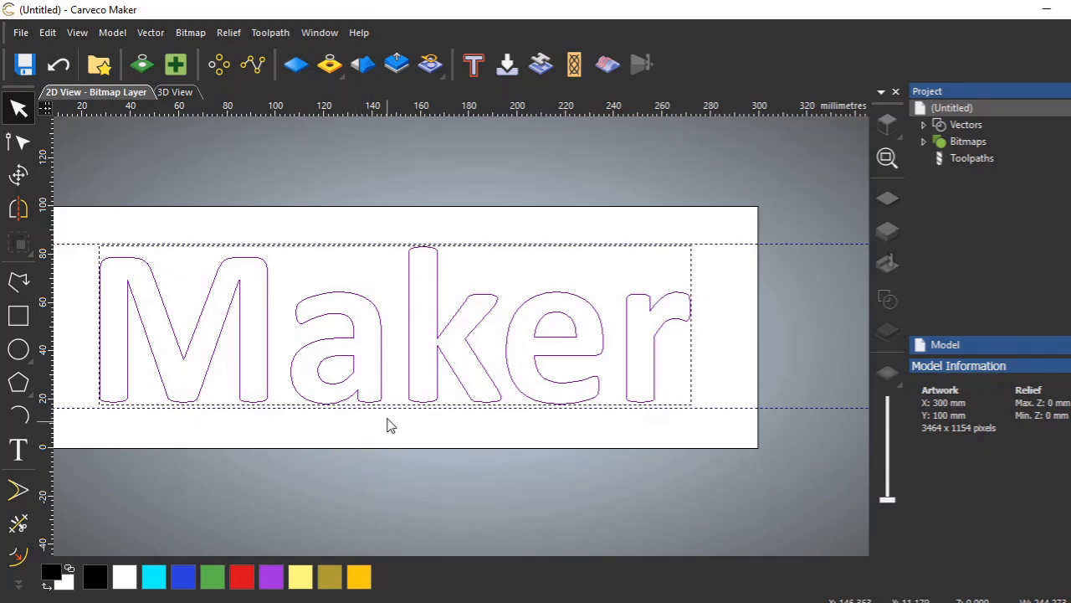
{"action": "mouse_move", "coordinate": [371, 435]}
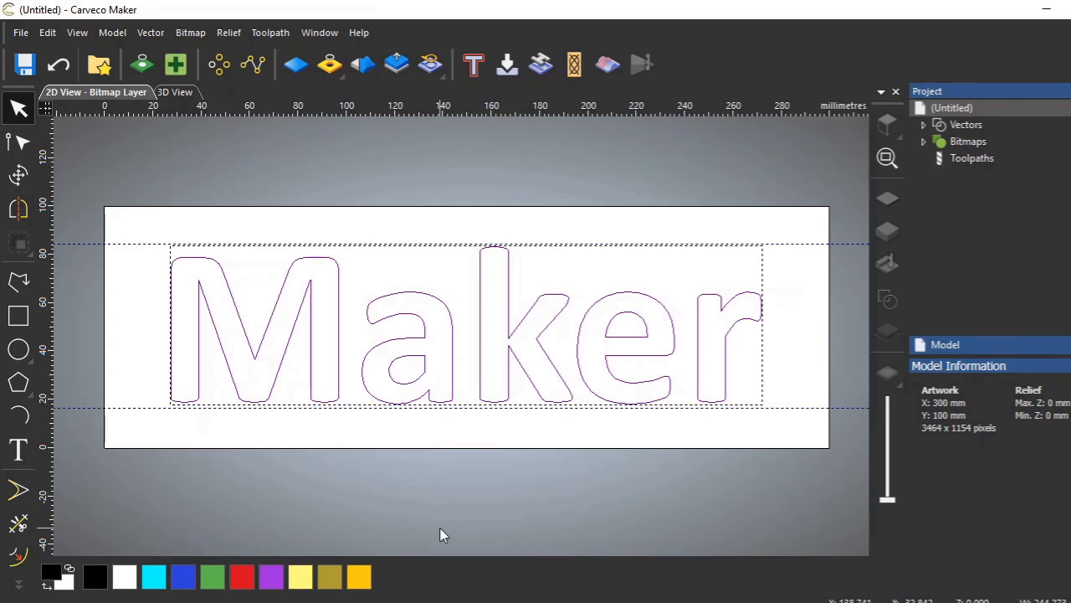
{"action": "mouse_move", "coordinate": [466, 548]}
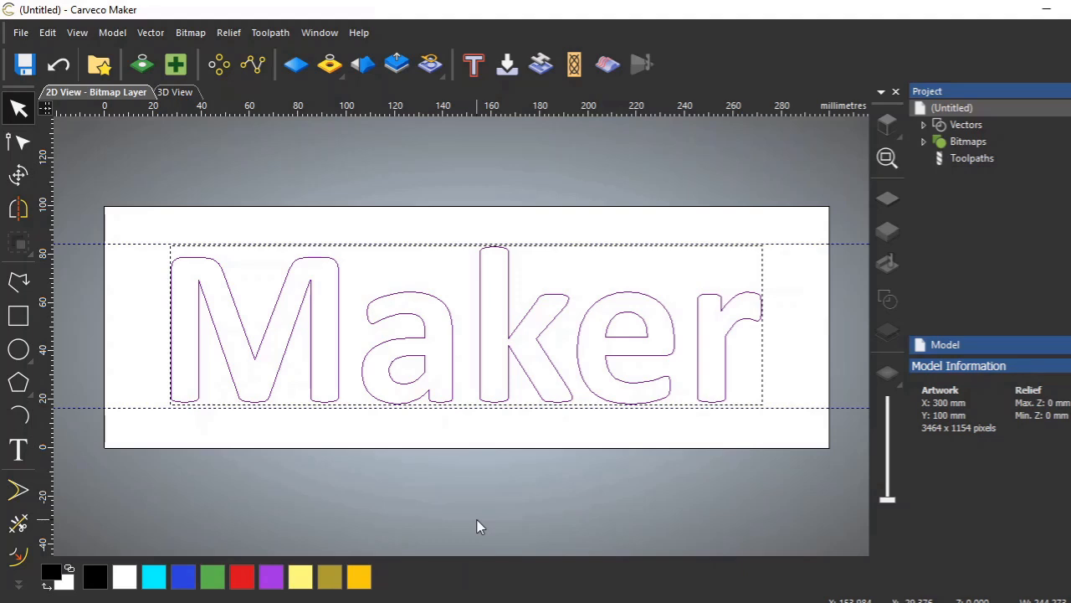
{"action": "mouse_move", "coordinate": [575, 344]}
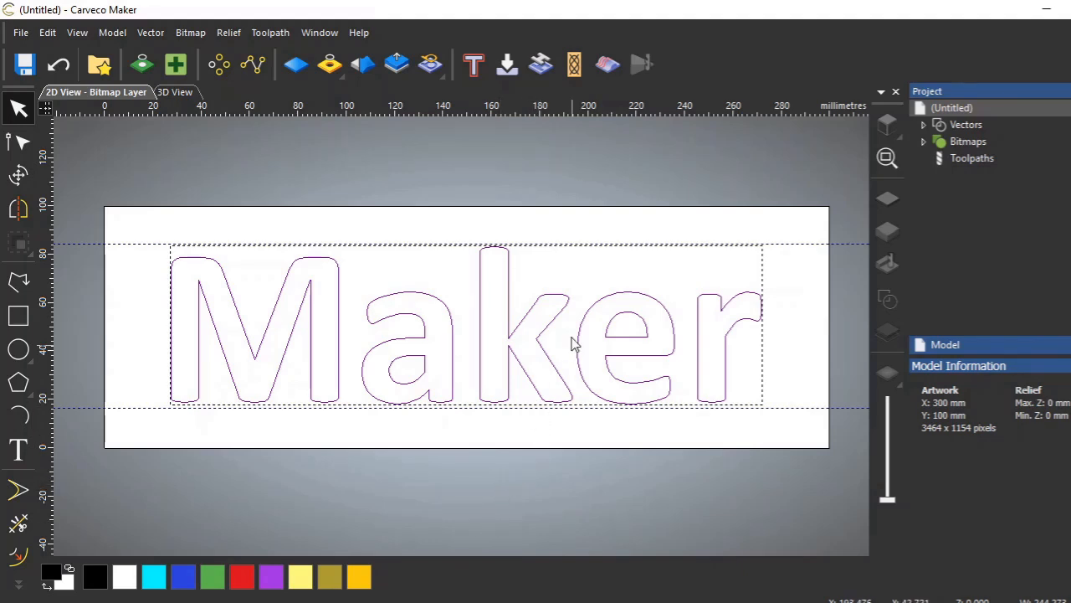
{"action": "mouse_move", "coordinate": [460, 372]}
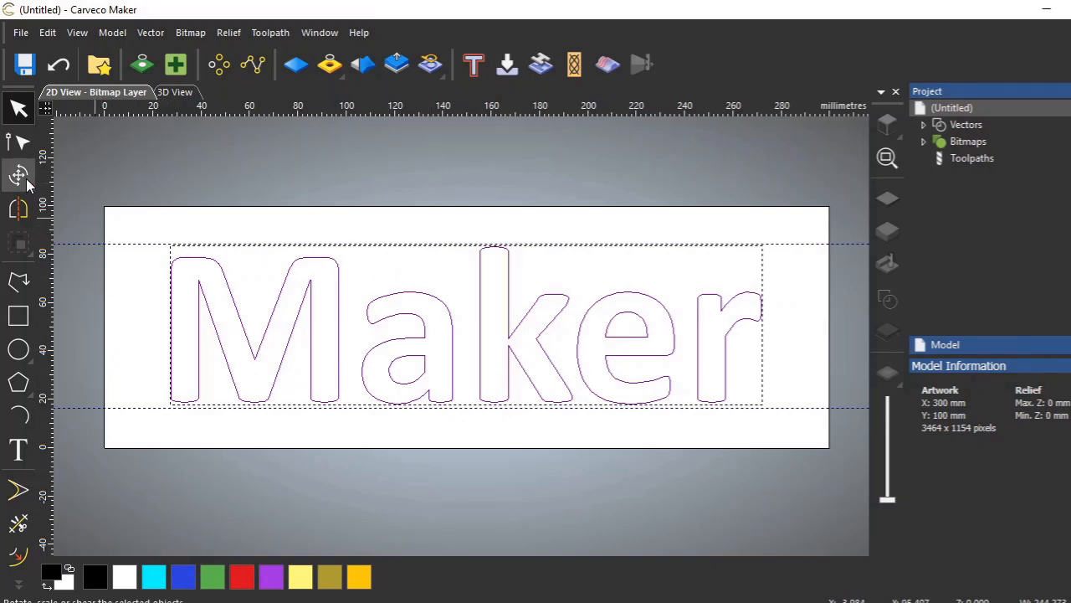
Step: Use the Transform tool to stretch the Maker lettering to about 73 mm tall, keeping 244 mm width
{"action": "left_click", "coordinate": [18, 176]}
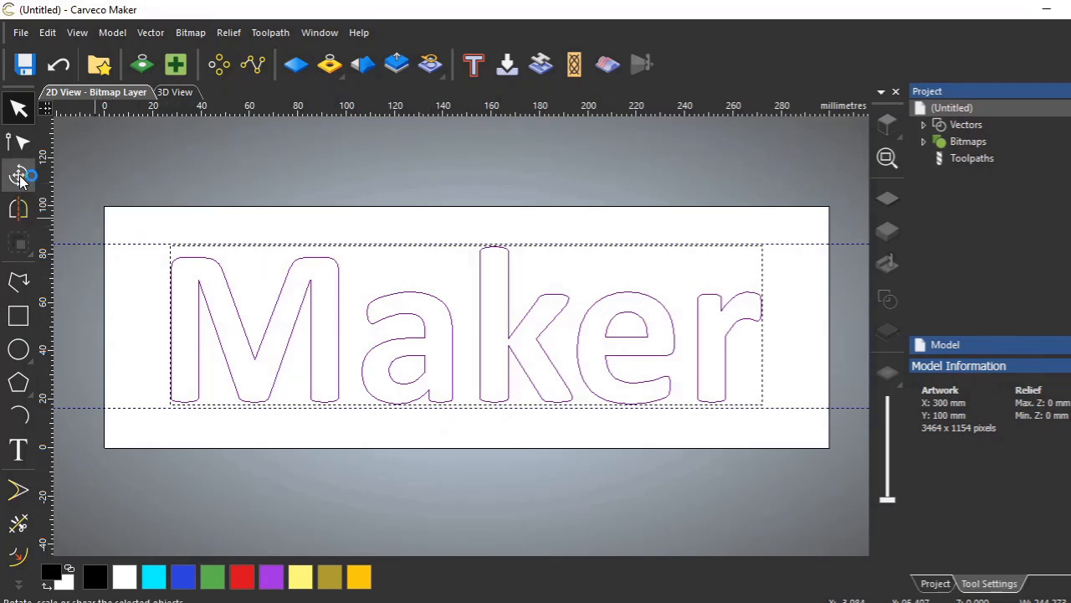
{"action": "left_click", "coordinate": [18, 174]}
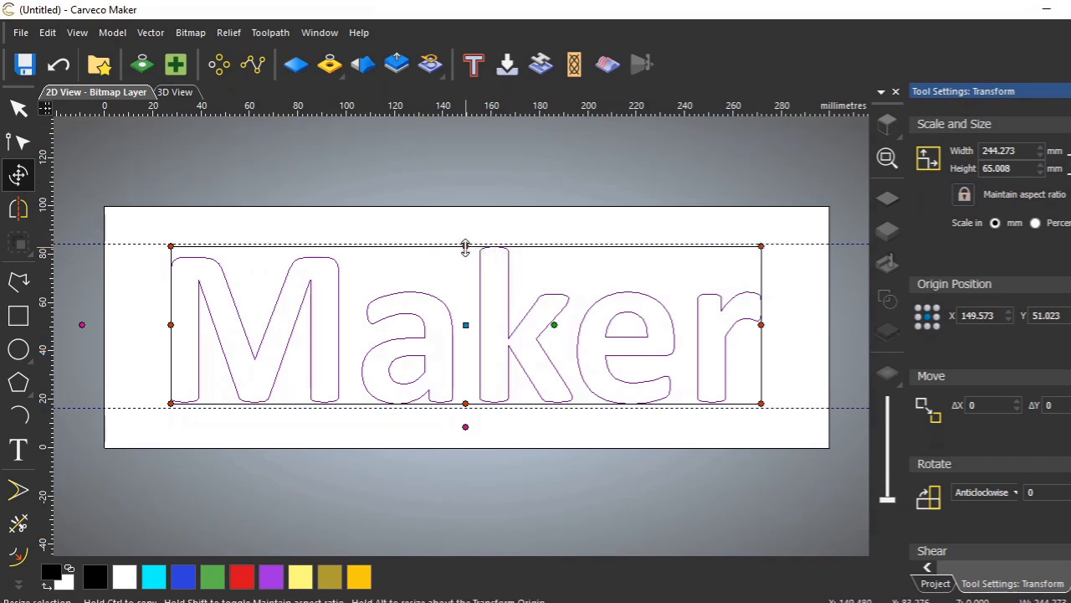
{"action": "left_click_drag", "start_coordinate": [465, 245], "coordinate": [466, 238]}
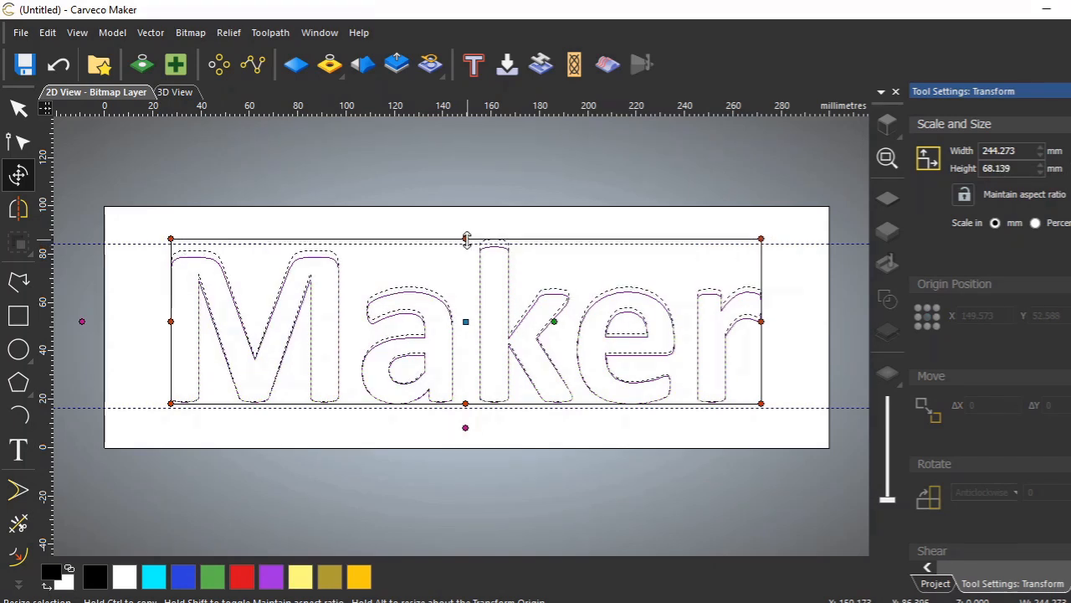
{"action": "left_click_drag", "start_coordinate": [466, 239], "coordinate": [466, 234]}
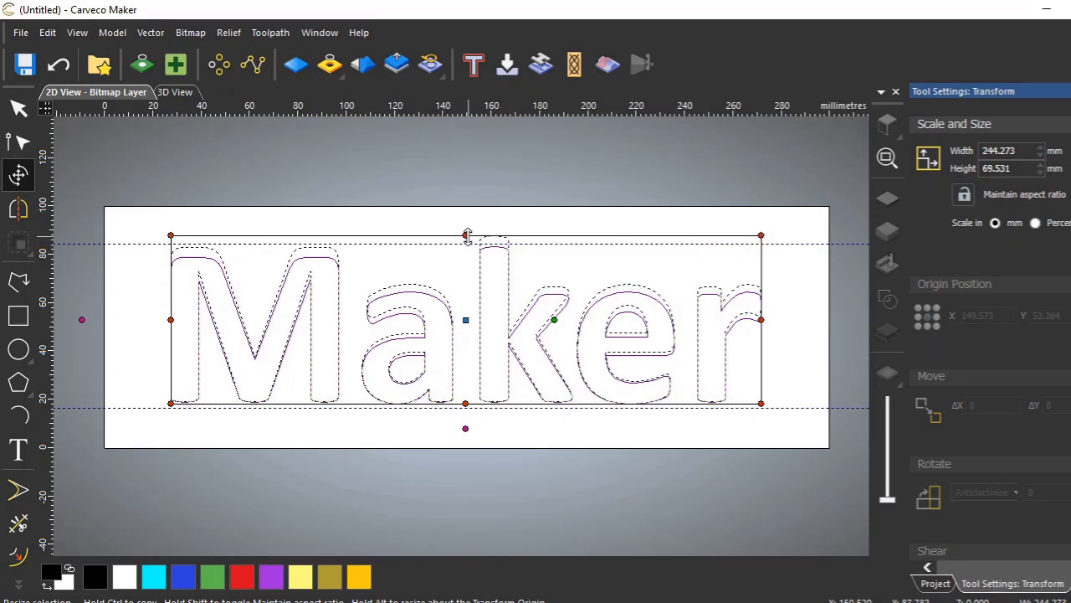
{"action": "left_click_drag", "start_coordinate": [467, 234], "coordinate": [467, 233]}
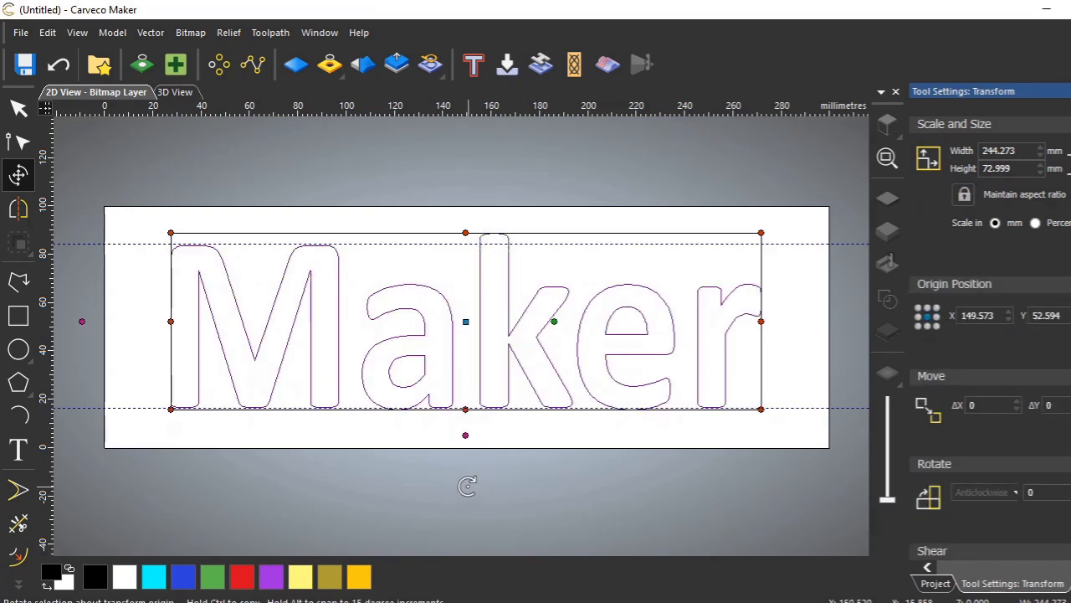
{"action": "mouse_move", "coordinate": [696, 468]}
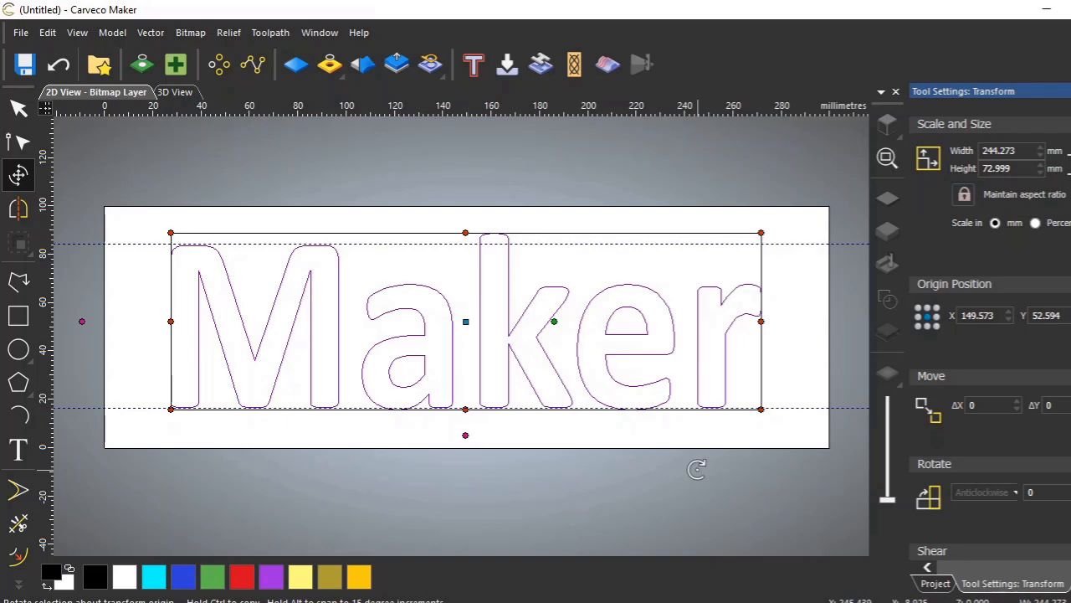
{"action": "mouse_move", "coordinate": [747, 485]}
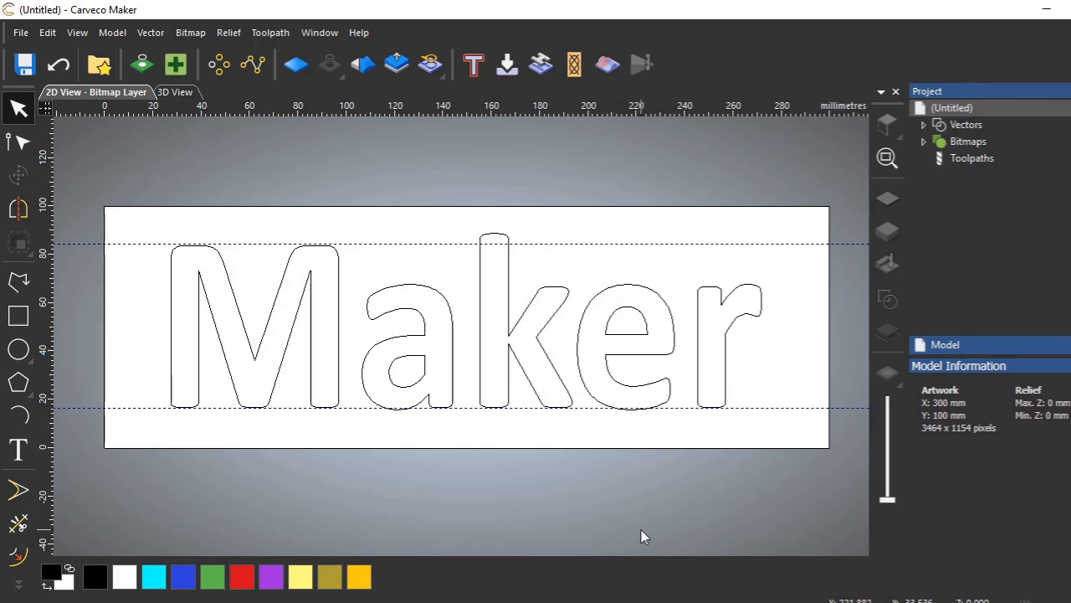
{"action": "mouse_move", "coordinate": [253, 351]}
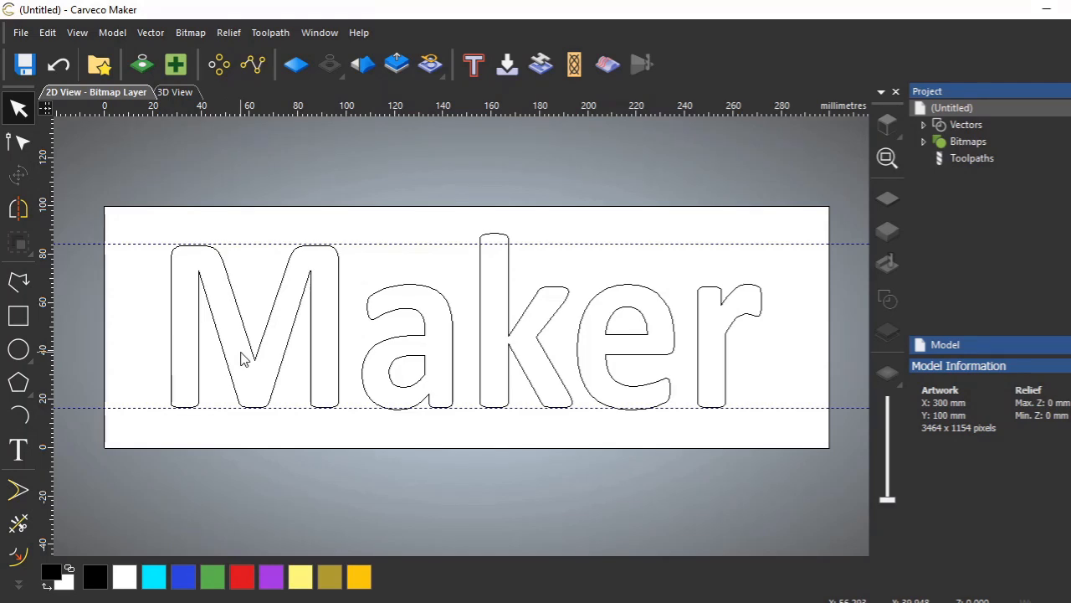
{"action": "mouse_move", "coordinate": [575, 212]}
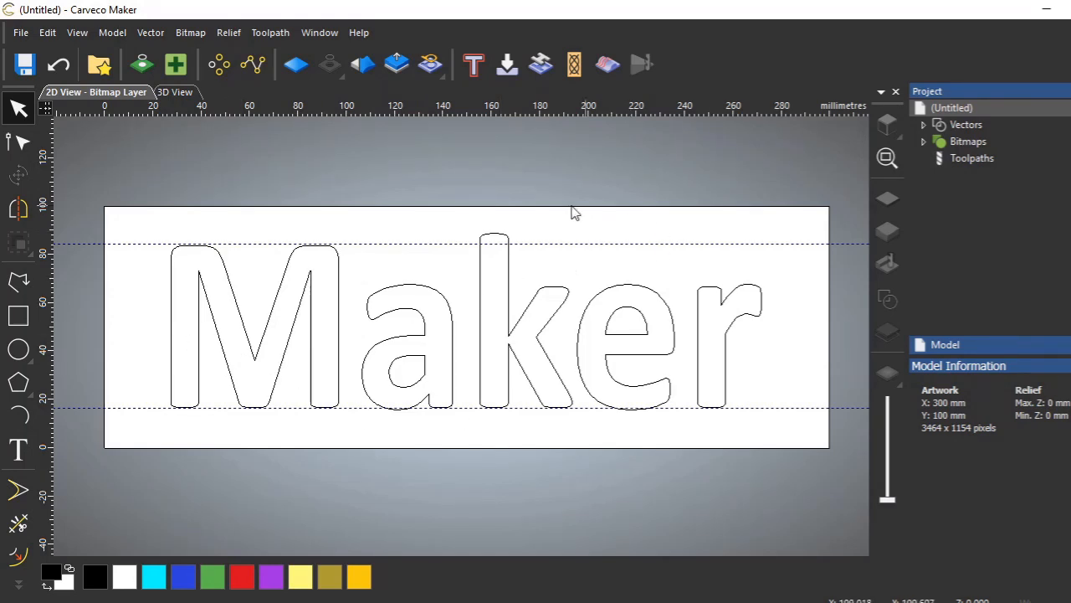
{"action": "mouse_move", "coordinate": [536, 214]}
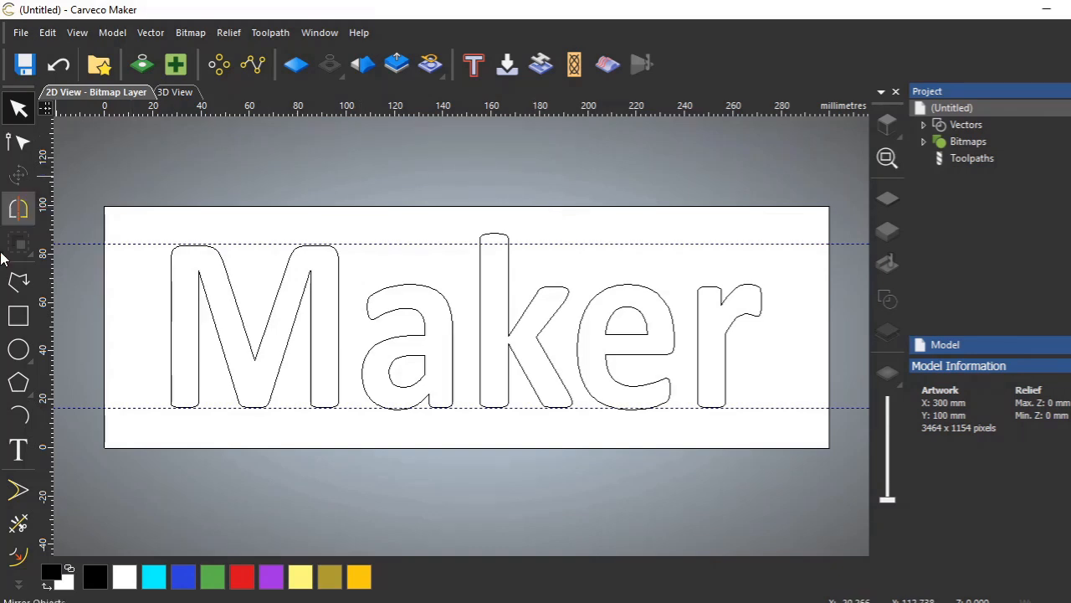
Step: Add the 300 x 100 mm border rectangle and set up a 4 mm inward offset of it
{"action": "left_click", "coordinate": [18, 315]}
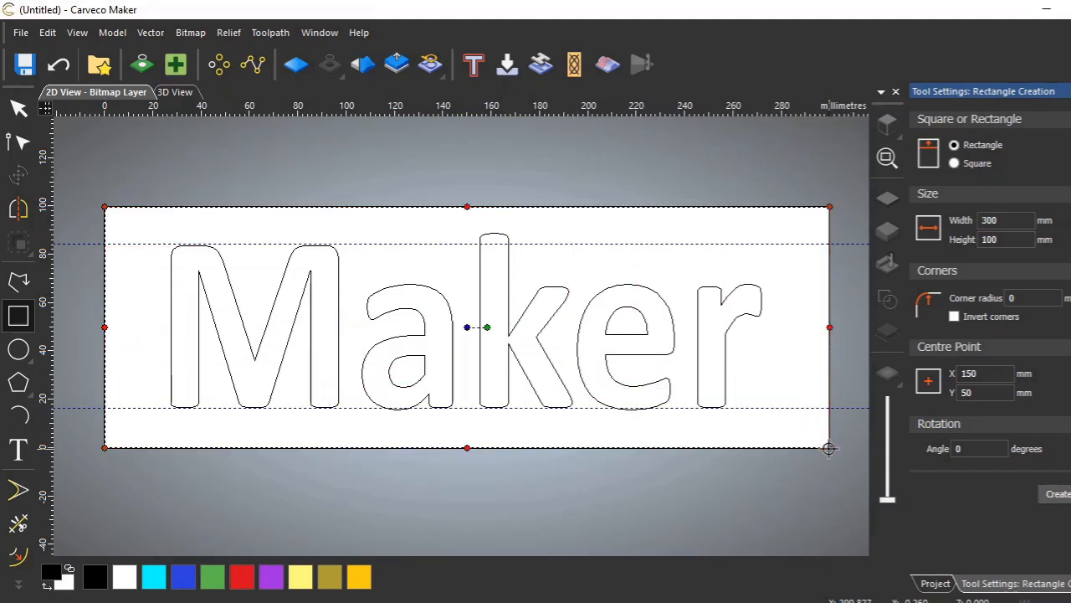
{"action": "mouse_move", "coordinate": [954, 118]}
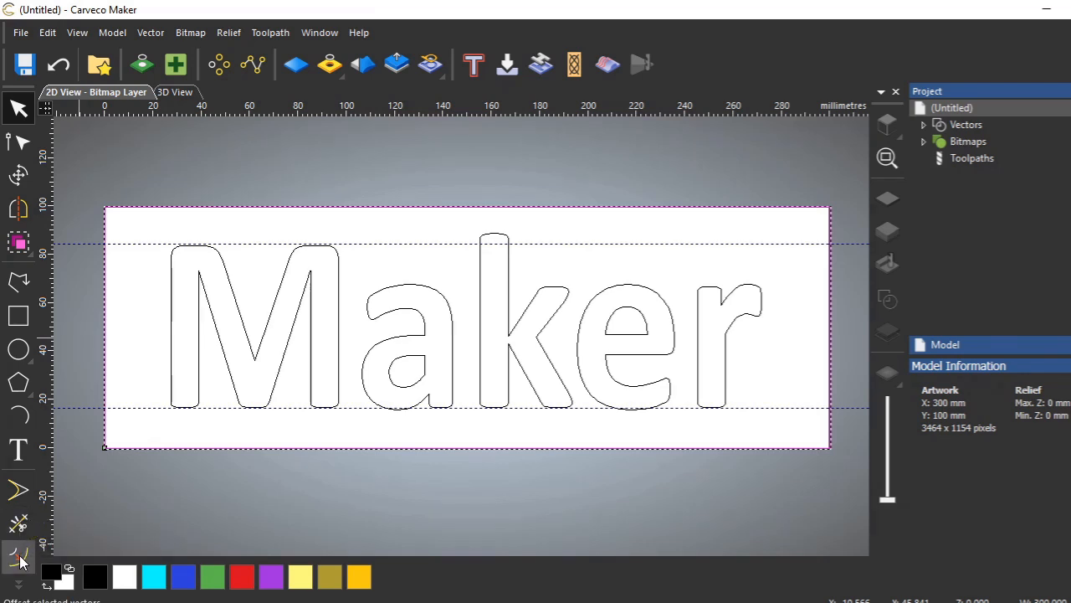
{"action": "left_click", "coordinate": [19, 557]}
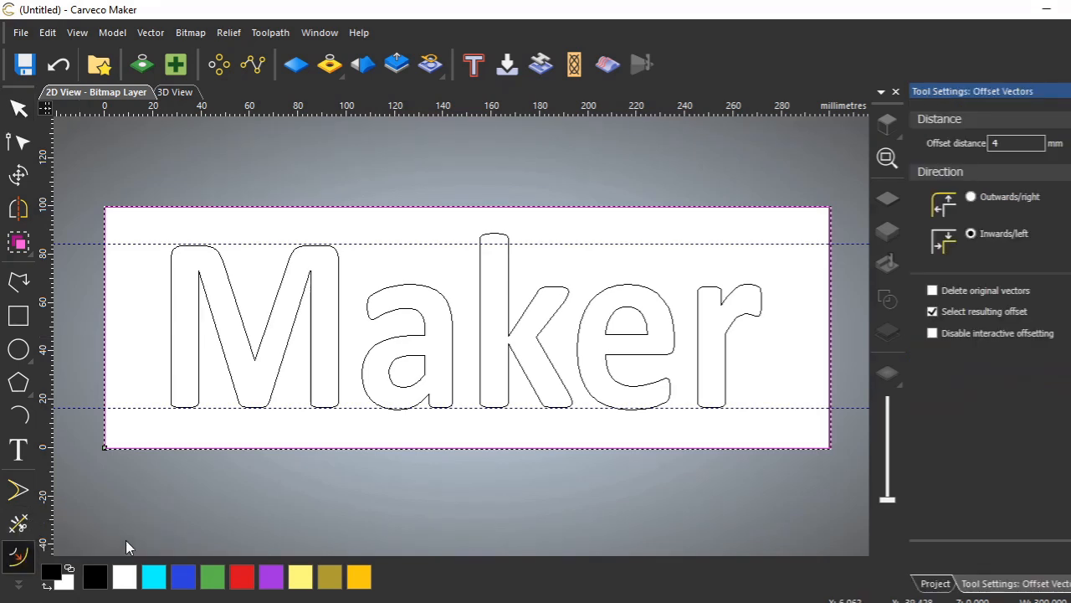
{"action": "mouse_move", "coordinate": [263, 504]}
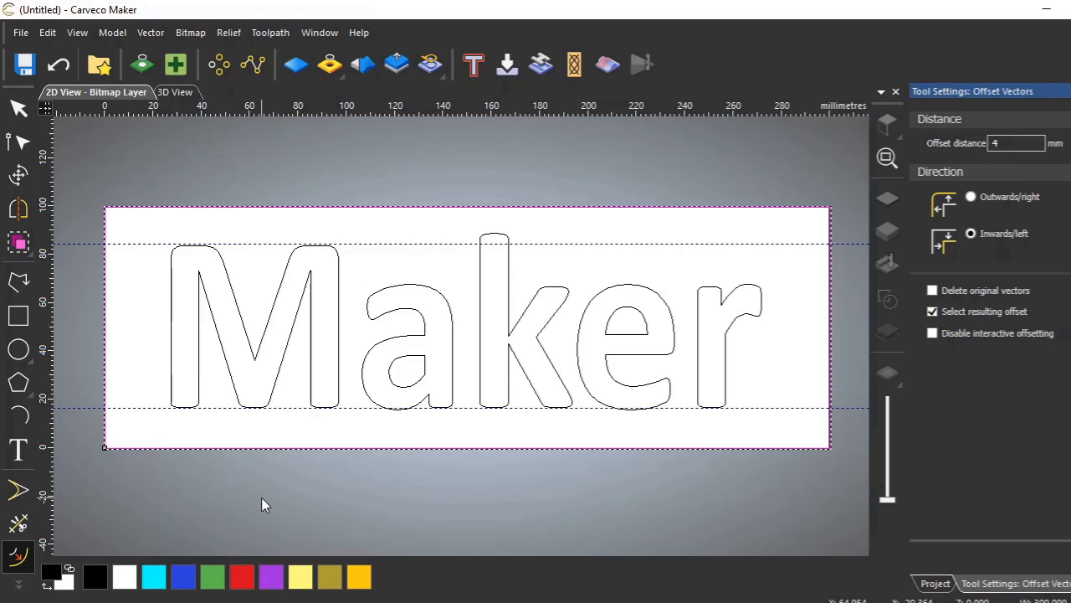
{"action": "mouse_move", "coordinate": [622, 332]}
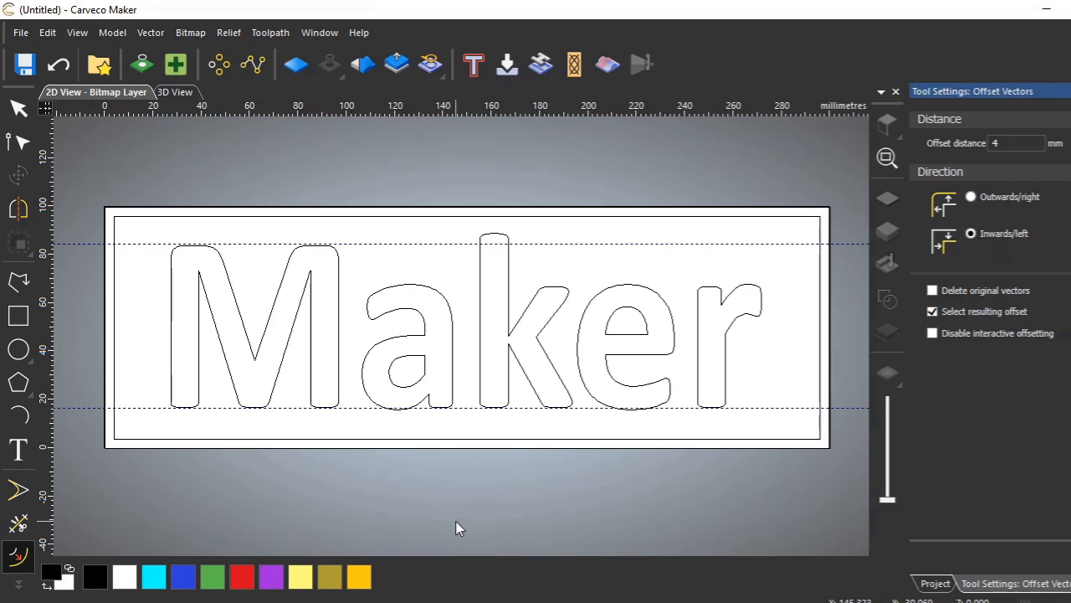
{"action": "mouse_move", "coordinate": [492, 441]}
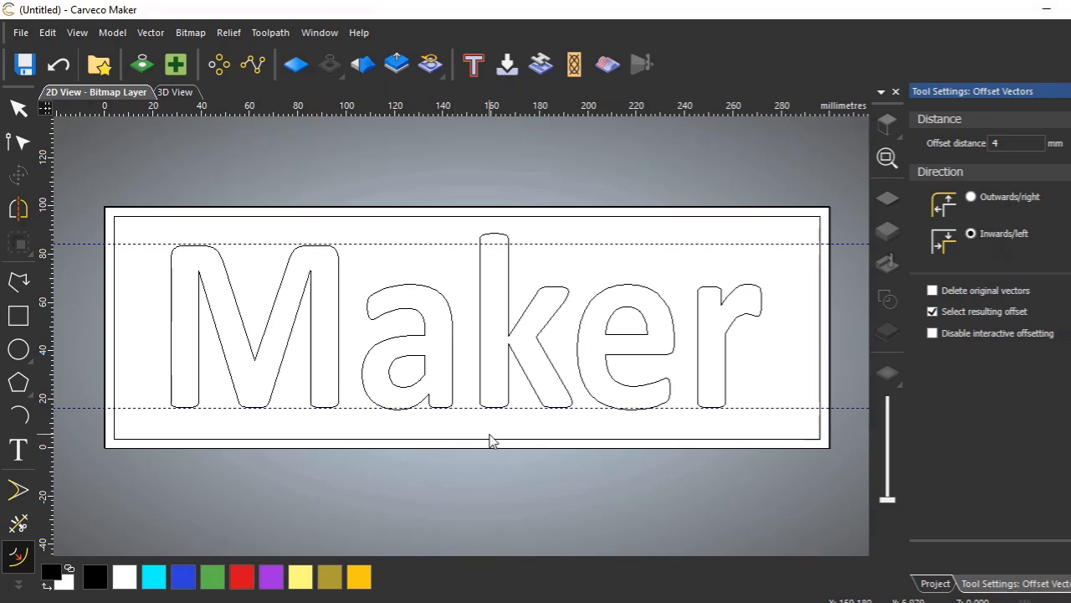
{"action": "mouse_move", "coordinate": [745, 326]}
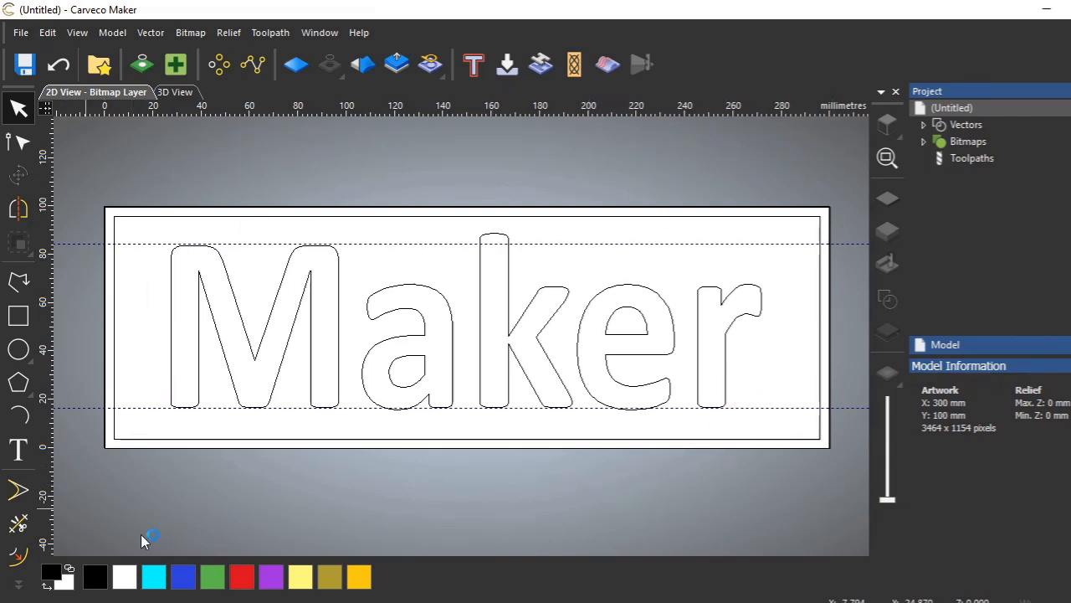
{"action": "mouse_move", "coordinate": [482, 490]}
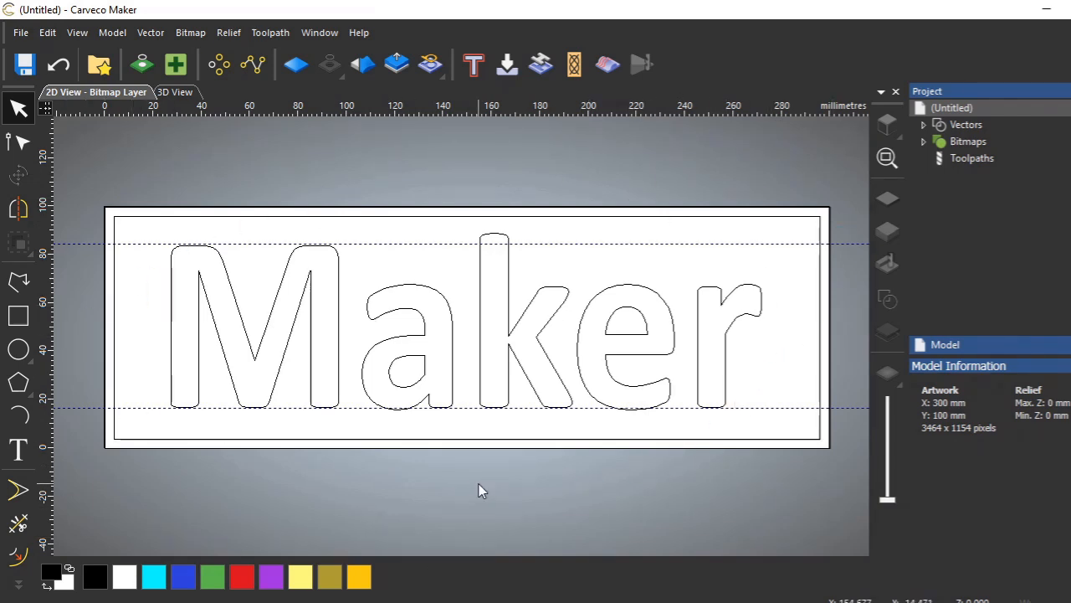
{"action": "mouse_move", "coordinate": [460, 500]}
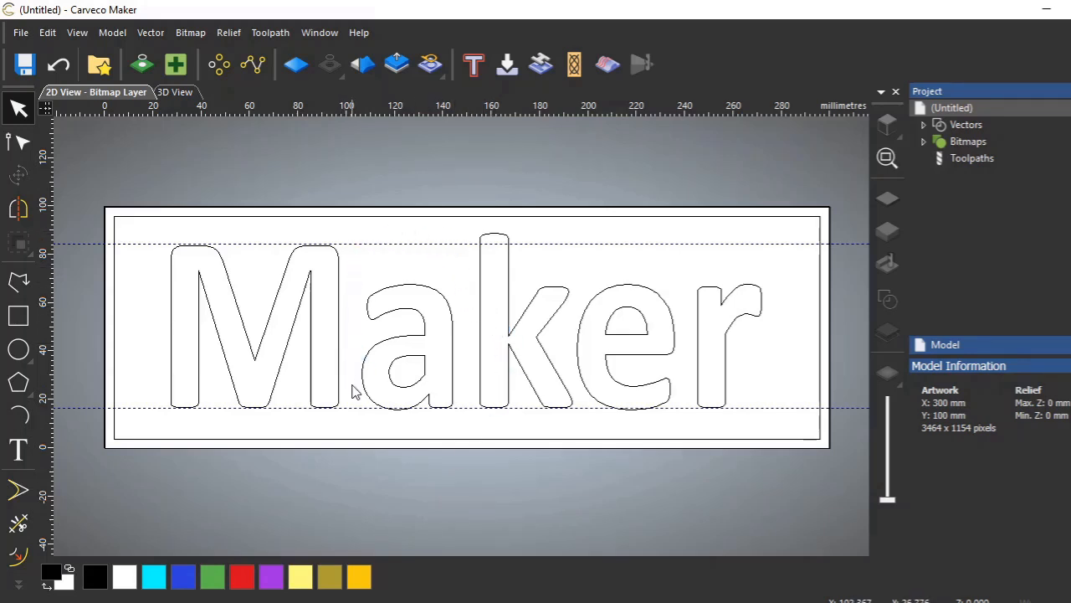
{"action": "mouse_move", "coordinate": [711, 303]}
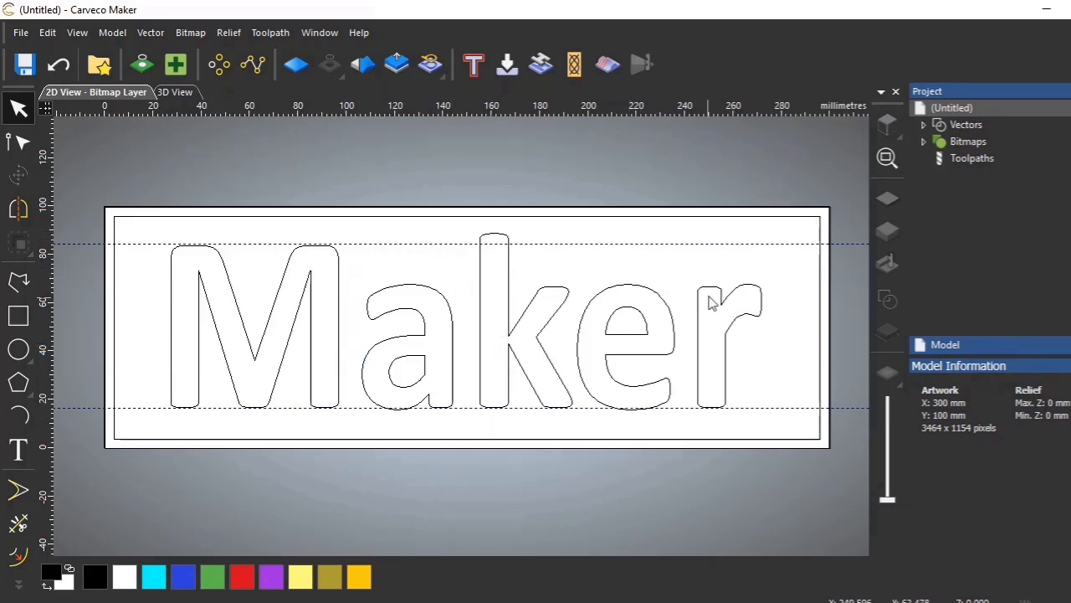
{"action": "mouse_move", "coordinate": [301, 293]}
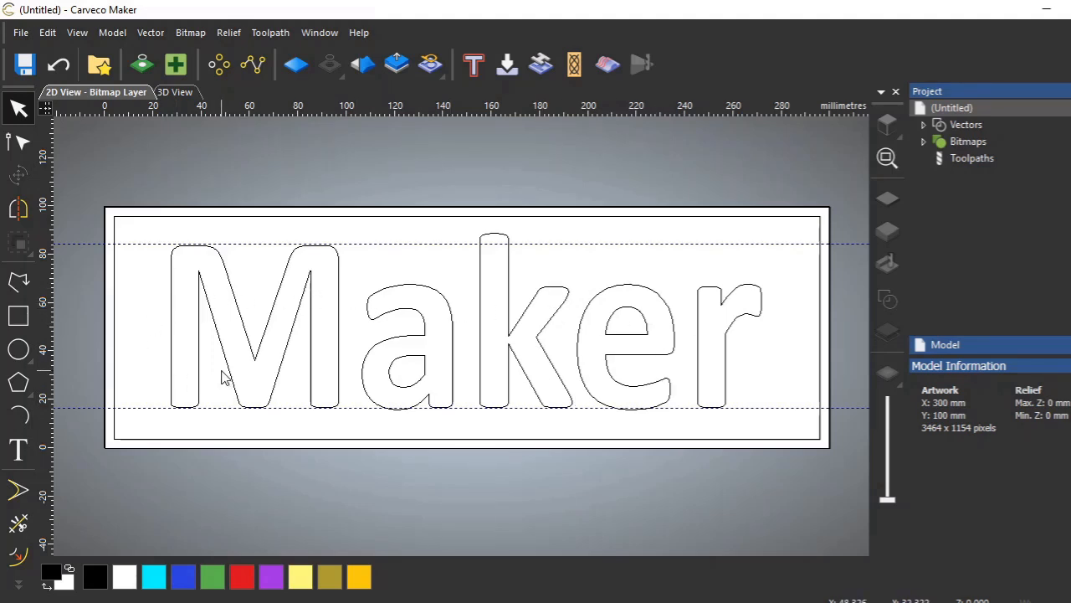
{"action": "mouse_move", "coordinate": [194, 268]}
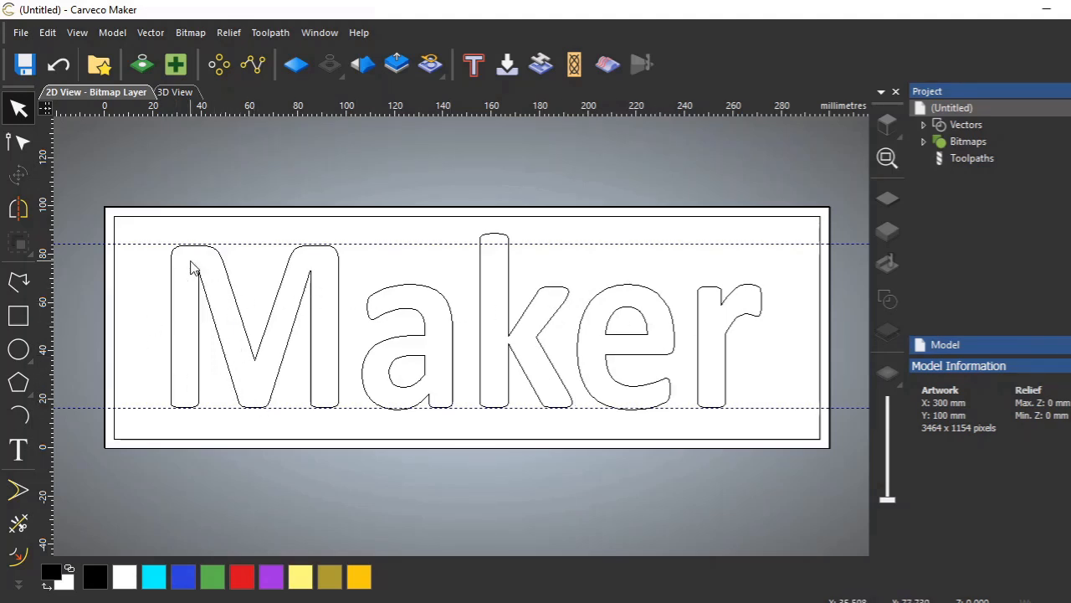
{"action": "mouse_move", "coordinate": [326, 407]}
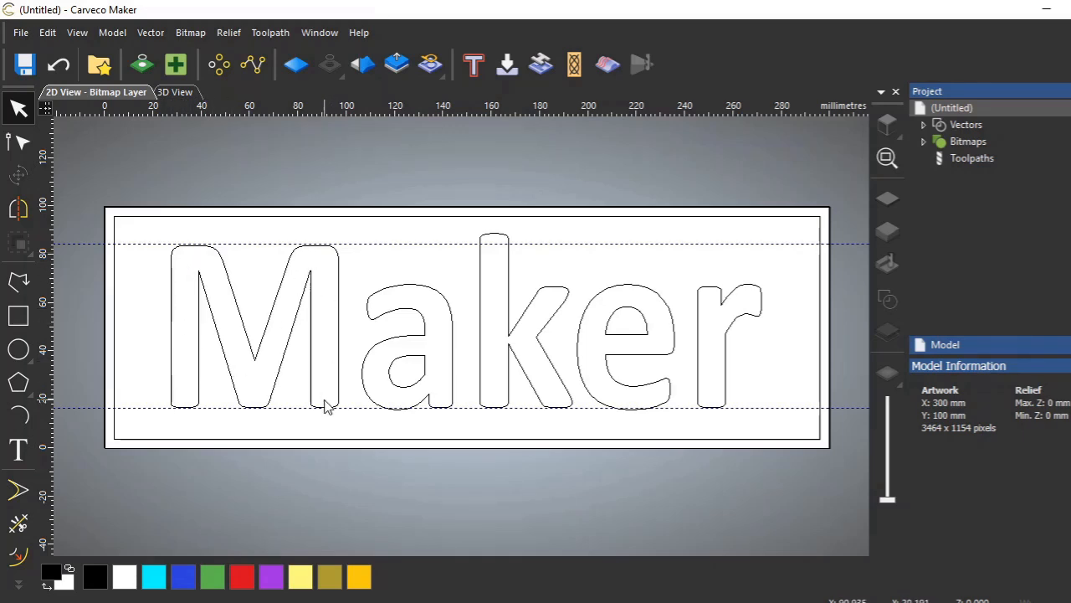
{"action": "mouse_move", "coordinate": [330, 366]}
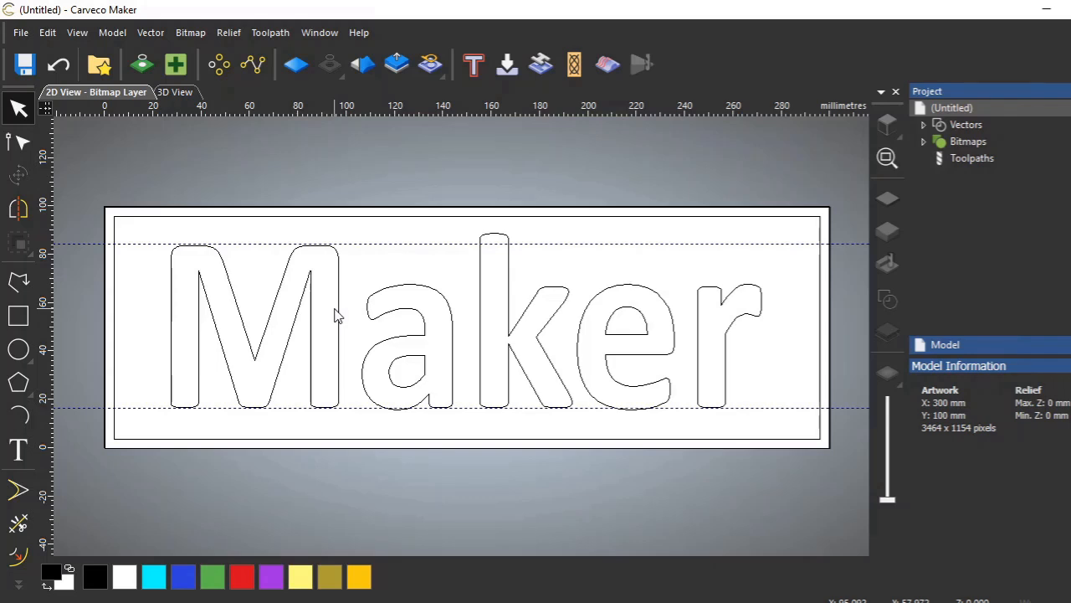
{"action": "mouse_move", "coordinate": [335, 408]}
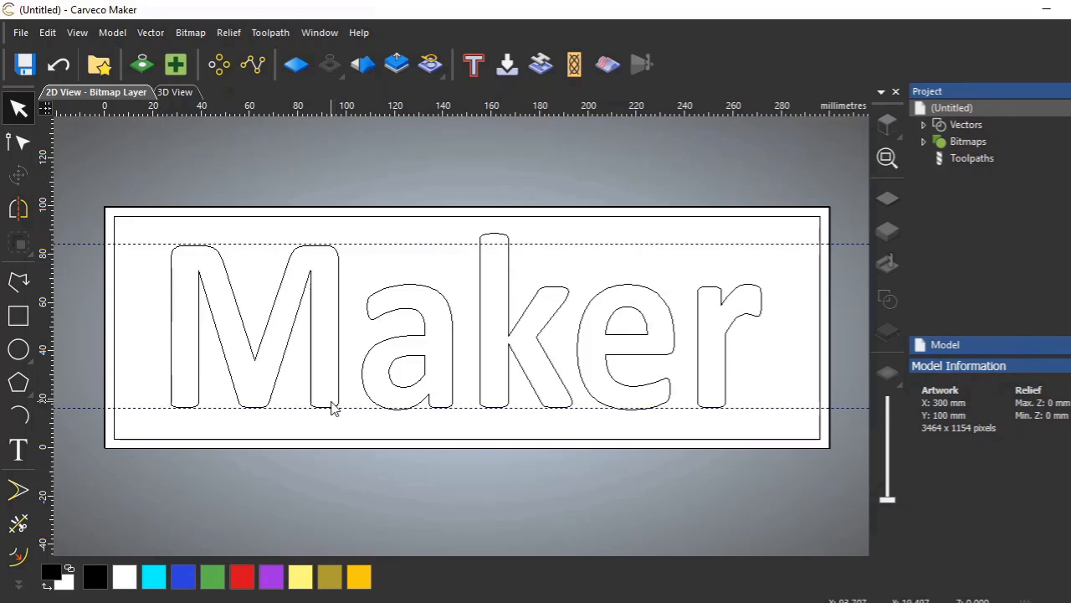
{"action": "mouse_move", "coordinate": [333, 257]}
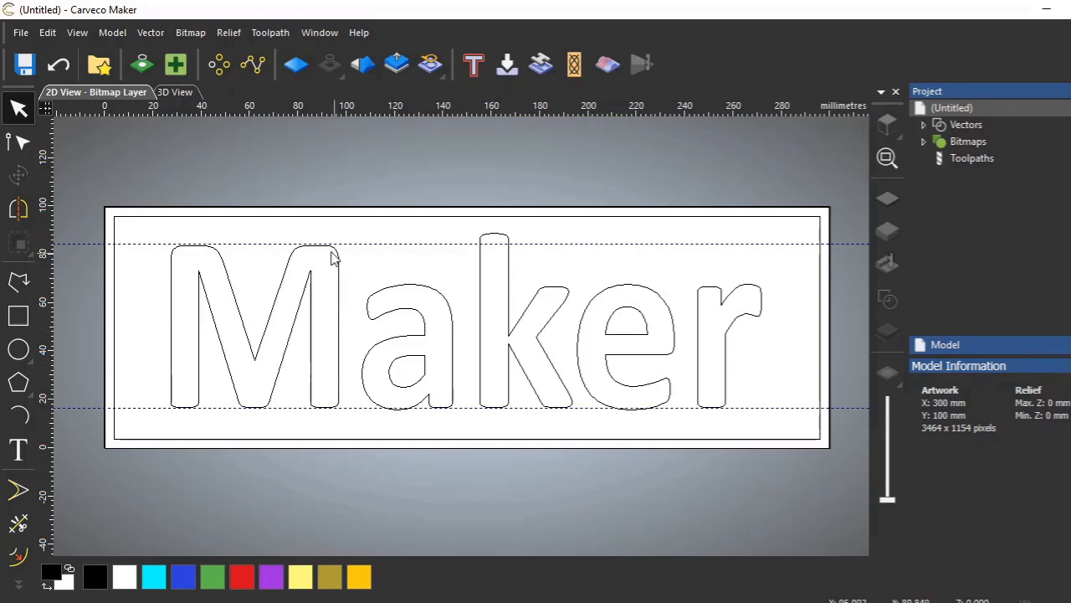
{"action": "mouse_move", "coordinate": [645, 326]}
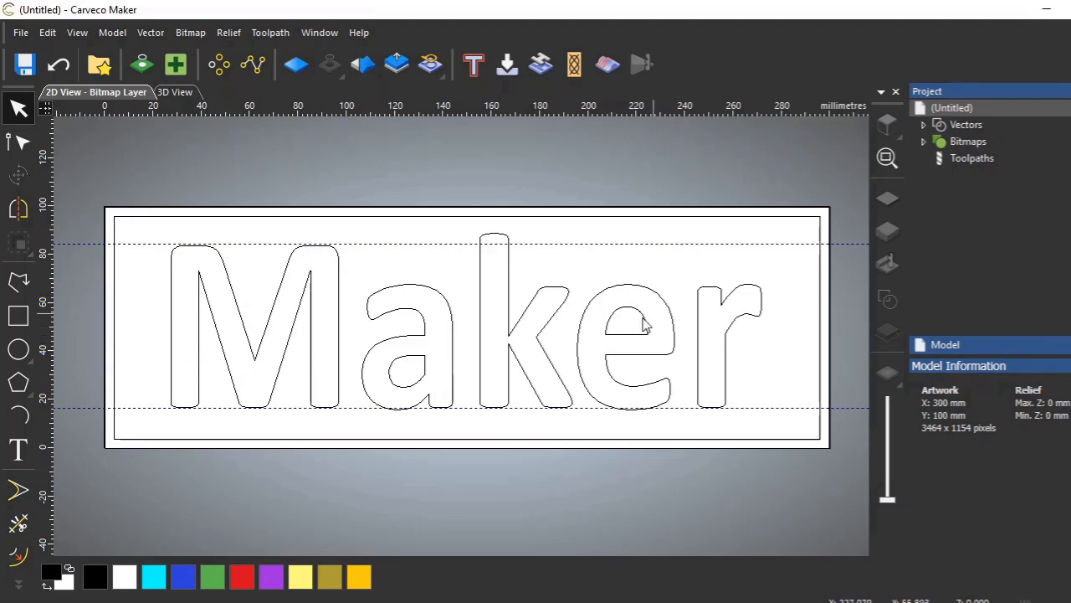
{"action": "mouse_move", "coordinate": [266, 230]}
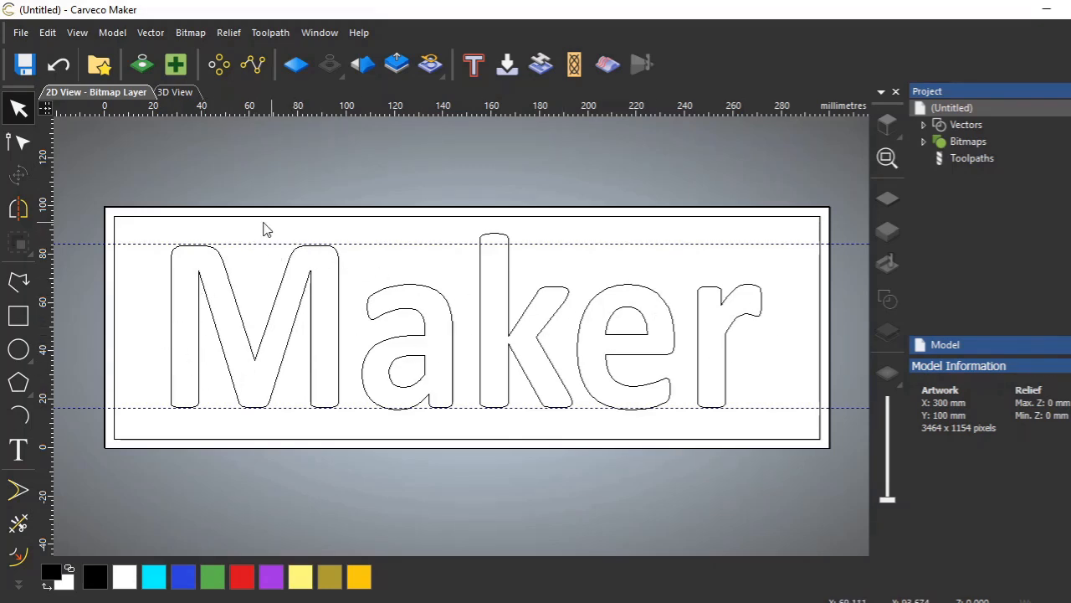
{"action": "mouse_move", "coordinate": [374, 223]}
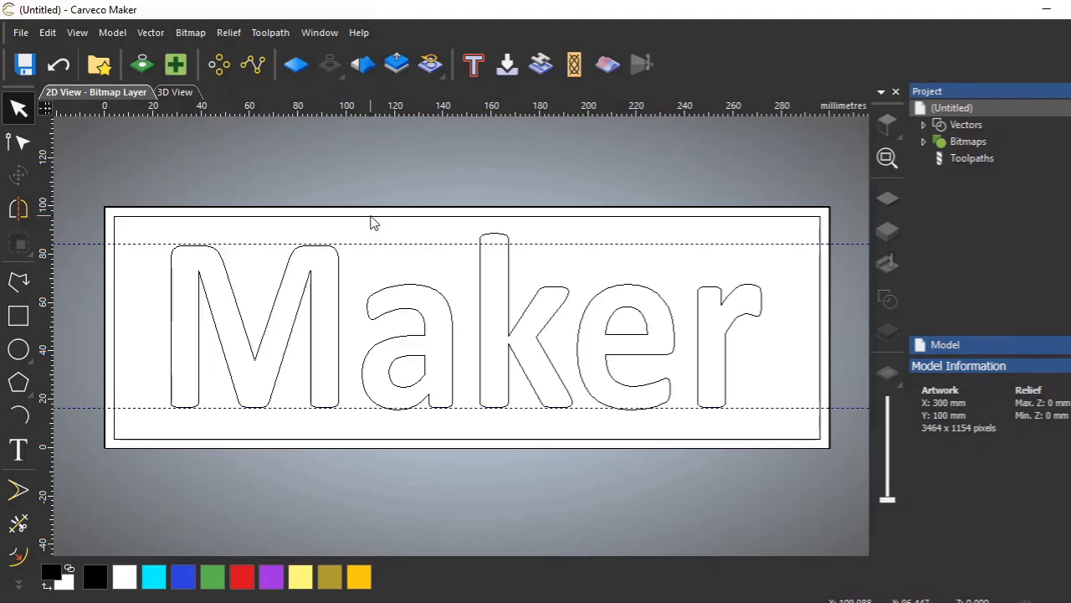
{"action": "mouse_move", "coordinate": [444, 247]}
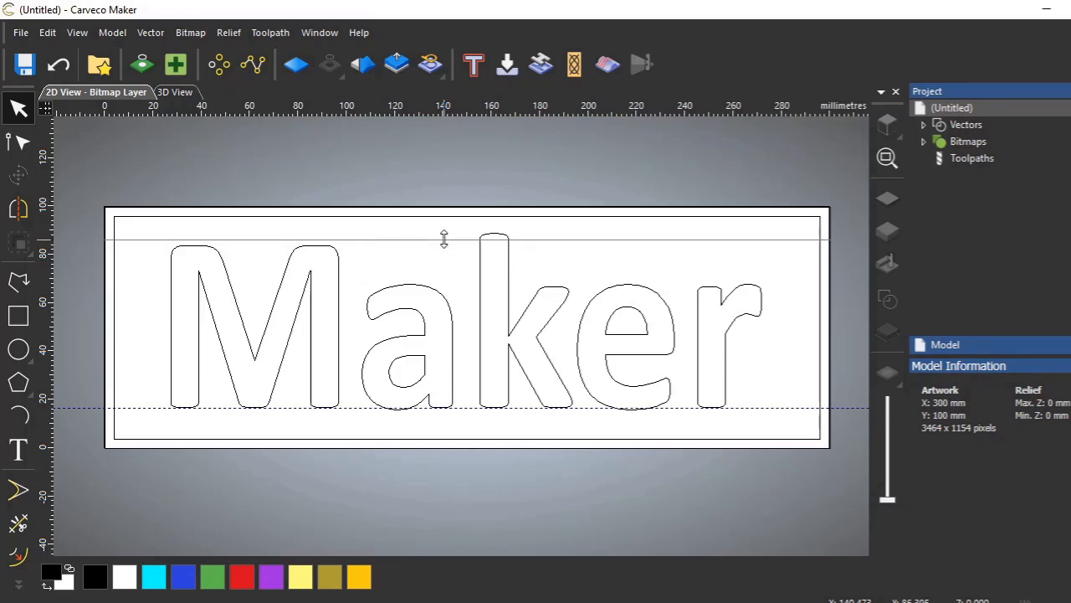
{"action": "mouse_move", "coordinate": [494, 125]}
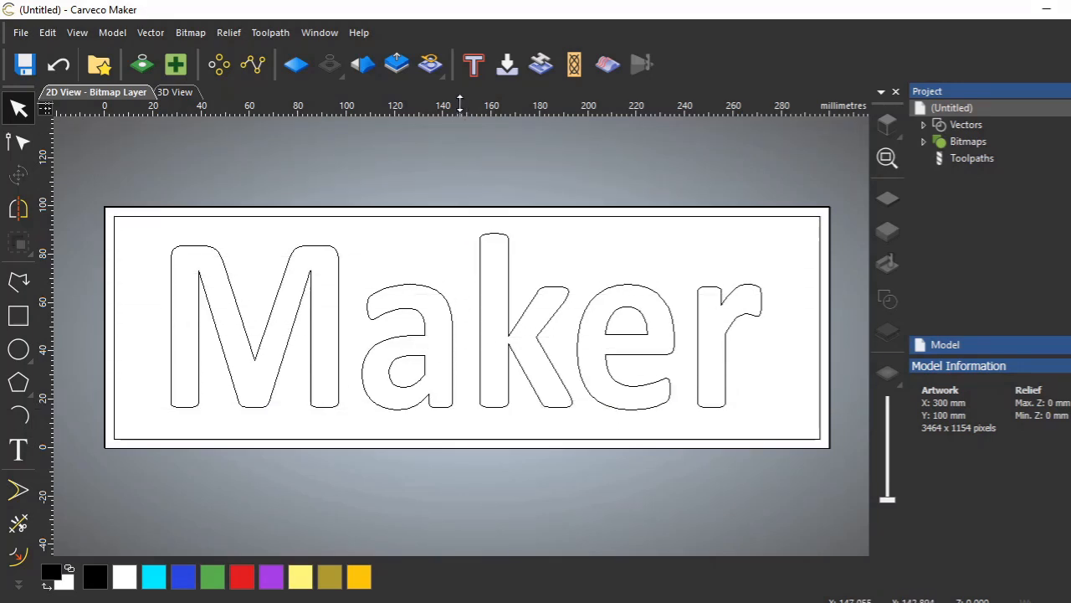
{"action": "mouse_move", "coordinate": [494, 364]}
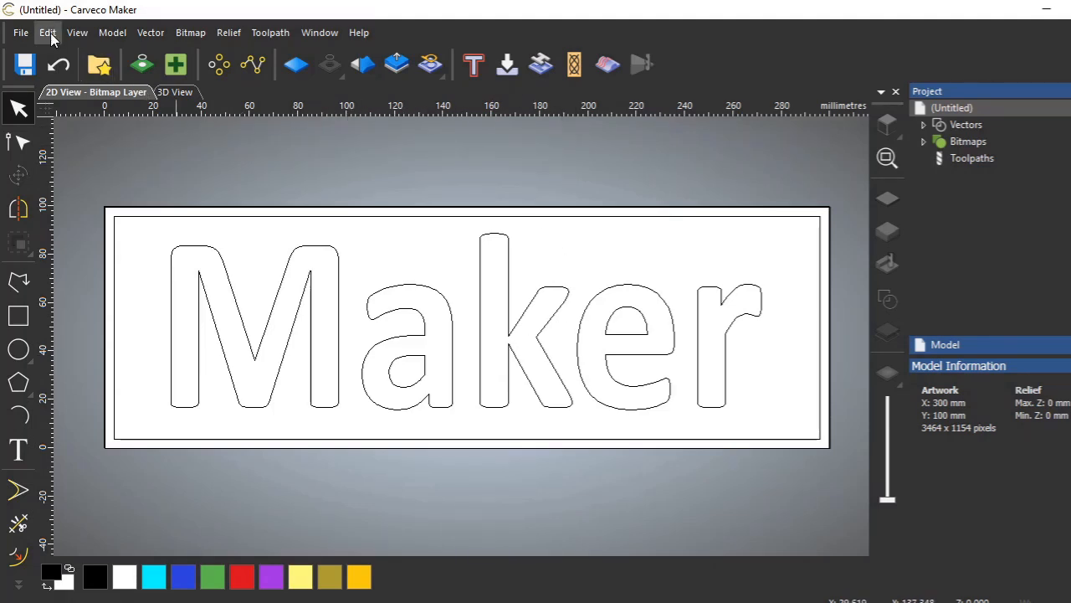
Step: Hide the rulers through the View menu
{"action": "left_click", "coordinate": [76, 32]}
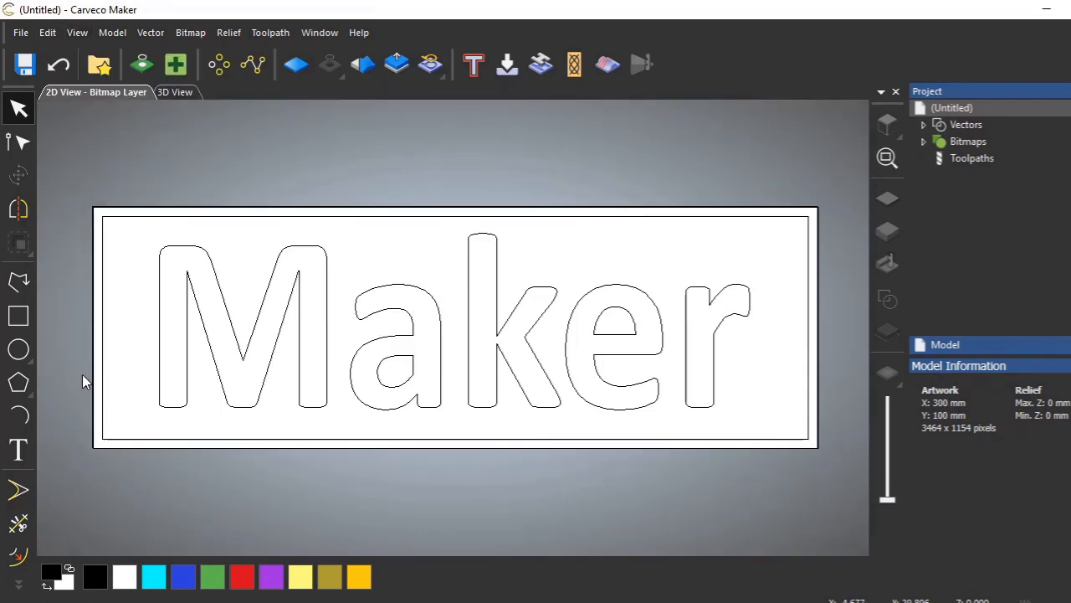
{"action": "mouse_move", "coordinate": [782, 304]}
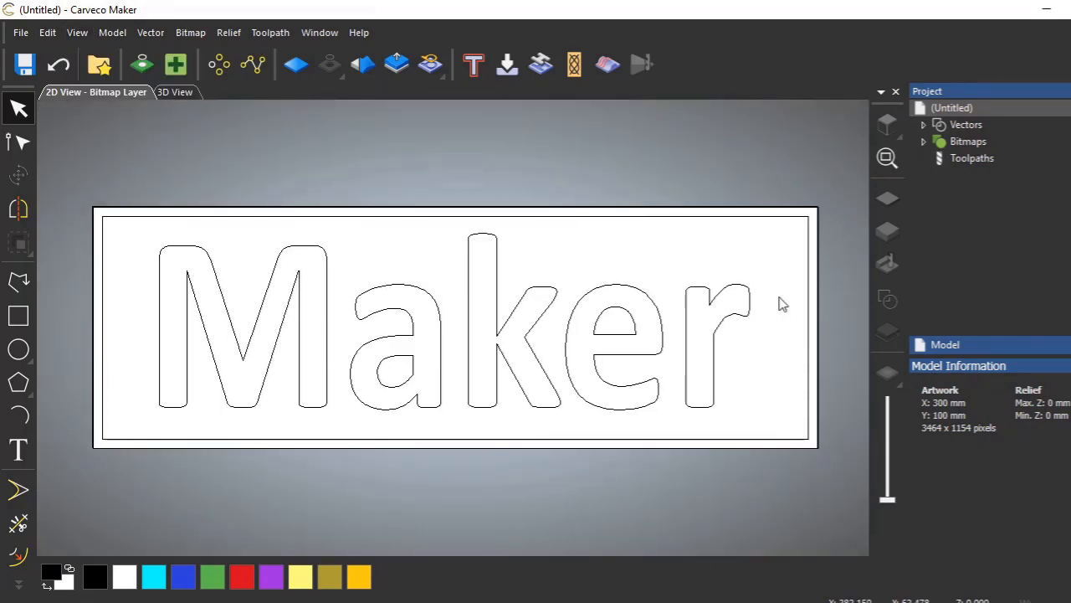
{"action": "mouse_move", "coordinate": [464, 115]}
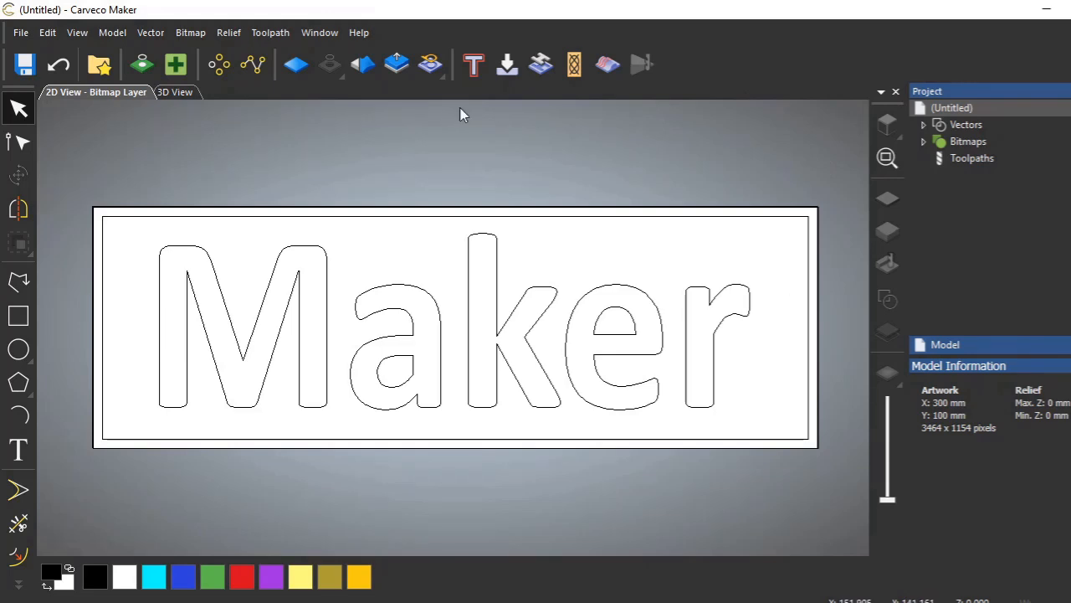
{"action": "mouse_move", "coordinate": [410, 218]}
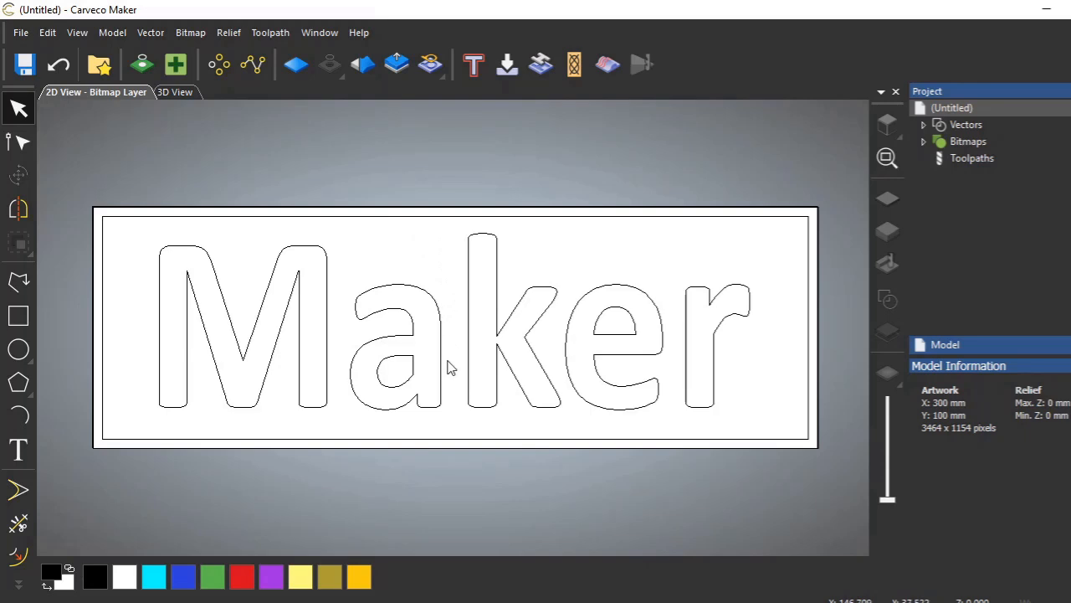
{"action": "mouse_move", "coordinate": [352, 349]}
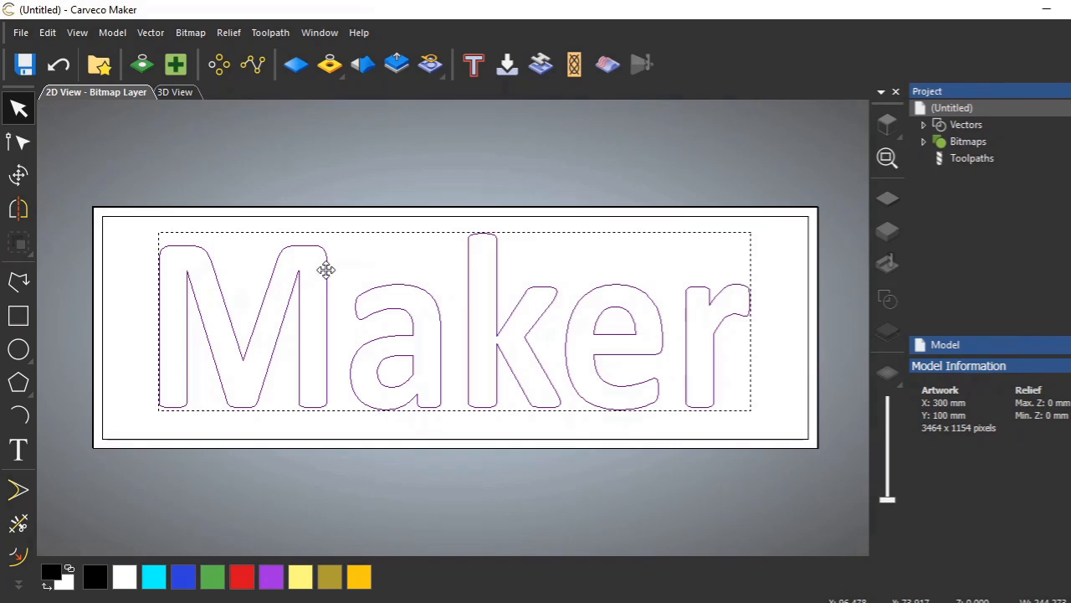
{"action": "mouse_move", "coordinate": [351, 226]}
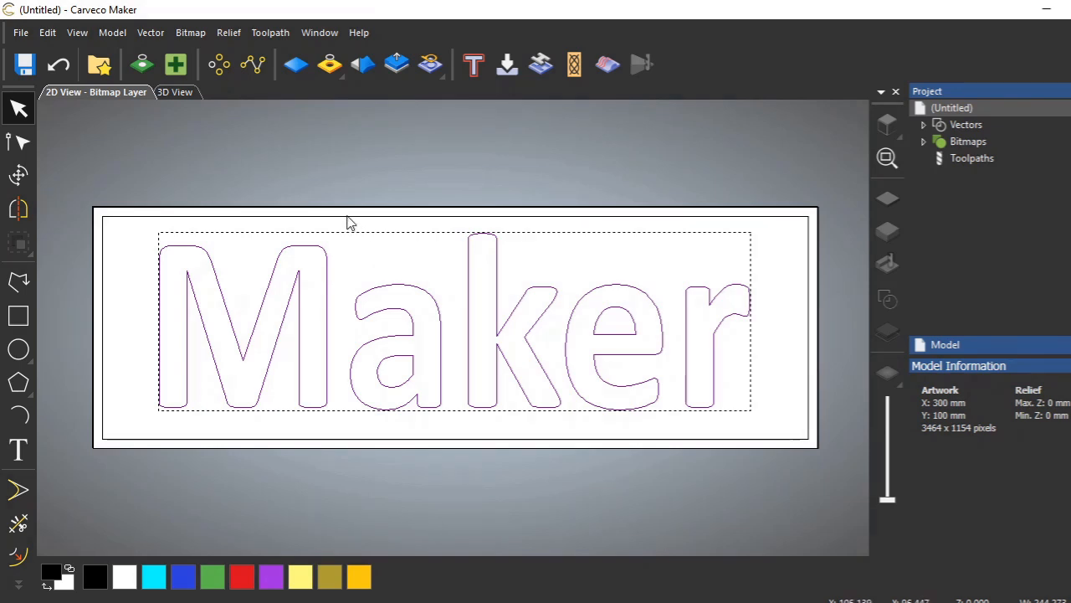
Step: Add the inner border rectangle to the selected Maker letters
{"action": "left_click", "coordinate": [18, 243]}
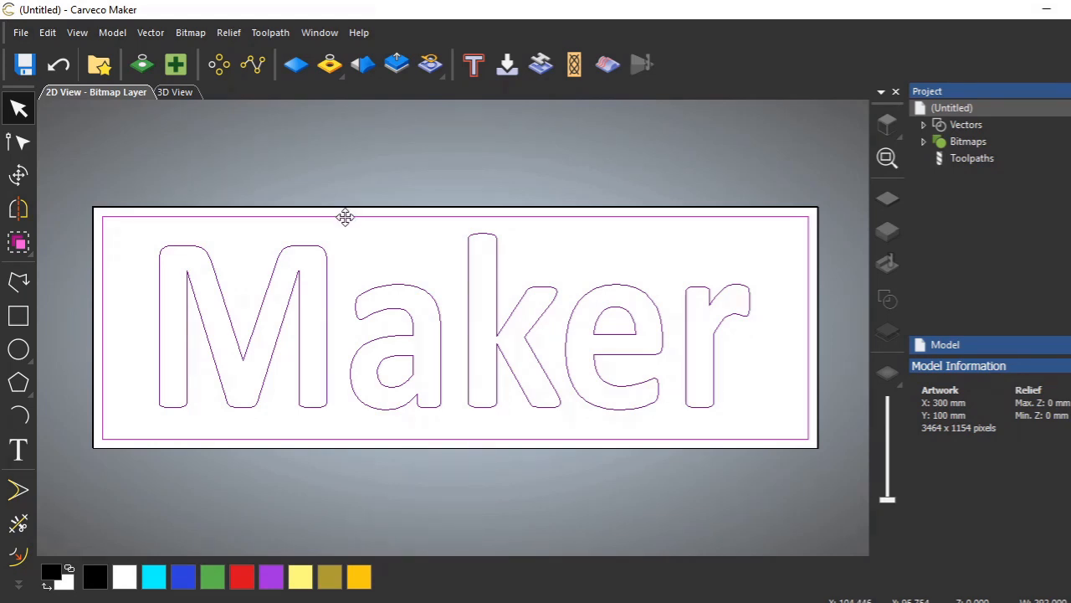
{"action": "mouse_move", "coordinate": [366, 218]}
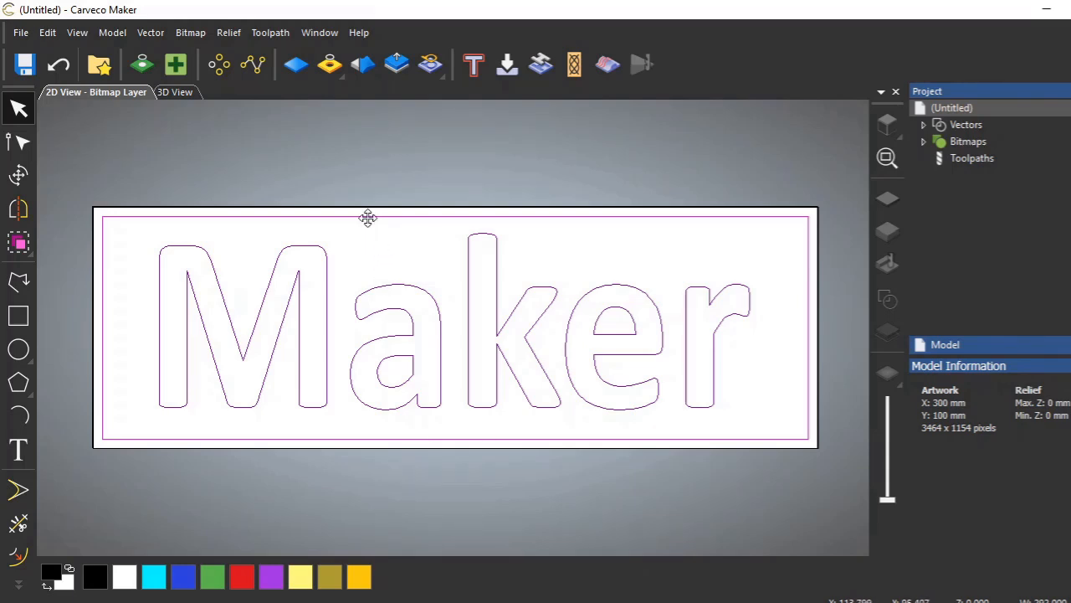
{"action": "mouse_move", "coordinate": [376, 230]}
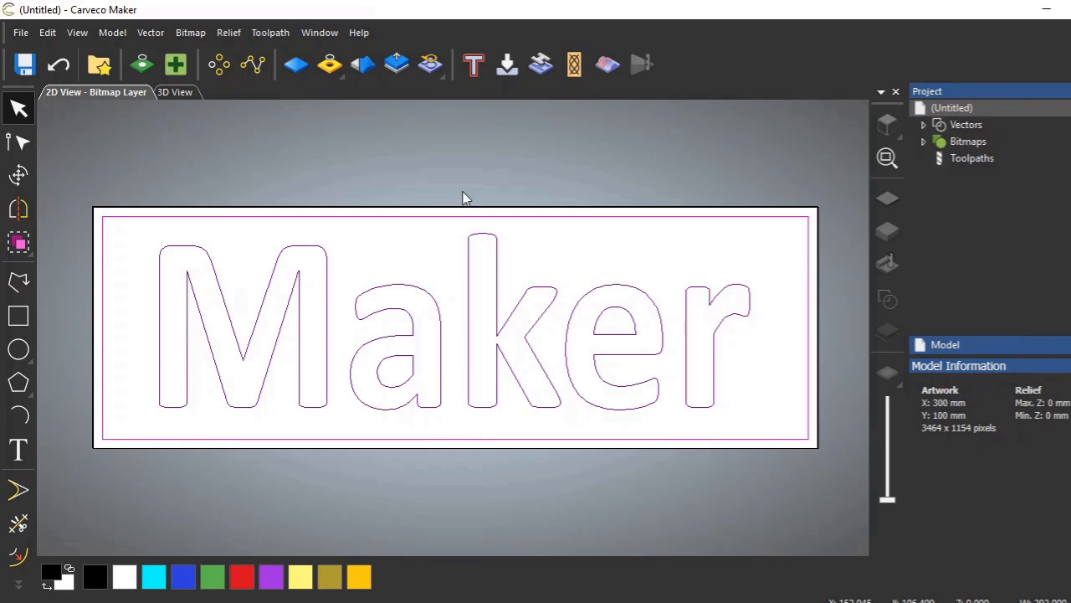
{"action": "mouse_move", "coordinate": [943, 169]}
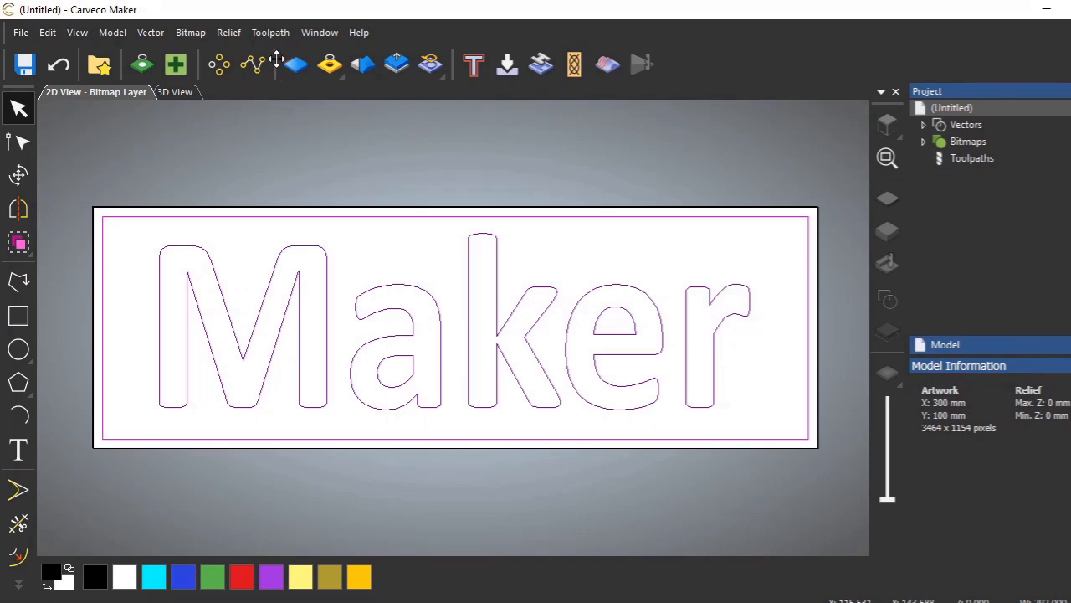
Step: Browse the New 2D Toolpath menu and show the Toolpath Operations panel
{"action": "left_click", "coordinate": [270, 32]}
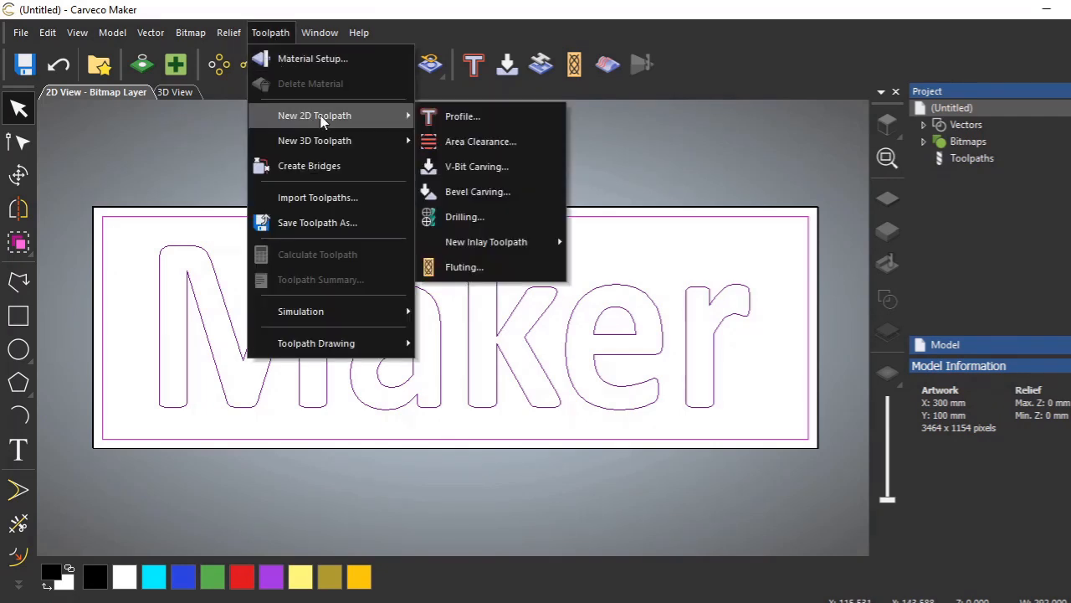
{"action": "mouse_move", "coordinate": [479, 140]}
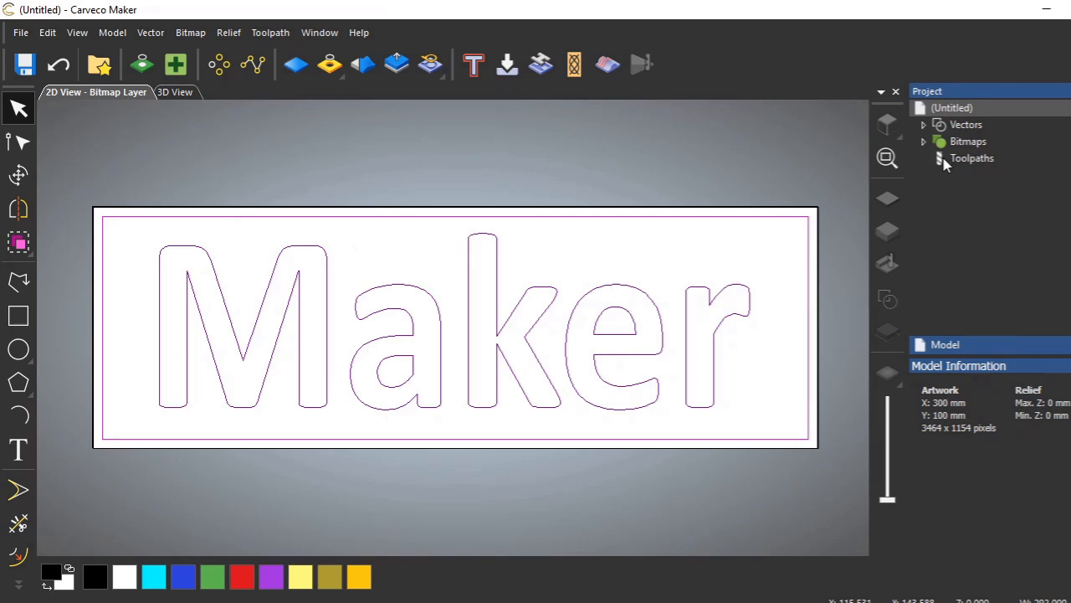
{"action": "left_click", "coordinate": [972, 158]}
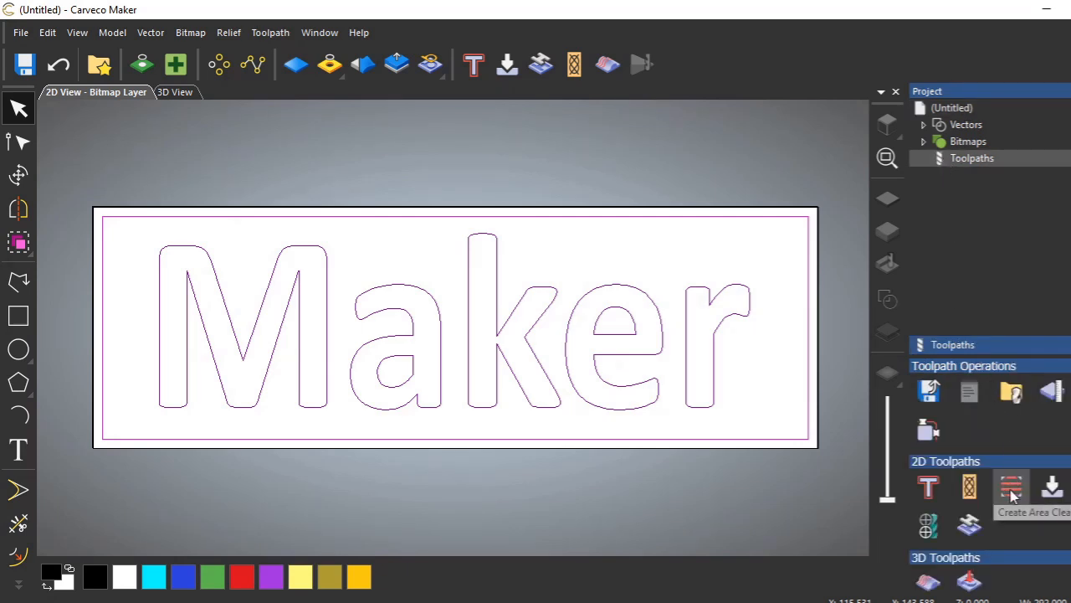
{"action": "mouse_move", "coordinate": [1011, 486]}
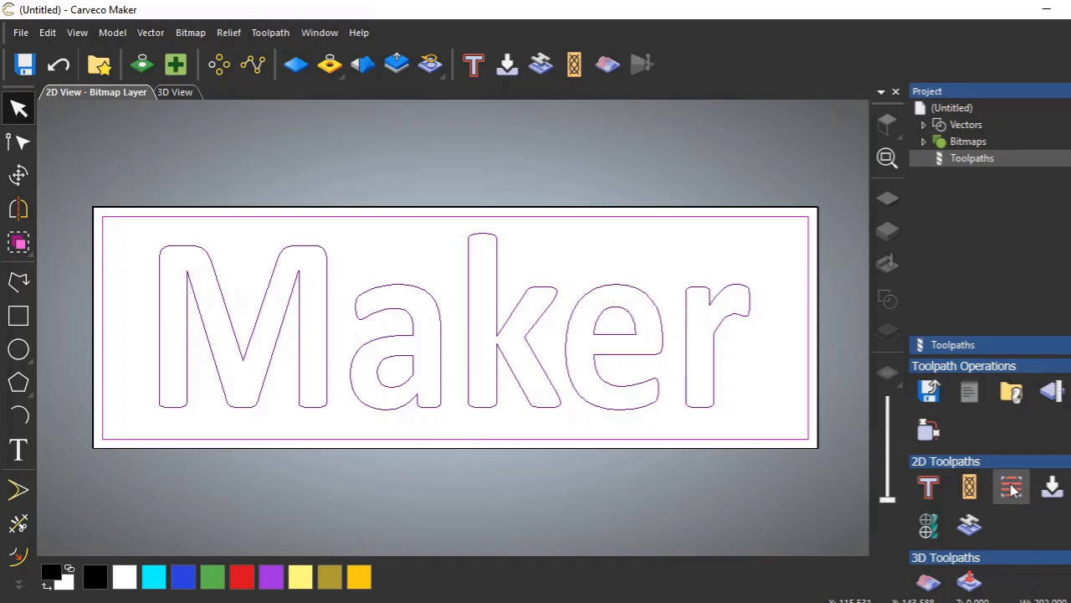
Step: Start a 2D Area Clearance toolpath and set its finish depth to 4 mm
{"action": "left_click", "coordinate": [1011, 487]}
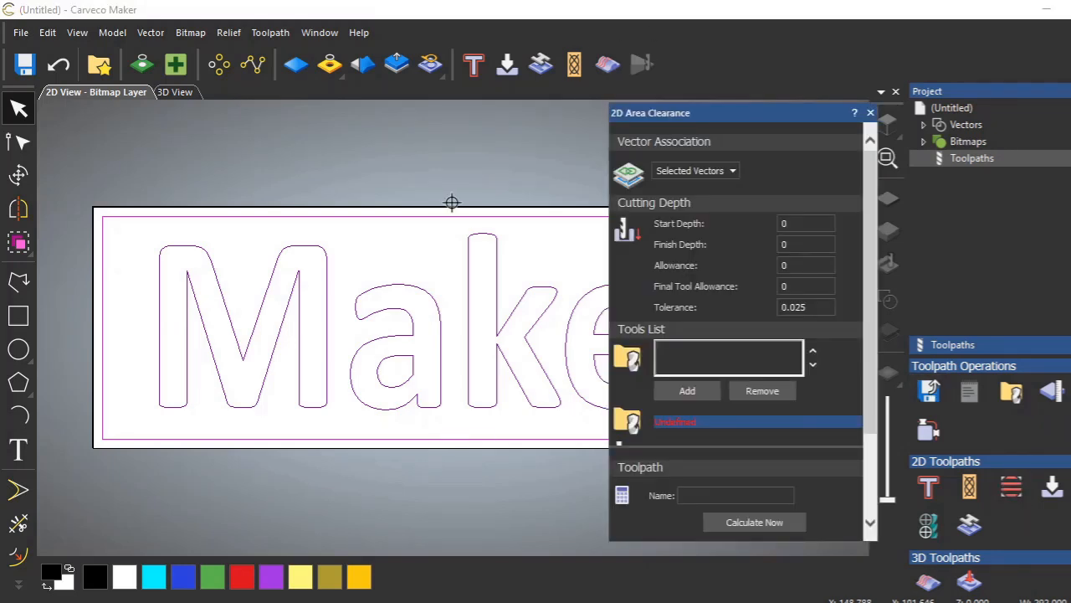
{"action": "mouse_move", "coordinate": [374, 291]}
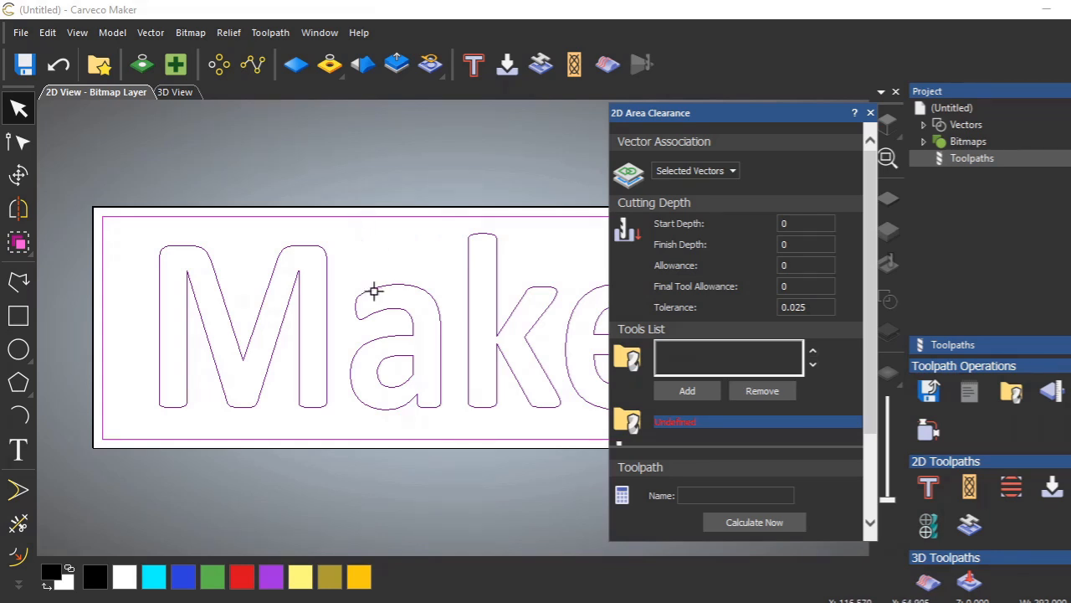
{"action": "mouse_move", "coordinate": [463, 260]}
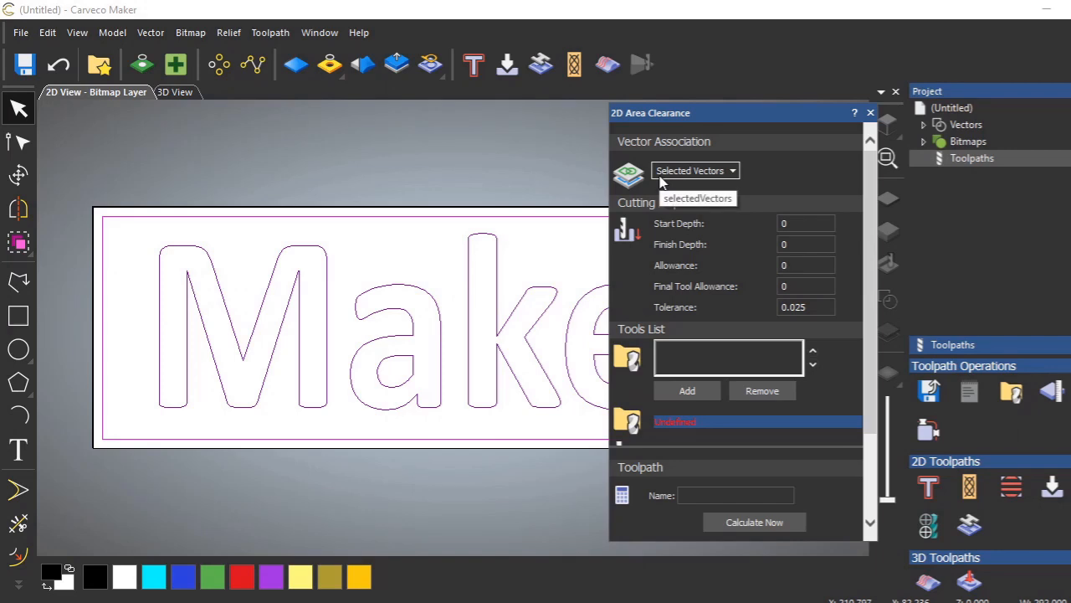
{"action": "mouse_move", "coordinate": [716, 240]}
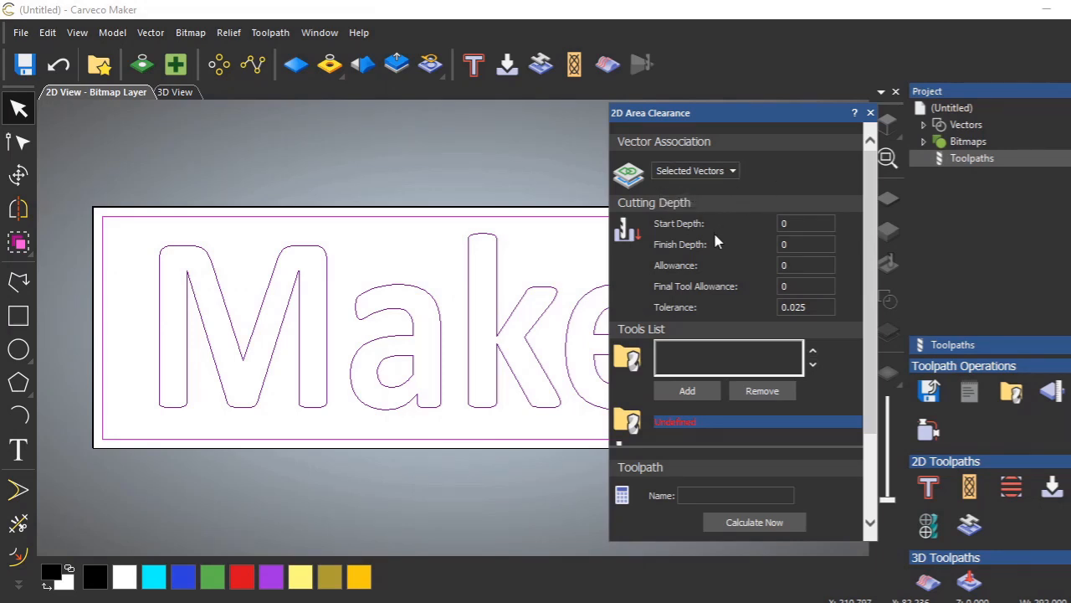
{"action": "mouse_move", "coordinate": [690, 232]}
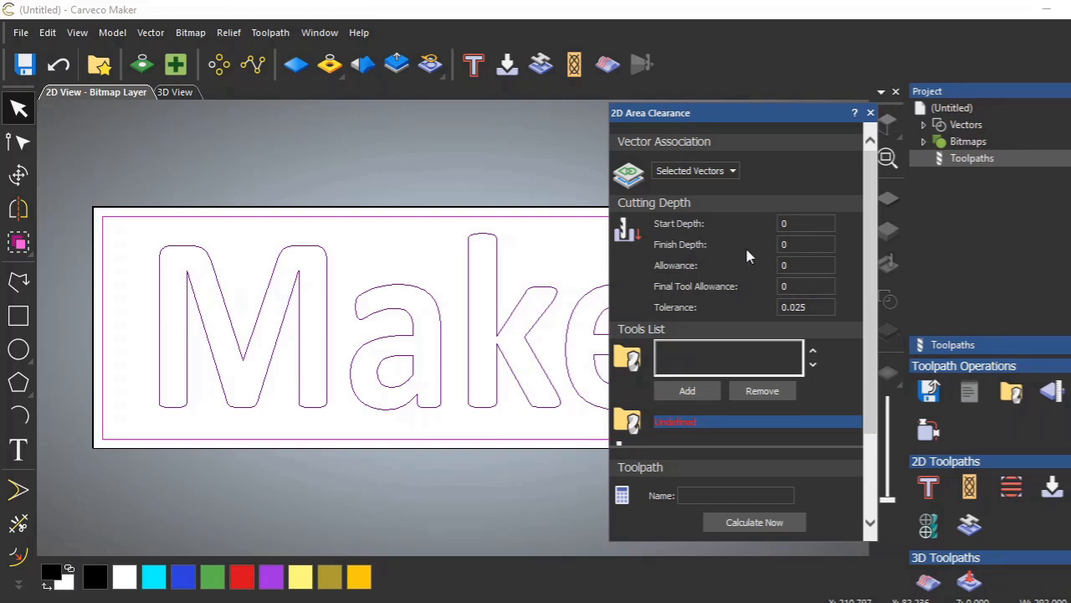
{"action": "left_click", "coordinate": [806, 243]}
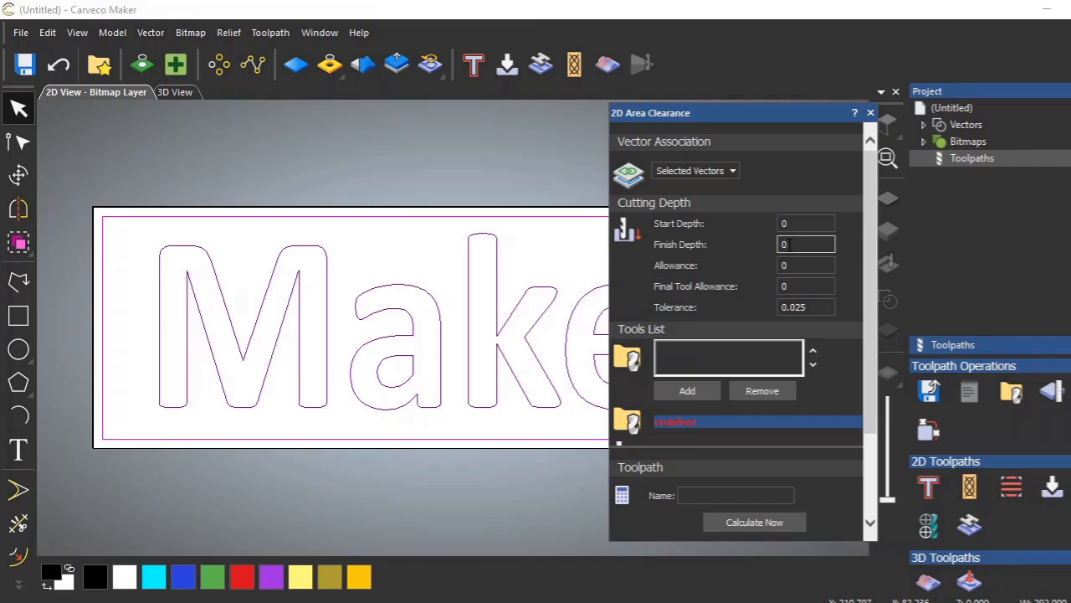
{"action": "left_click", "coordinate": [805, 243]}
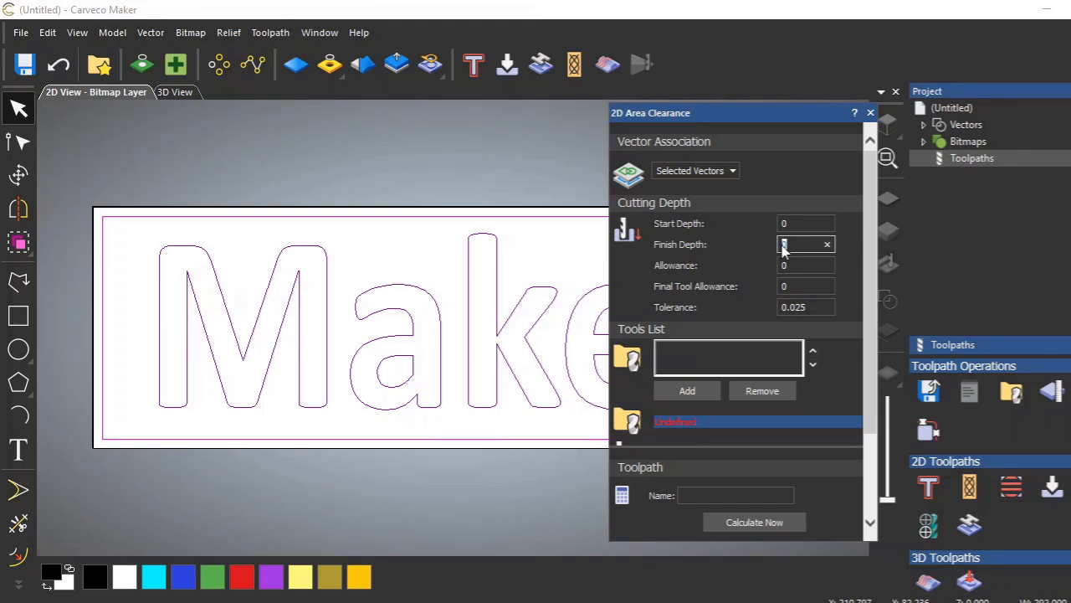
{"action": "type", "text": "4"}
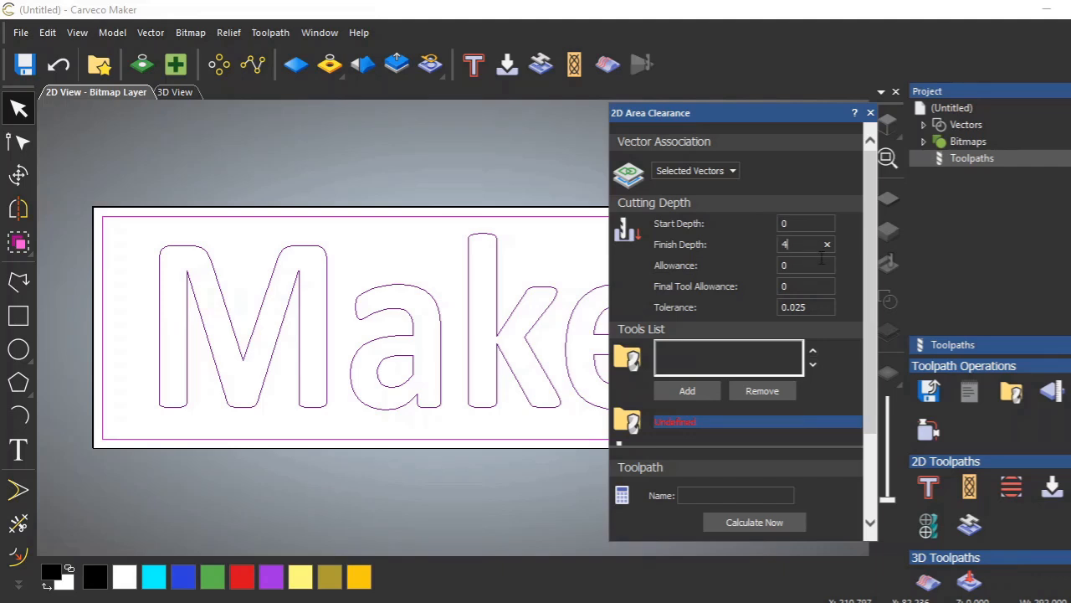
{"action": "mouse_move", "coordinate": [726, 306]}
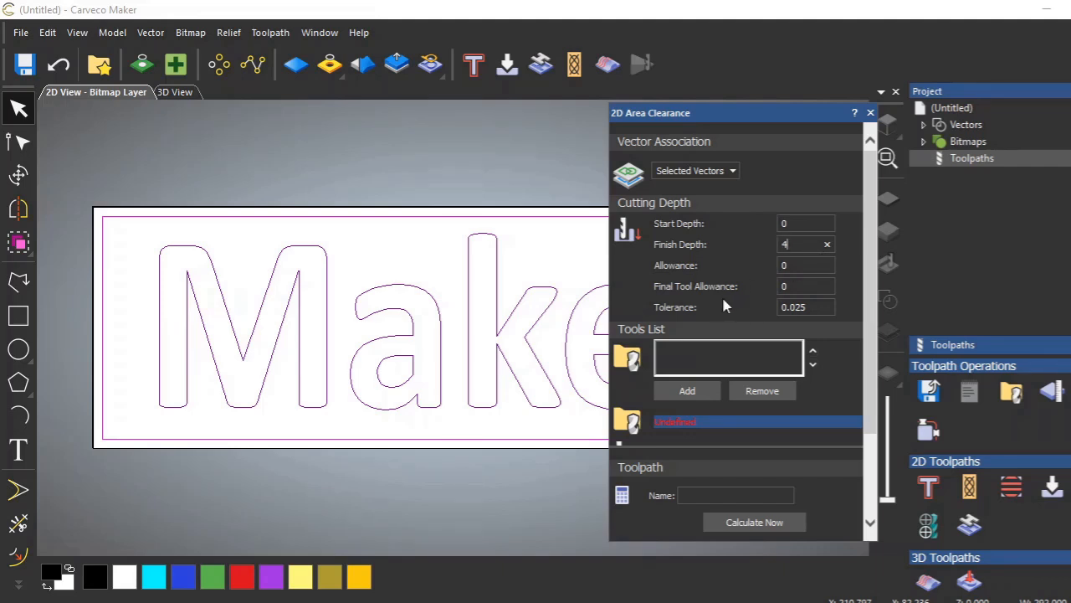
{"action": "left_click", "coordinate": [805, 285]}
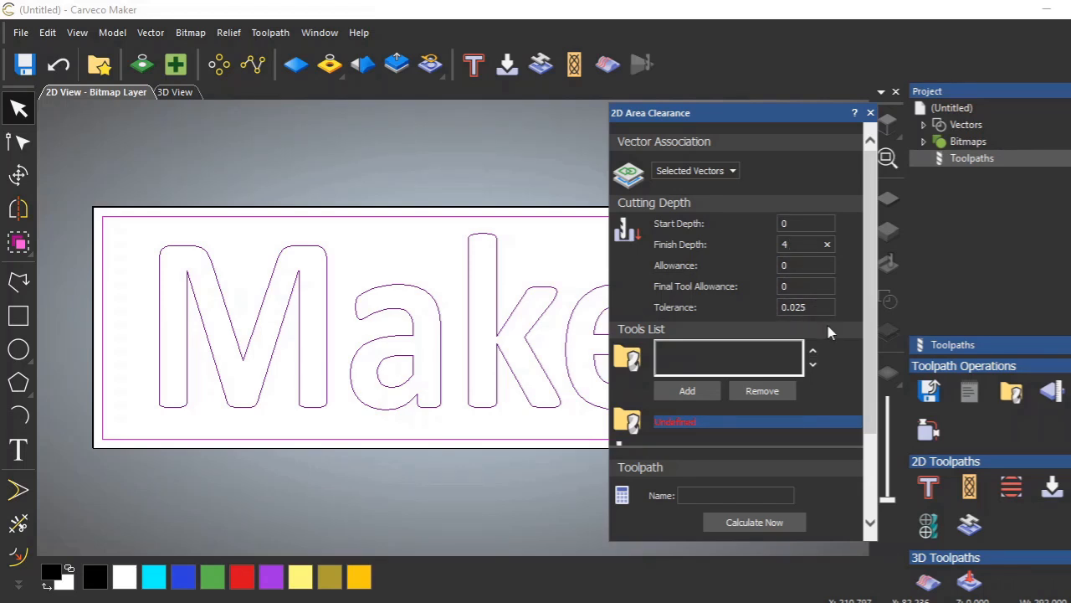
{"action": "mouse_move", "coordinate": [834, 332]}
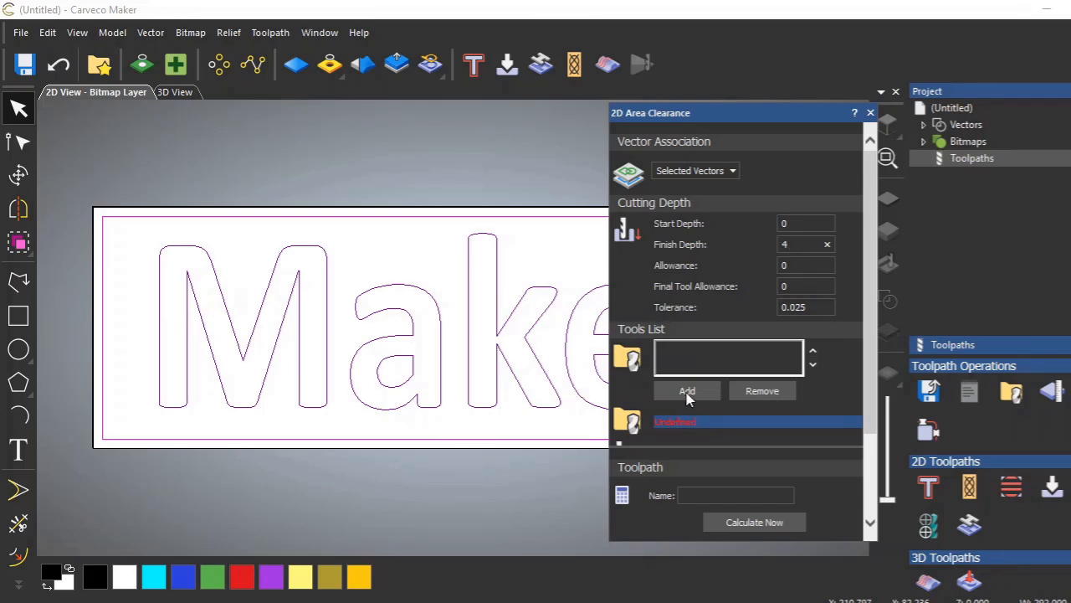
Step: In the Tool Database, highlight End Mill 3 mm under Wood or Plastic roughing tools
{"action": "left_click", "coordinate": [686, 391]}
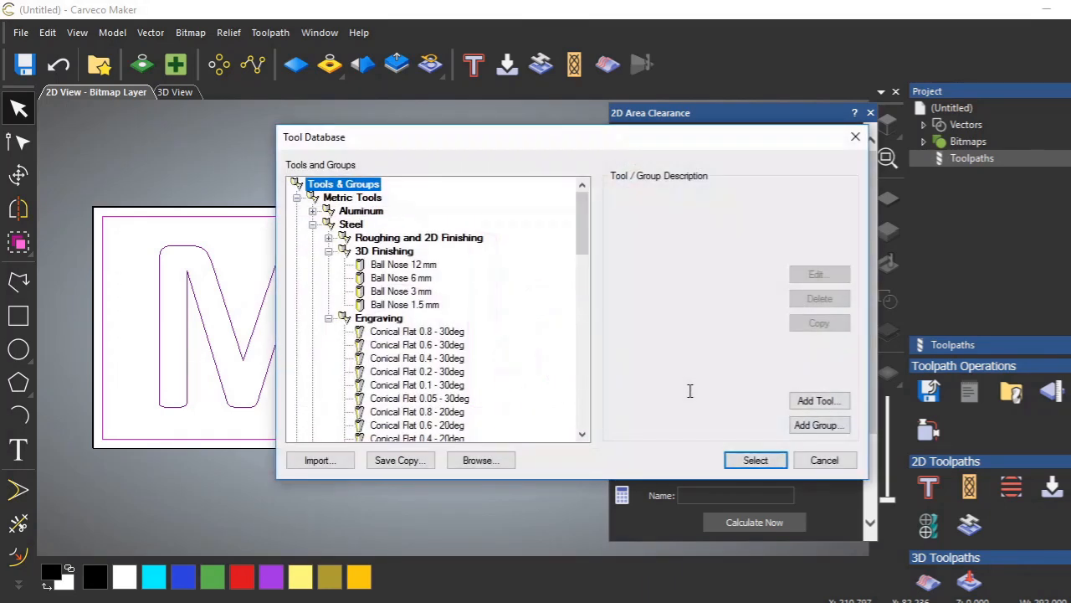
{"action": "mouse_move", "coordinate": [456, 268]}
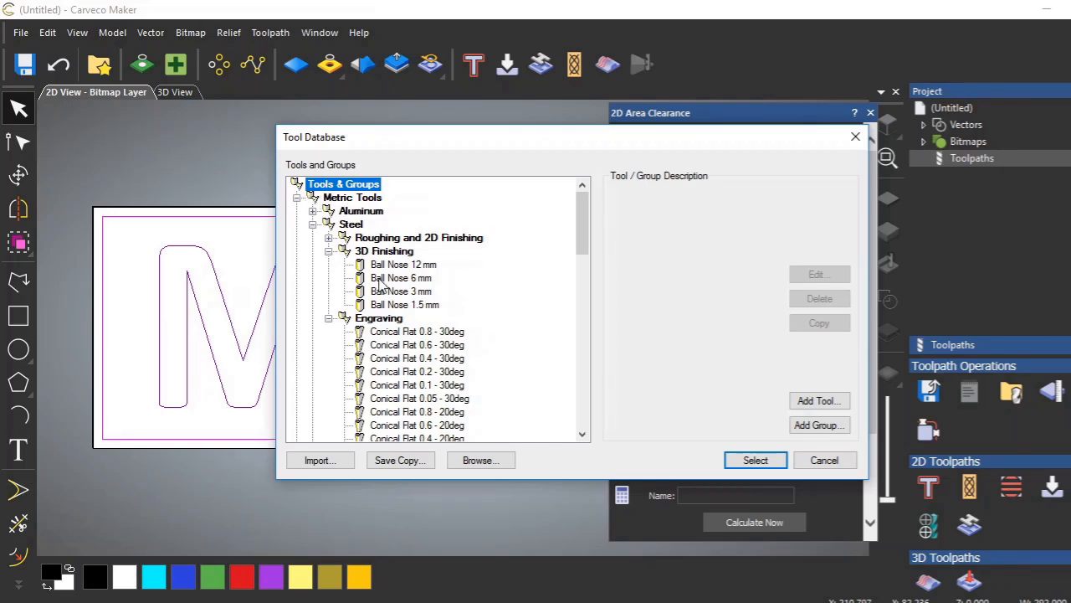
{"action": "scroll", "scroll_direction": "down", "scroll_amount": 3}
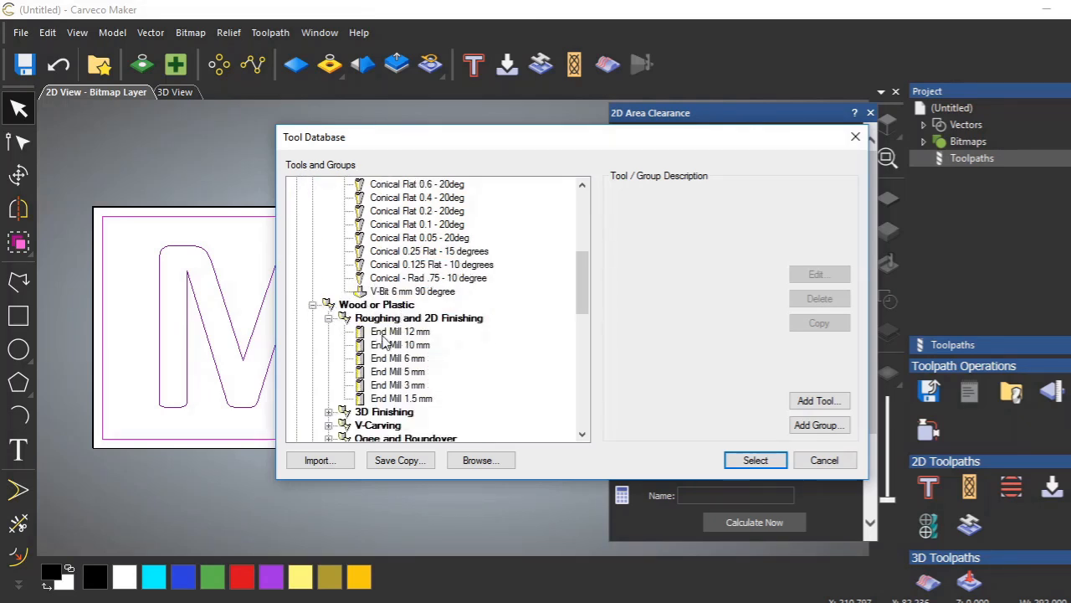
{"action": "mouse_move", "coordinate": [441, 404]}
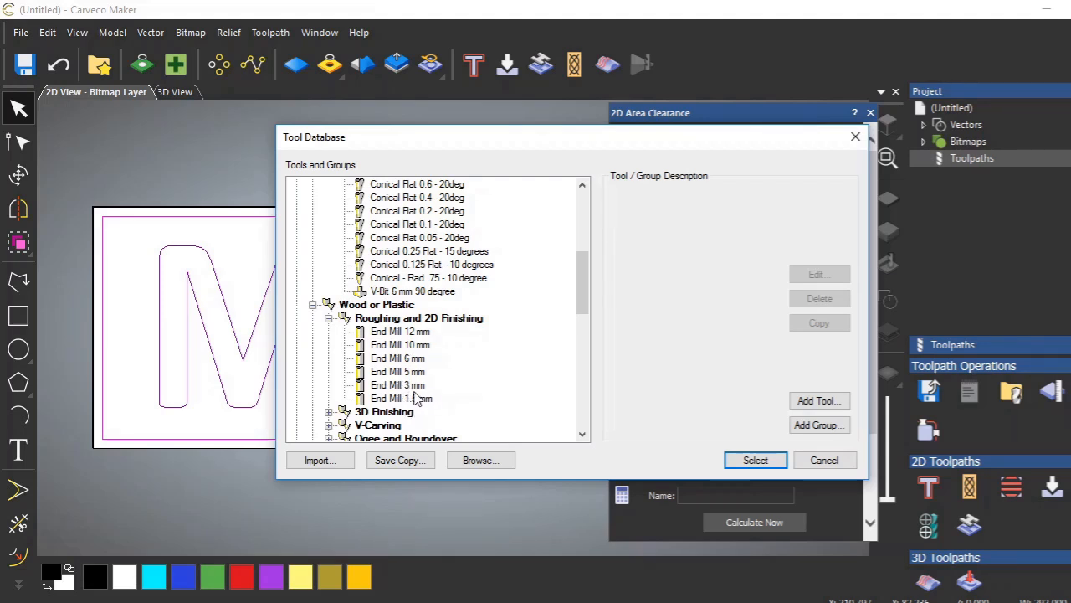
{"action": "mouse_move", "coordinate": [262, 316]}
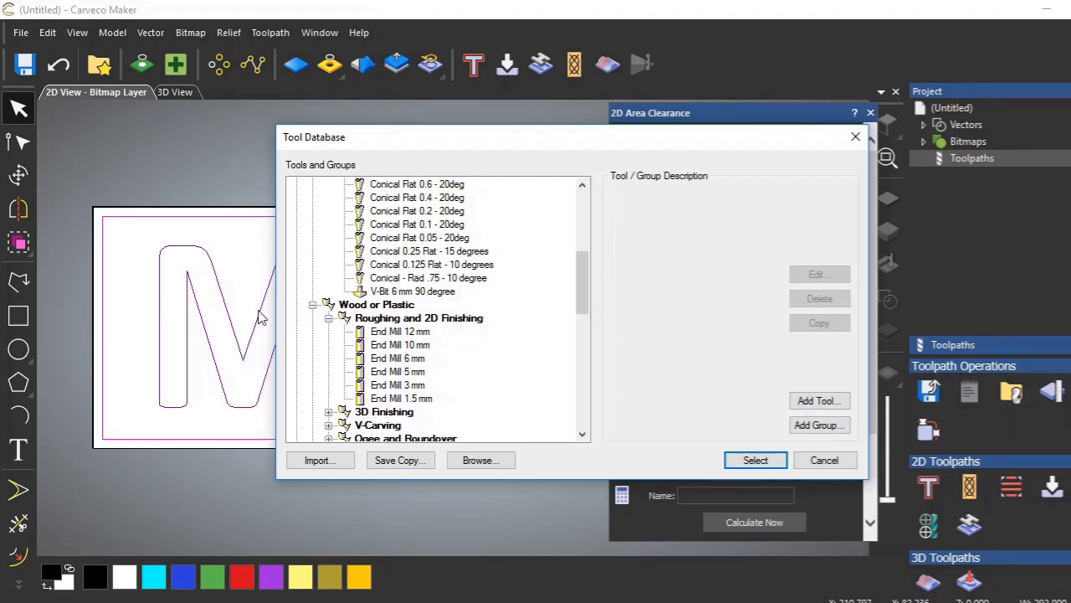
{"action": "mouse_move", "coordinate": [247, 369]}
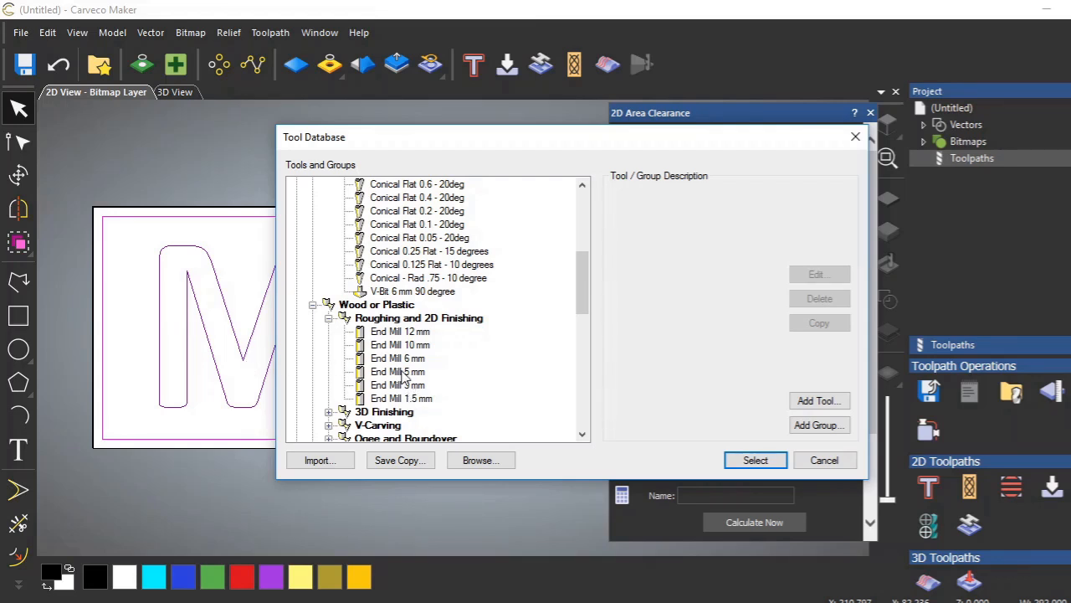
{"action": "mouse_move", "coordinate": [287, 383]}
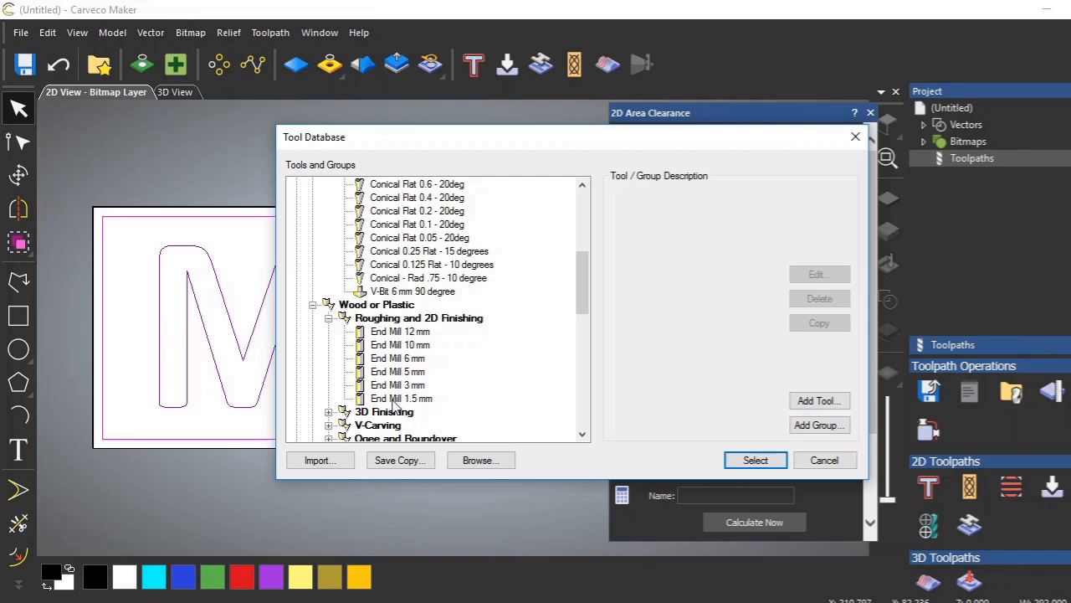
{"action": "mouse_move", "coordinate": [398, 397]}
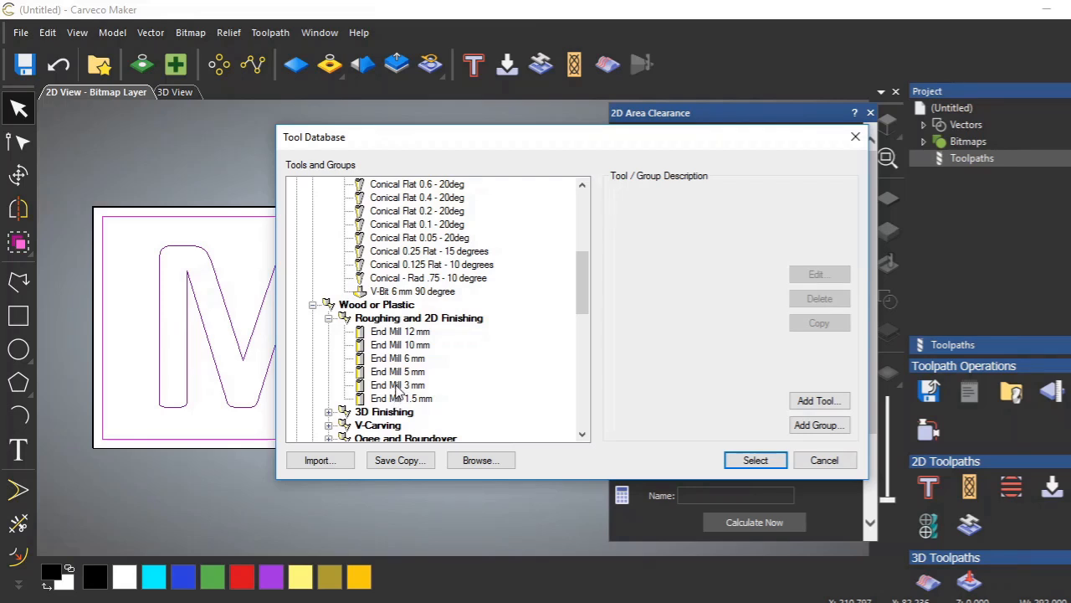
{"action": "left_click", "coordinate": [398, 384]}
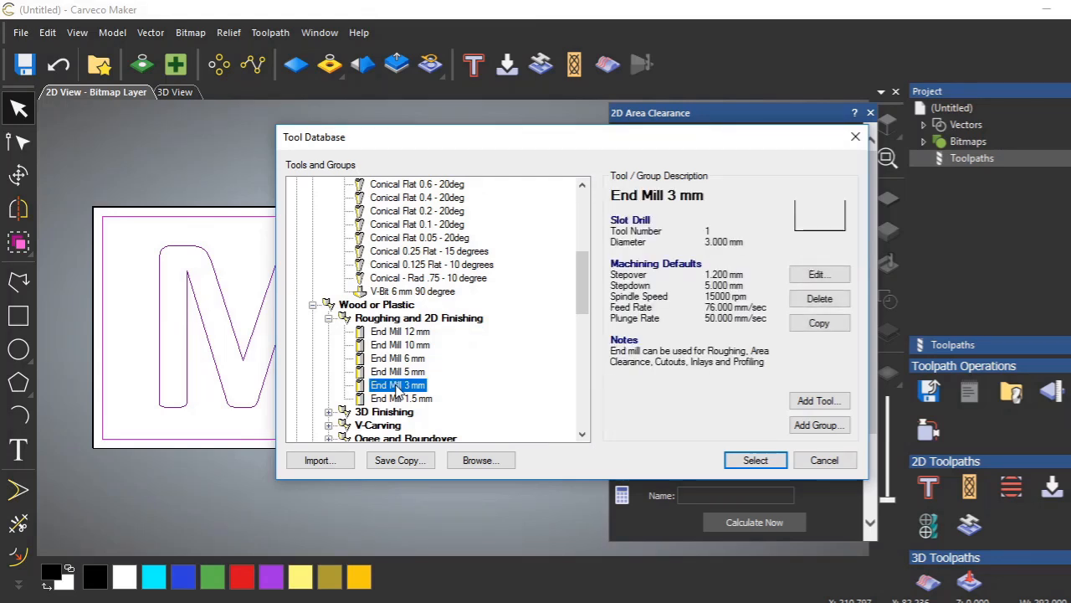
{"action": "mouse_move", "coordinate": [245, 368]}
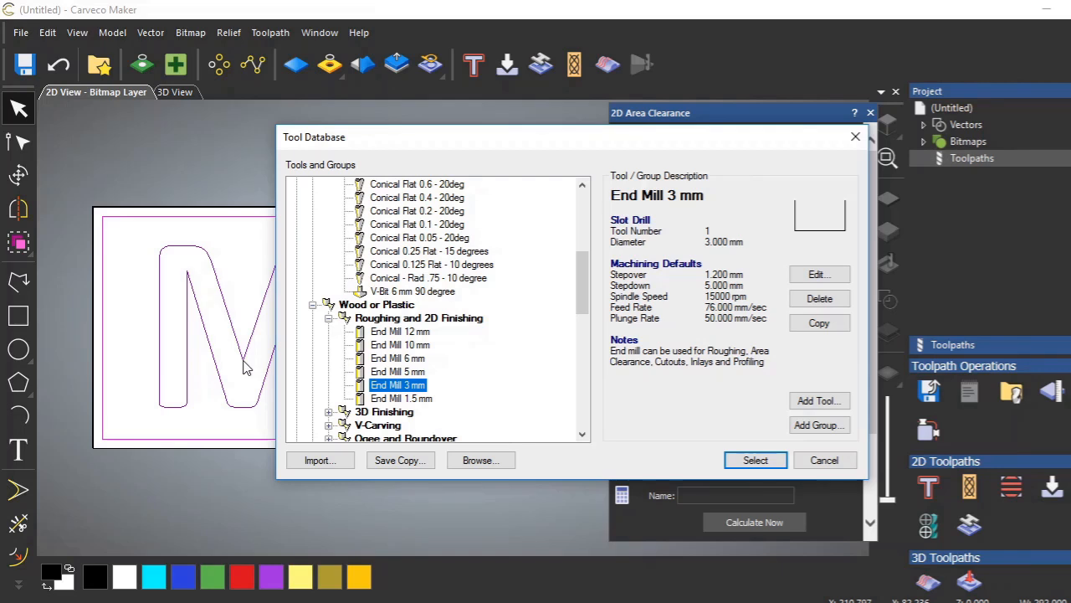
{"action": "mouse_move", "coordinate": [240, 354]}
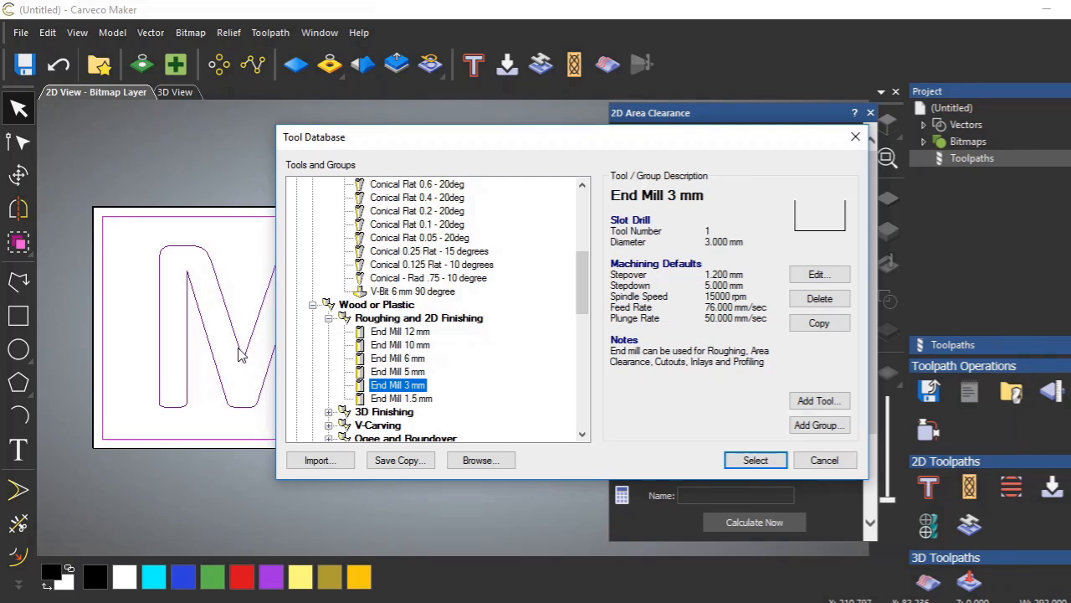
{"action": "mouse_move", "coordinate": [247, 366]}
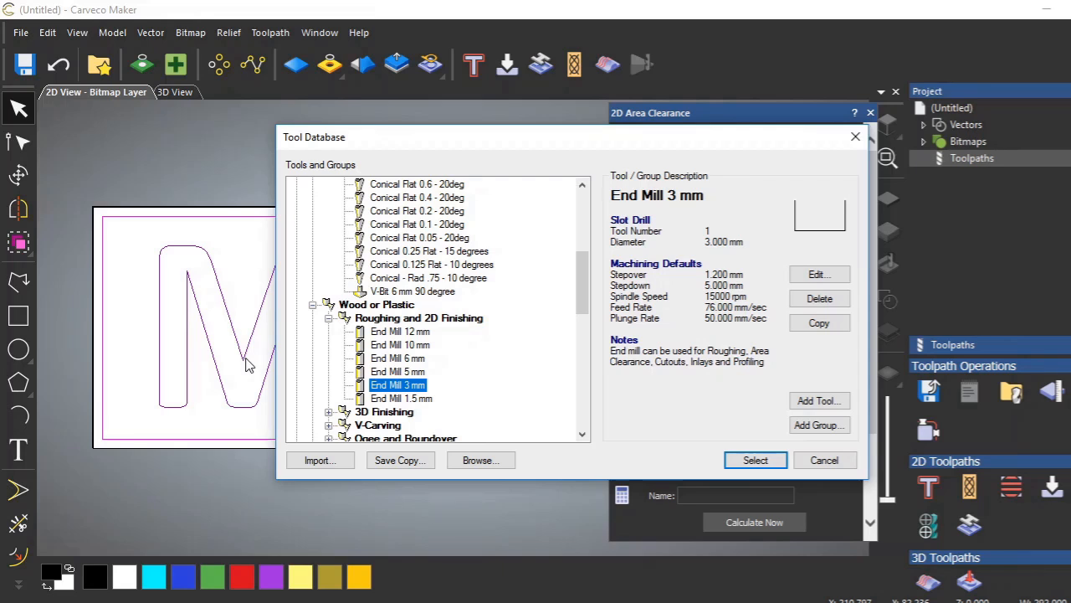
{"action": "mouse_move", "coordinate": [550, 352]}
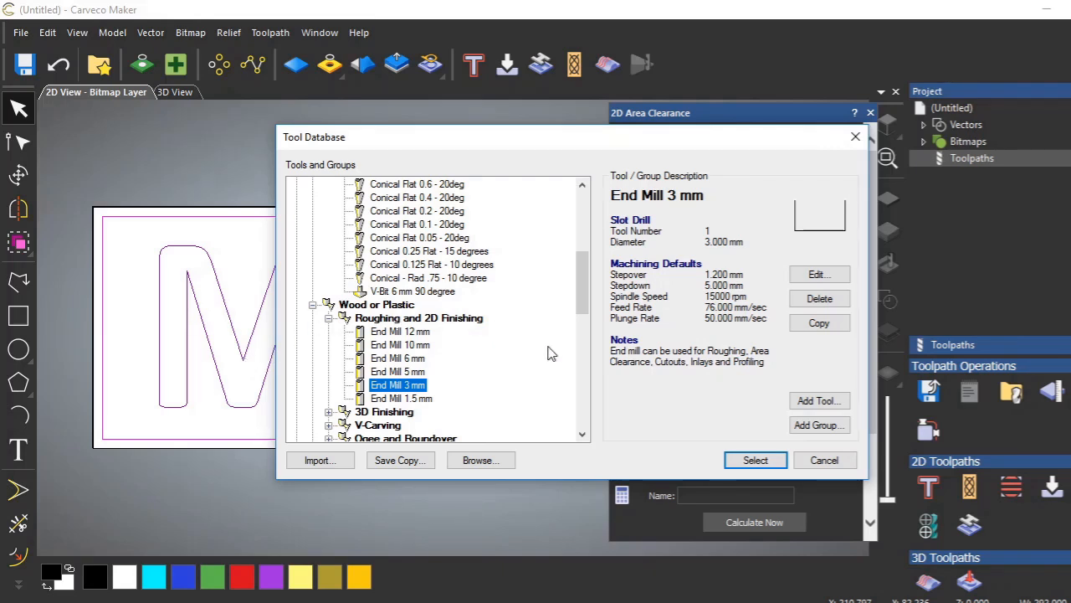
{"action": "mouse_move", "coordinate": [308, 394]}
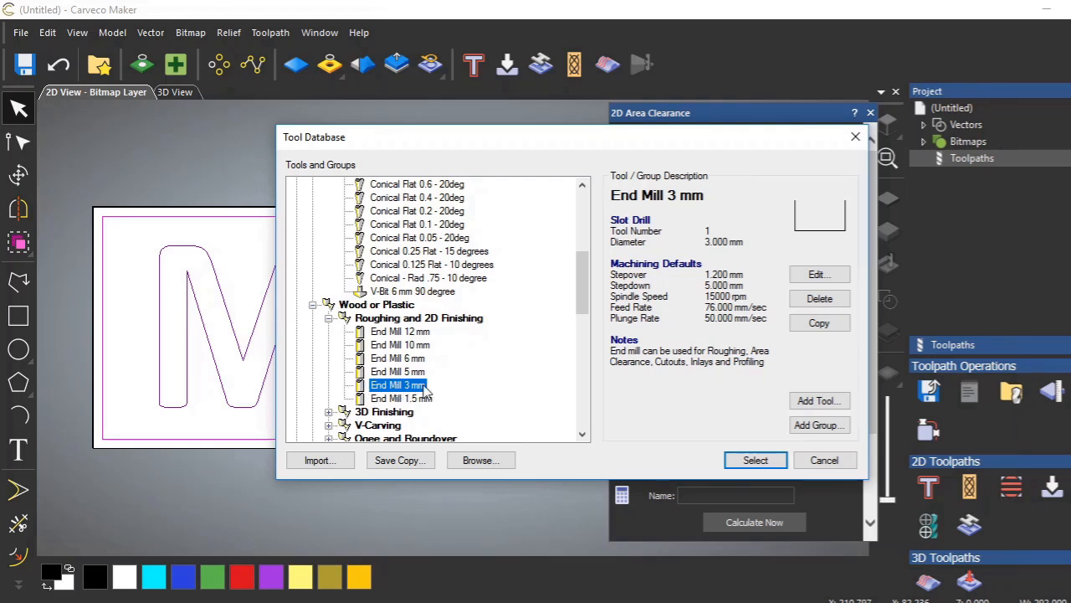
{"action": "mouse_move", "coordinate": [649, 375]}
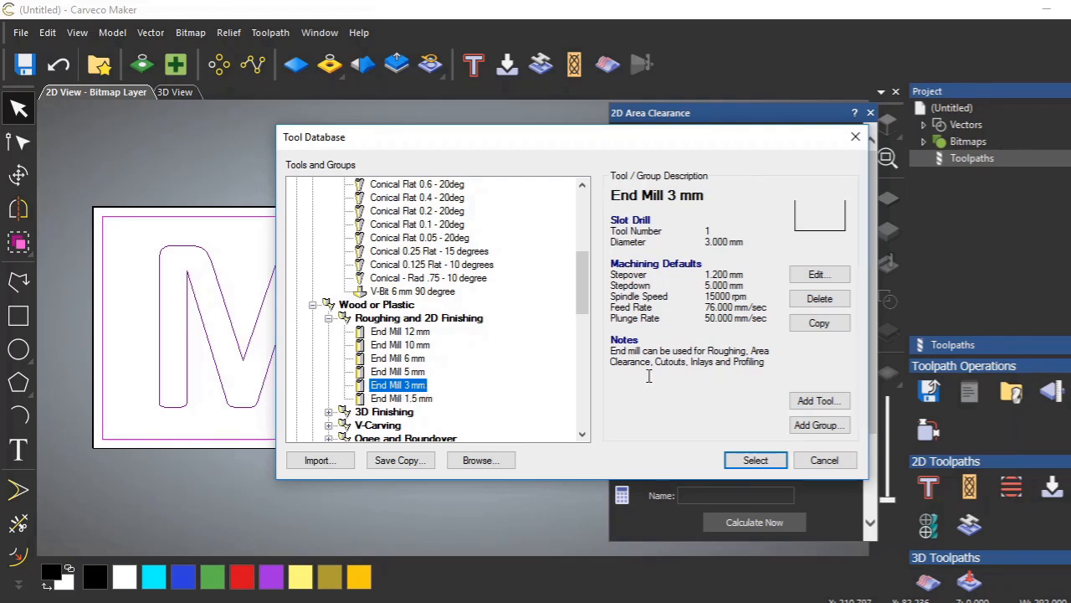
Step: Add End Mill 3 mm to the tools list and review its 1.2 mm stepover and 5 mm stepdown
{"action": "left_click", "coordinate": [754, 459]}
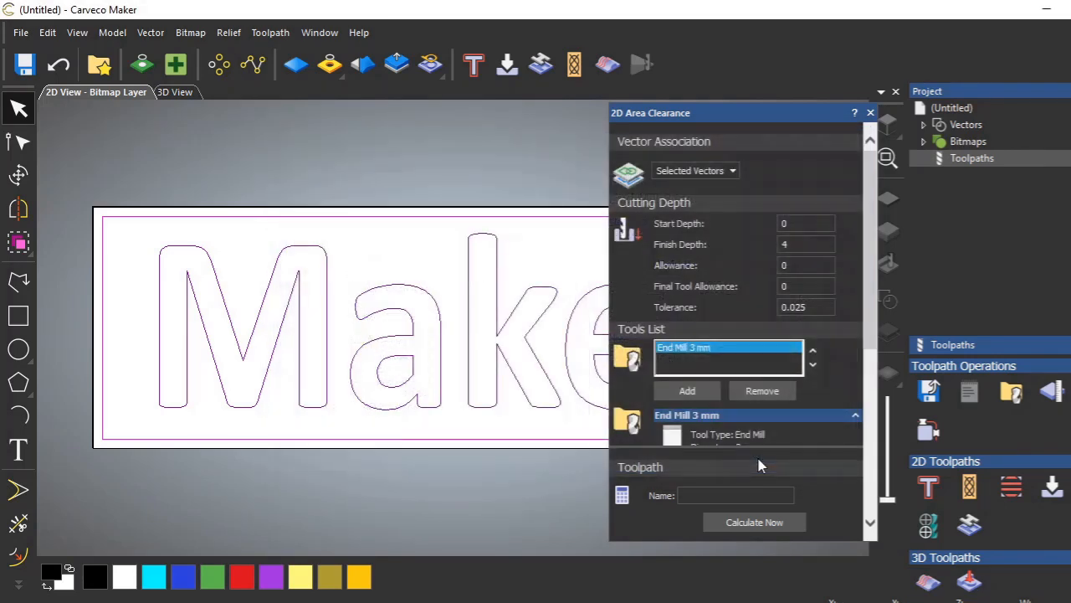
{"action": "mouse_move", "coordinate": [840, 402]}
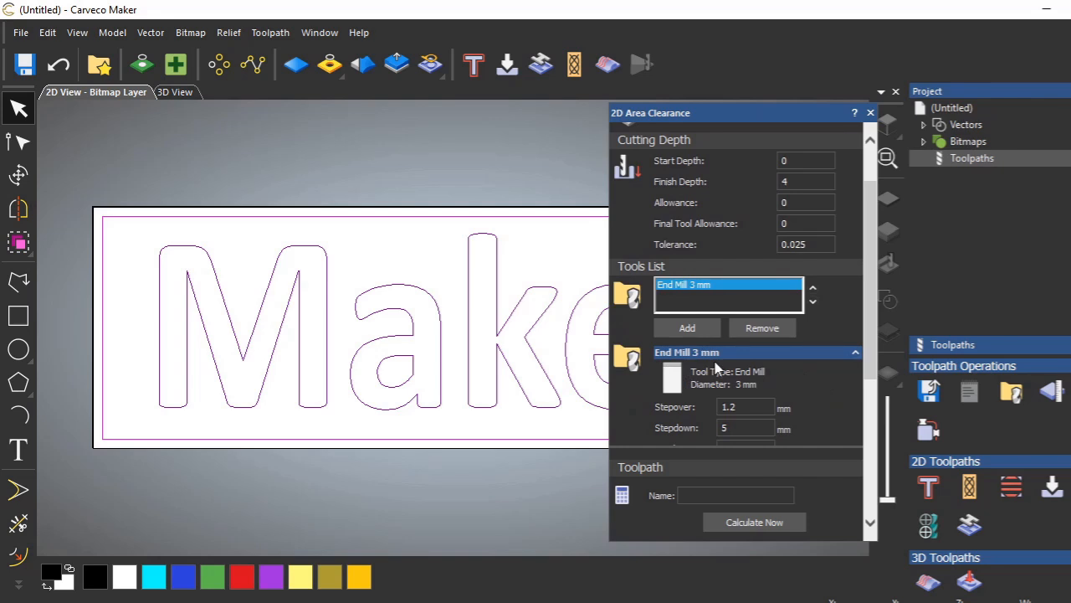
{"action": "scroll", "scroll_direction": "down", "scroll_amount": 3}
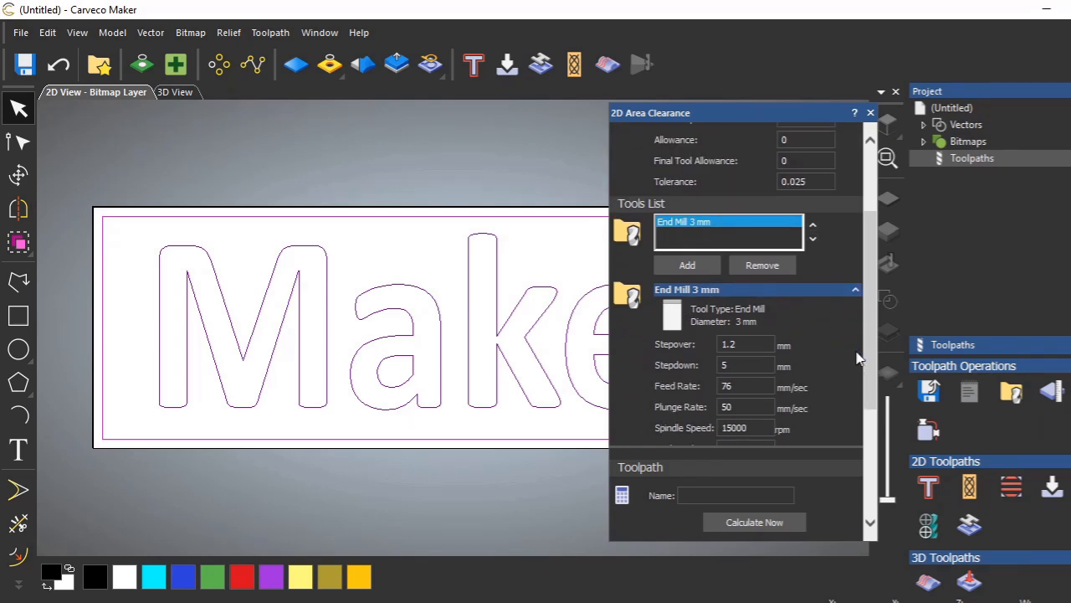
{"action": "scroll", "scroll_direction": "down", "scroll_amount": 3}
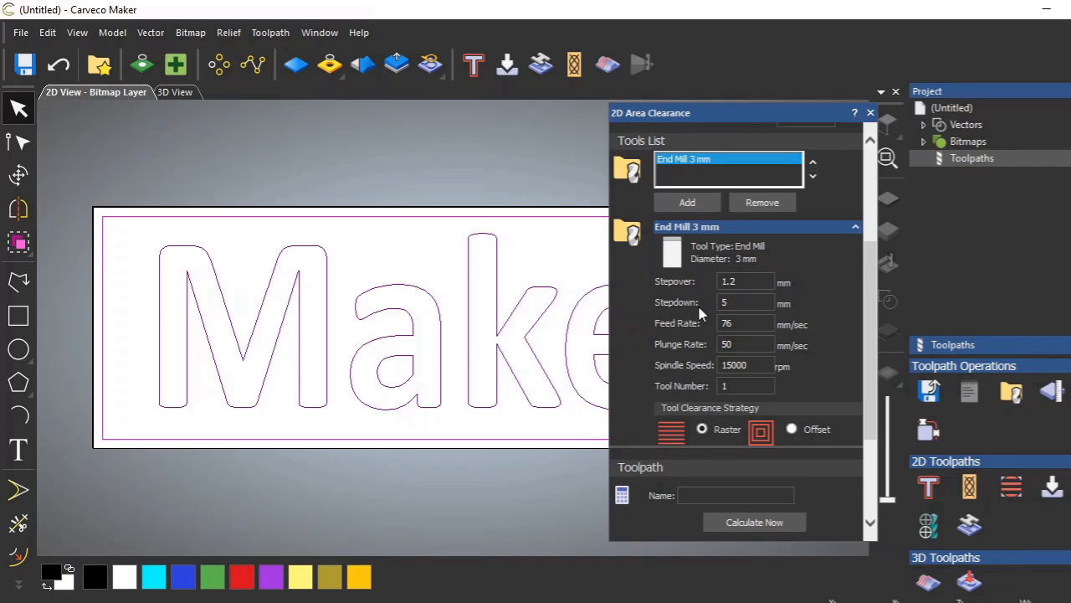
{"action": "mouse_move", "coordinate": [140, 251]}
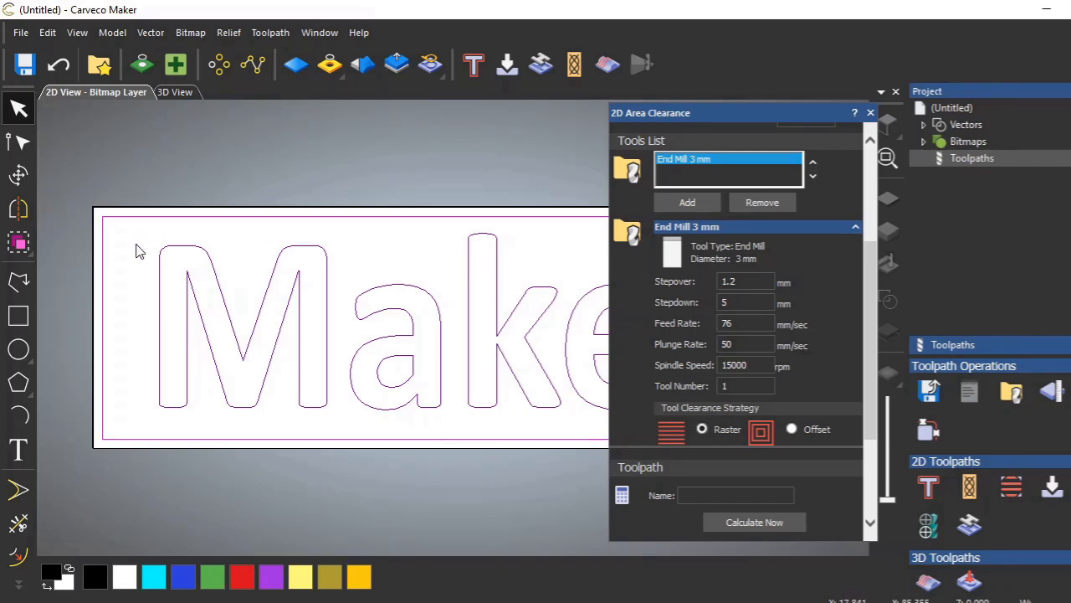
{"action": "mouse_move", "coordinate": [433, 237]}
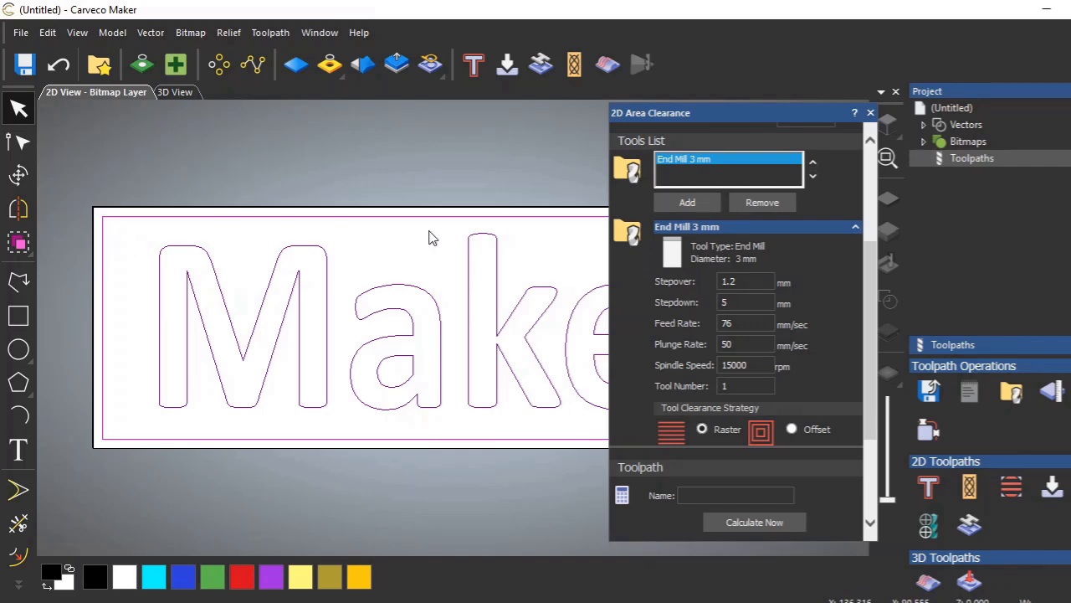
{"action": "mouse_move", "coordinate": [132, 236]}
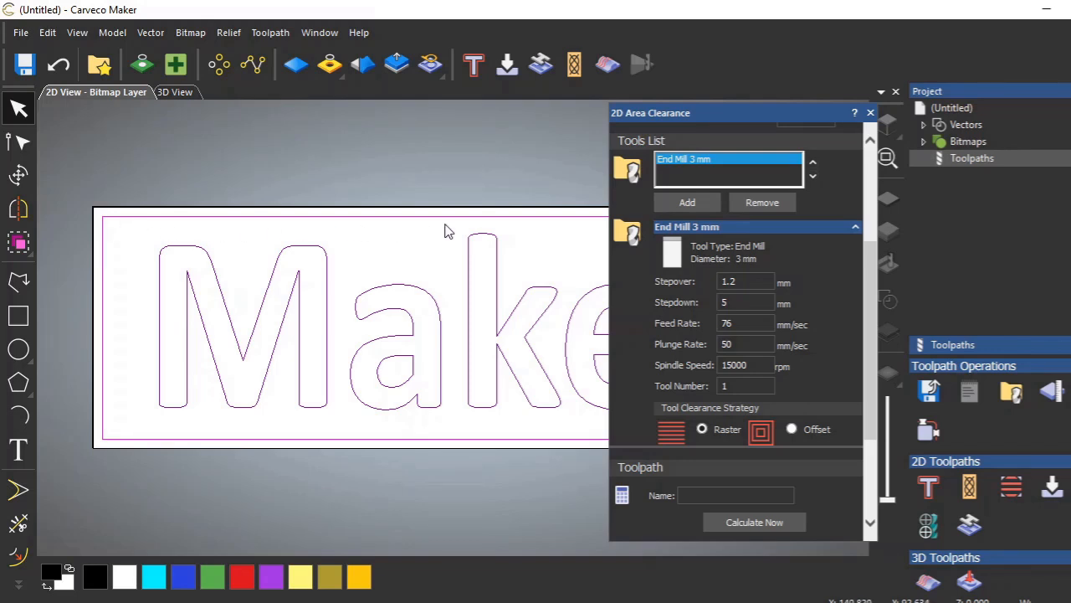
{"action": "mouse_move", "coordinate": [113, 235]}
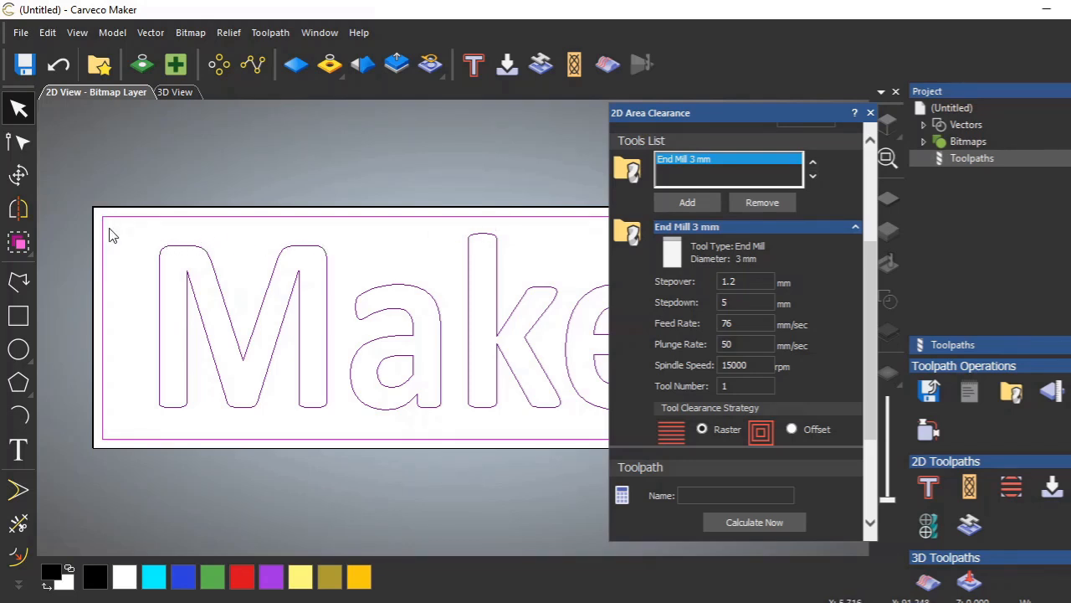
{"action": "mouse_move", "coordinate": [280, 239]}
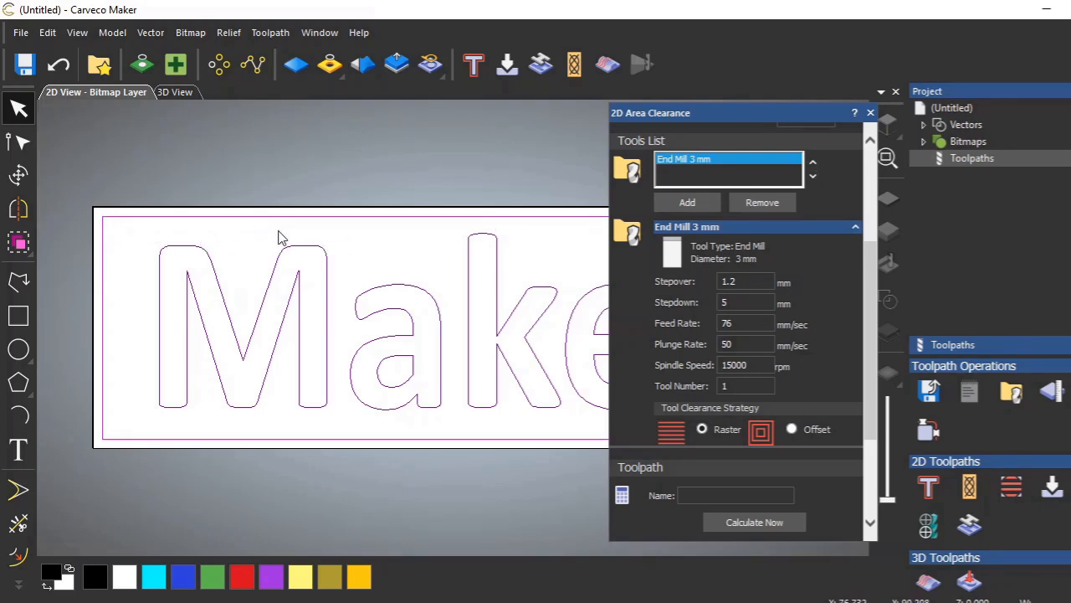
{"action": "mouse_move", "coordinate": [163, 233]}
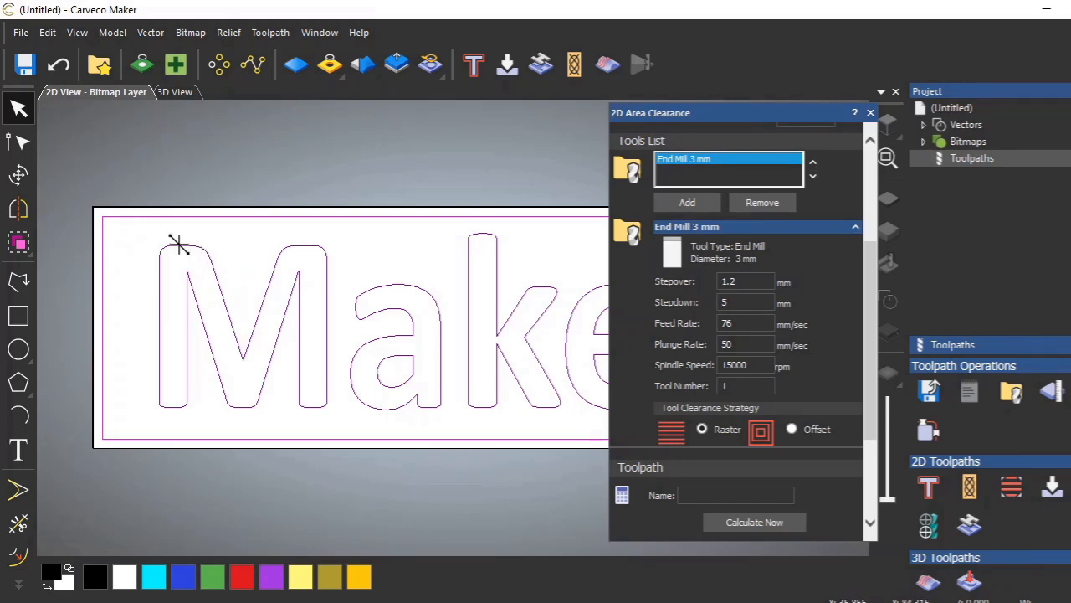
{"action": "mouse_move", "coordinate": [114, 244]}
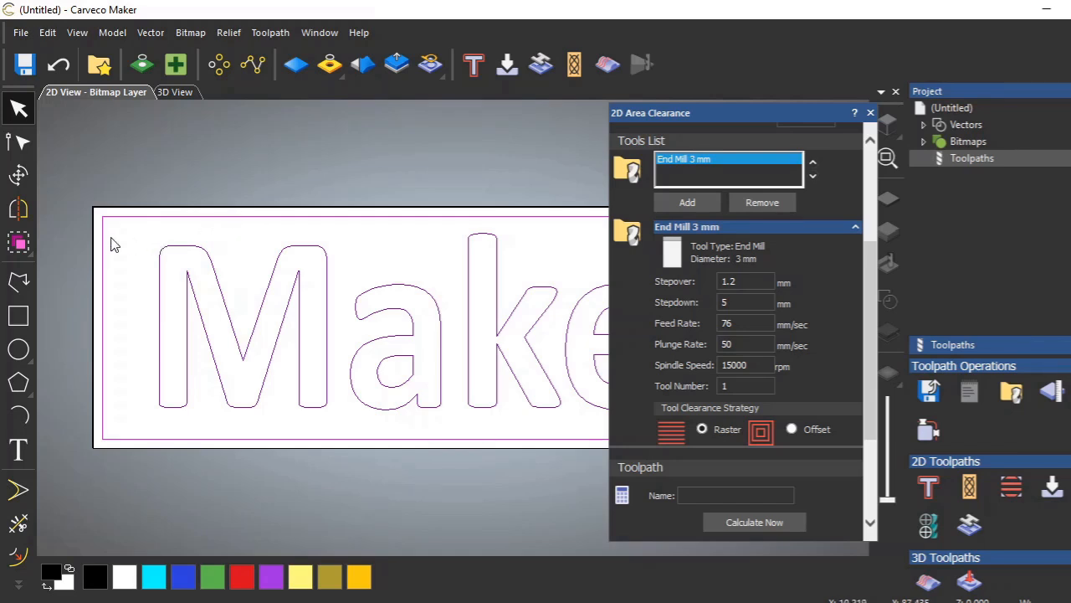
{"action": "mouse_move", "coordinate": [243, 240]}
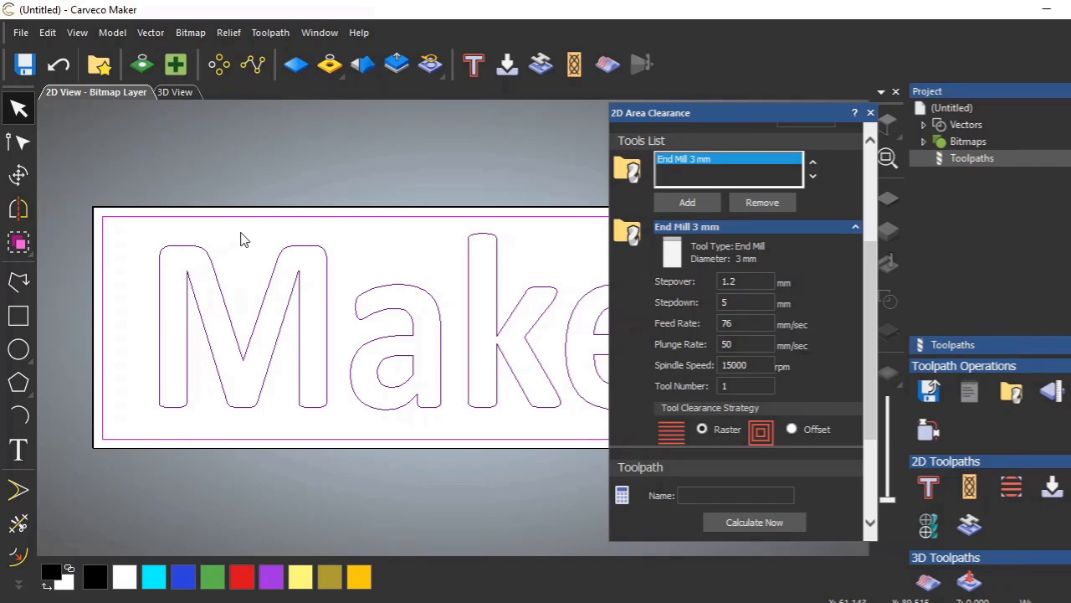
{"action": "mouse_move", "coordinate": [299, 236]}
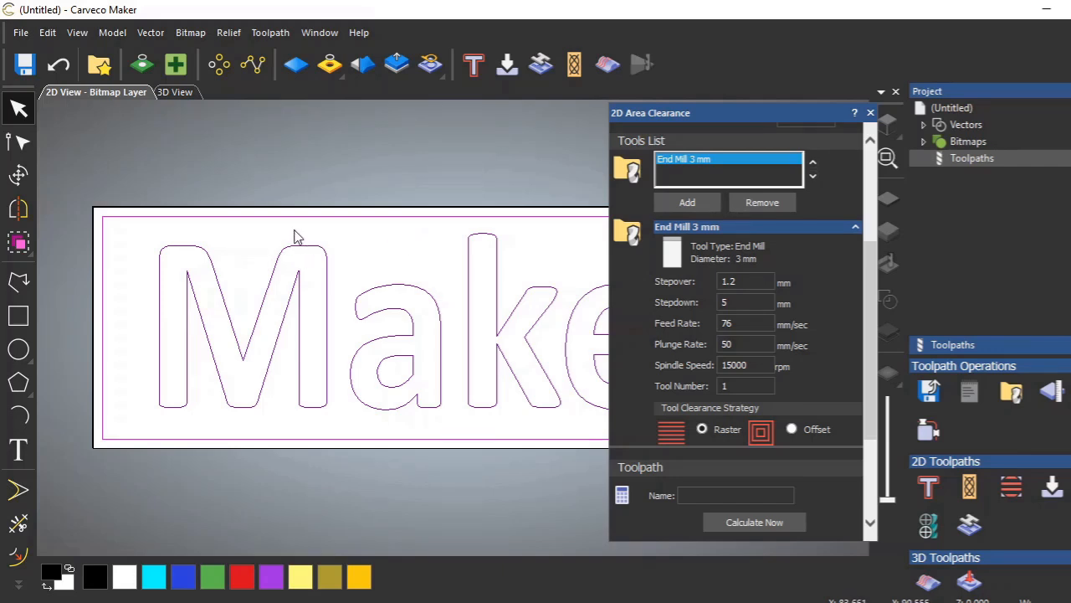
{"action": "mouse_move", "coordinate": [183, 243]}
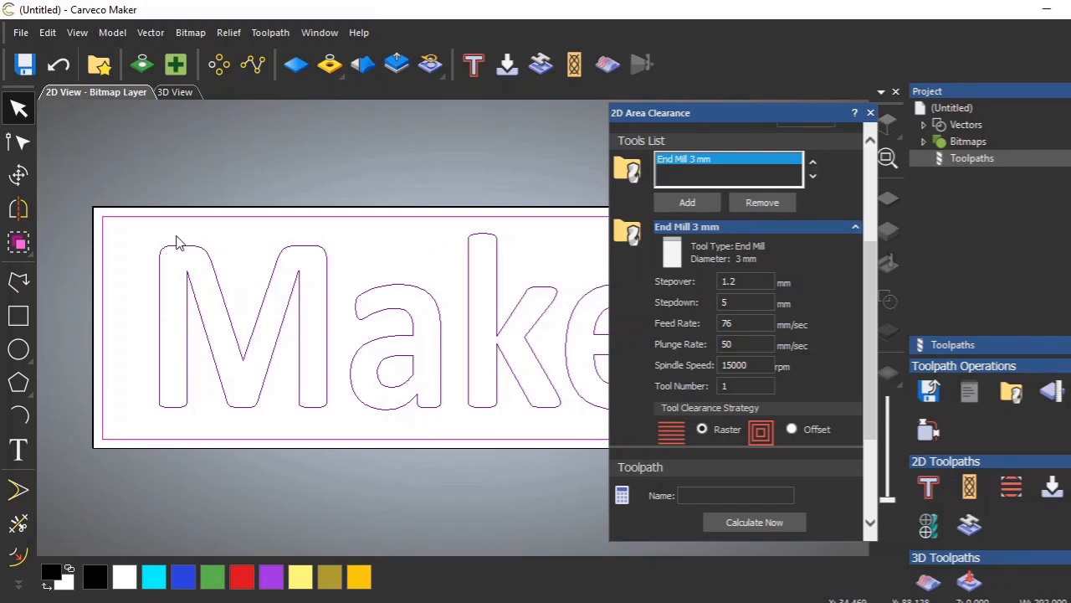
{"action": "mouse_move", "coordinate": [536, 232]}
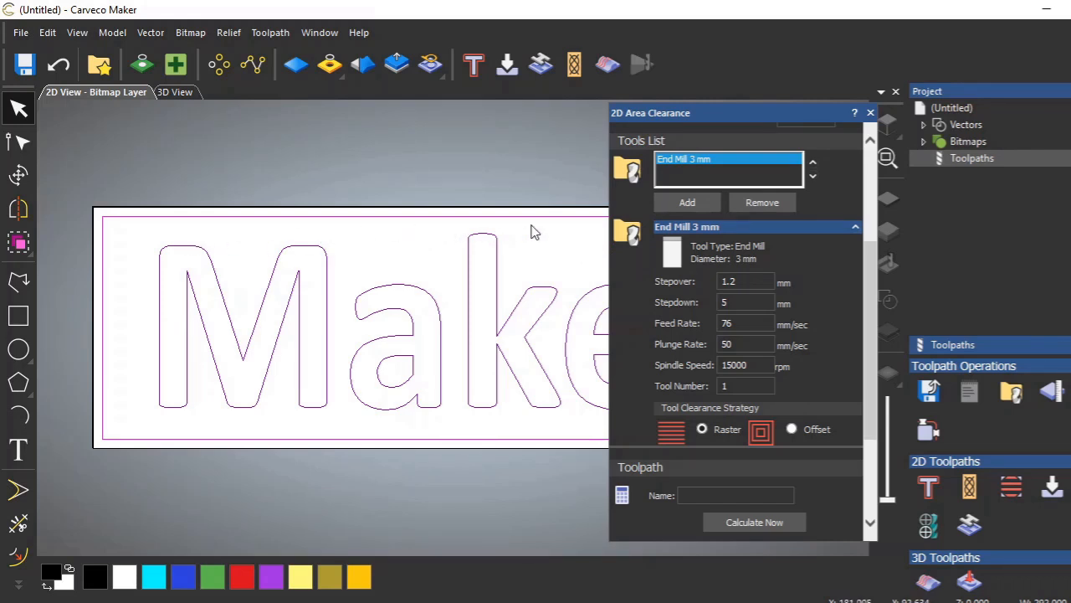
{"action": "mouse_move", "coordinate": [154, 372]}
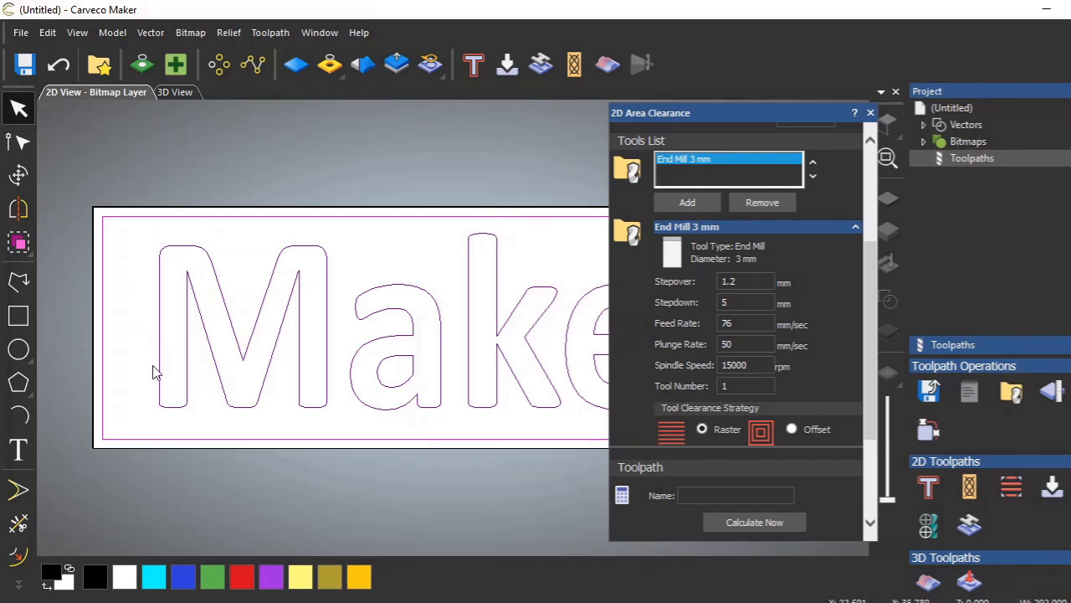
{"action": "mouse_move", "coordinate": [557, 264]}
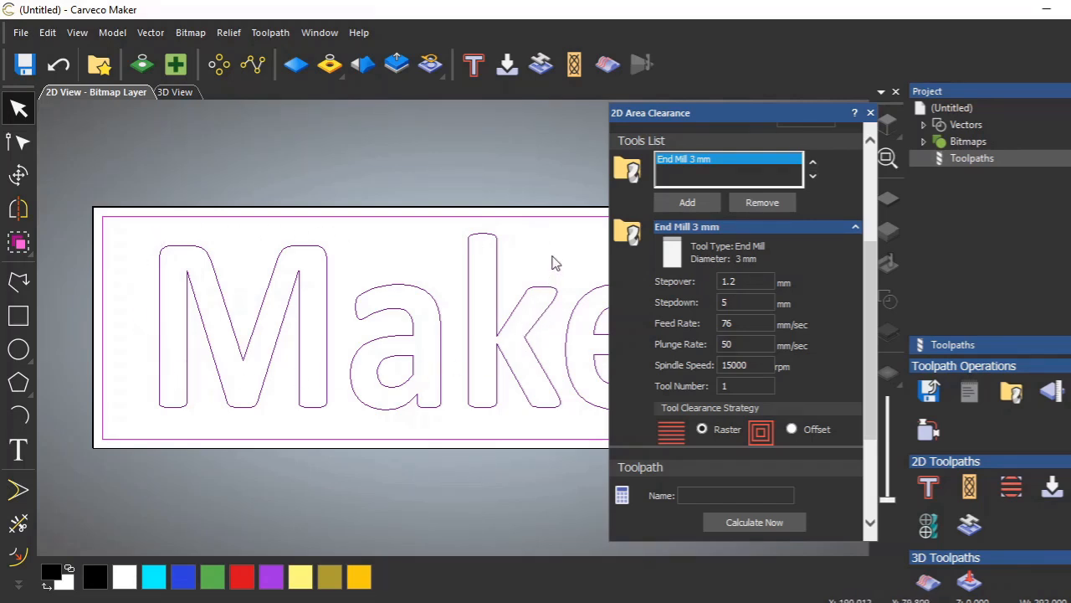
{"action": "mouse_move", "coordinate": [701, 311]}
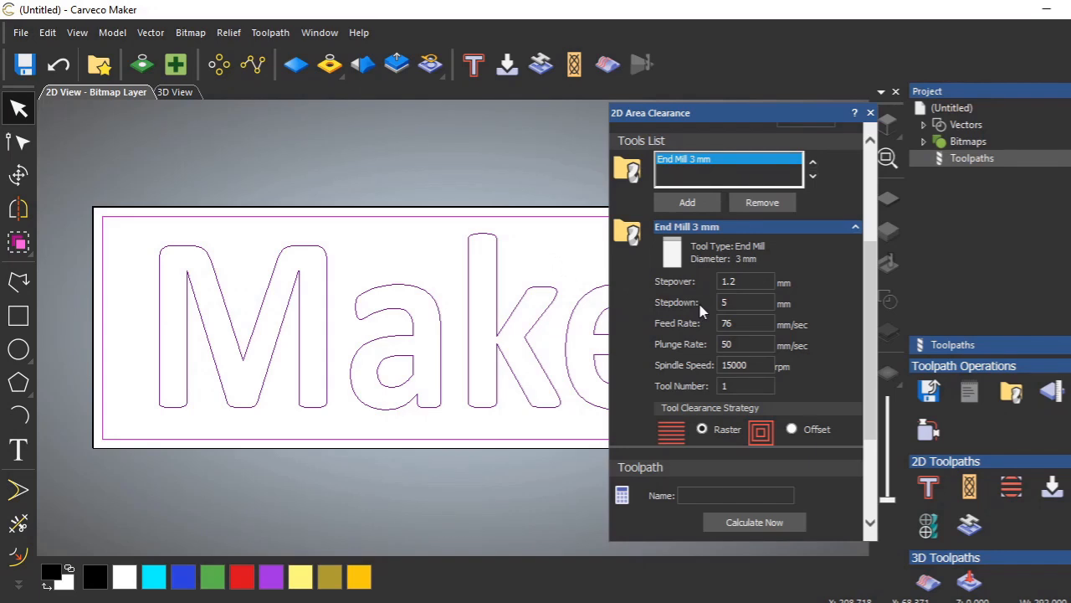
Step: Enter a 4 mm stepdown and correct the feed rate from 25 to 20 mm/sec
{"action": "left_click", "coordinate": [744, 281]}
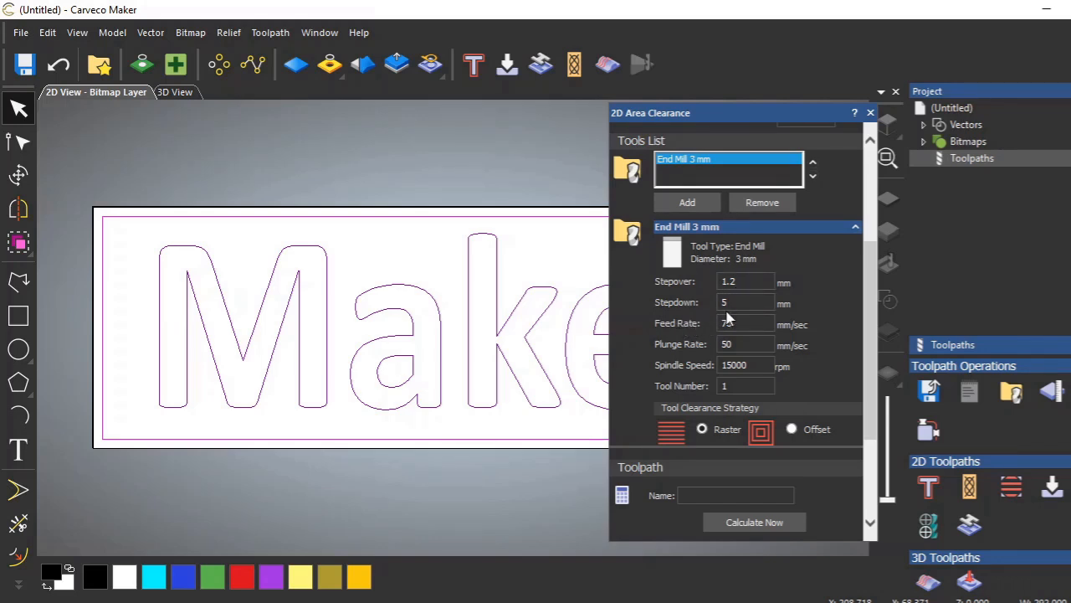
{"action": "left_click", "coordinate": [743, 302]}
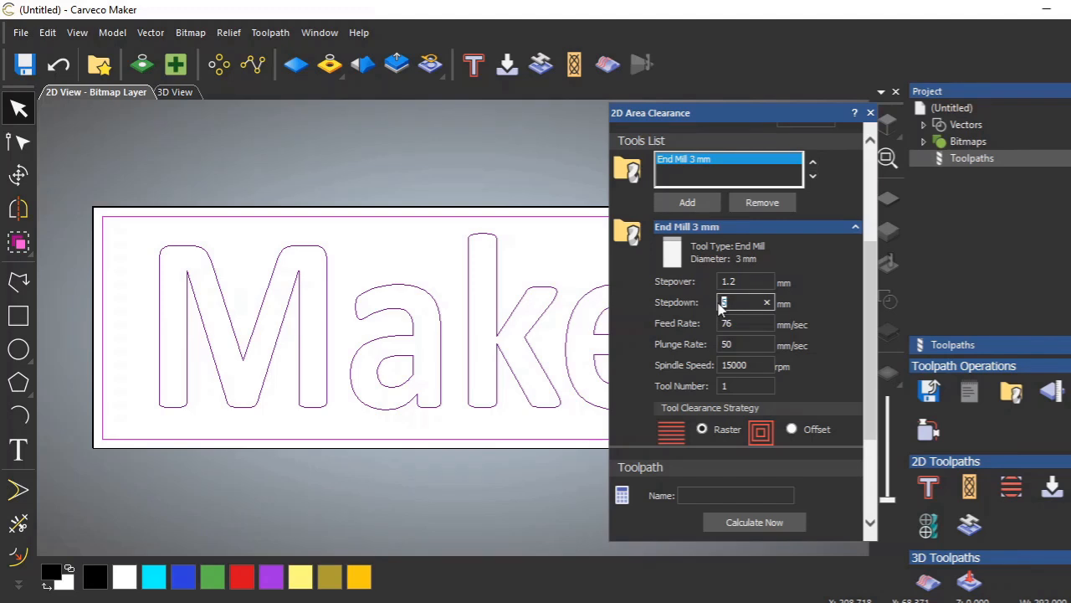
{"action": "type", "text": "4"}
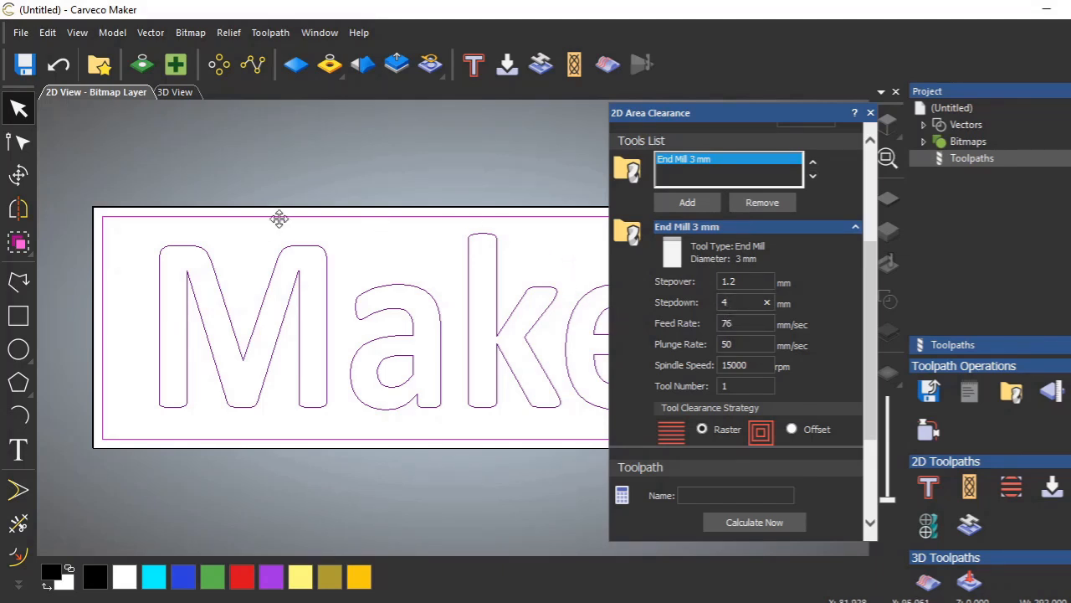
{"action": "mouse_move", "coordinate": [606, 343]}
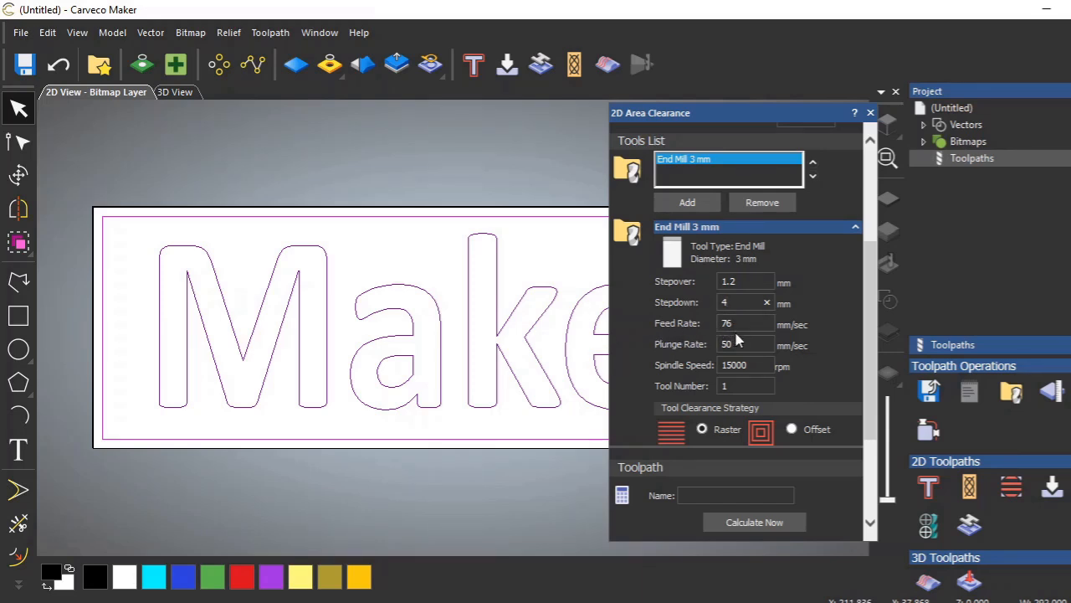
{"action": "mouse_move", "coordinate": [686, 335]}
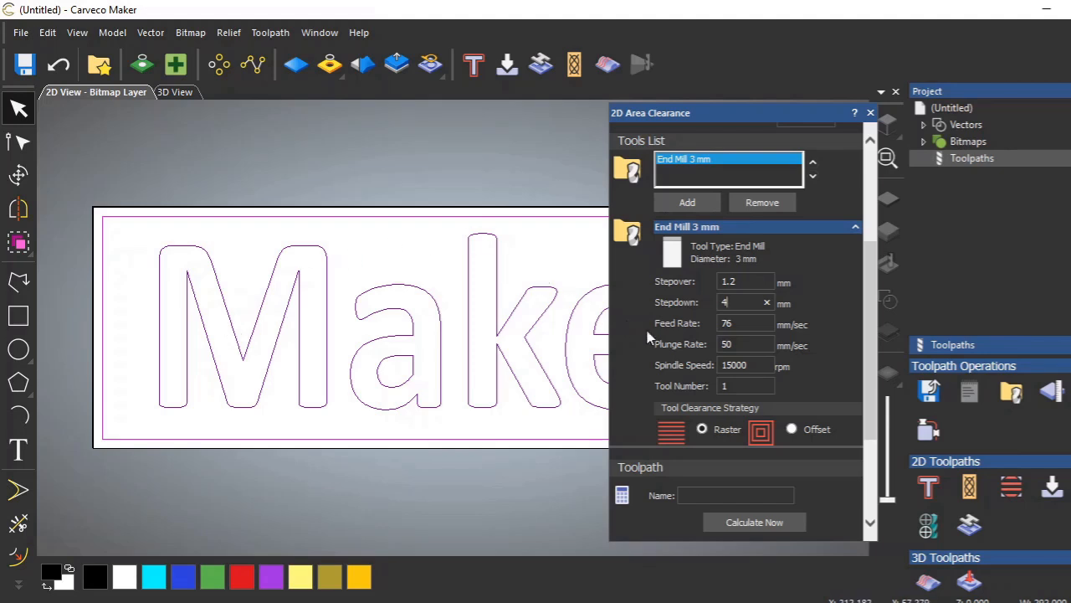
{"action": "left_click", "coordinate": [744, 323]}
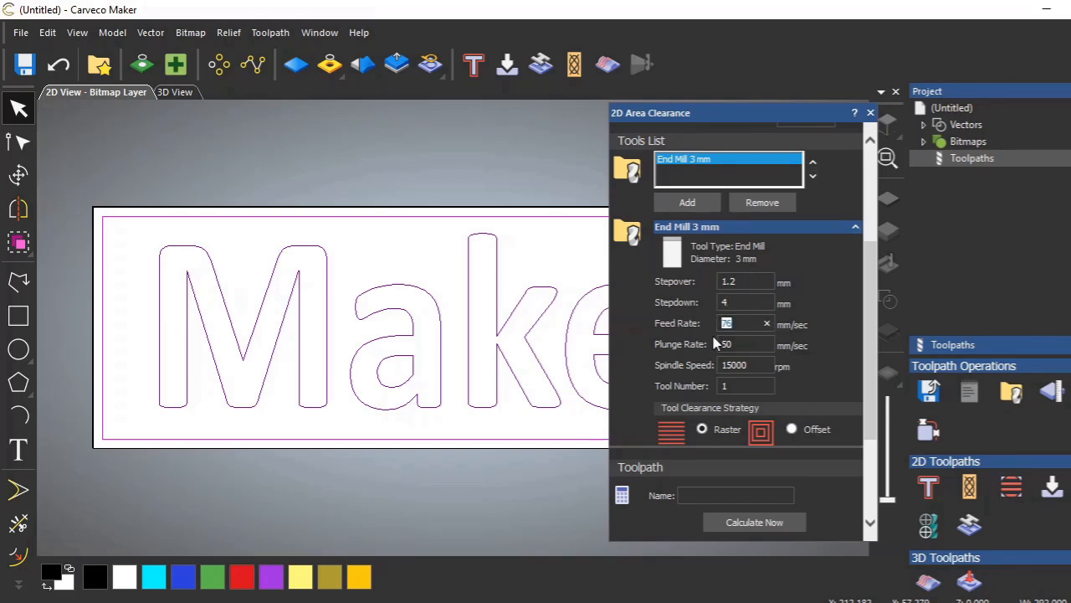
{"action": "type", "text": "2"}
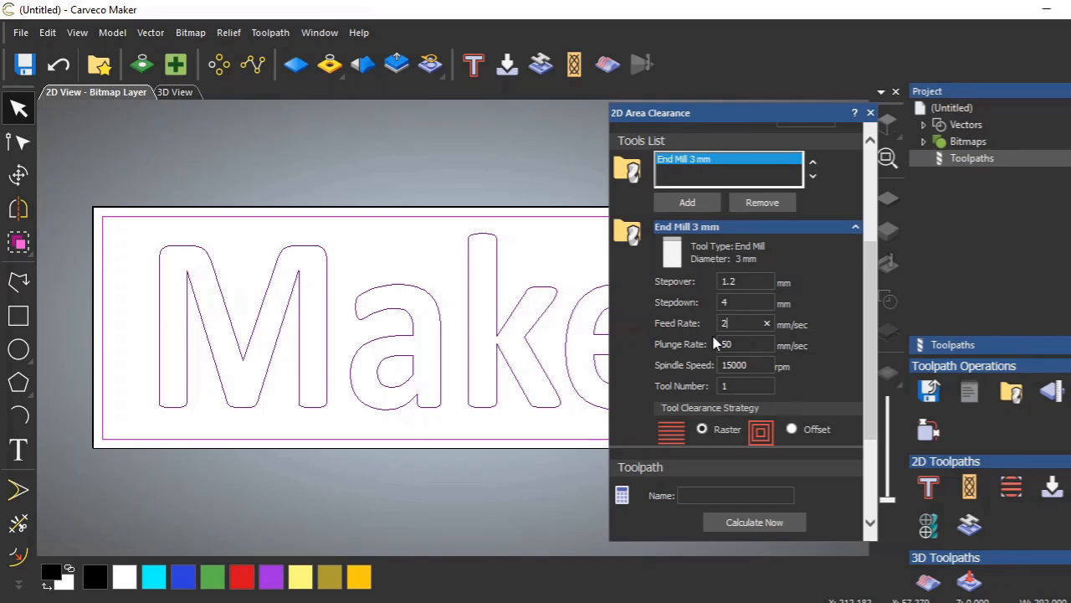
{"action": "type", "text": "5"}
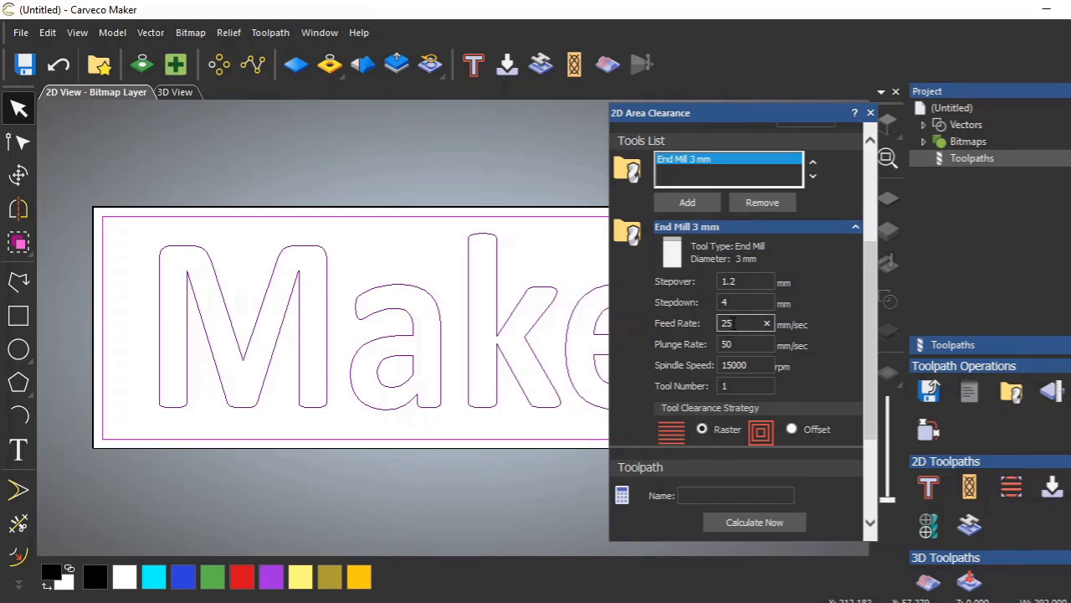
{"action": "left_click", "coordinate": [745, 324]}
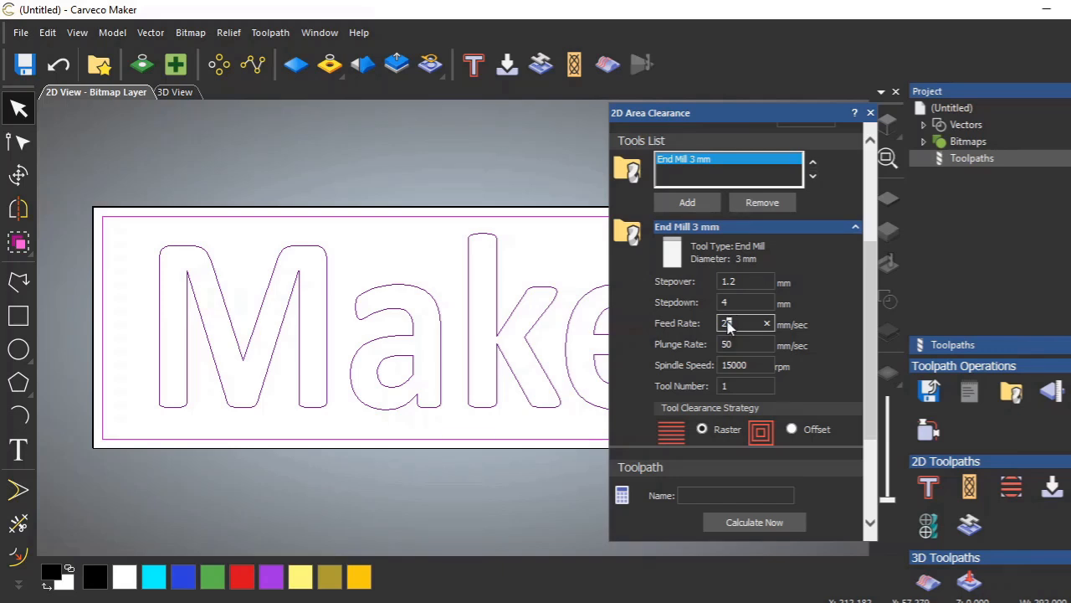
{"action": "type", "text": "20"}
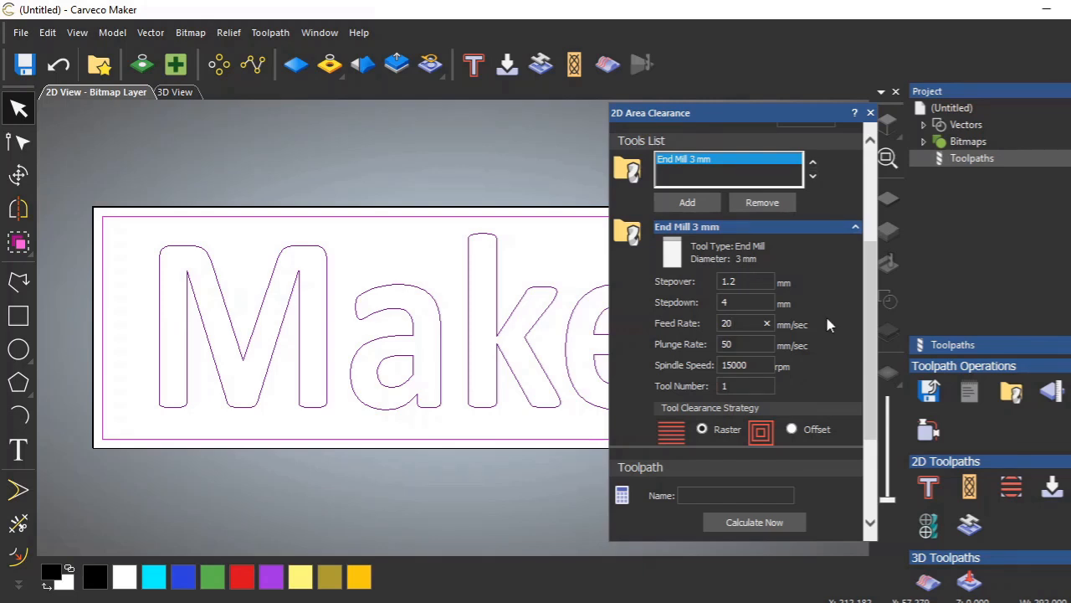
{"action": "left_click", "coordinate": [740, 323]}
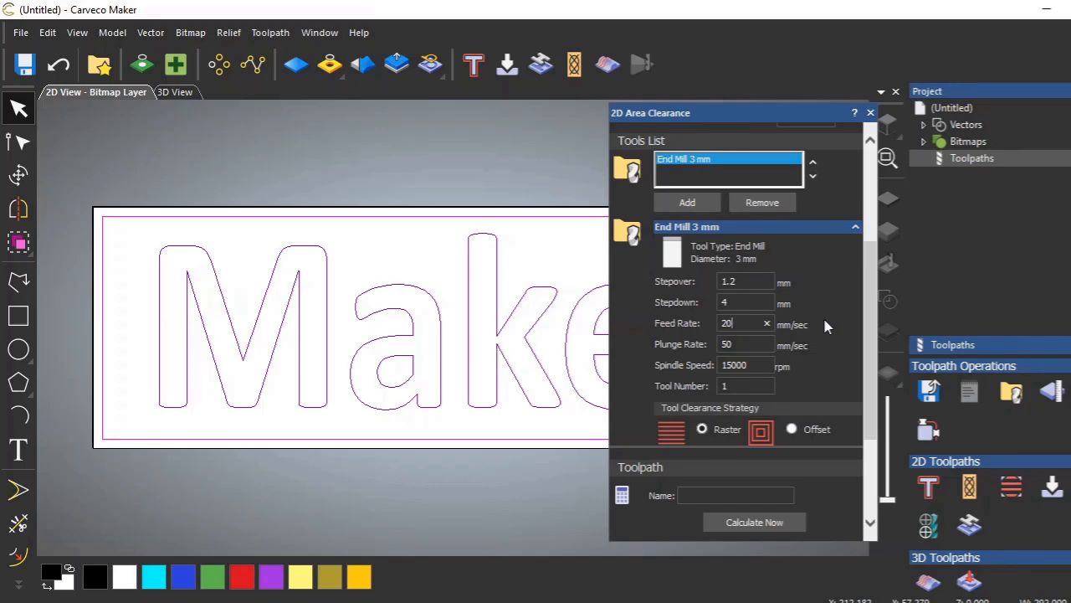
{"action": "mouse_move", "coordinate": [816, 339]}
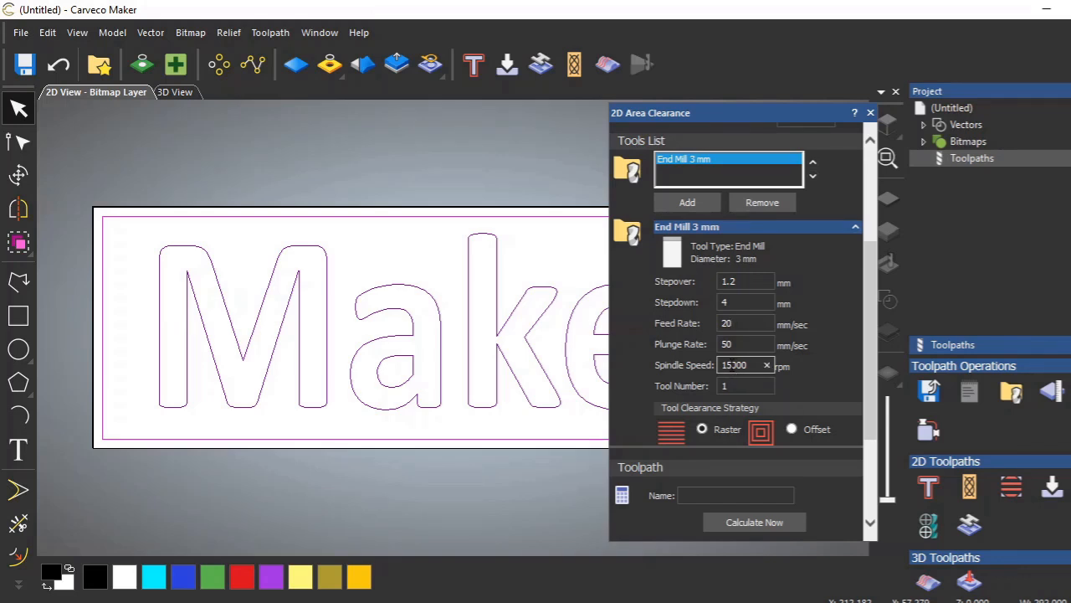
Step: Change the spindle speed to 20000 rpm and set tool number 1
{"action": "left_click", "coordinate": [741, 365]}
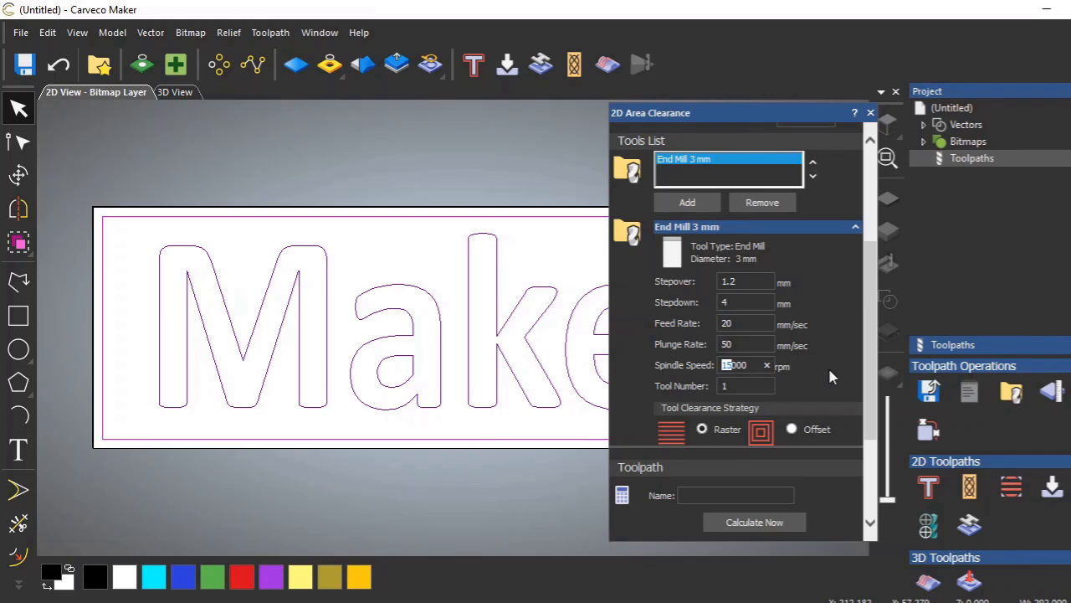
{"action": "type", "text": "2000"}
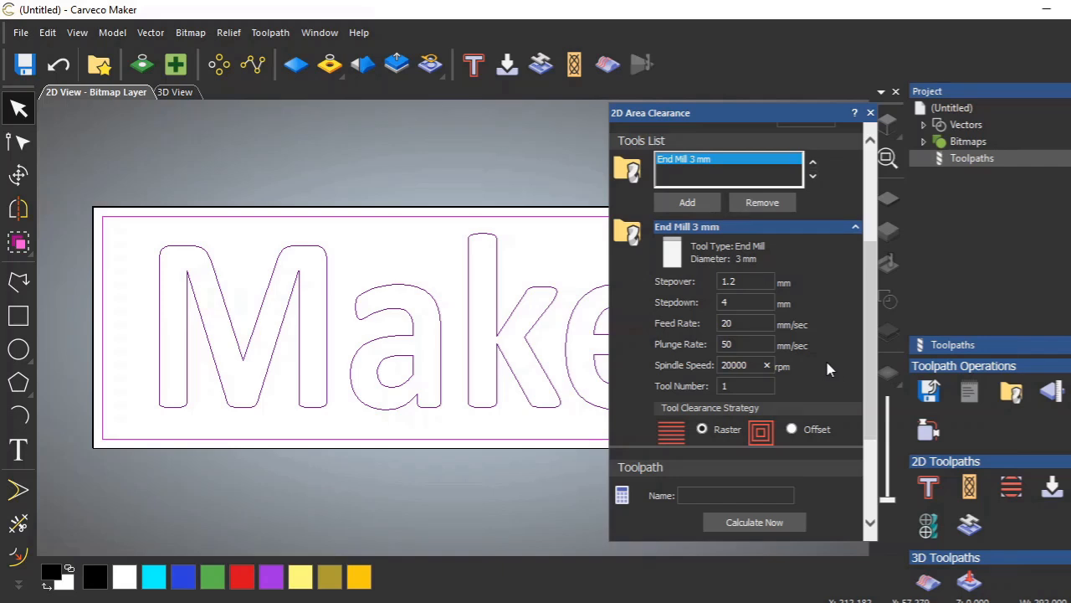
{"action": "mouse_move", "coordinate": [819, 375]}
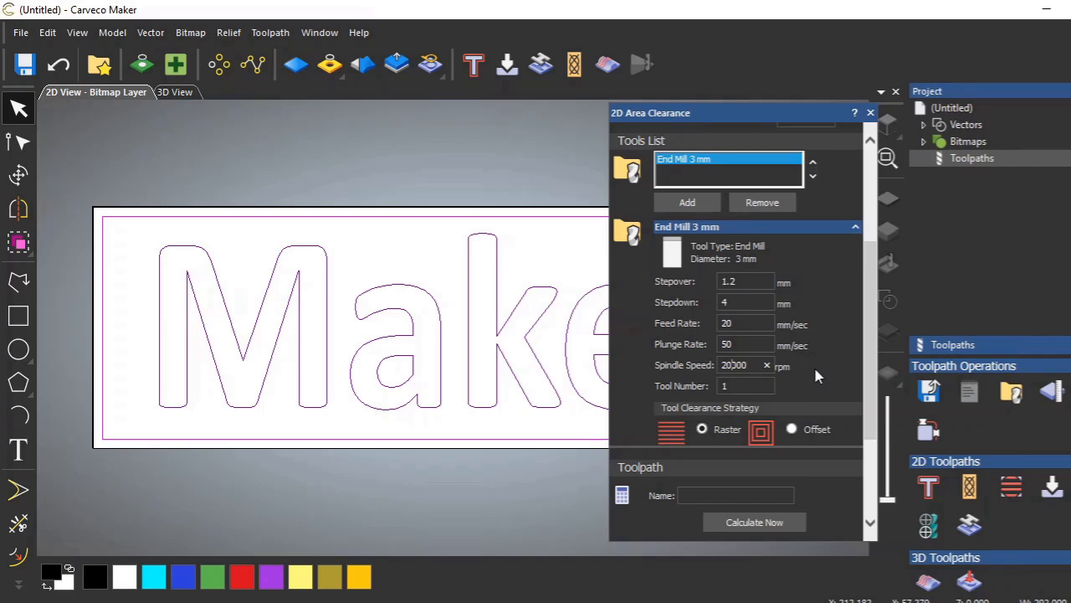
{"action": "mouse_move", "coordinate": [842, 371]}
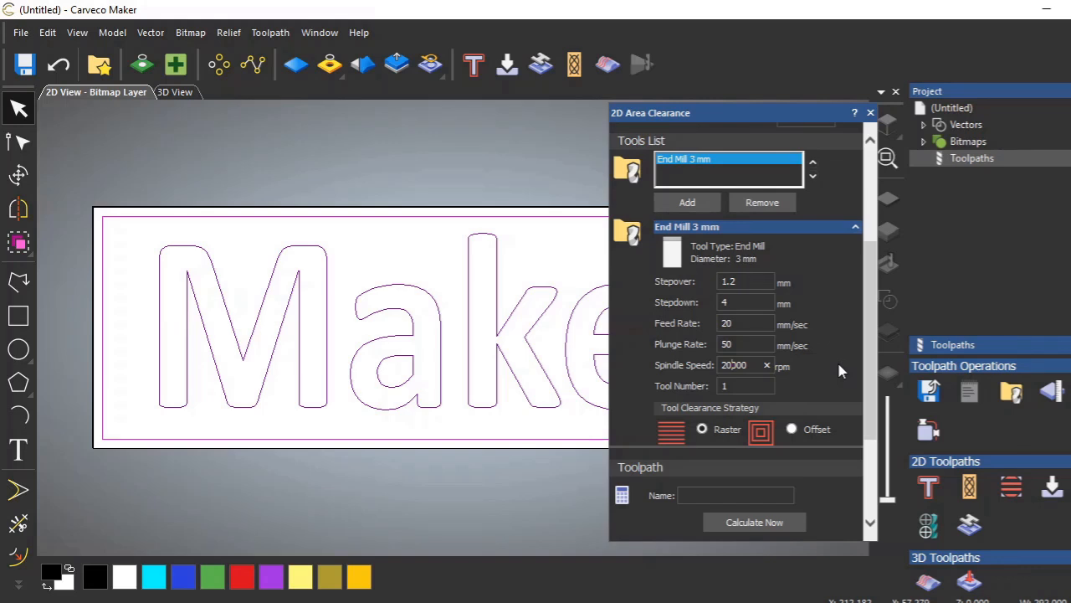
{"action": "mouse_move", "coordinate": [831, 371]}
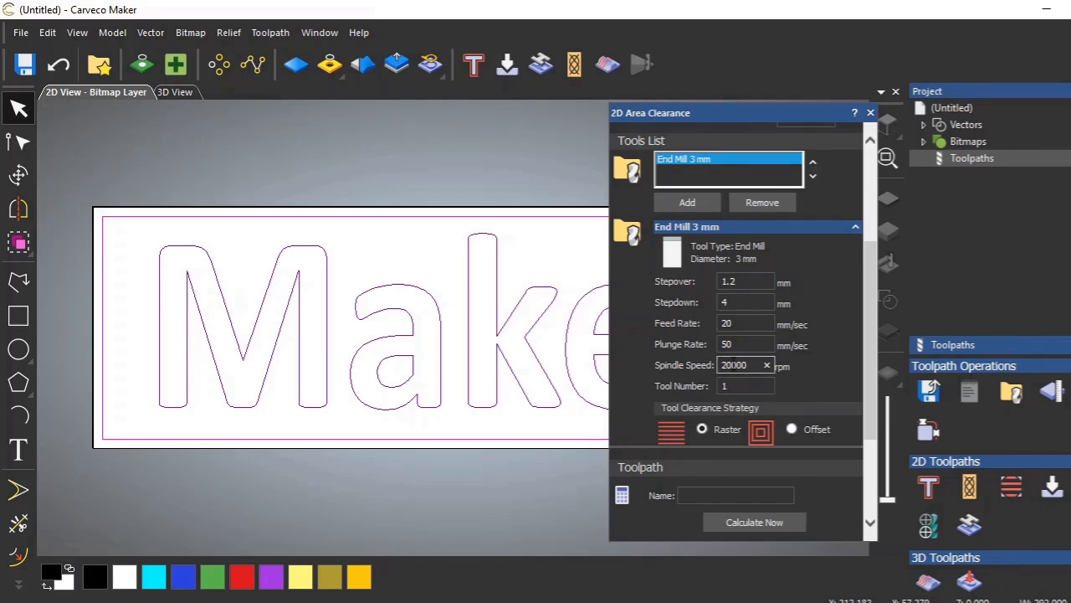
{"action": "left_click", "coordinate": [745, 385]}
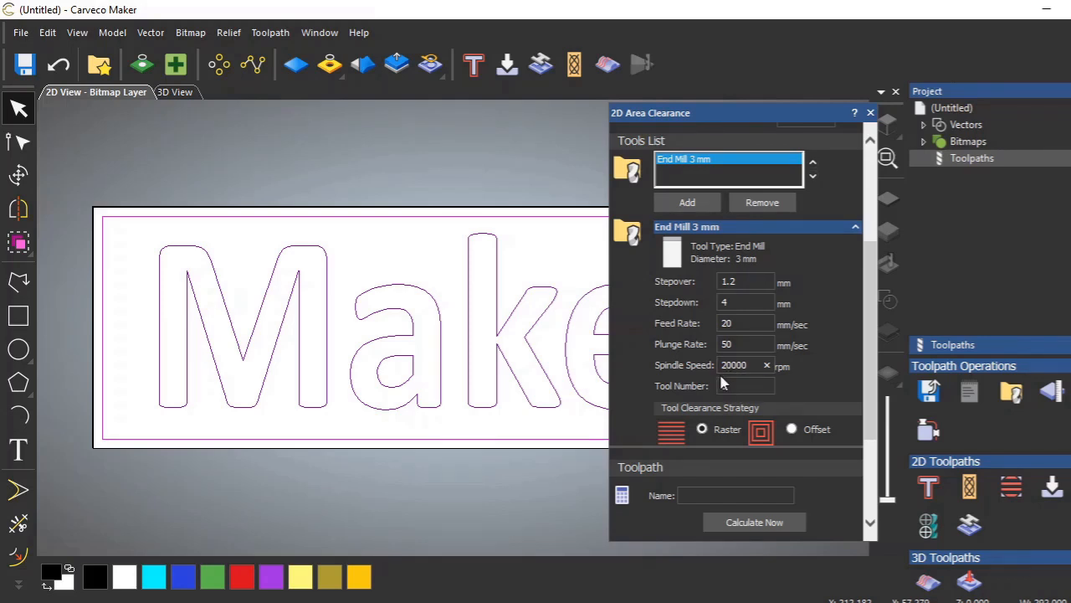
{"action": "type", "text": "1"}
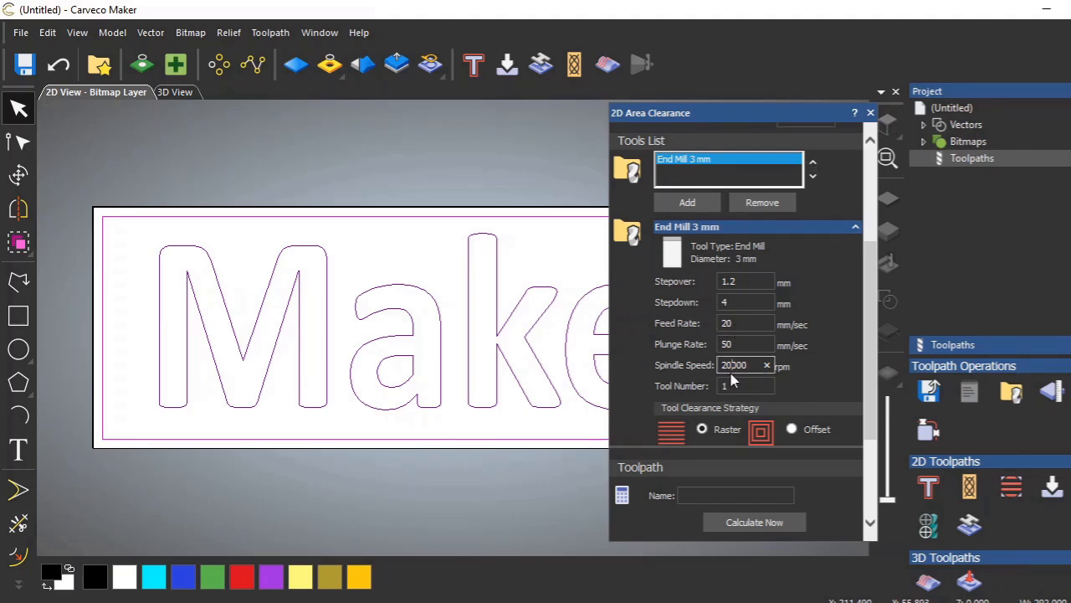
{"action": "mouse_move", "coordinate": [732, 376]}
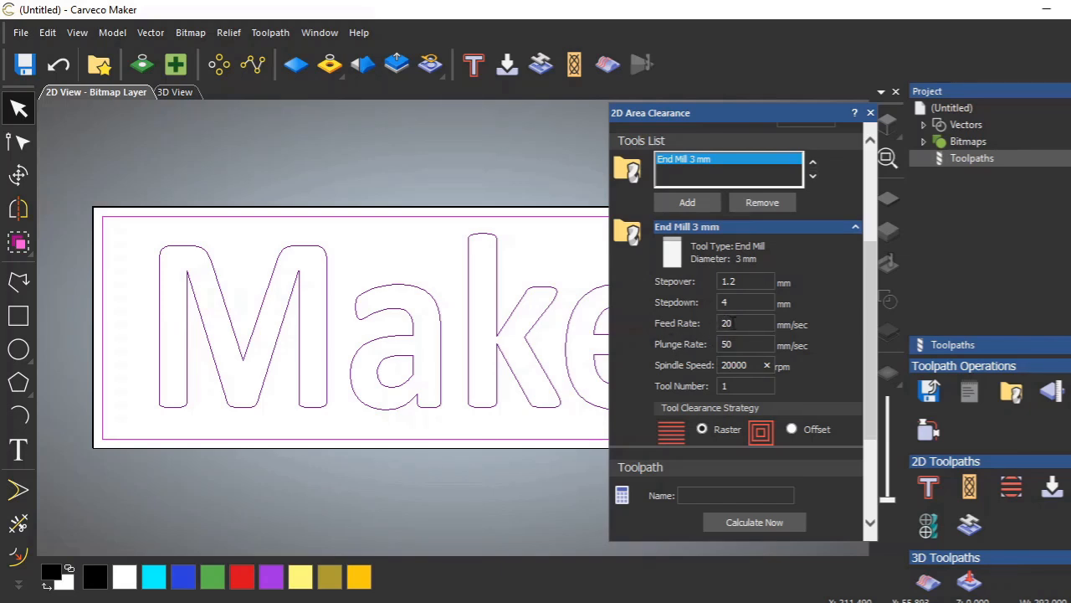
{"action": "left_click", "coordinate": [744, 323]}
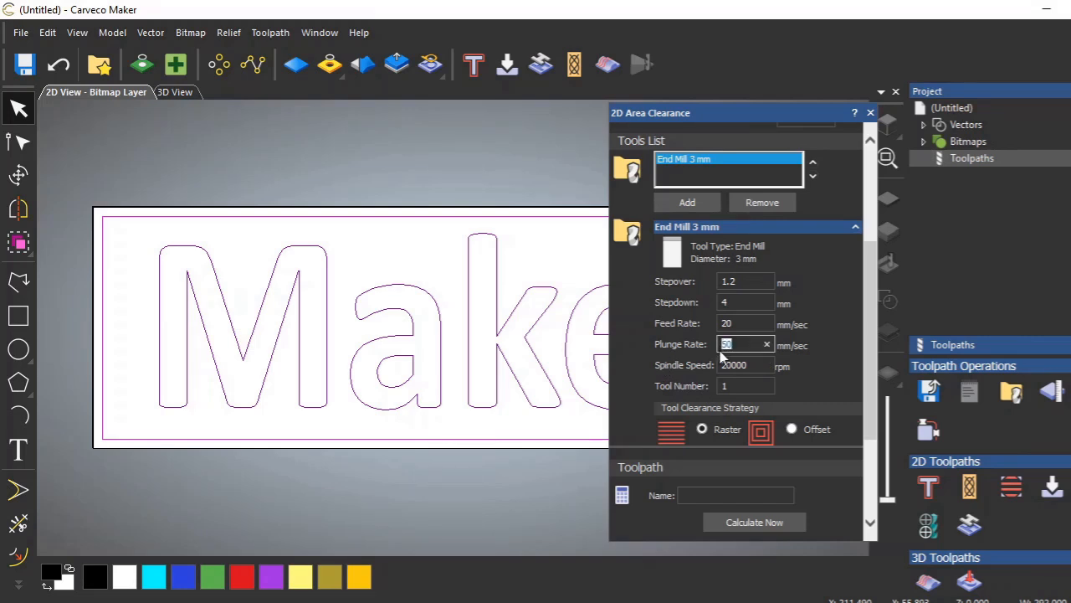
Step: Enter a 10 mm/sec plunge rate and bring the safe Z and material options into view
{"action": "type", "text": "10"}
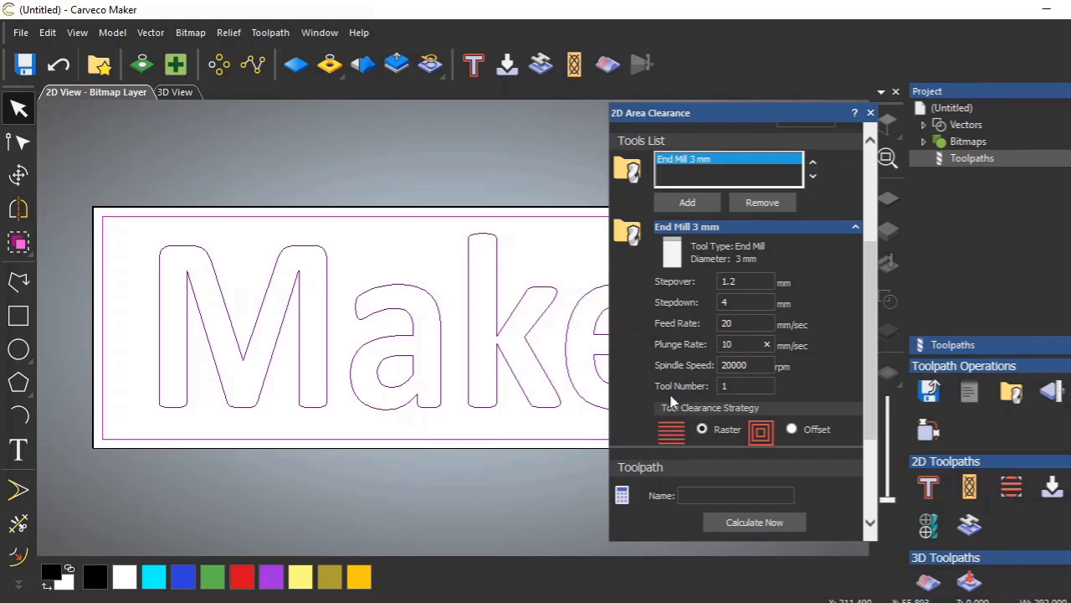
{"action": "left_click", "coordinate": [744, 386]}
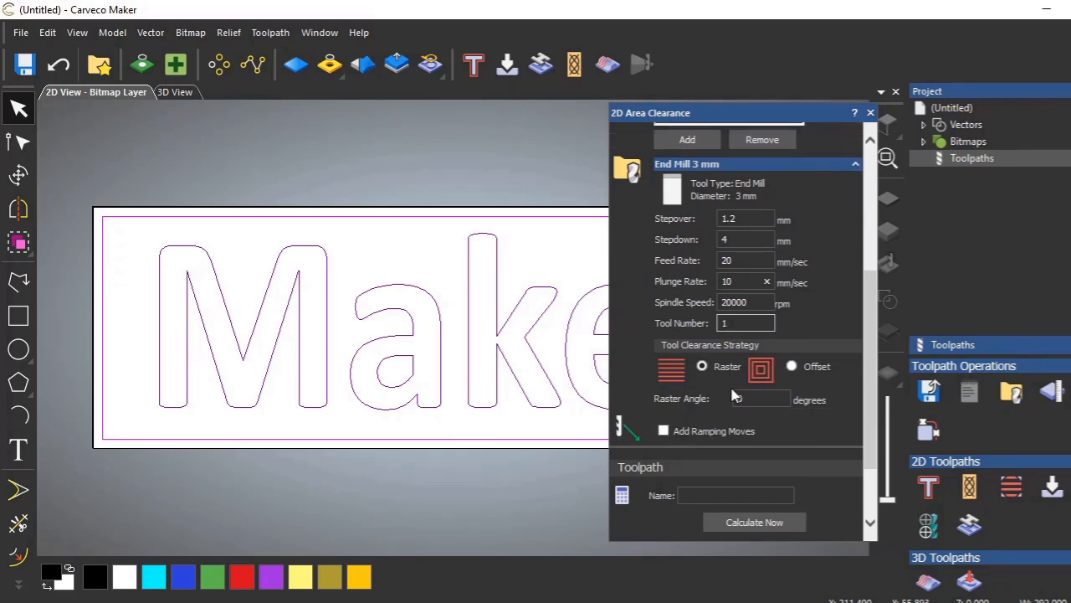
{"action": "scroll", "scroll_direction": "down", "scroll_amount": 3}
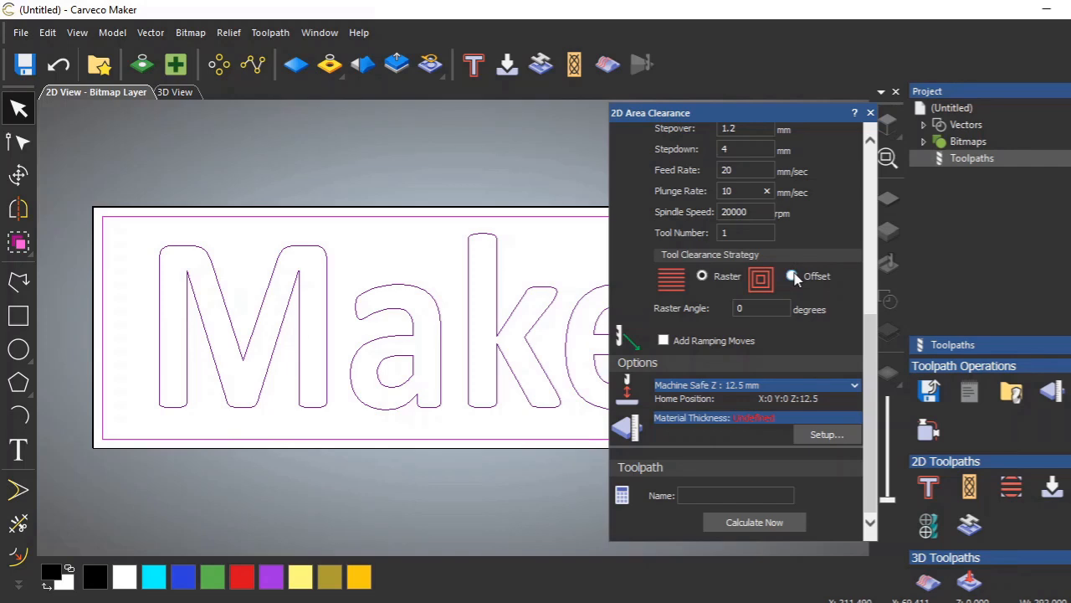
Step: Choose the Offset strategy with climb milling and an outside start point
{"action": "left_click", "coordinate": [791, 276]}
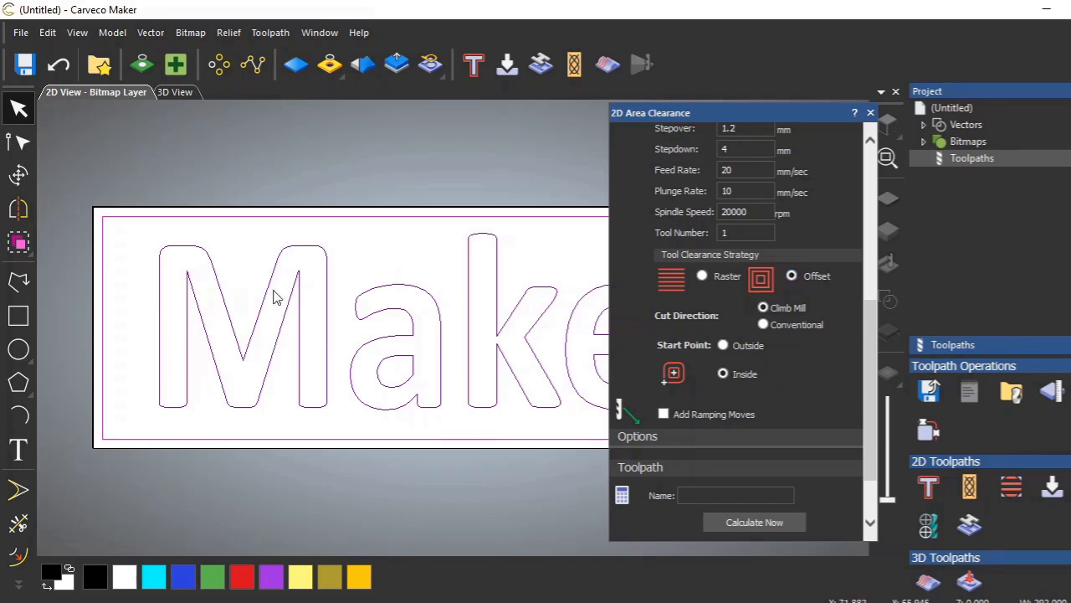
{"action": "mouse_move", "coordinate": [517, 360]}
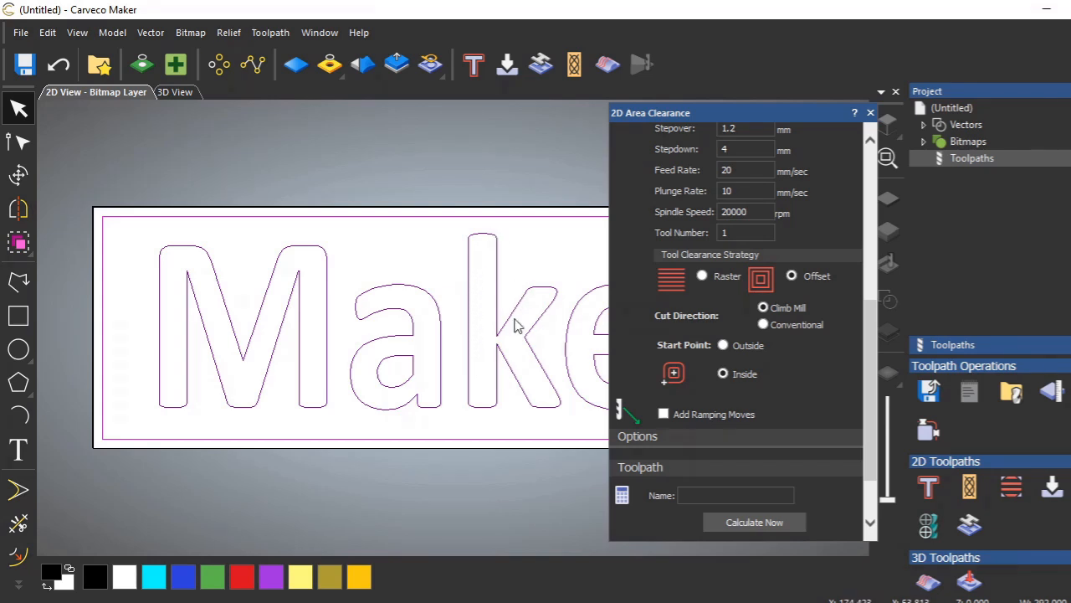
{"action": "mouse_move", "coordinate": [726, 397]}
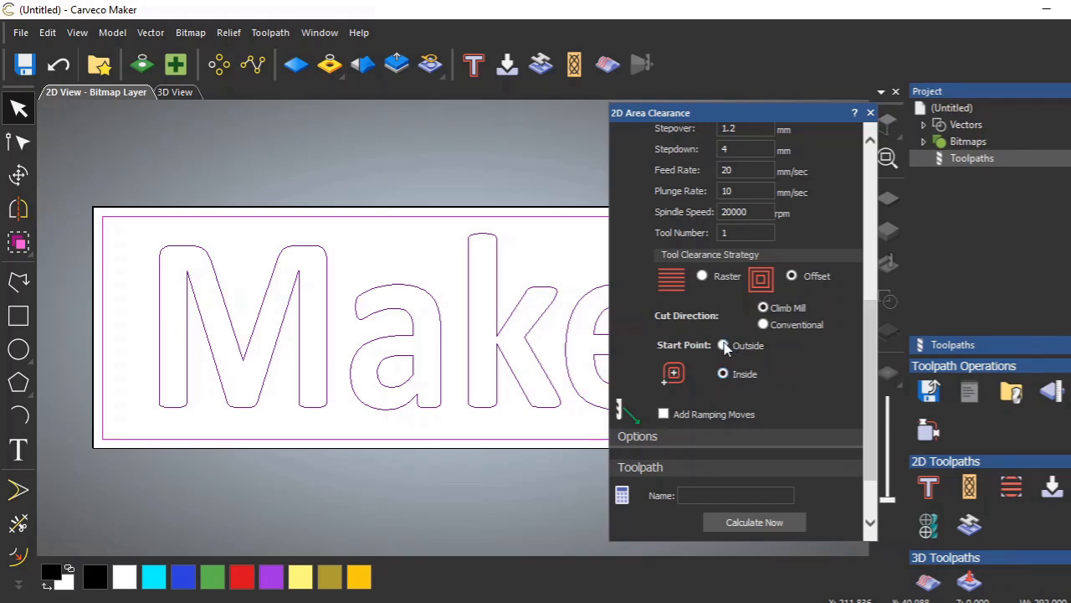
{"action": "left_click", "coordinate": [723, 345]}
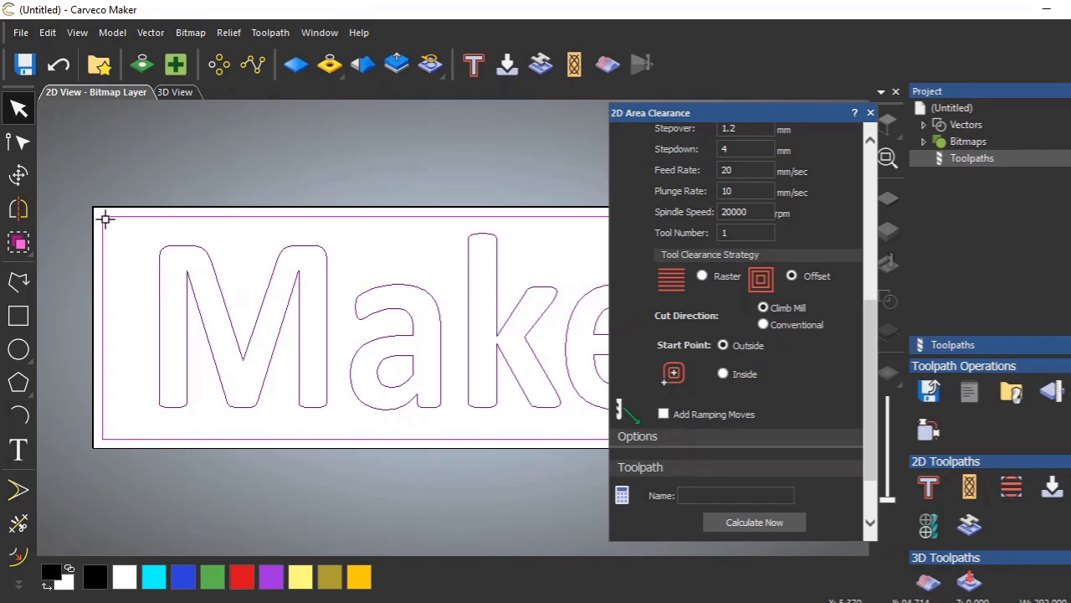
{"action": "mouse_move", "coordinate": [427, 257]}
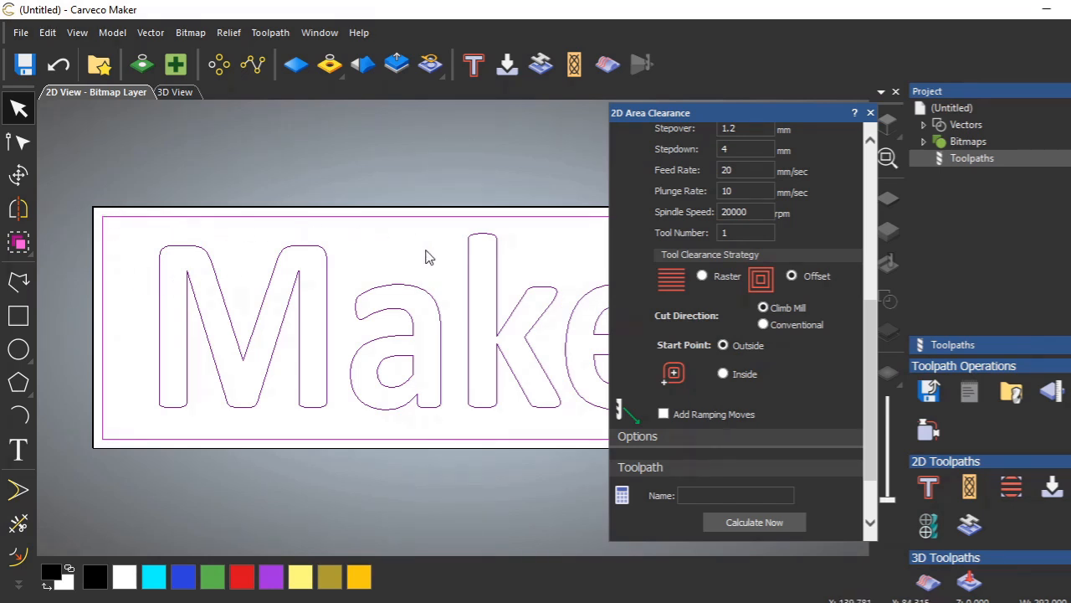
{"action": "mouse_move", "coordinate": [149, 385]}
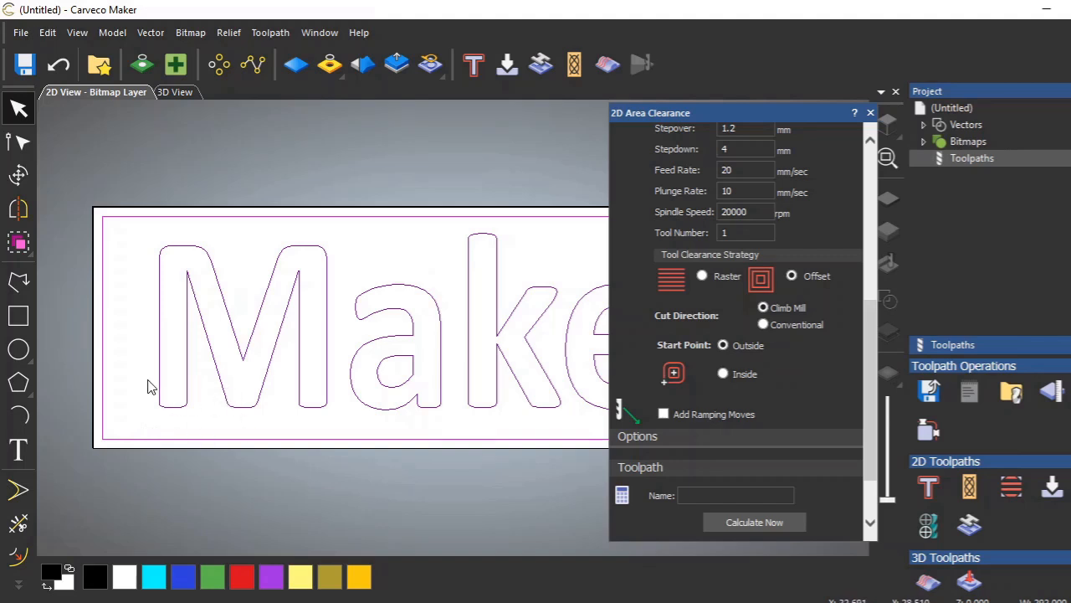
{"action": "mouse_move", "coordinate": [714, 329]}
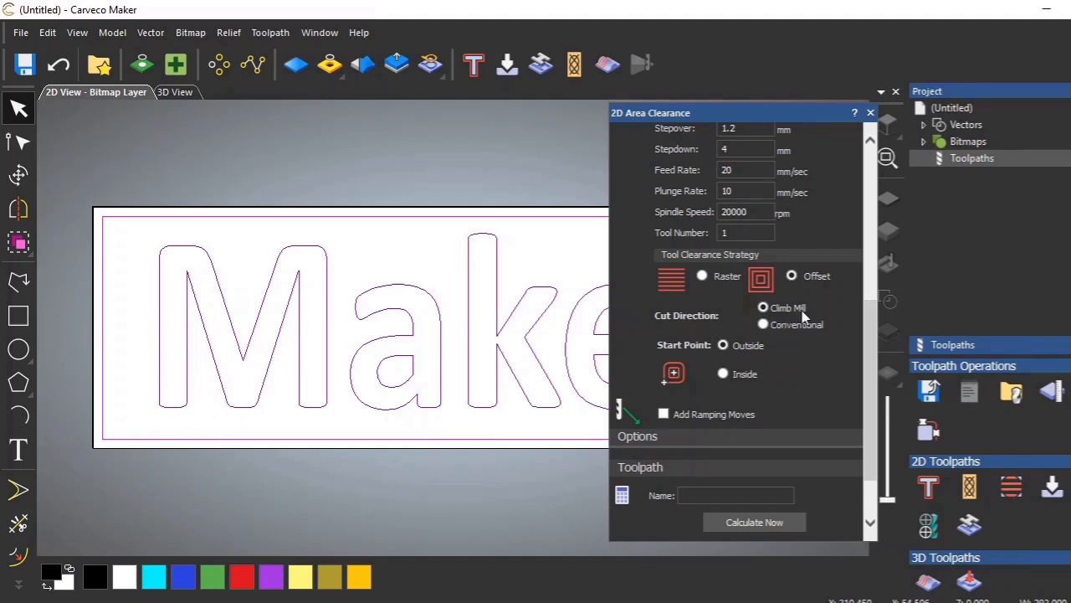
{"action": "mouse_move", "coordinate": [565, 318]}
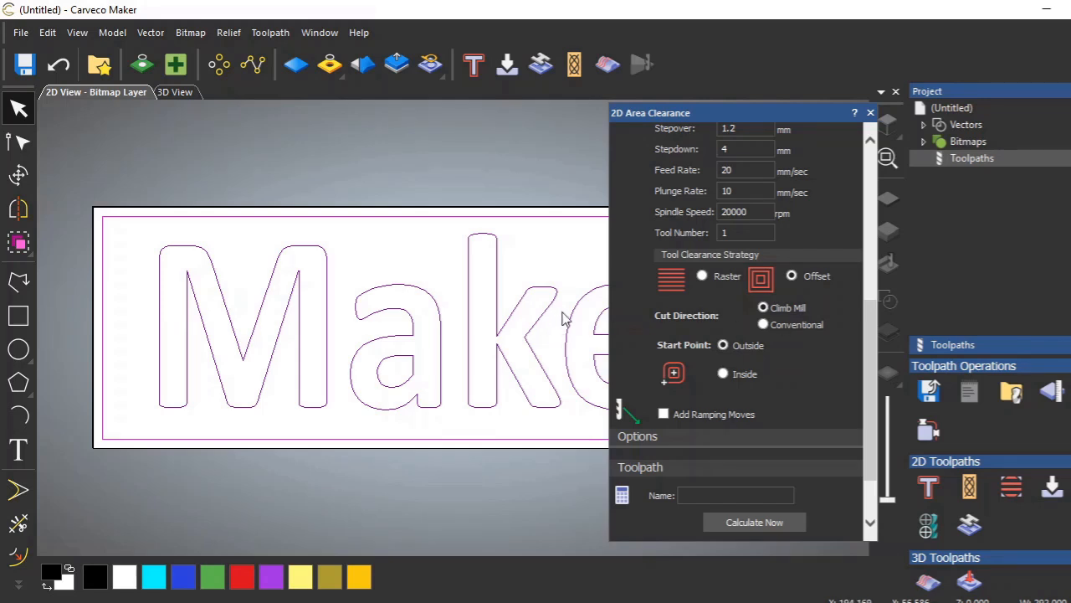
{"action": "mouse_move", "coordinate": [657, 354]}
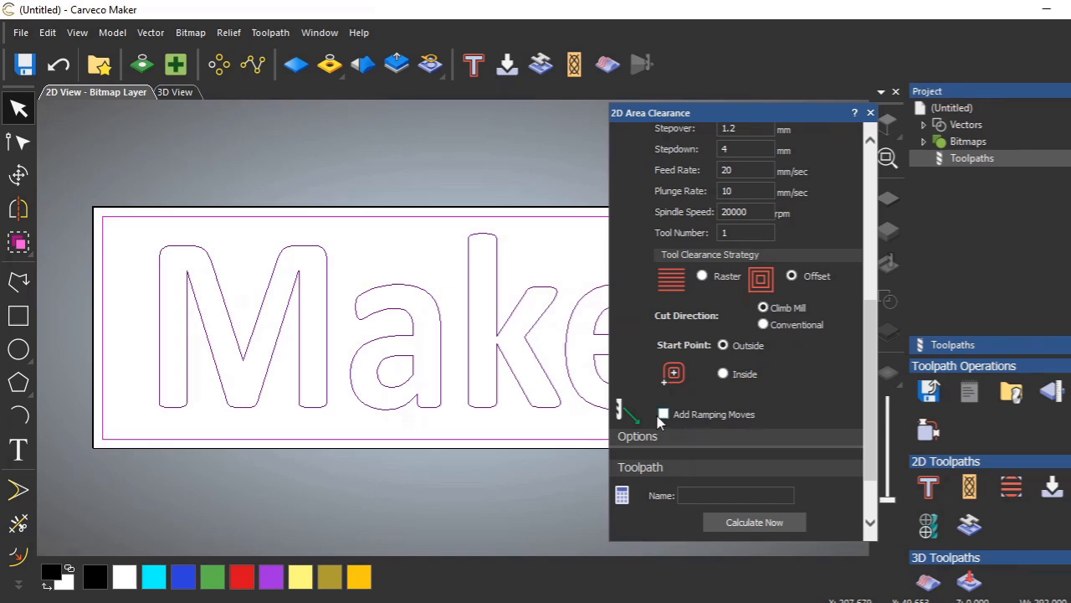
Step: Enable ramping moves with a 10° maximum angle and 10 mm maximum length
{"action": "left_click", "coordinate": [663, 408]}
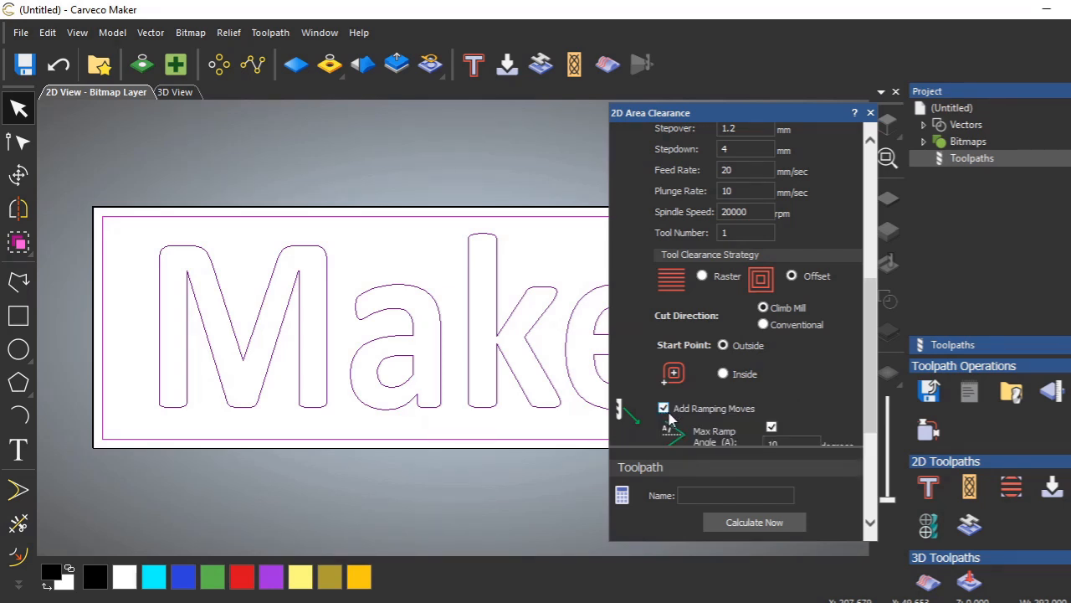
{"action": "scroll", "scroll_direction": "down", "scroll_amount": 3}
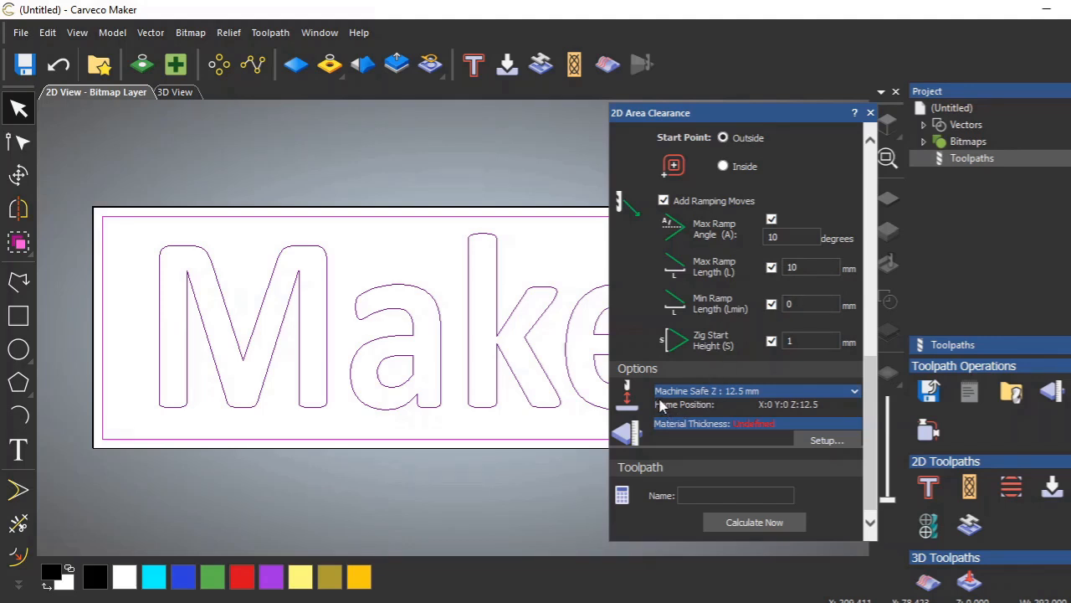
{"action": "mouse_move", "coordinate": [749, 402]}
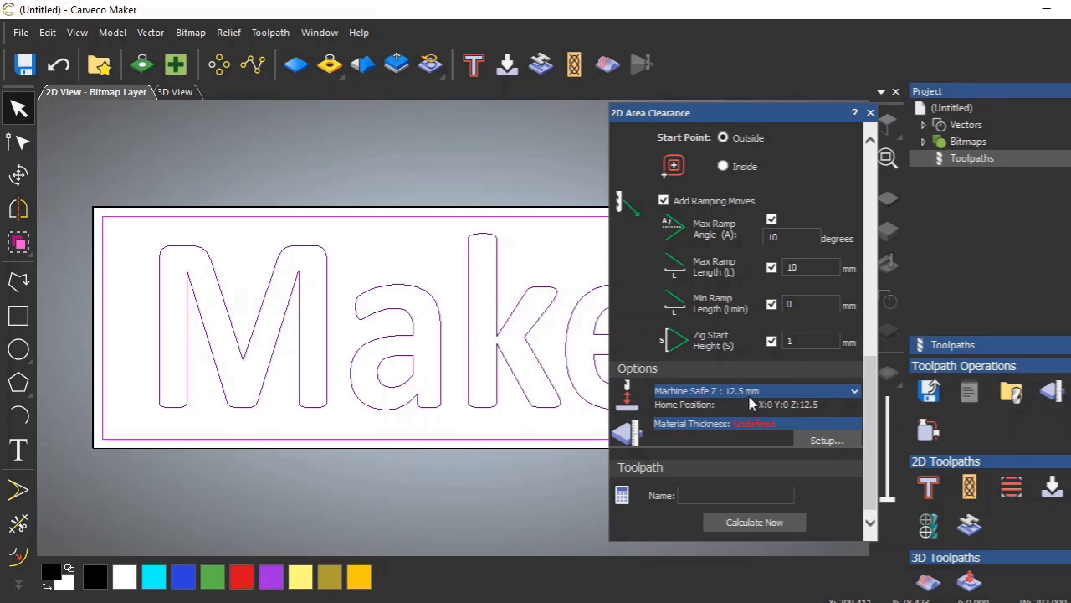
{"action": "mouse_move", "coordinate": [785, 435]}
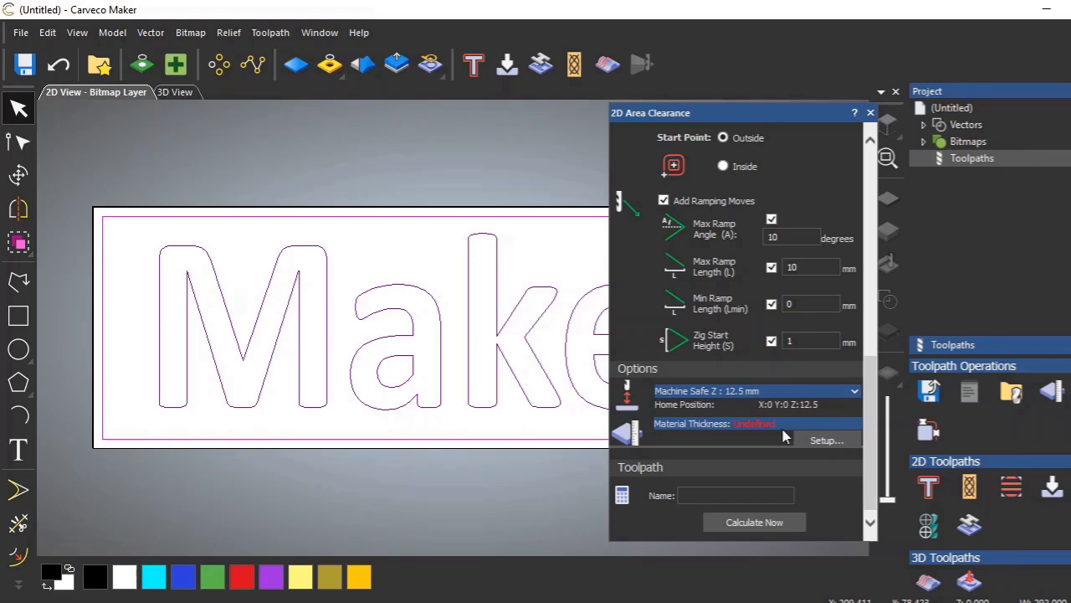
{"action": "mouse_move", "coordinate": [842, 421]}
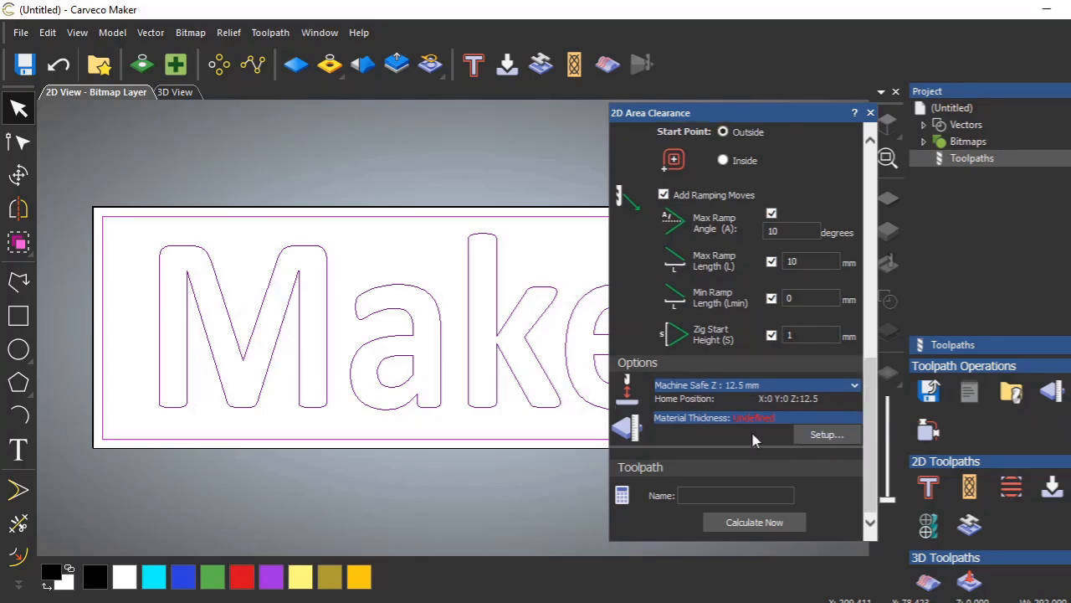
Step: Enter 12 mm as the Material Thickness in Material Setup and confirm it
{"action": "left_click", "coordinate": [827, 434]}
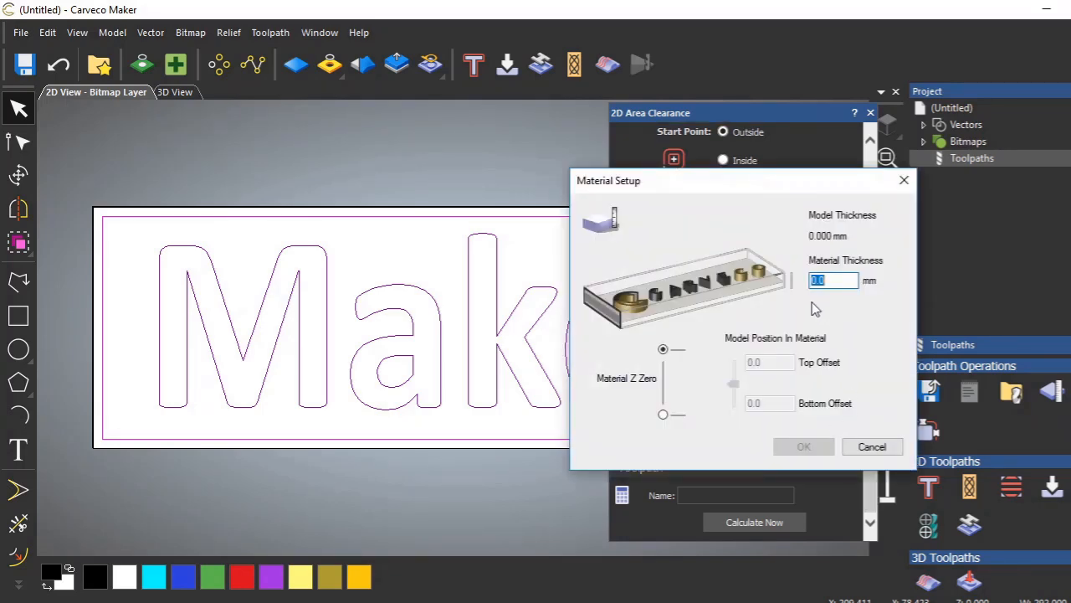
{"action": "type", "text": "10"}
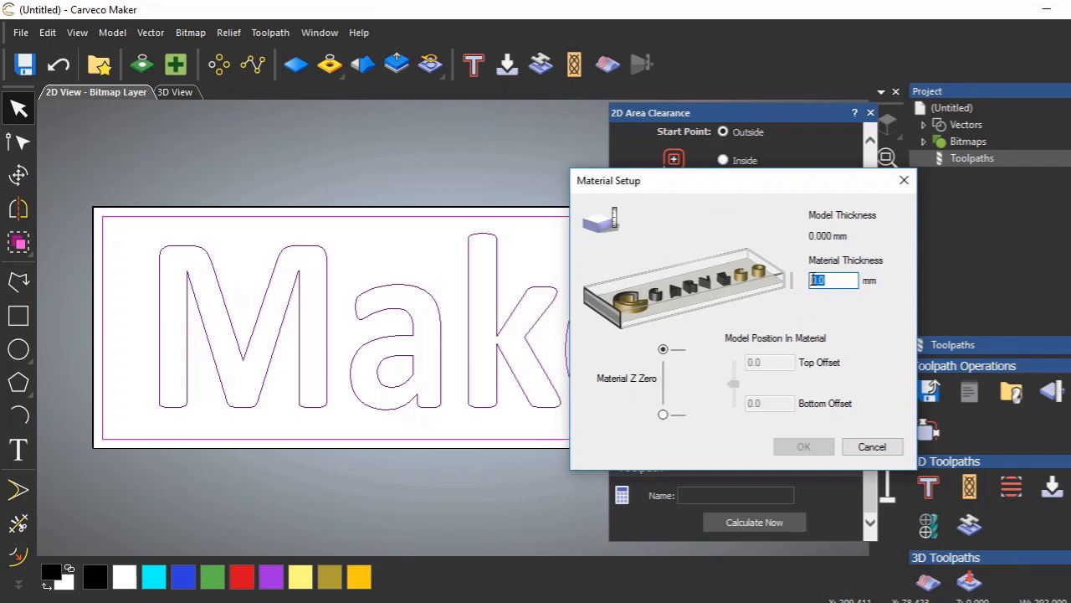
{"action": "type", "text": "12"}
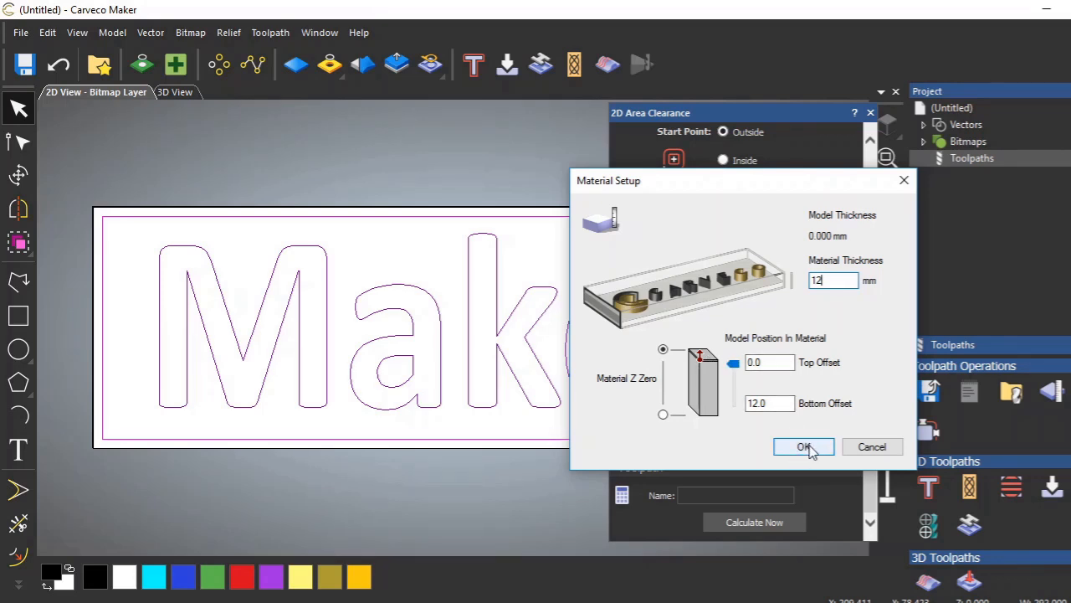
{"action": "left_click", "coordinate": [803, 446]}
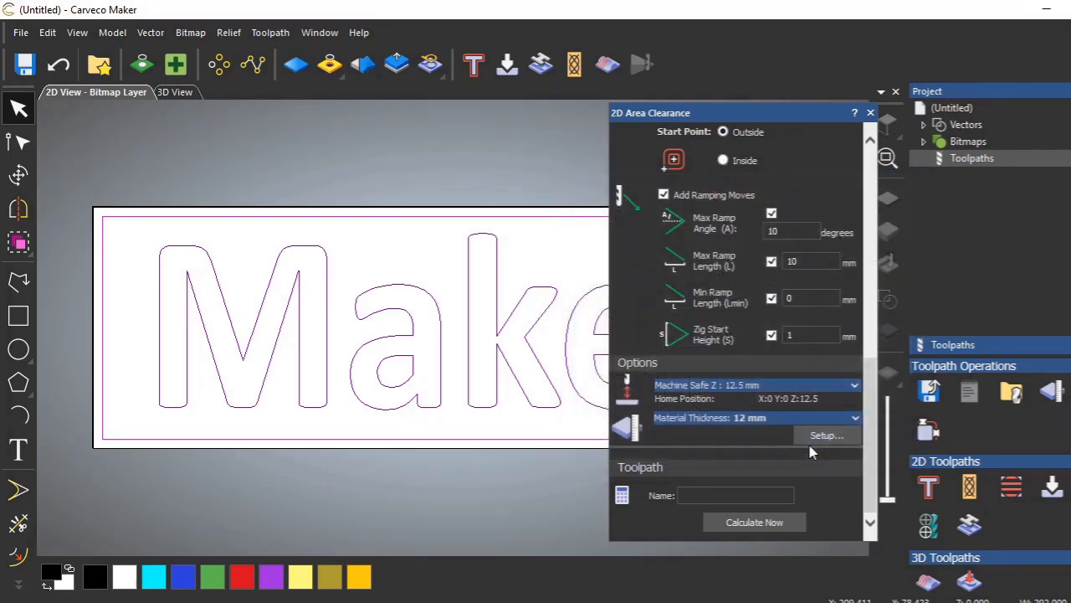
Step: Name the toolpath 'Fin 3mm endmill' and calculate it
{"action": "left_click", "coordinate": [735, 495]}
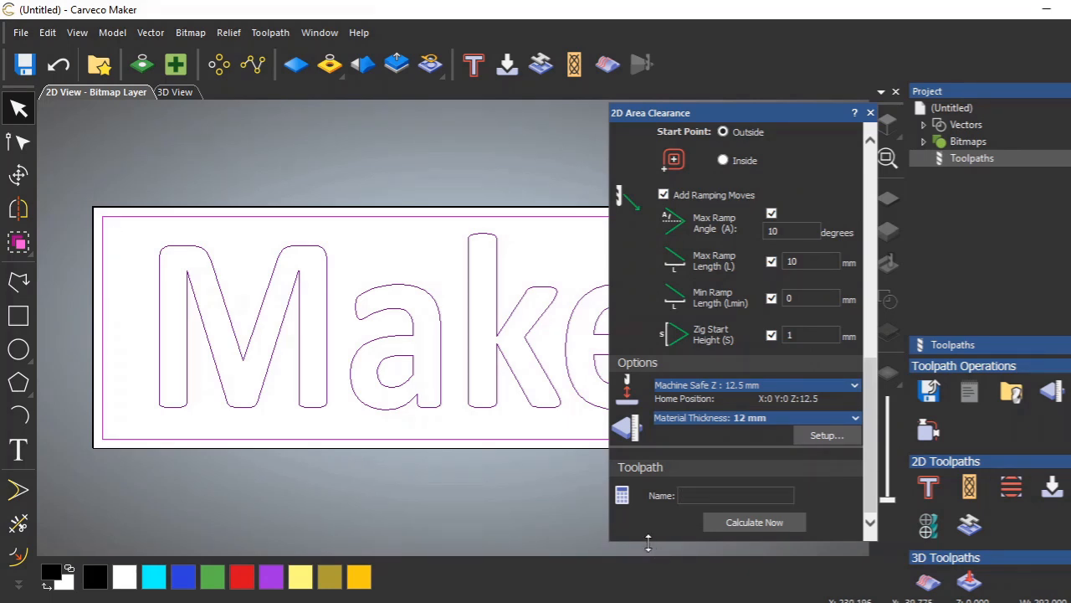
{"action": "left_click", "coordinate": [734, 494]}
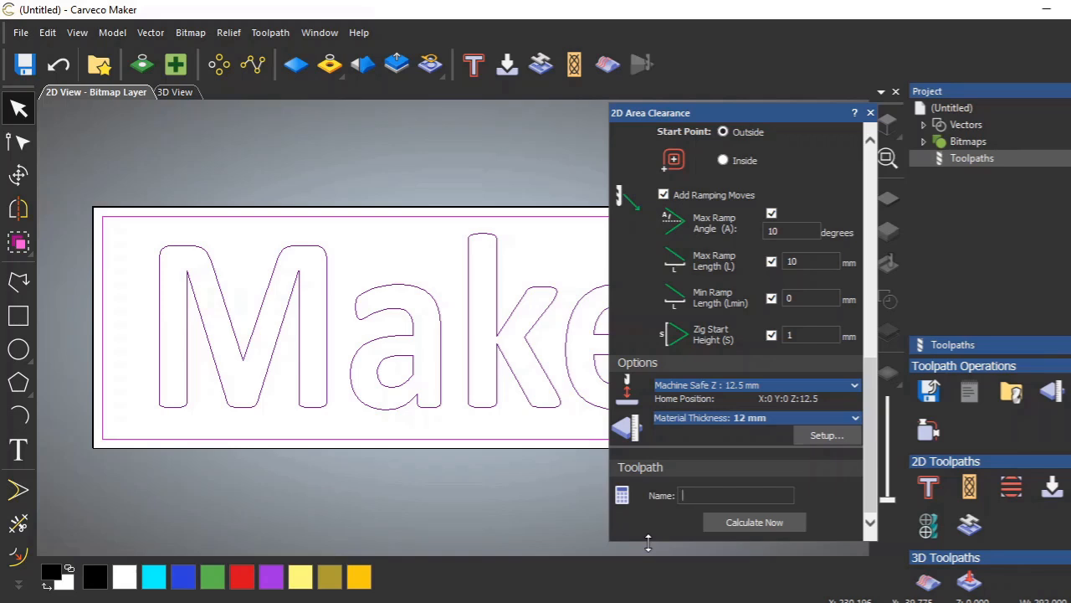
{"action": "type", "text": "F"}
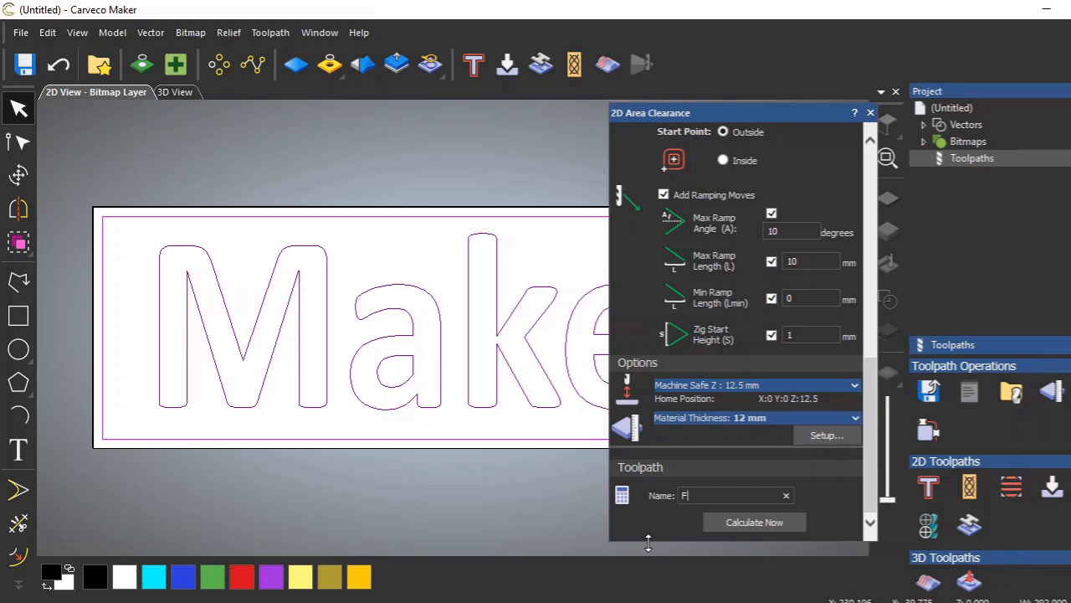
{"action": "type", "text": "in"}
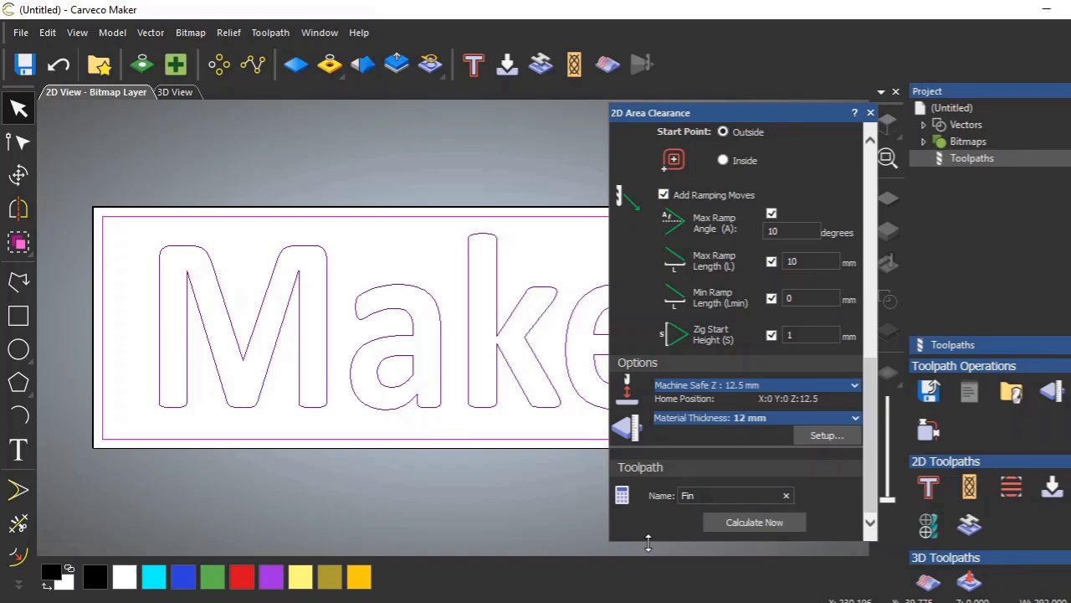
{"action": "type", "text": "3mm"}
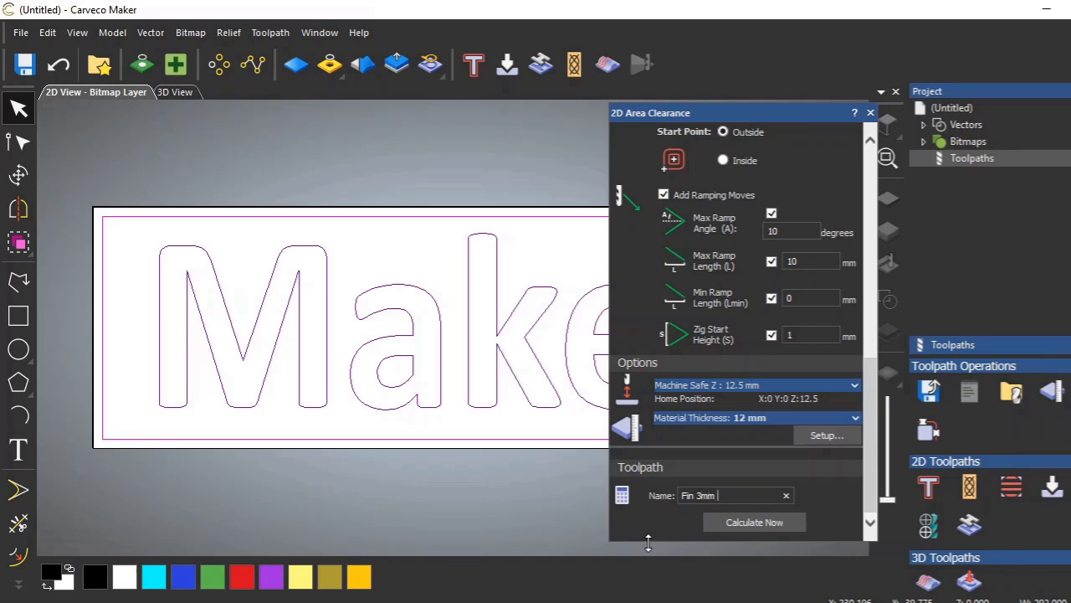
{"action": "type", "text": "e"}
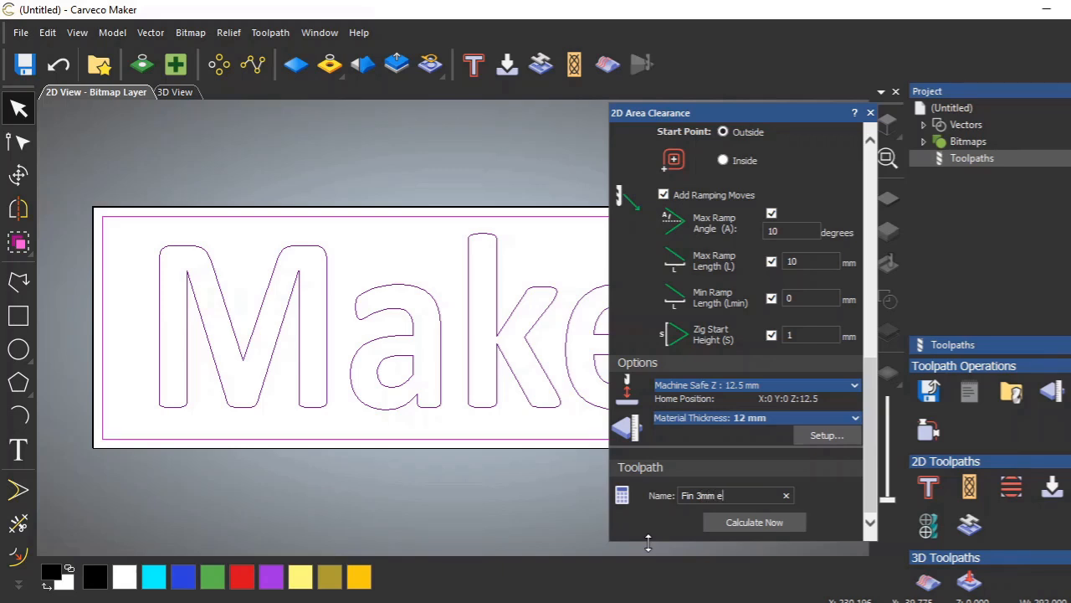
{"action": "type", "text": "ndmill"}
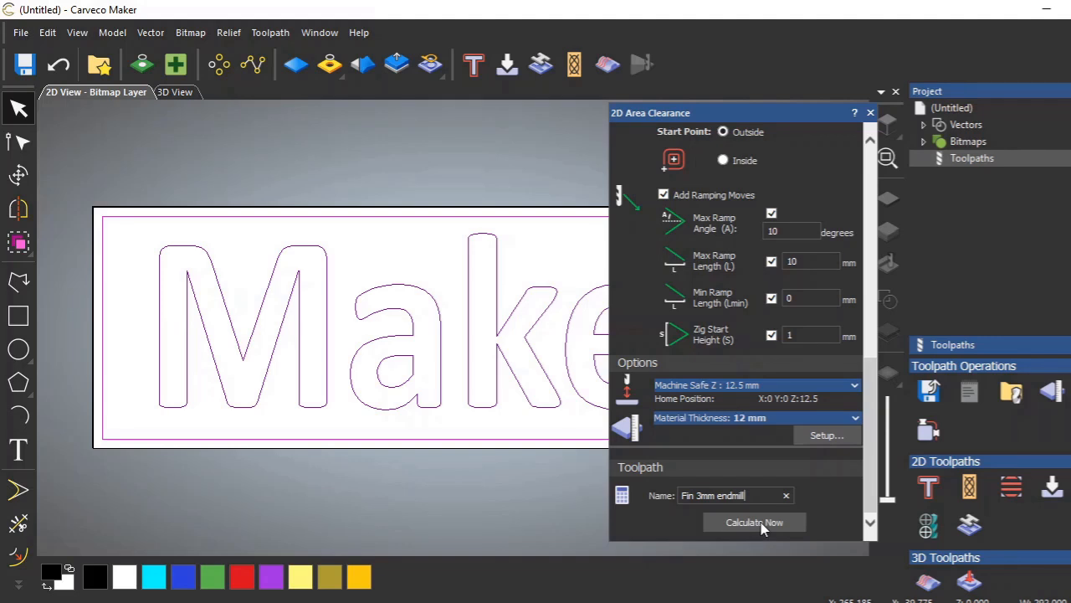
{"action": "left_click", "coordinate": [754, 522]}
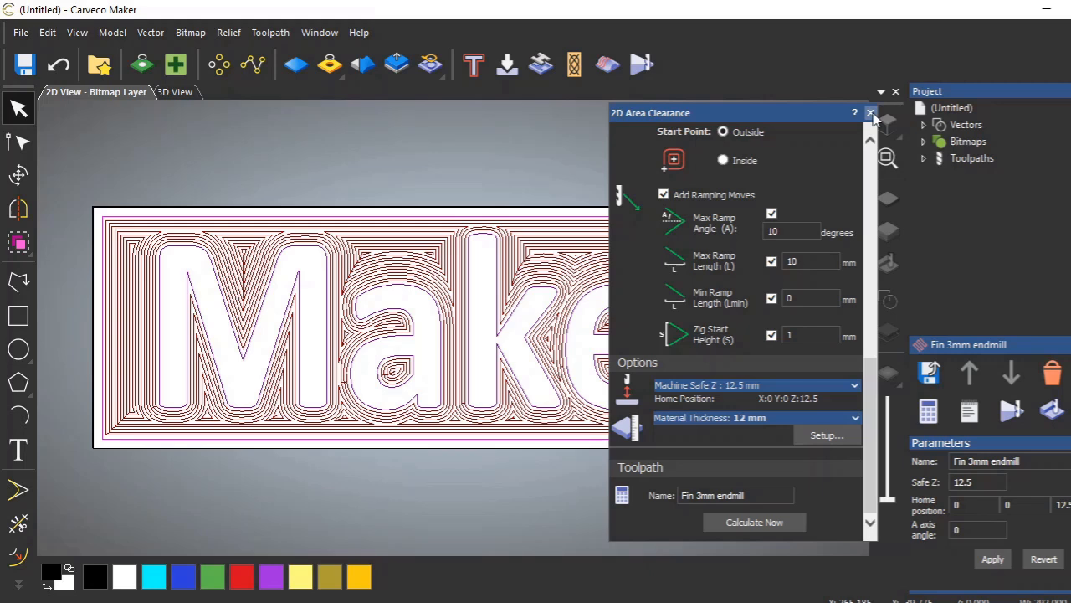
Step: Close the 2D Area Clearance dialog to reveal the full offset toolpath around 'Maker'
{"action": "left_click", "coordinate": [870, 112]}
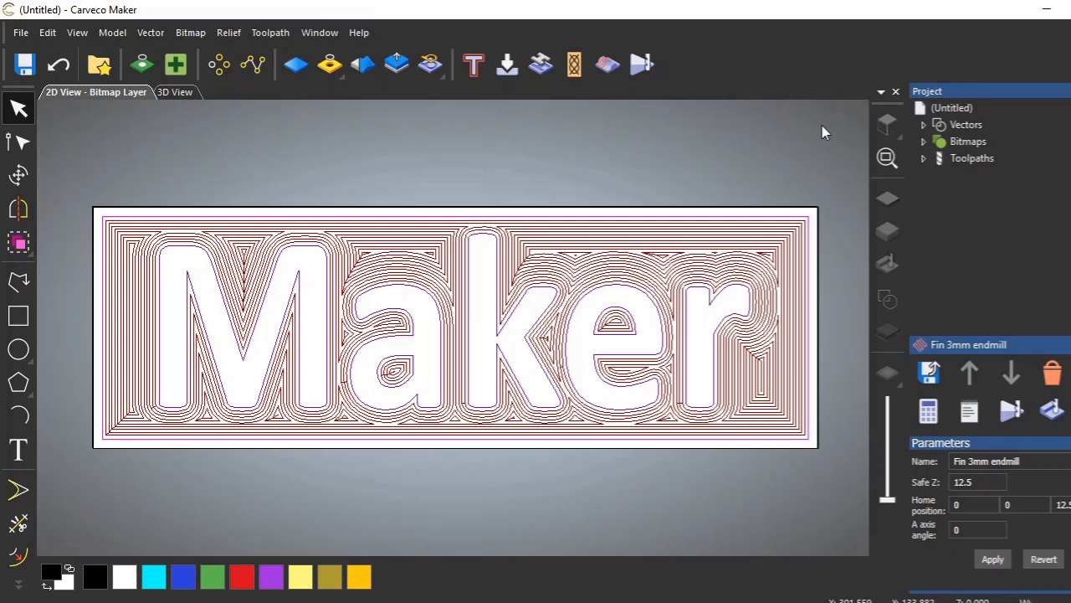
{"action": "mouse_move", "coordinate": [826, 191]}
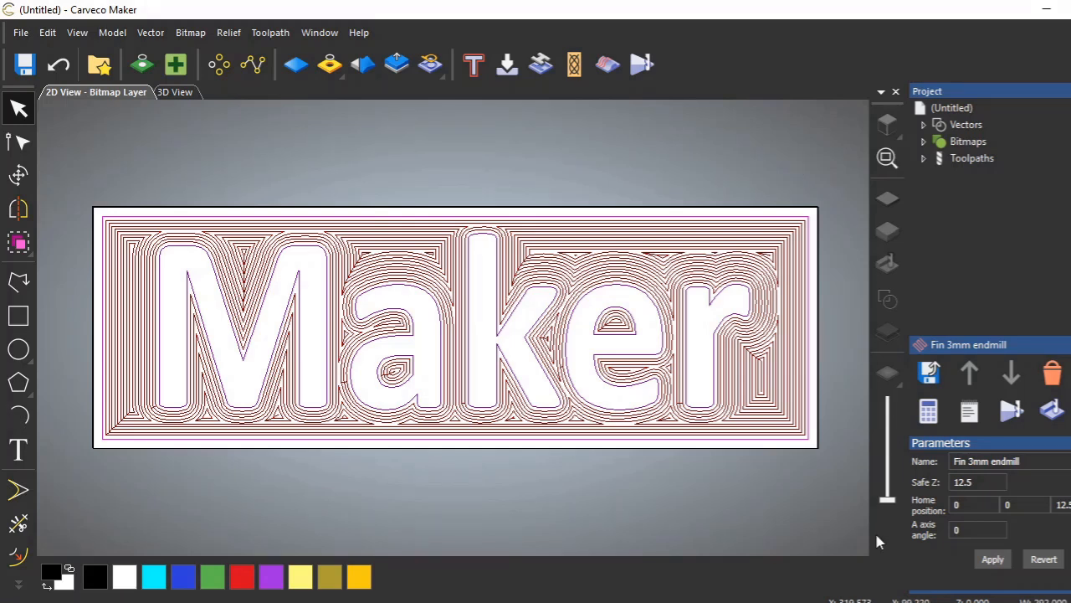
{"action": "mouse_move", "coordinate": [863, 554]}
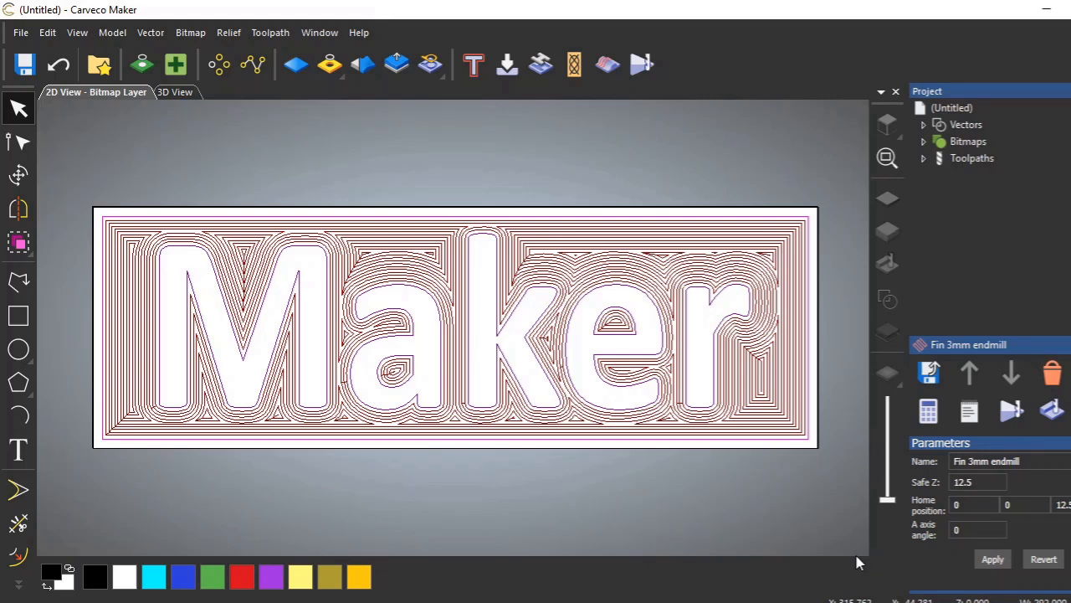
{"action": "mouse_move", "coordinate": [871, 544]}
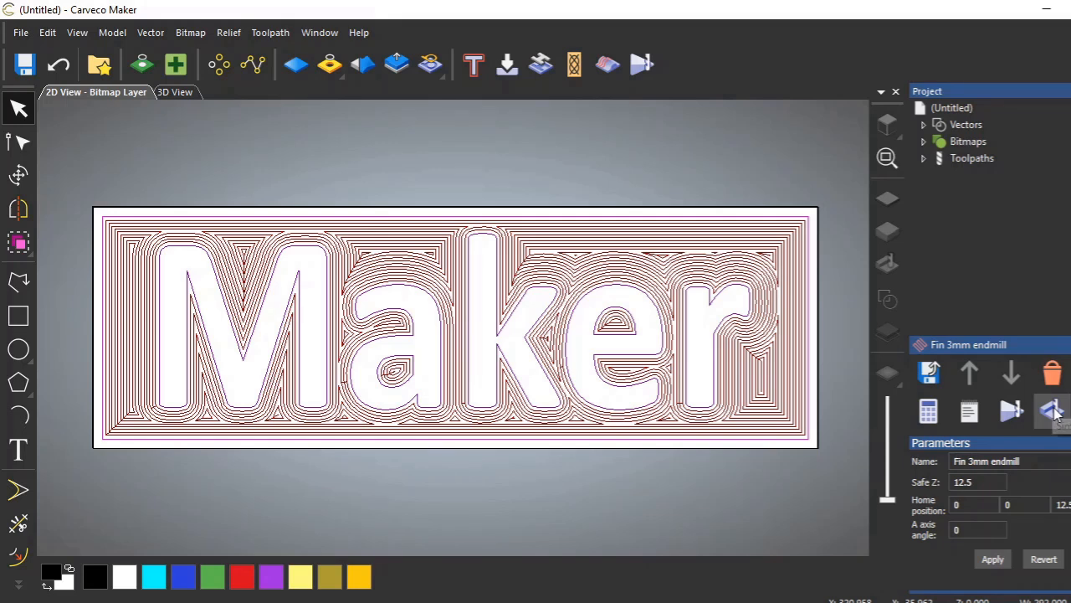
Step: Simulate the Fin 3mm endmill toolpath in 3D and show the simulation's rendering settings
{"action": "left_click", "coordinate": [174, 91]}
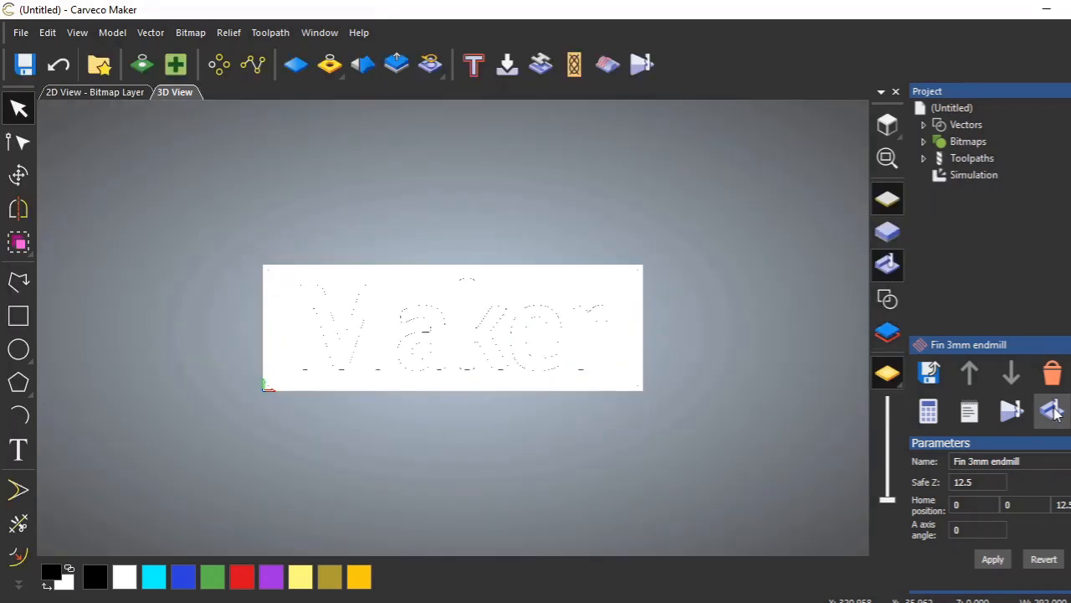
{"action": "mouse_move", "coordinate": [1021, 435]}
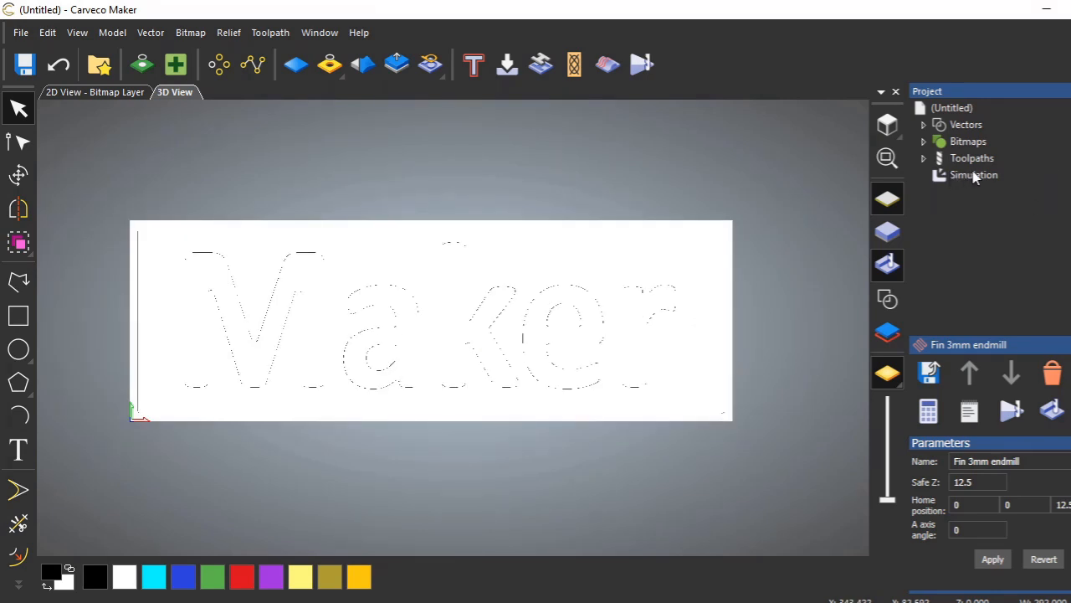
{"action": "left_click", "coordinate": [974, 174]}
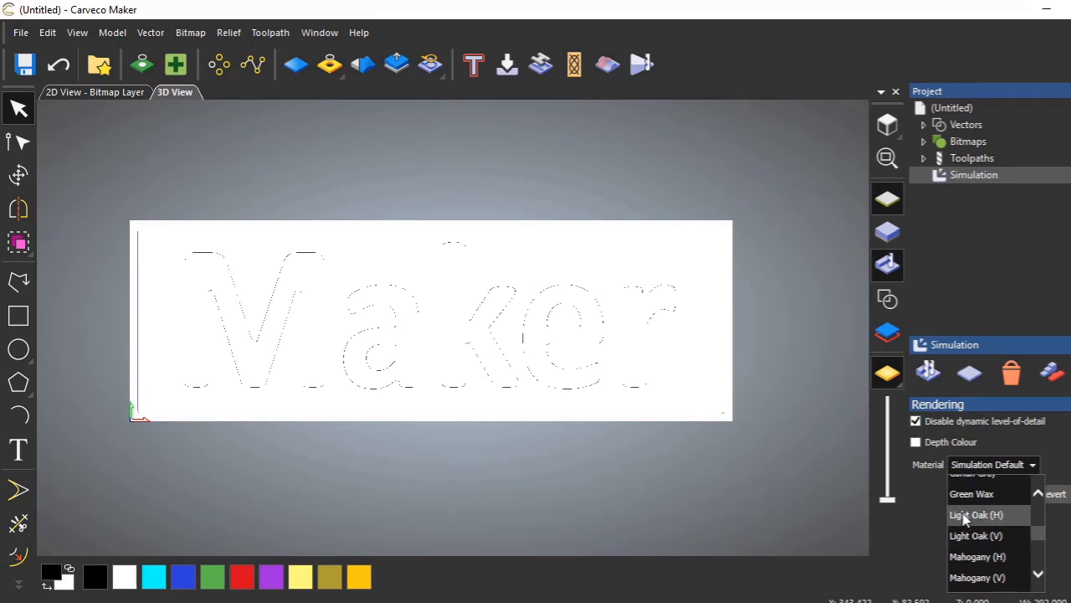
Step: Try Light Oak (H) and then Mahogany (H) as the simulation material
{"action": "left_click", "coordinate": [975, 515]}
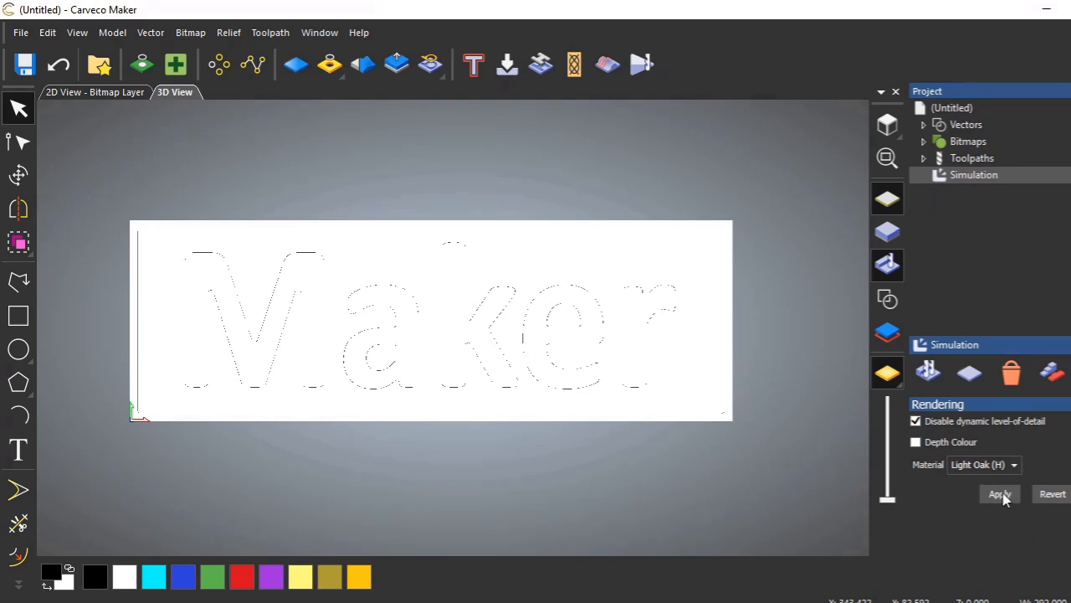
{"action": "left_click", "coordinate": [998, 494]}
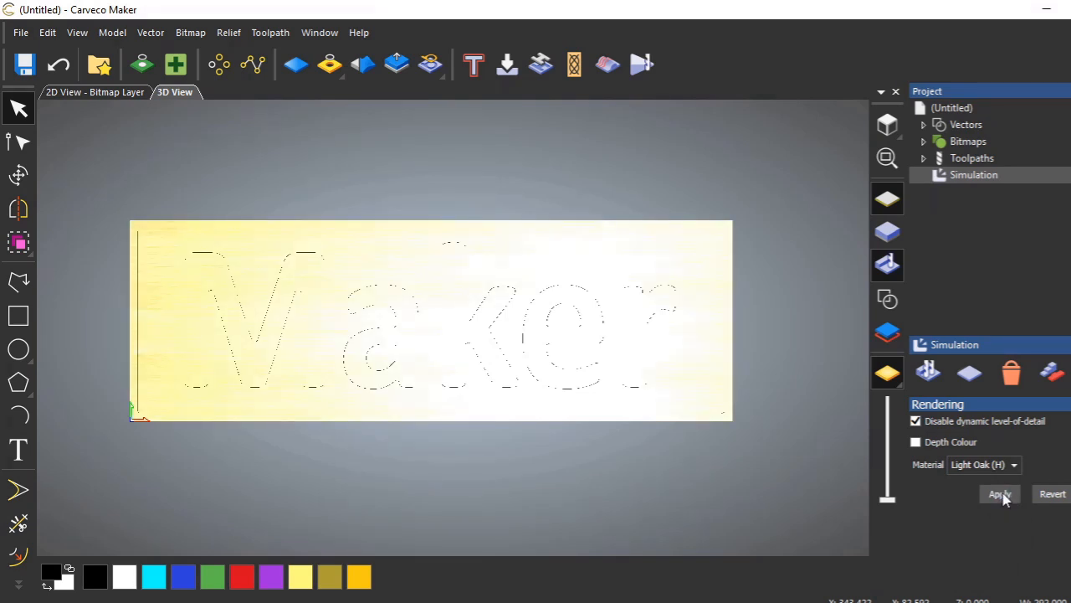
{"action": "left_click", "coordinate": [999, 494]}
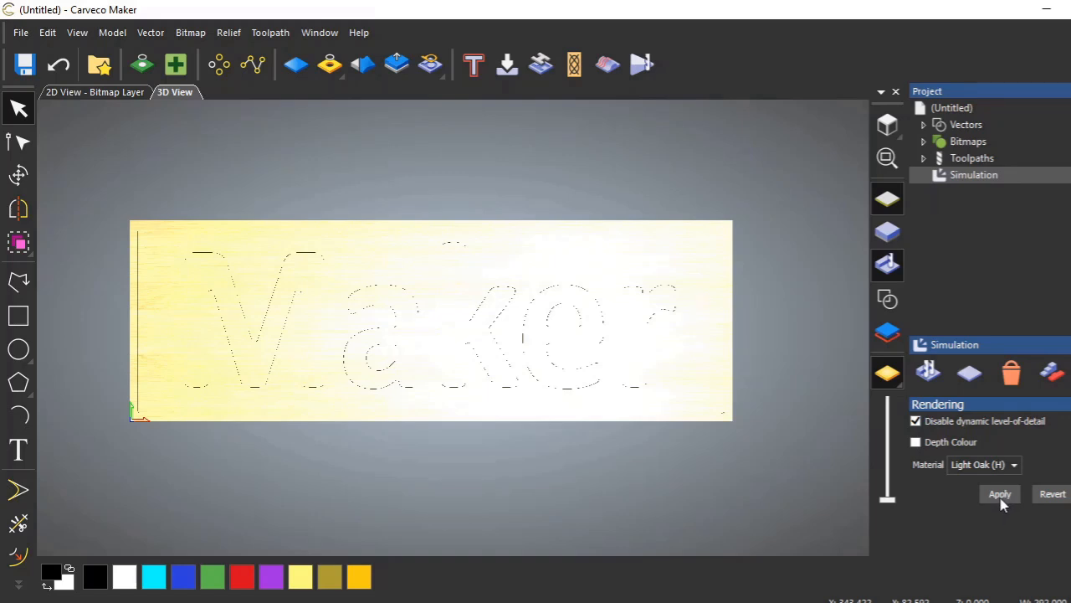
{"action": "mouse_move", "coordinate": [477, 346]}
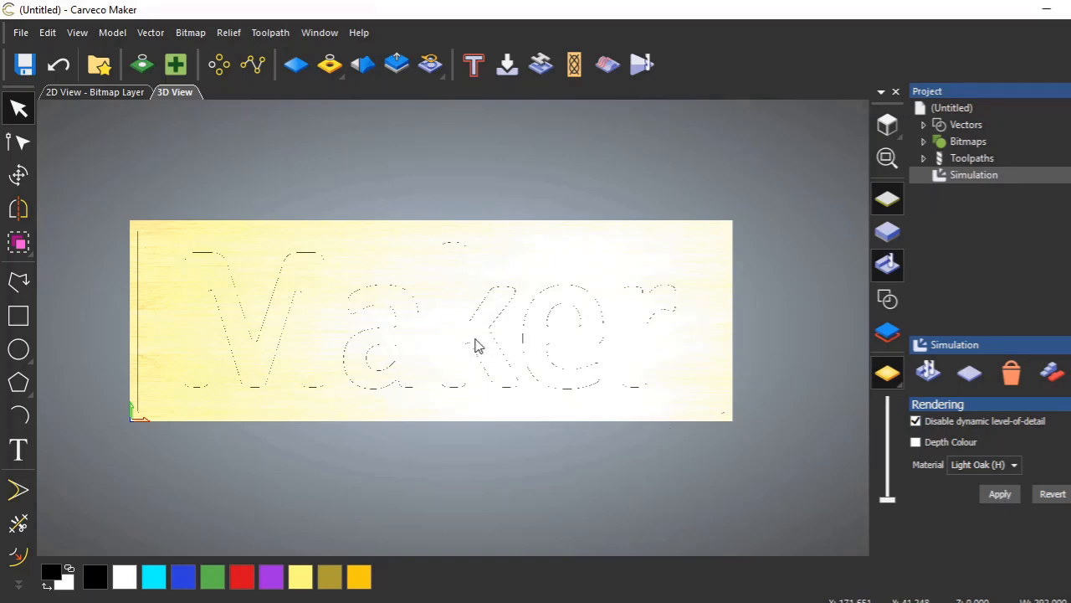
{"action": "mouse_move", "coordinate": [573, 368]}
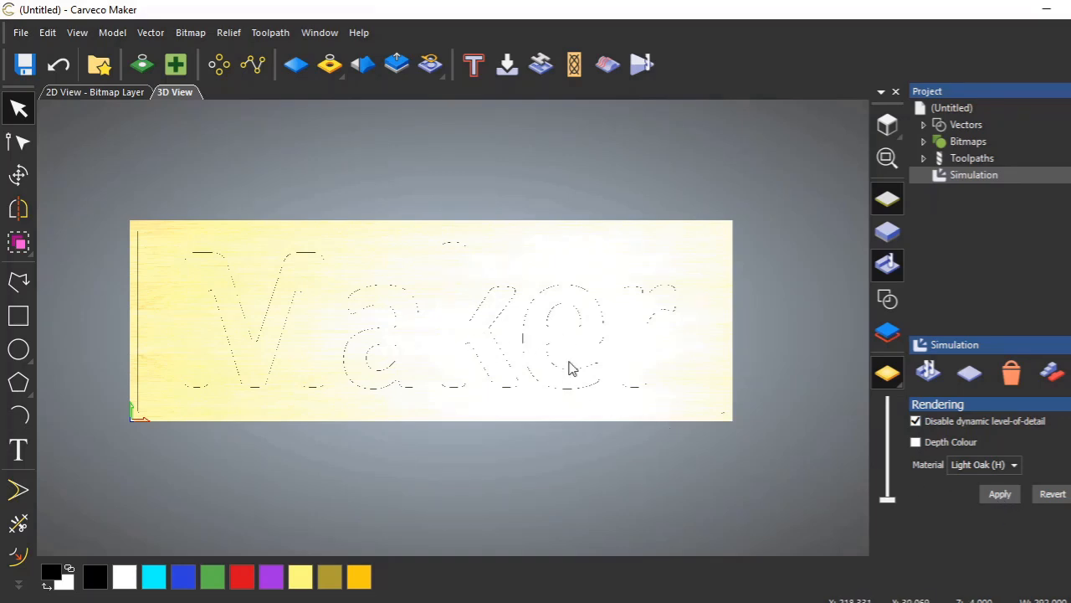
{"action": "mouse_move", "coordinate": [410, 333]}
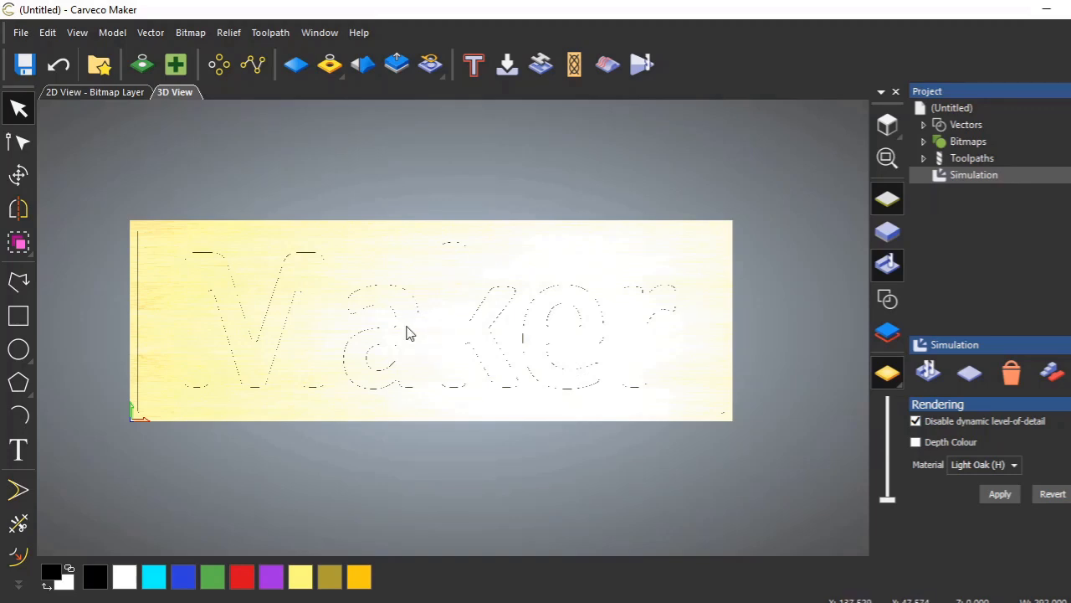
{"action": "mouse_move", "coordinate": [410, 329]}
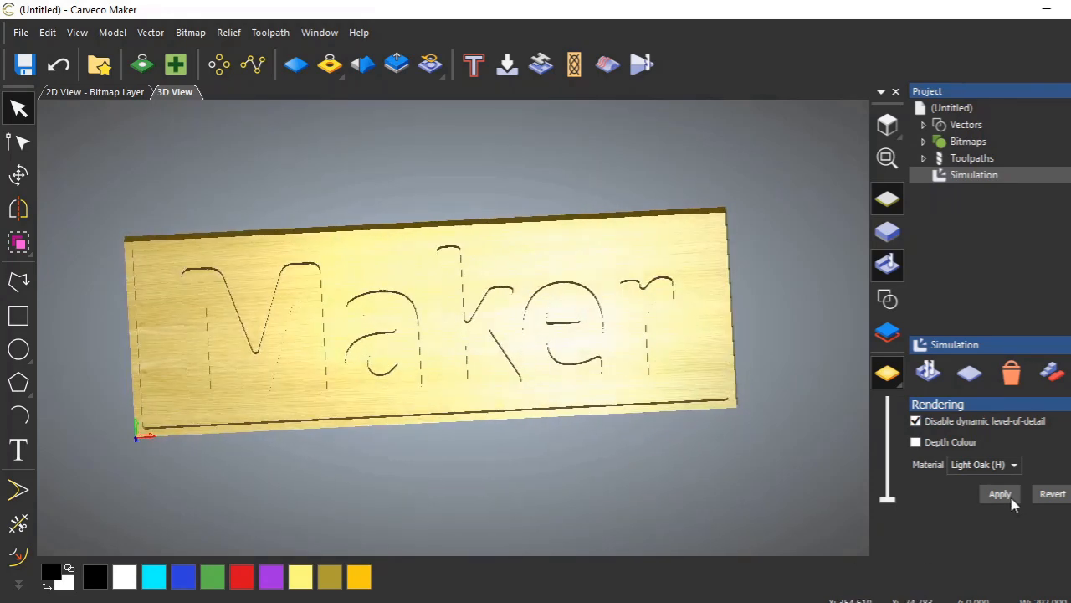
{"action": "left_click", "coordinate": [1014, 465]}
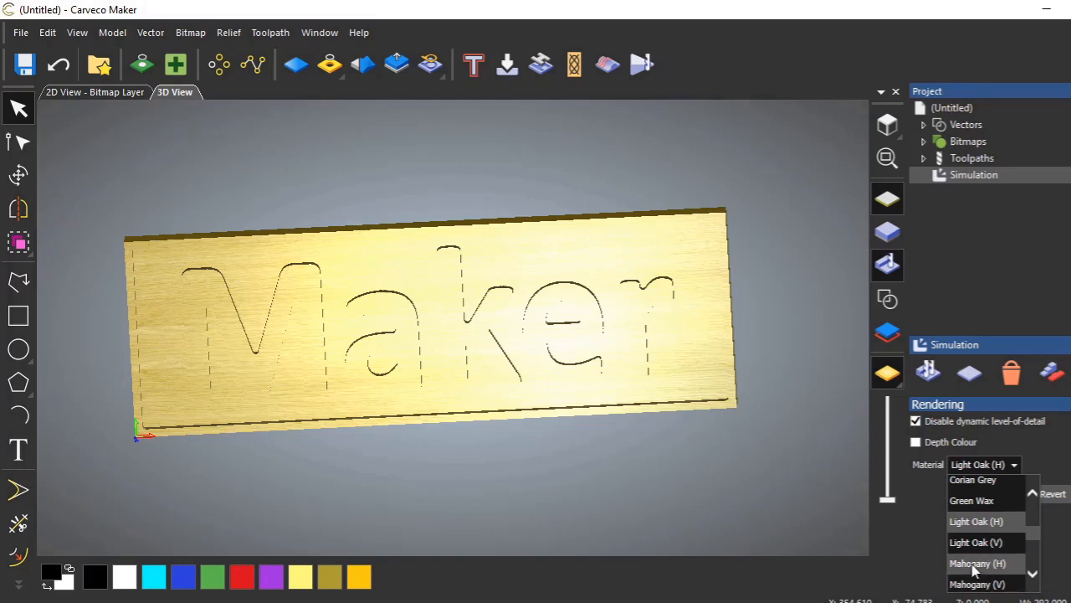
{"action": "left_click", "coordinate": [975, 562]}
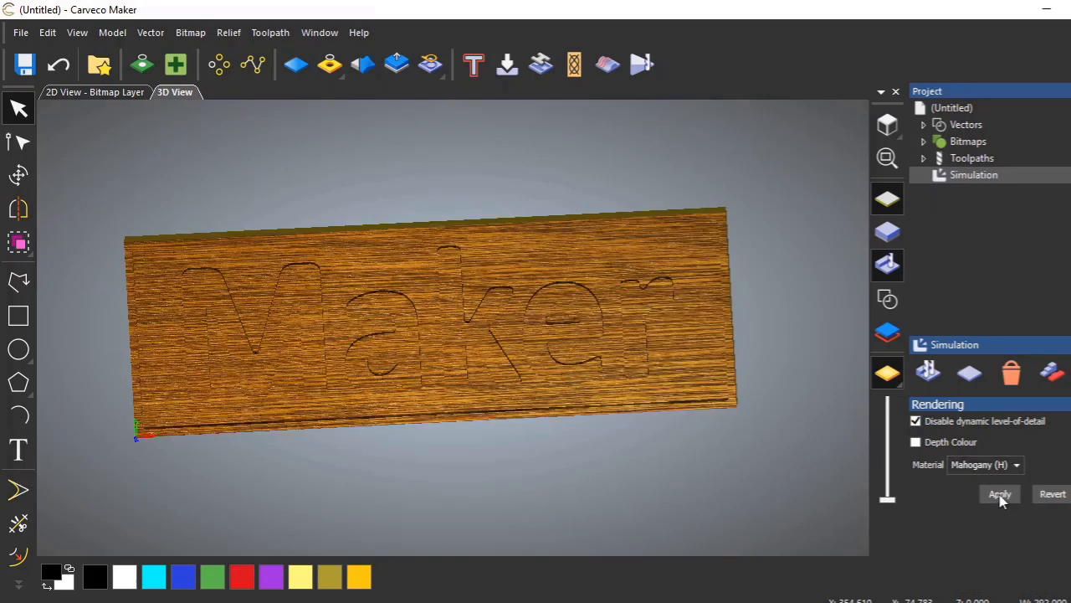
{"action": "left_click", "coordinate": [999, 494]}
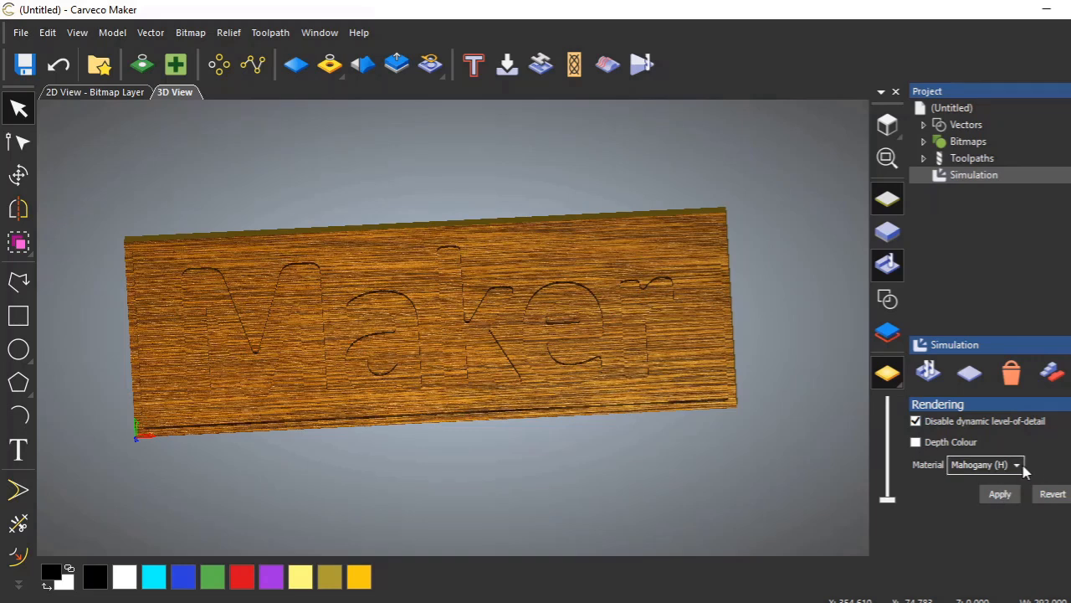
Step: Render the simulated sign in Teak (H) and orbit to inspect the carved letters
{"action": "left_click", "coordinate": [1016, 465]}
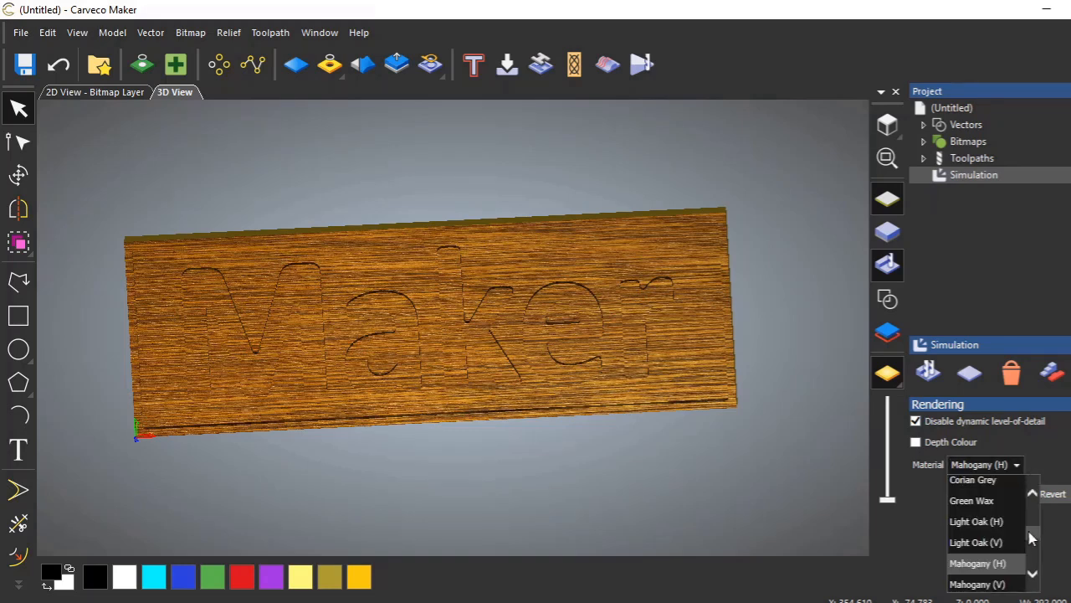
{"action": "scroll", "scroll_direction": "down", "scroll_amount": 3}
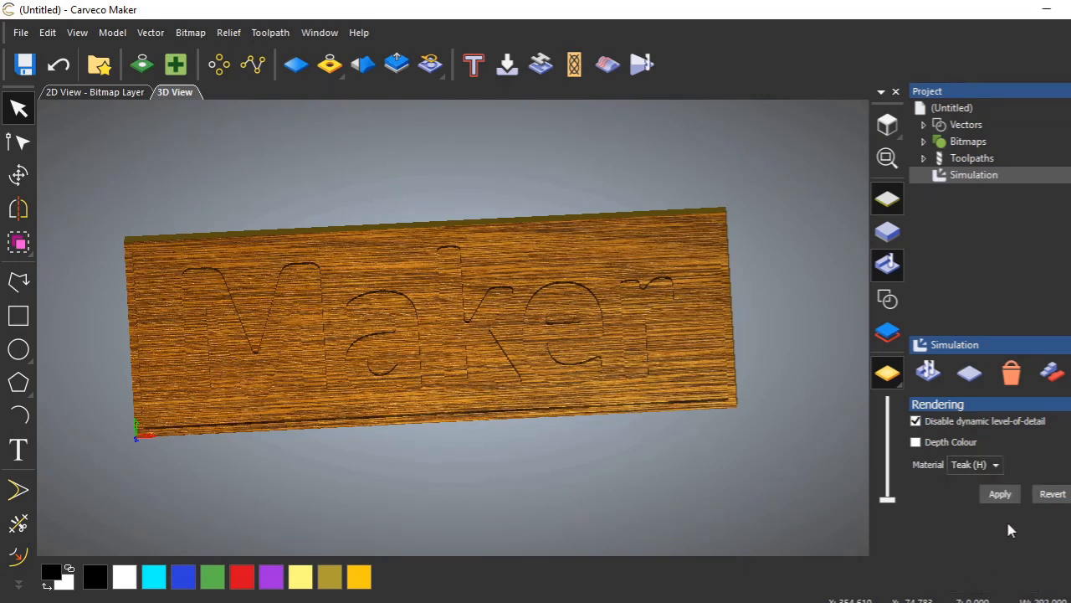
{"action": "mouse_move", "coordinate": [960, 517]}
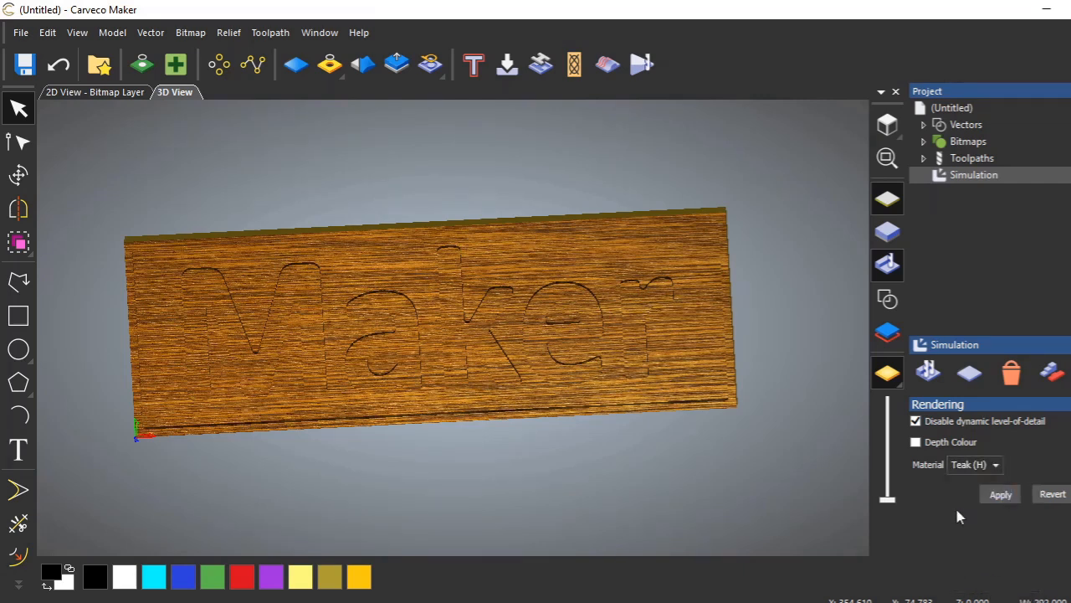
{"action": "left_click", "coordinate": [1000, 494]}
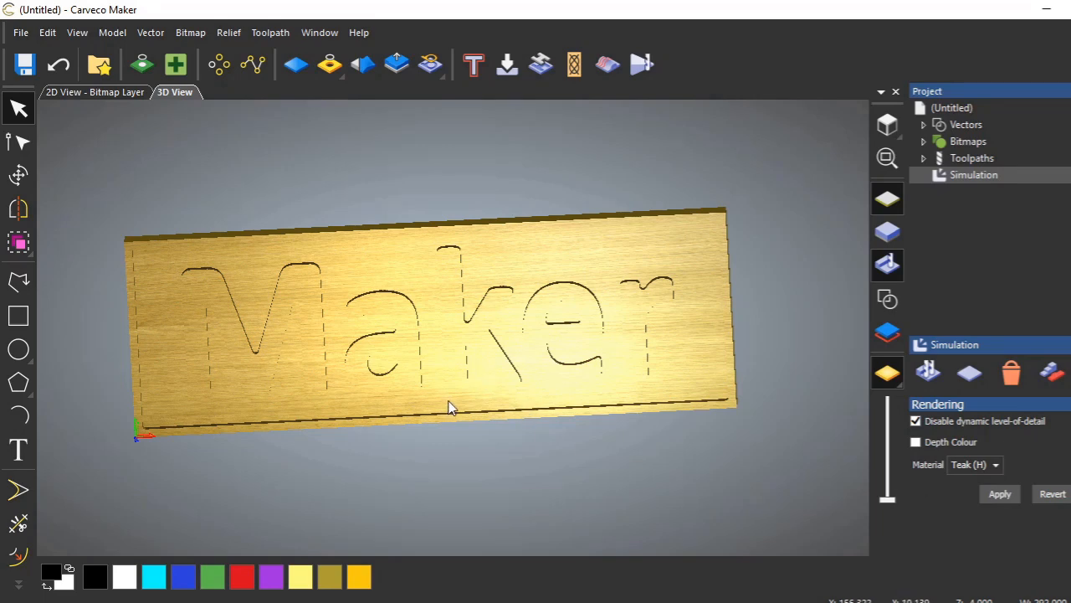
{"action": "mouse_move", "coordinate": [474, 362]}
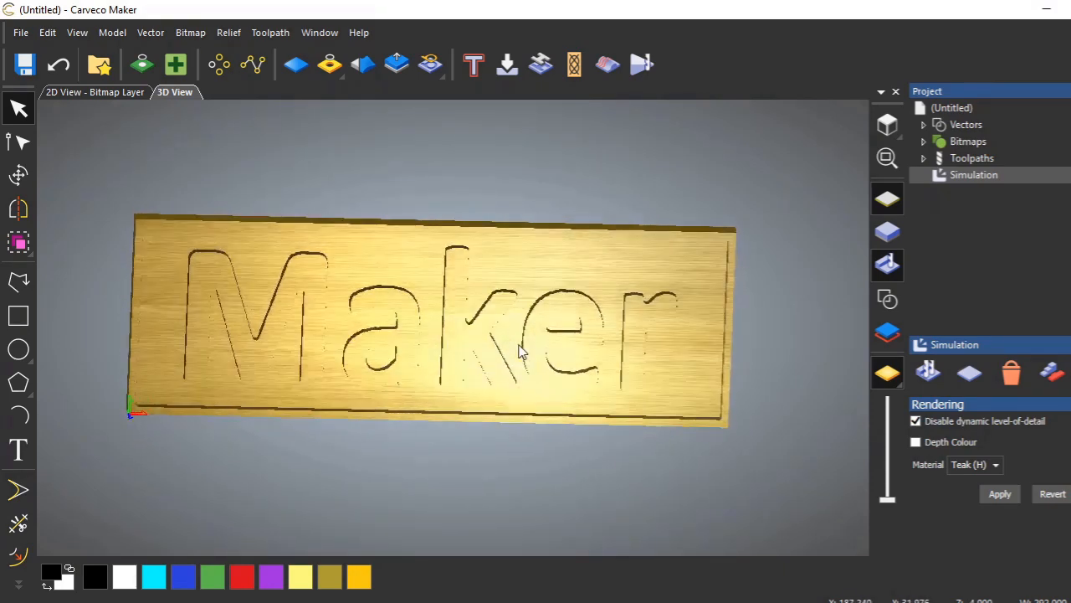
{"action": "left_click_drag", "start_coordinate": [519, 351], "coordinate": [426, 385]}
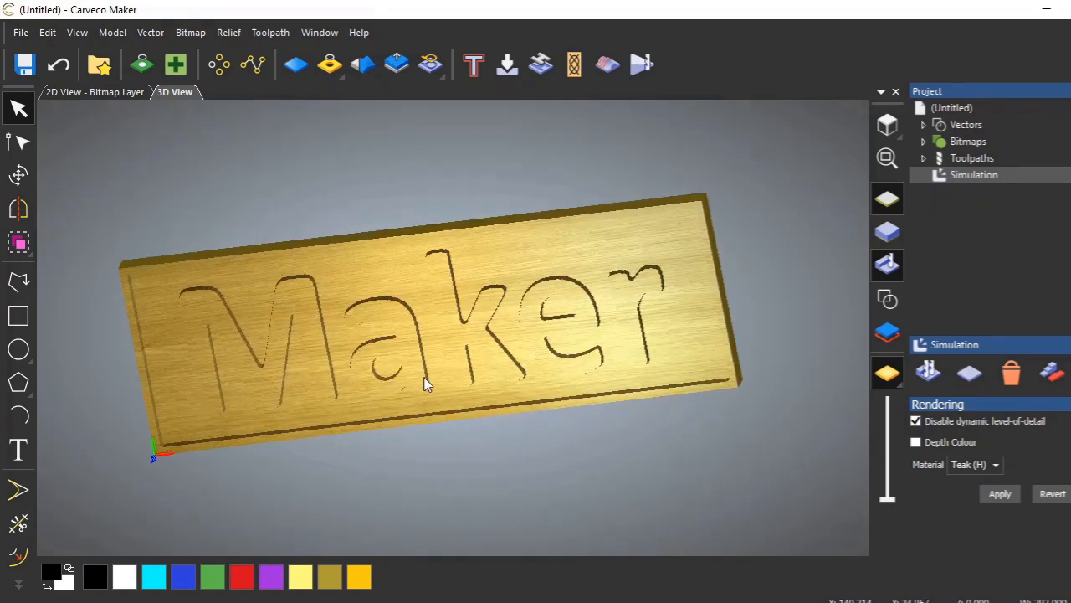
{"action": "left_click_drag", "start_coordinate": [427, 384], "coordinate": [358, 379]}
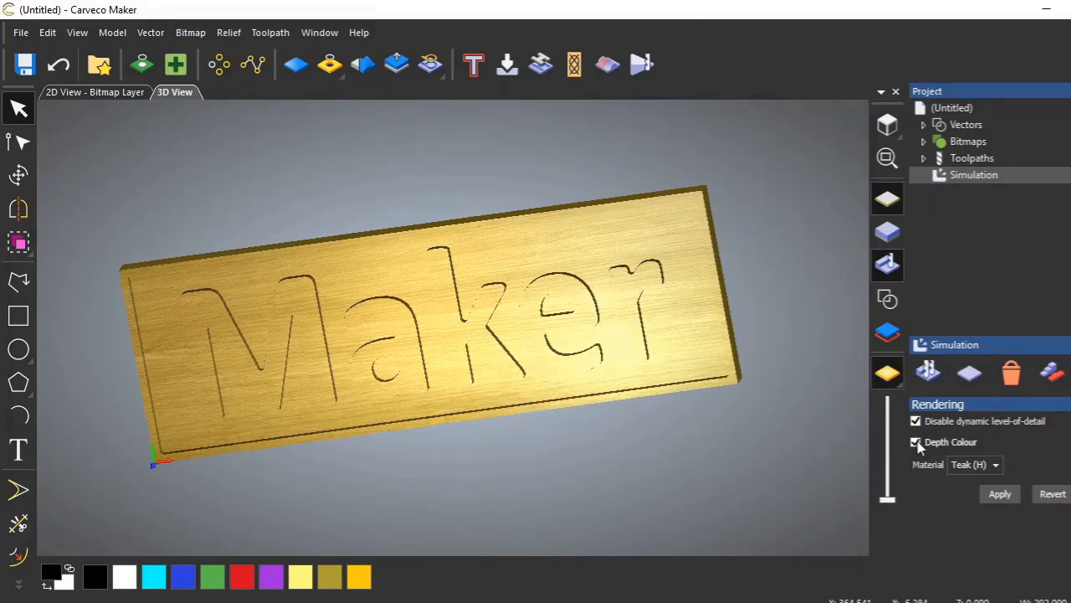
Step: Preview the simulated sign with depth colouring, rotate the view, then switch depth colouring off
{"action": "left_click", "coordinate": [916, 442]}
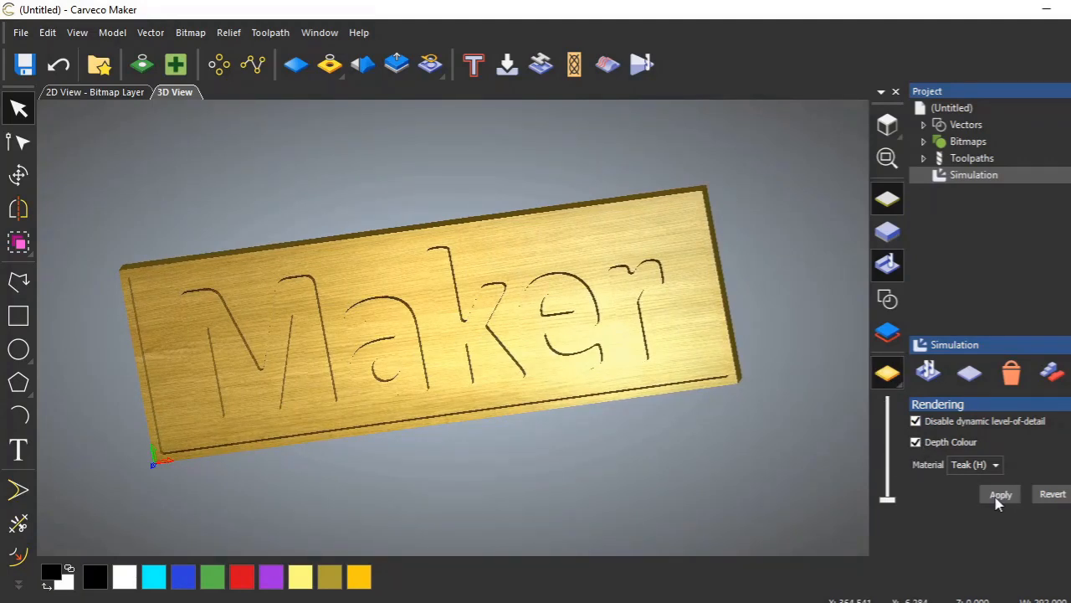
{"action": "left_click", "coordinate": [1000, 494]}
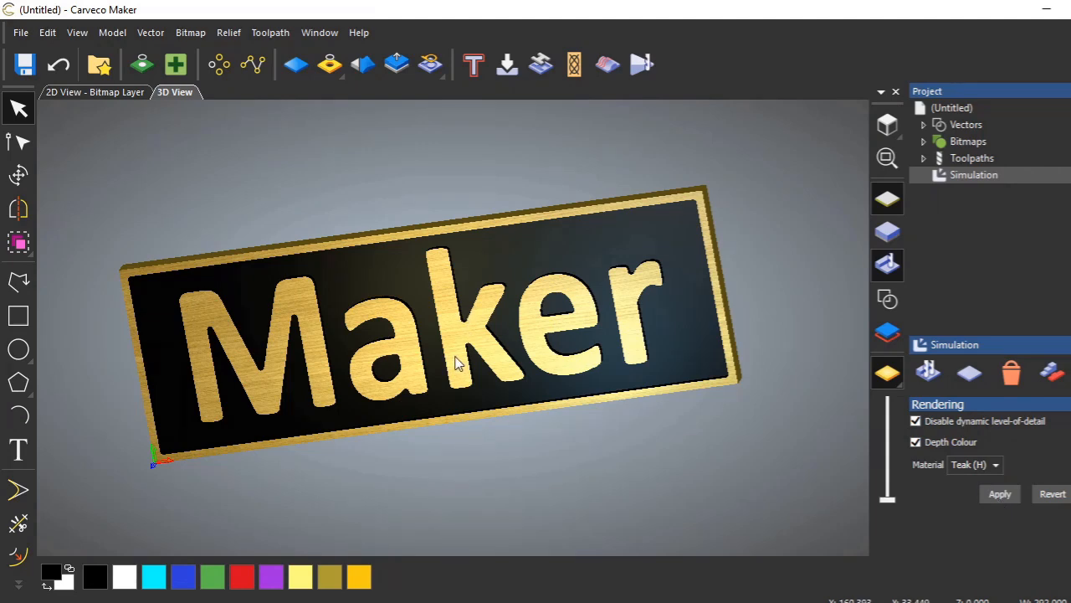
{"action": "left_click_drag", "start_coordinate": [456, 362], "coordinate": [385, 395]}
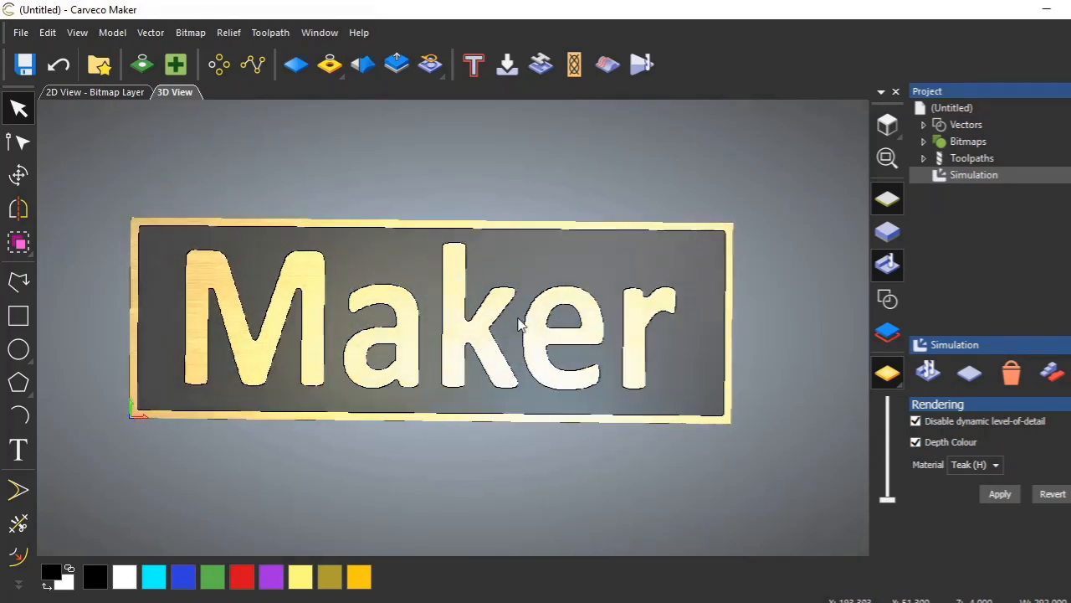
{"action": "left_click_drag", "start_coordinate": [519, 325], "coordinate": [419, 333]}
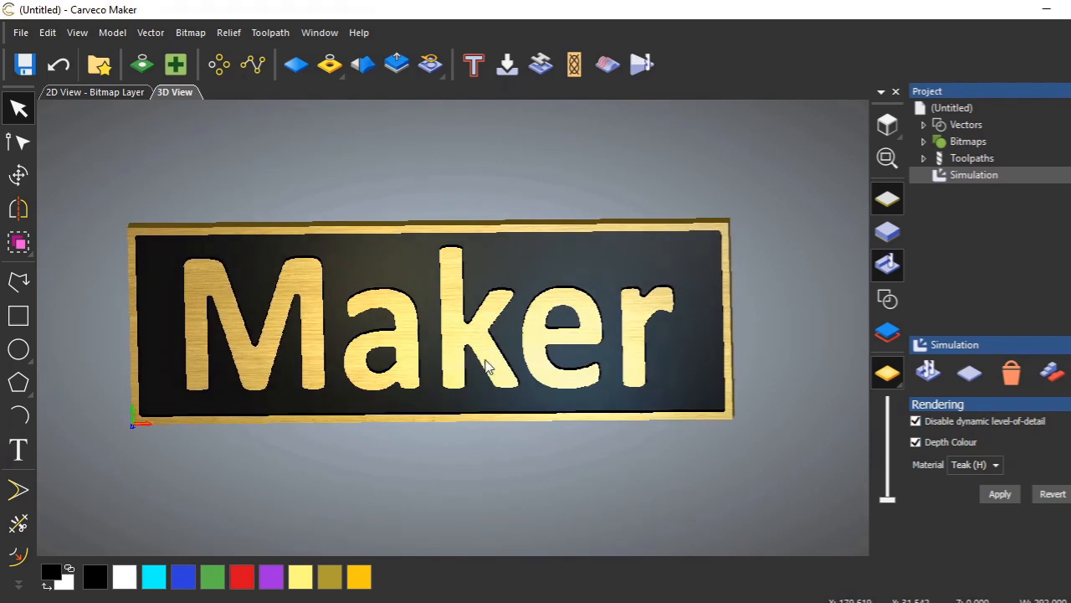
{"action": "left_click_drag", "start_coordinate": [488, 367], "coordinate": [681, 393]}
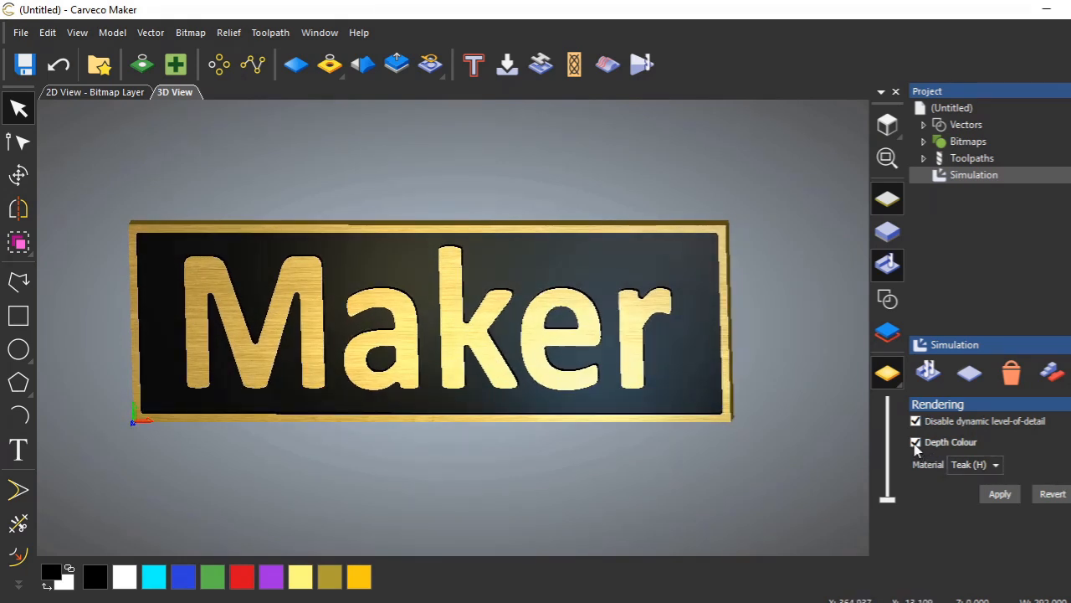
{"action": "left_click", "coordinate": [915, 442]}
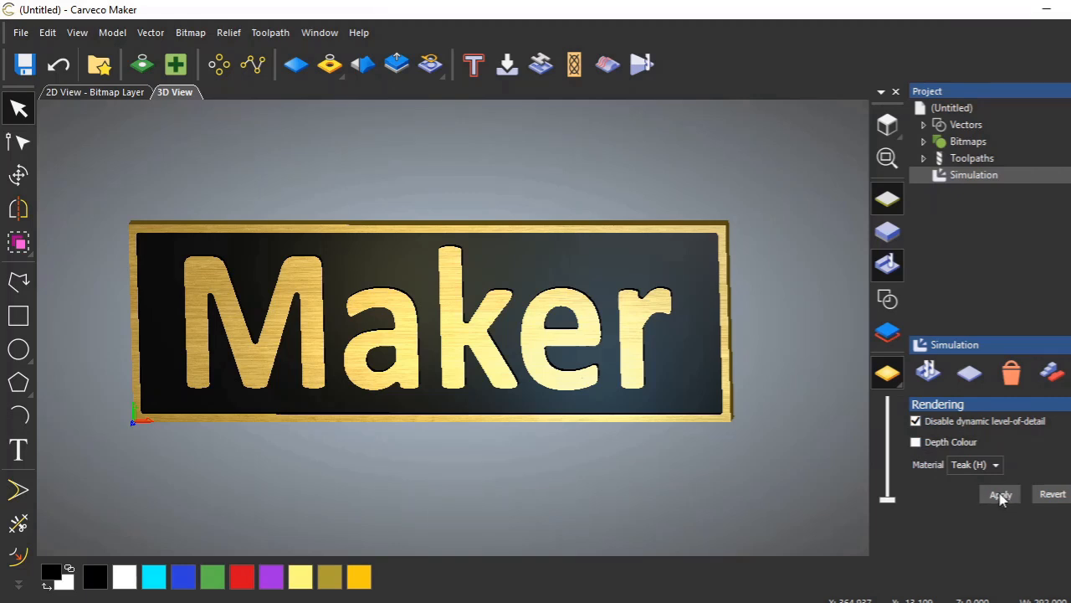
{"action": "left_click", "coordinate": [1000, 494]}
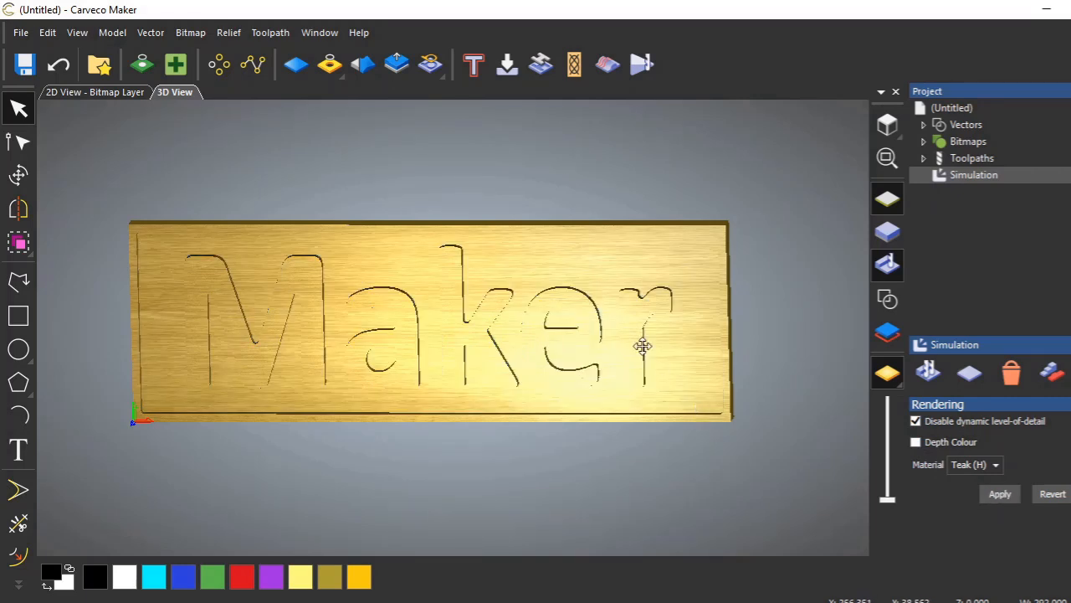
Step: Apply Teak (V) as the simulation material and tilt the view to inspect the carving
{"action": "left_click", "coordinate": [995, 464]}
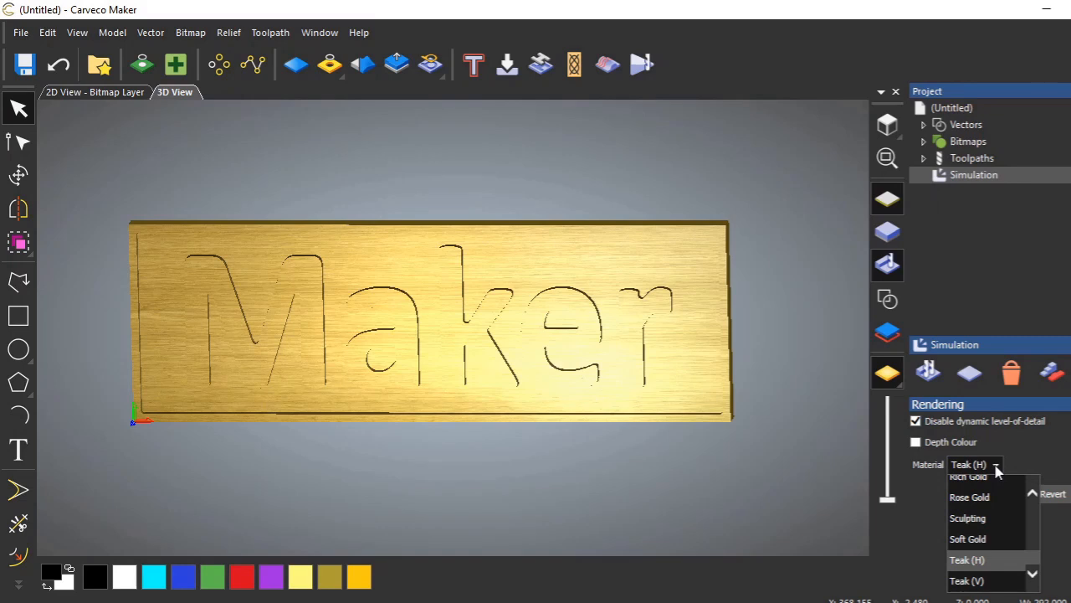
{"action": "mouse_move", "coordinate": [1025, 573]}
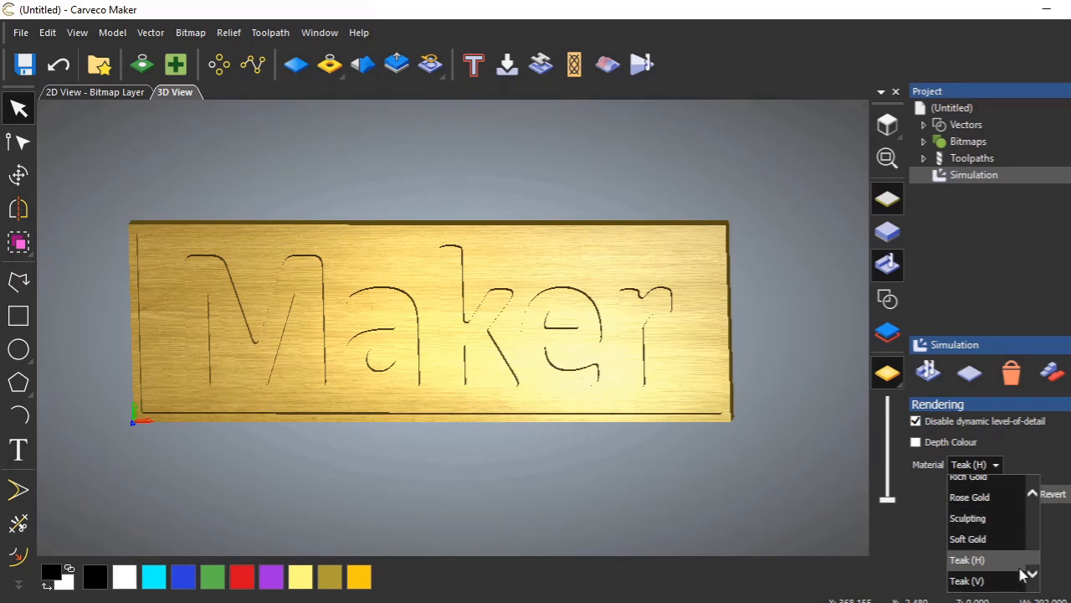
{"action": "left_click", "coordinate": [968, 579]}
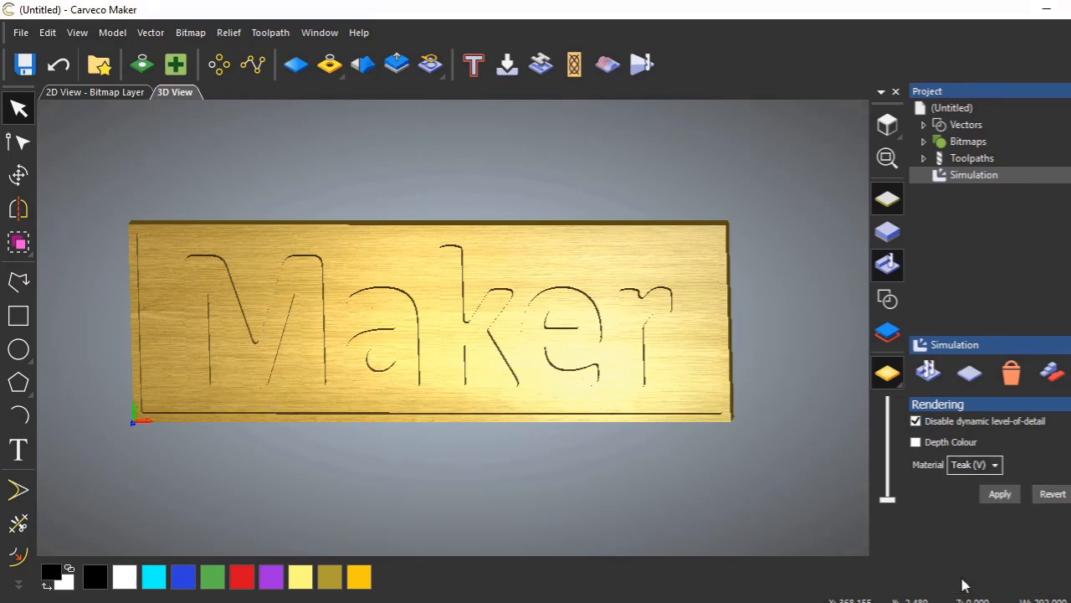
{"action": "left_click", "coordinate": [999, 493]}
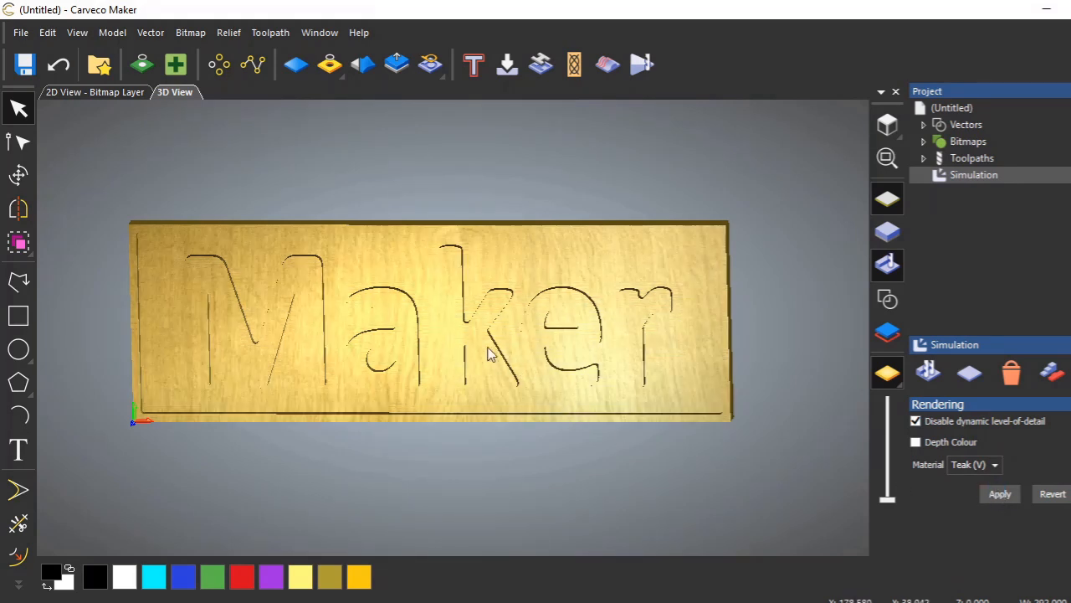
{"action": "left_click_drag", "start_coordinate": [490, 352], "coordinate": [489, 394]}
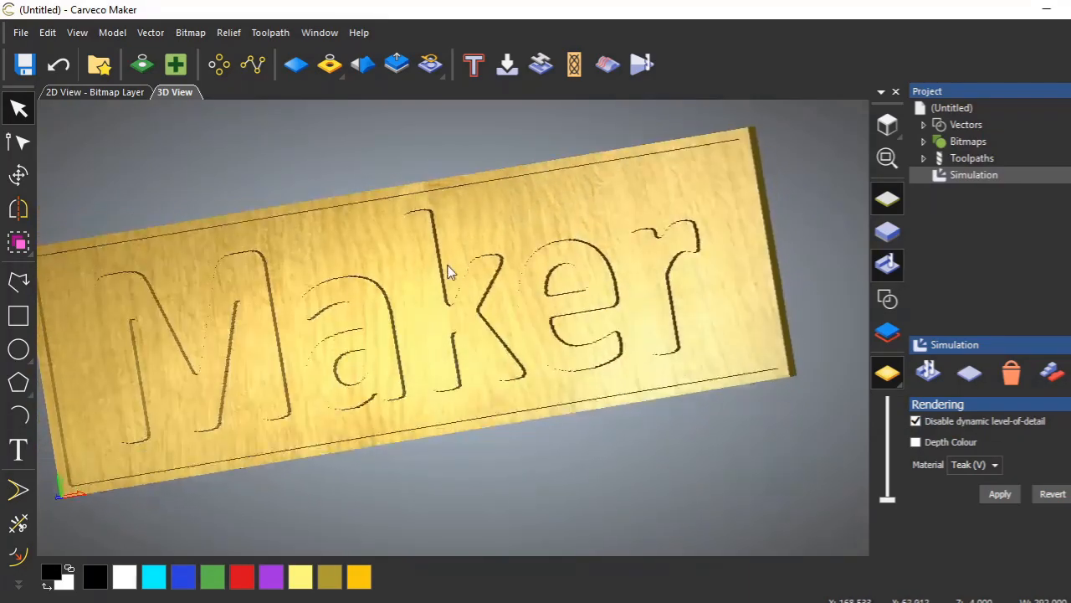
{"action": "left_click_drag", "start_coordinate": [452, 268], "coordinate": [514, 297]}
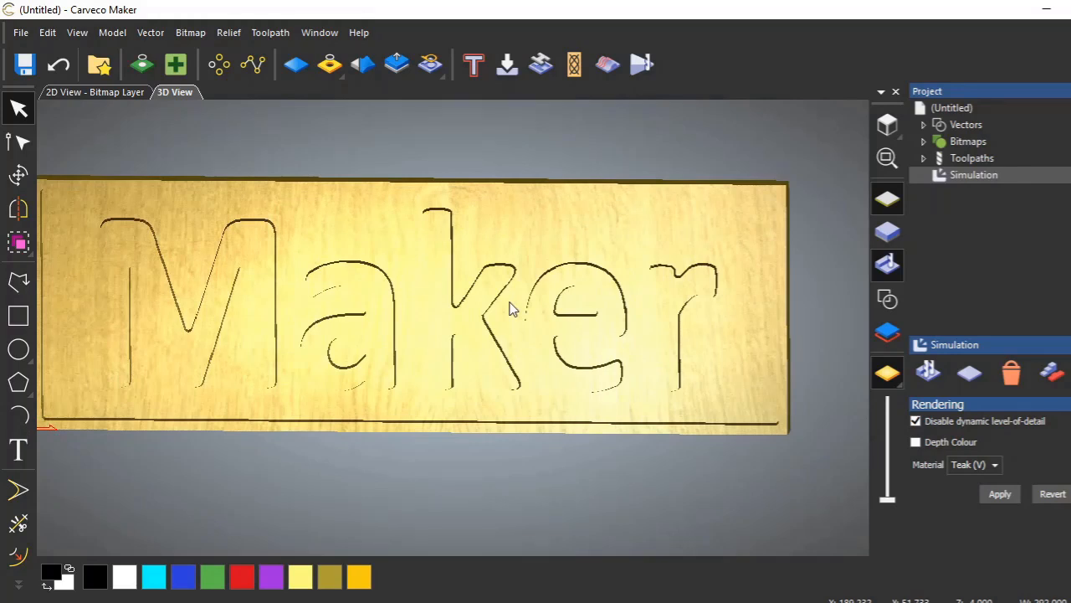
{"action": "left_click", "coordinate": [888, 299]}
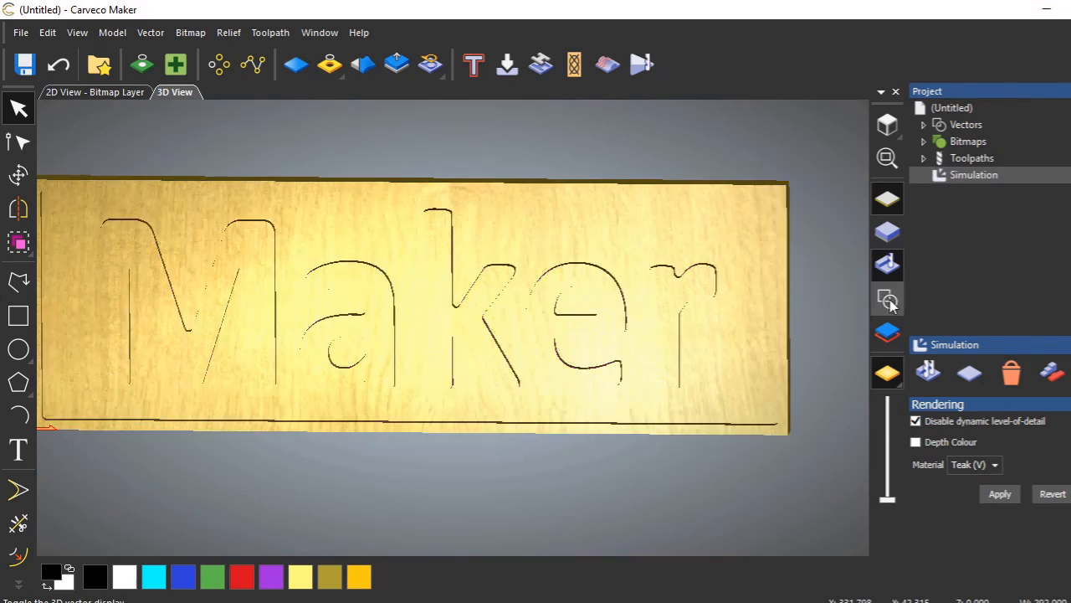
{"action": "mouse_move", "coordinate": [887, 299]}
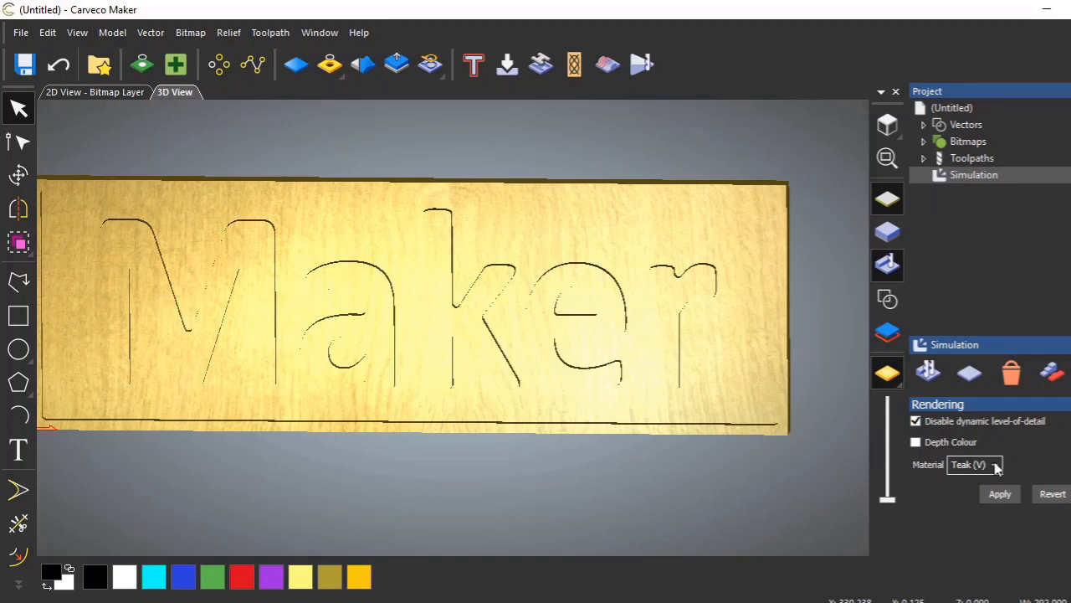
{"action": "left_click", "coordinate": [994, 464]}
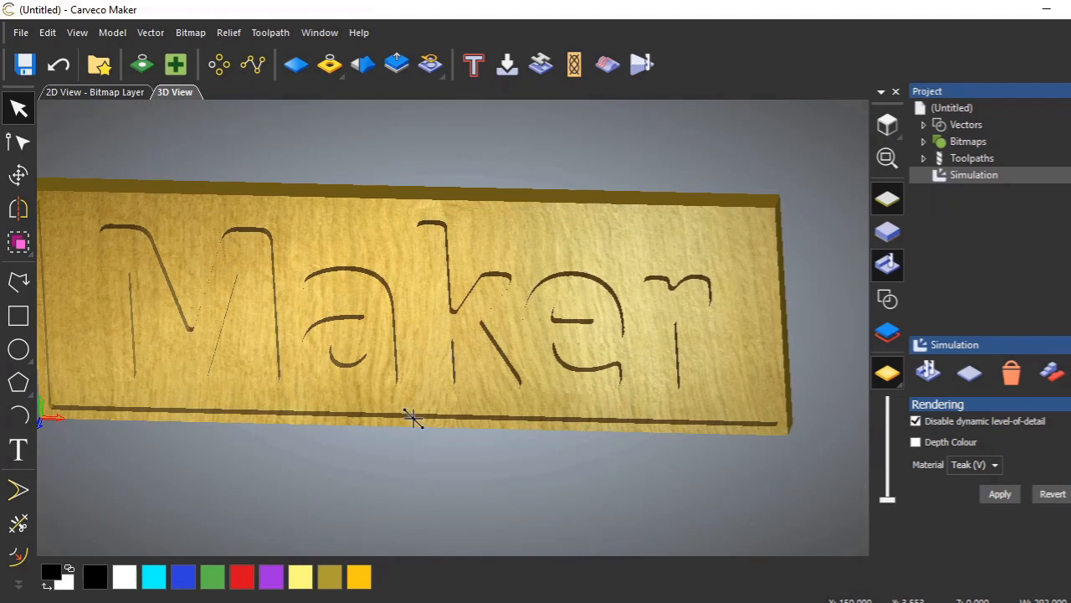
{"action": "mouse_move", "coordinate": [540, 347]}
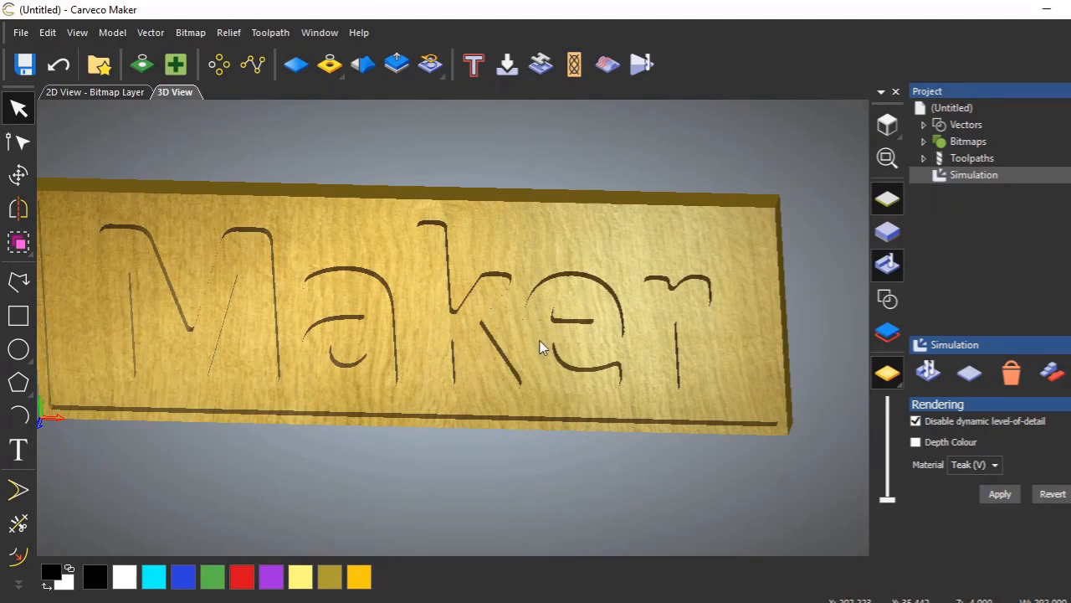
{"action": "mouse_move", "coordinate": [555, 349]}
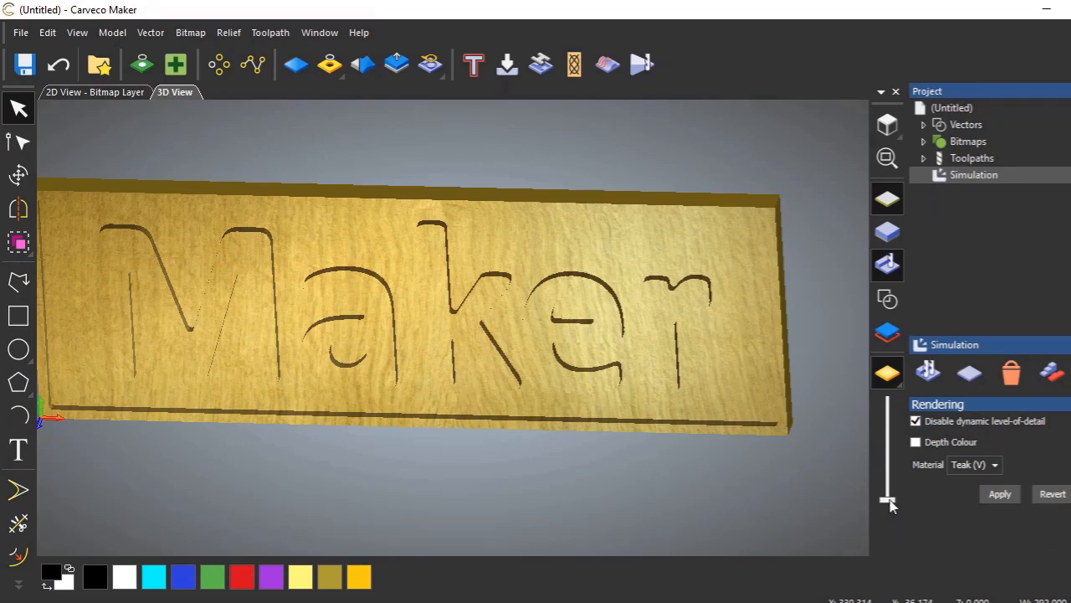
{"action": "left_click_drag", "start_coordinate": [889, 502], "coordinate": [888, 462]}
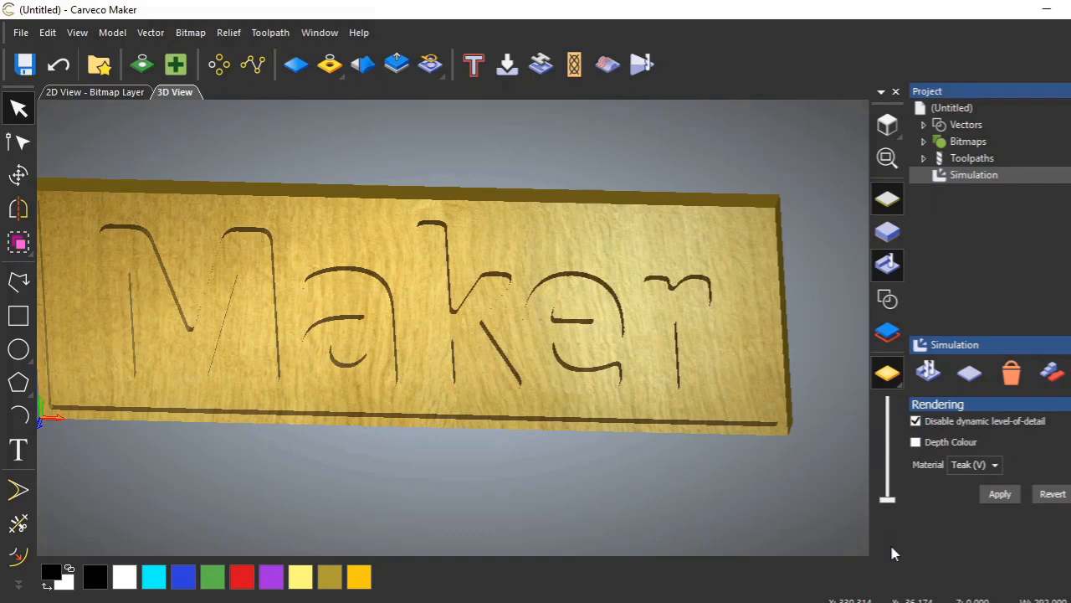
{"action": "mouse_move", "coordinate": [488, 411]}
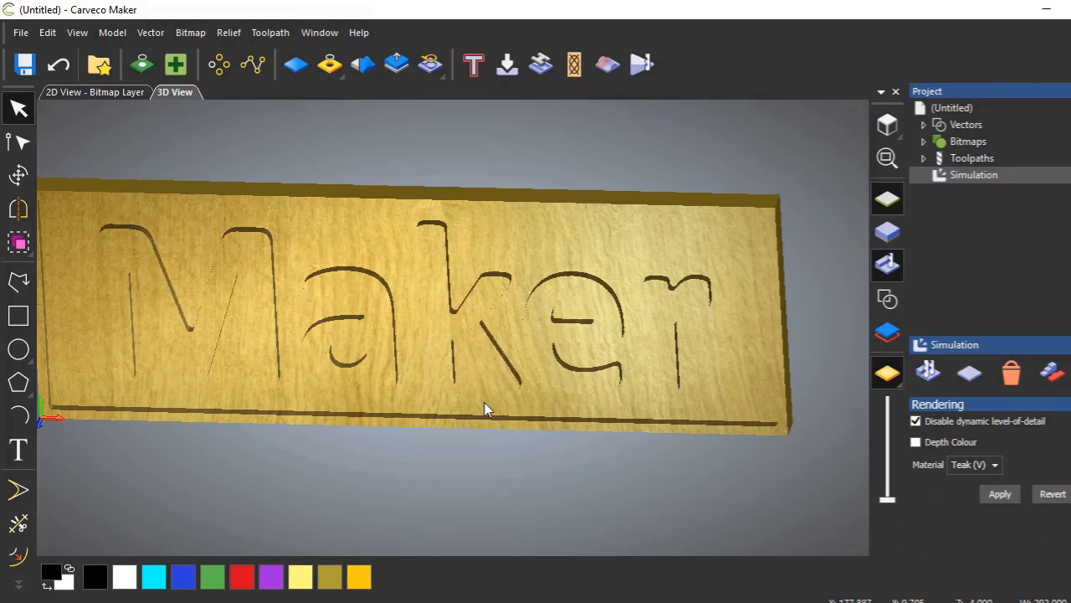
{"action": "mouse_move", "coordinate": [562, 337]}
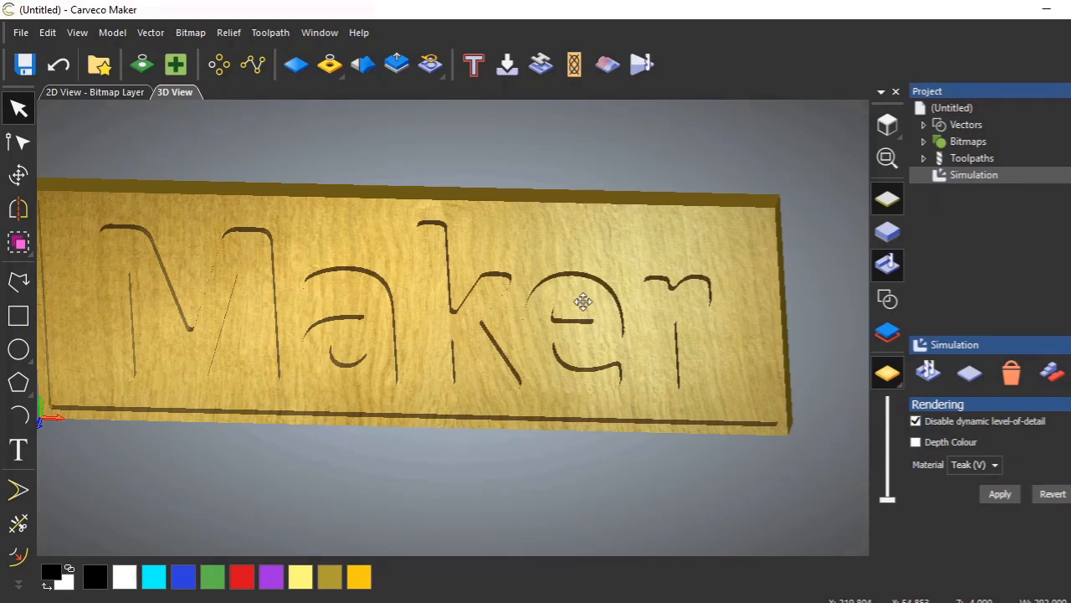
{"action": "mouse_move", "coordinate": [962, 276]}
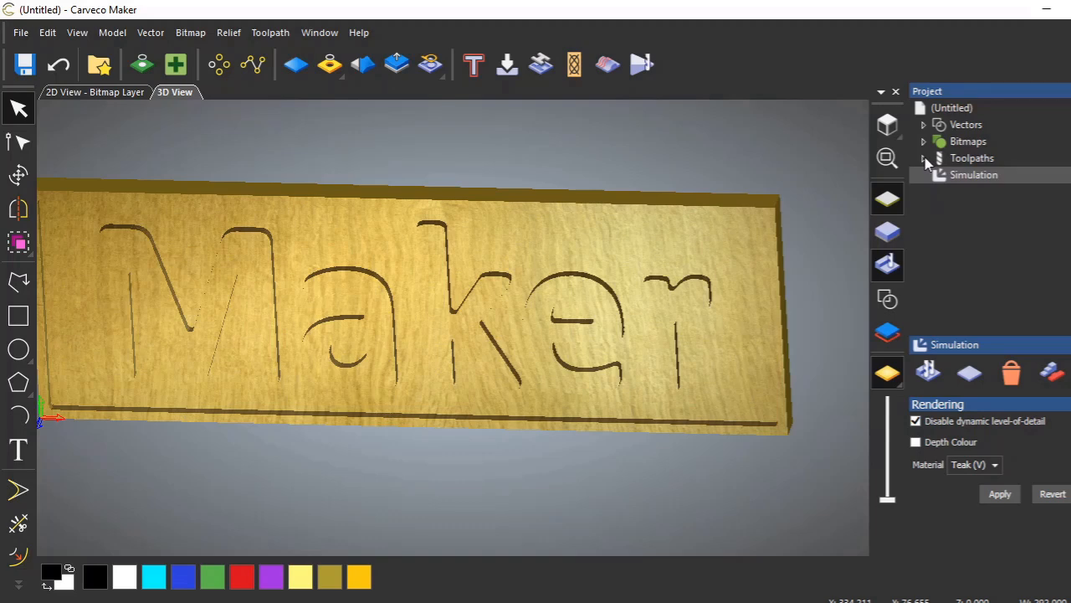
{"action": "mouse_move", "coordinate": [960, 160]}
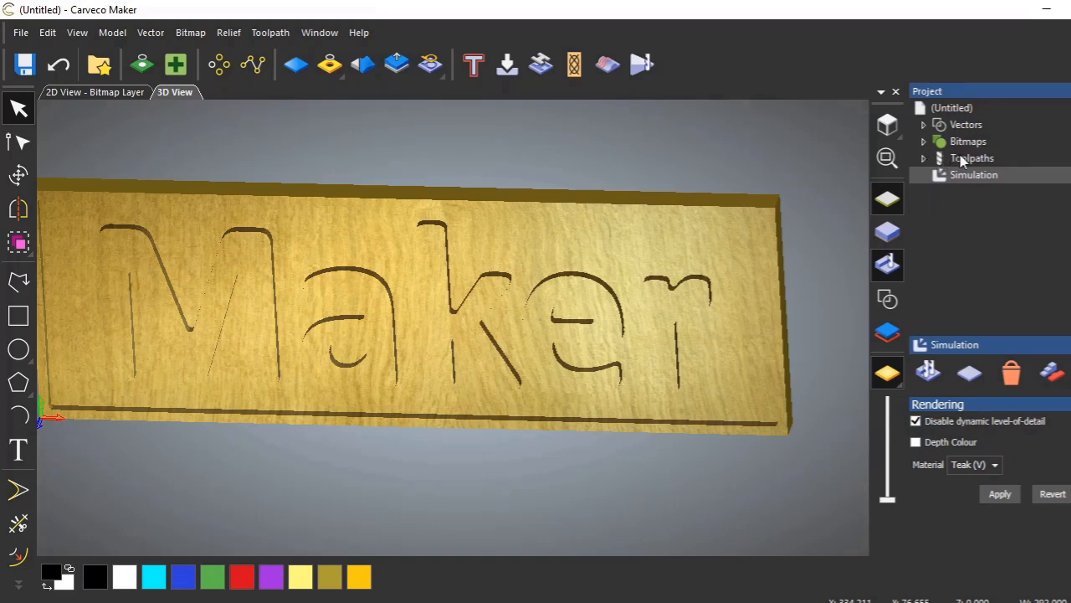
Step: Select Toolpaths in the Project tree to show the Toolpath Operations panel
{"action": "left_click", "coordinate": [972, 158]}
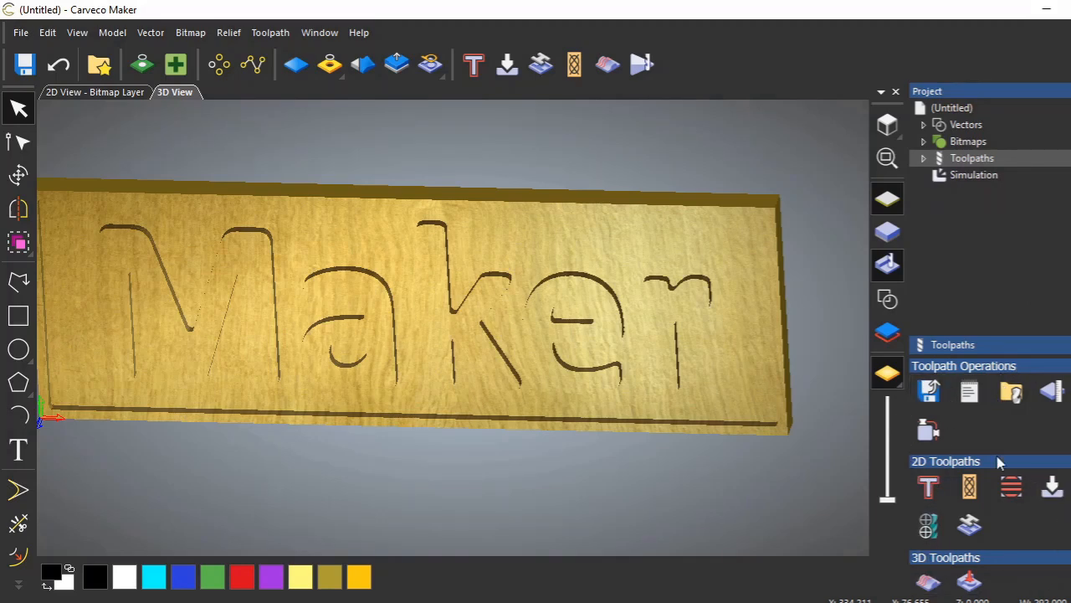
{"action": "mouse_move", "coordinate": [929, 391]}
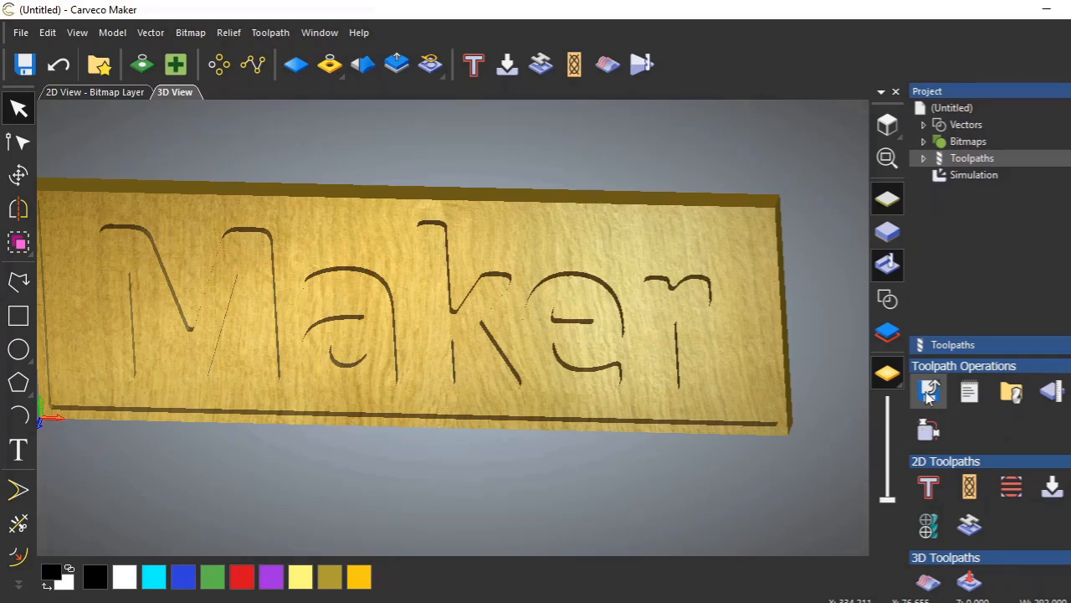
{"action": "mouse_move", "coordinate": [928, 397]}
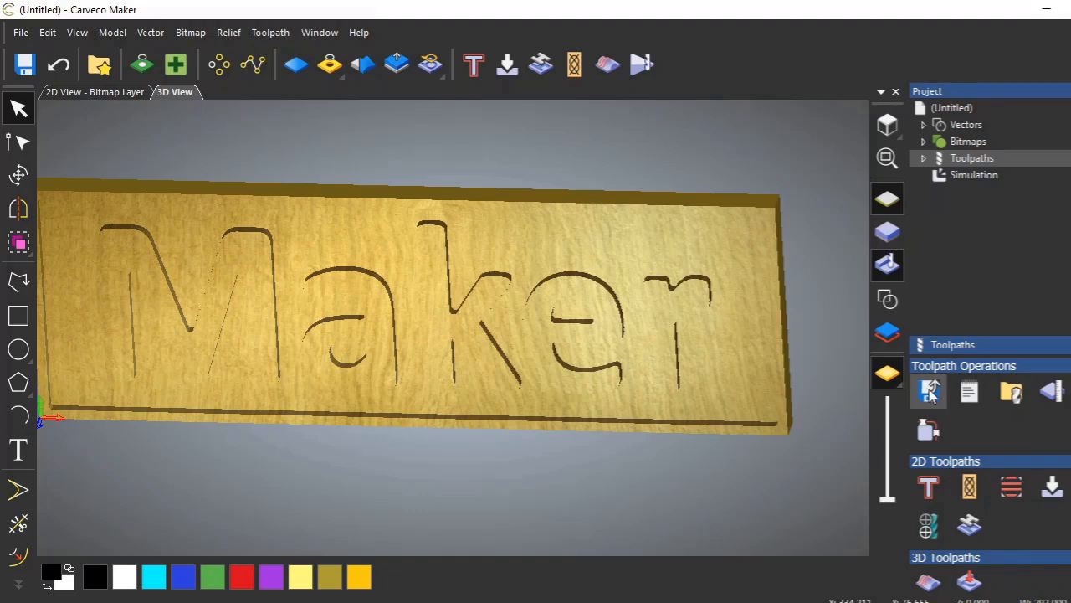
Step: Open Save Toolpaths for the 'Fin 3mm endmill' toolpath and name the file 'Maker test 1'
{"action": "left_click", "coordinate": [929, 391]}
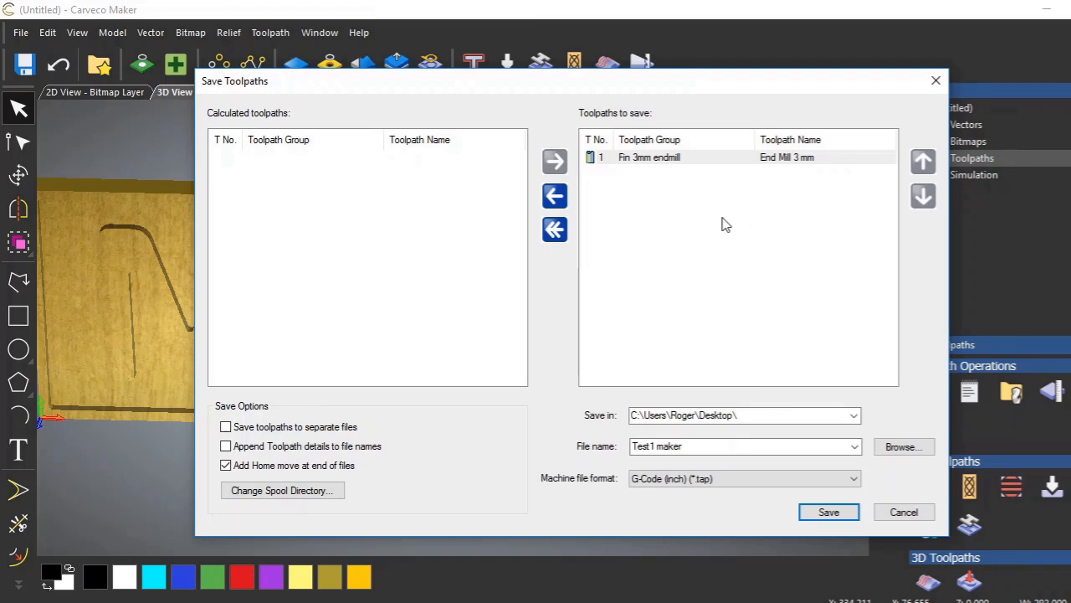
{"action": "mouse_move", "coordinate": [736, 188]}
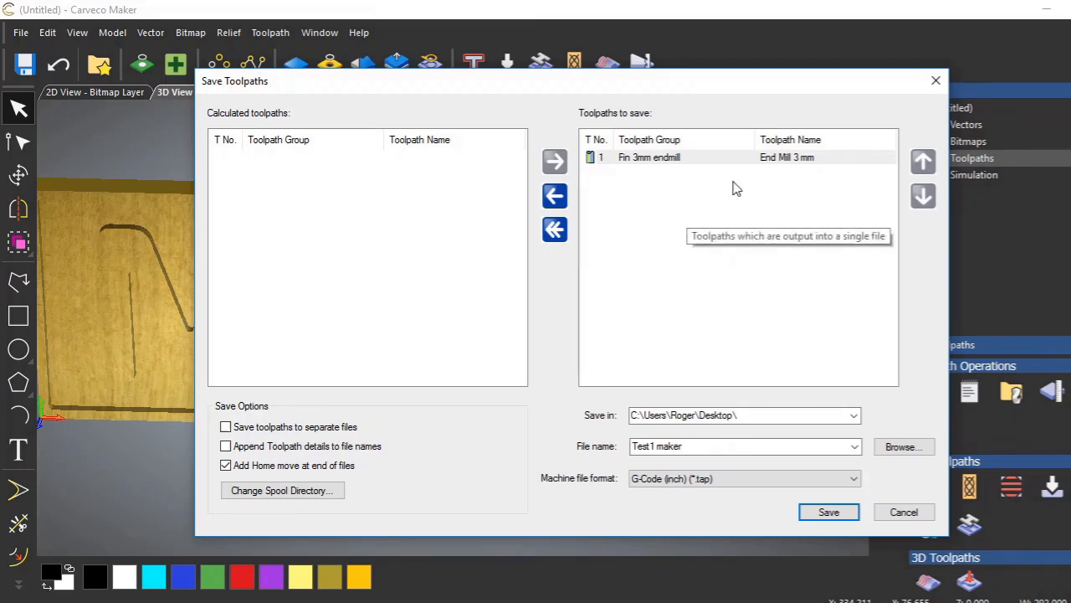
{"action": "mouse_move", "coordinate": [727, 159]}
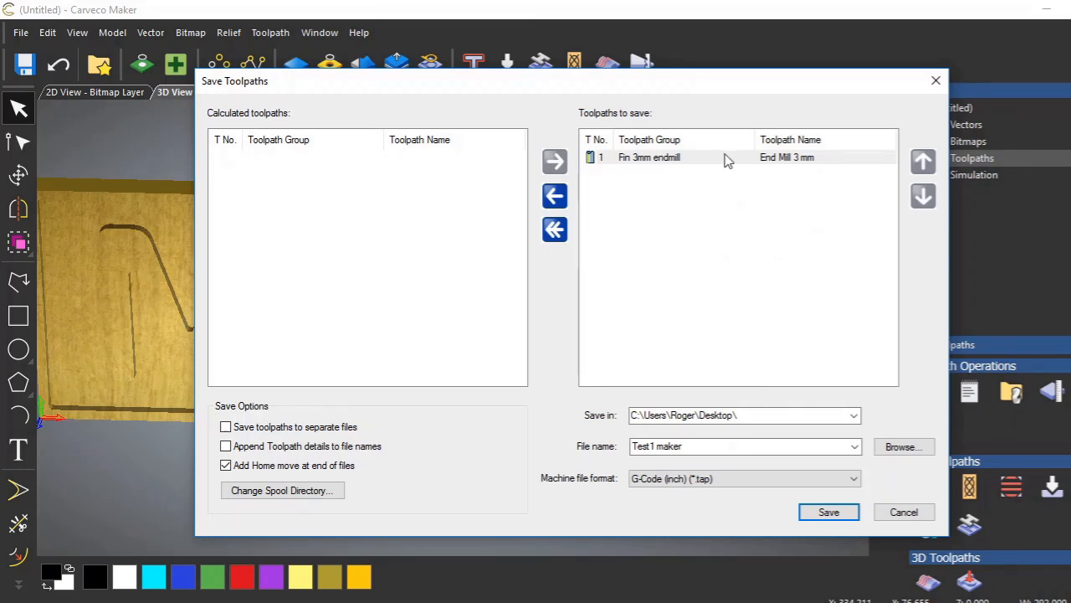
{"action": "mouse_move", "coordinate": [632, 163]}
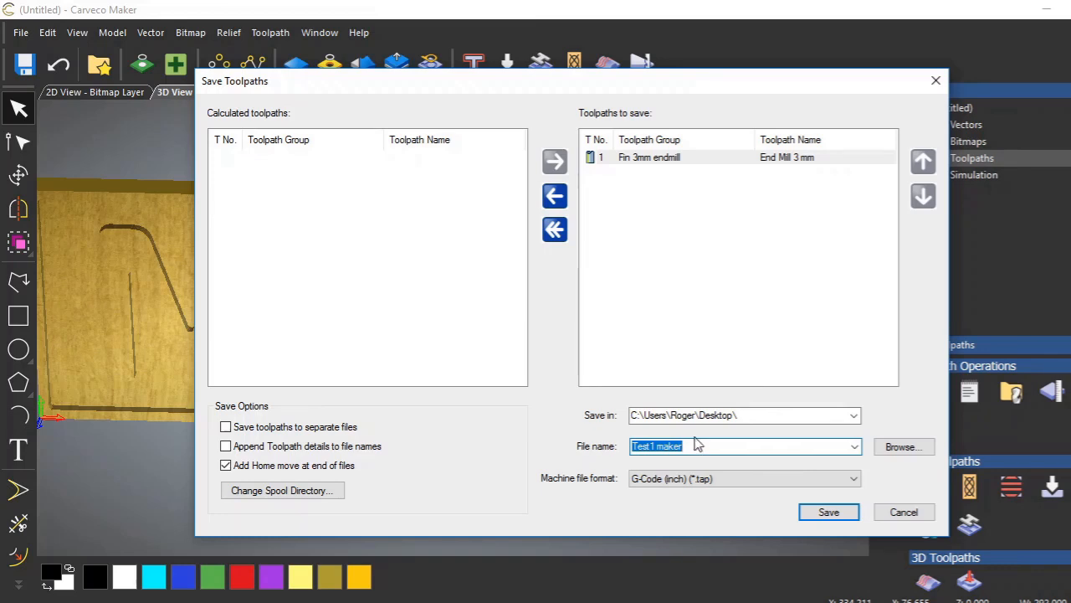
{"action": "type", "text": "T"}
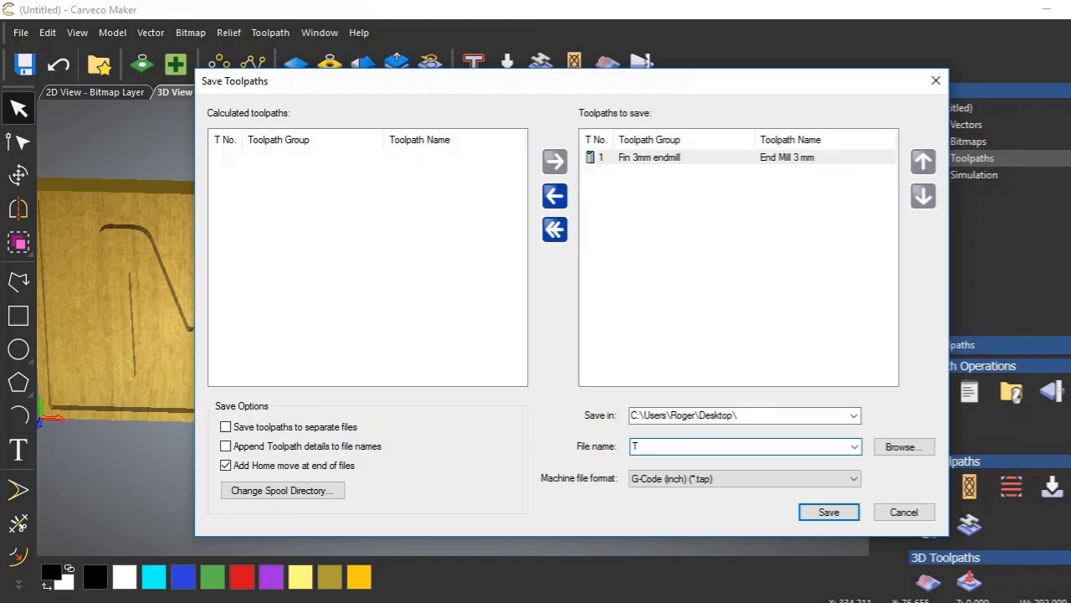
{"action": "key", "text": "Backspace"}
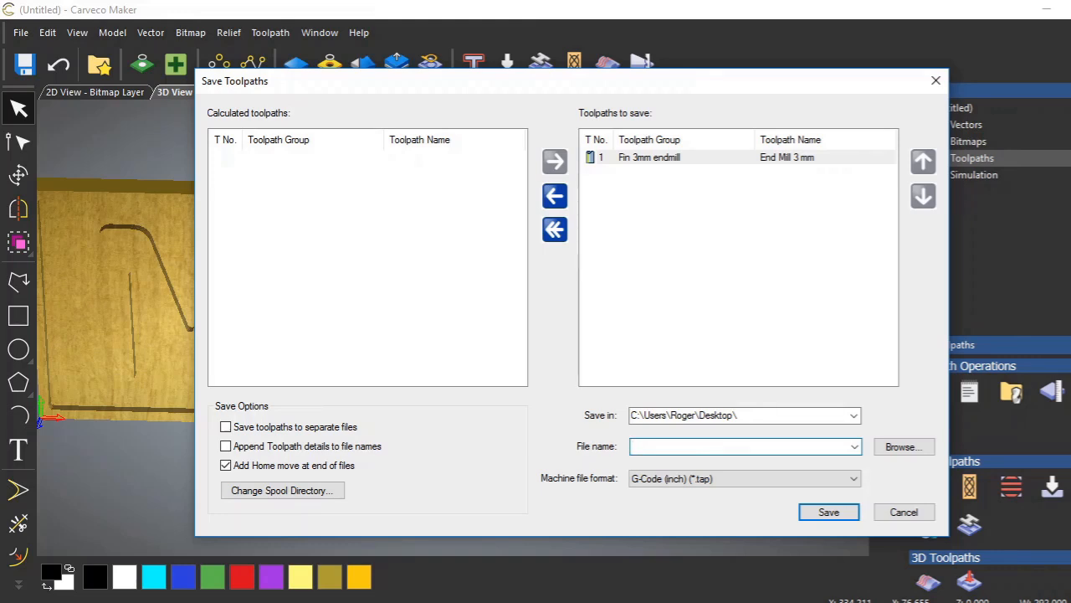
{"action": "type", "text": "Maker test"}
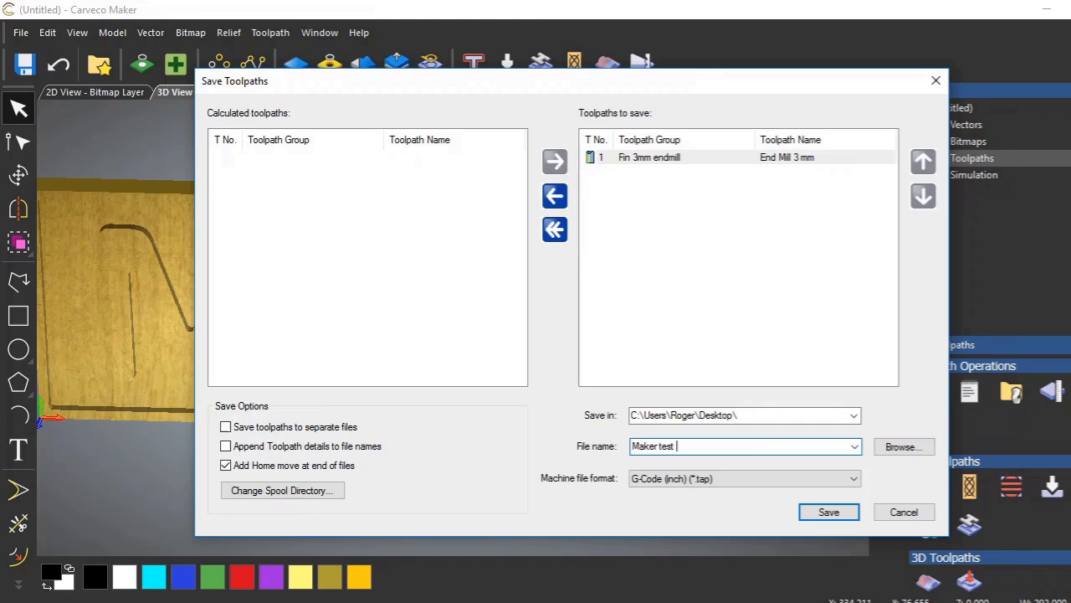
{"action": "type", "text": "1"}
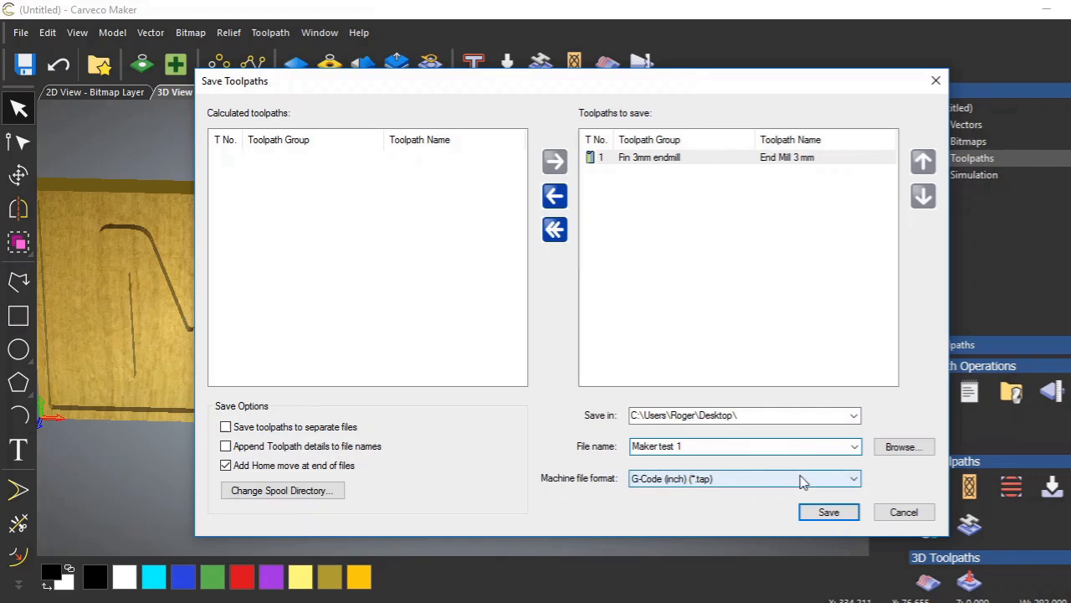
{"action": "mouse_move", "coordinate": [837, 478]}
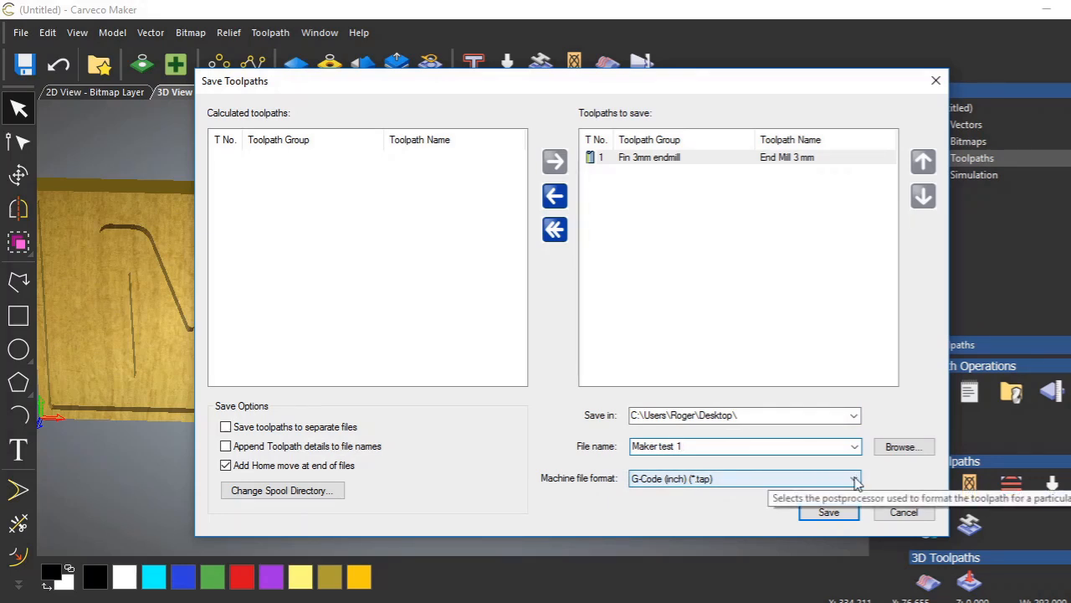
Step: Open the Machine file format dropdown in the Save Toolpaths dialog
{"action": "left_click", "coordinate": [853, 478]}
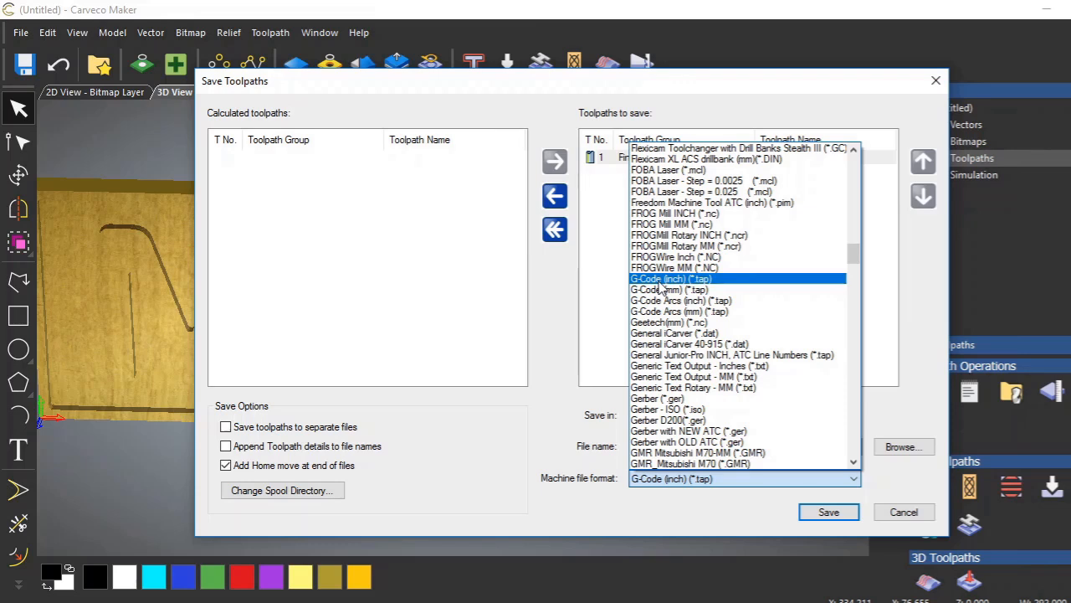
{"action": "mouse_move", "coordinate": [676, 287]}
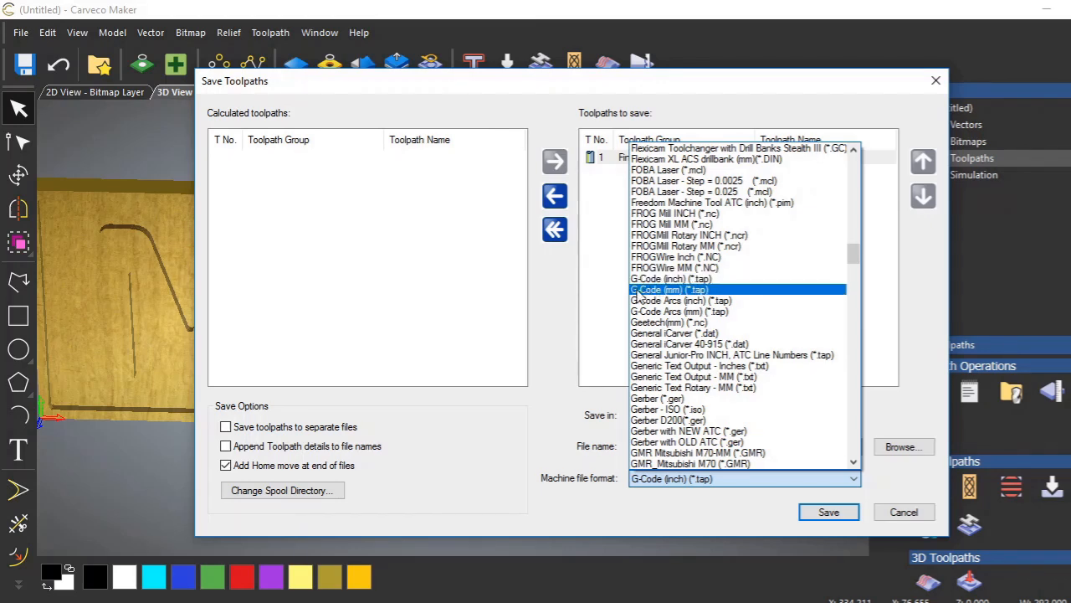
{"action": "mouse_move", "coordinate": [679, 294]}
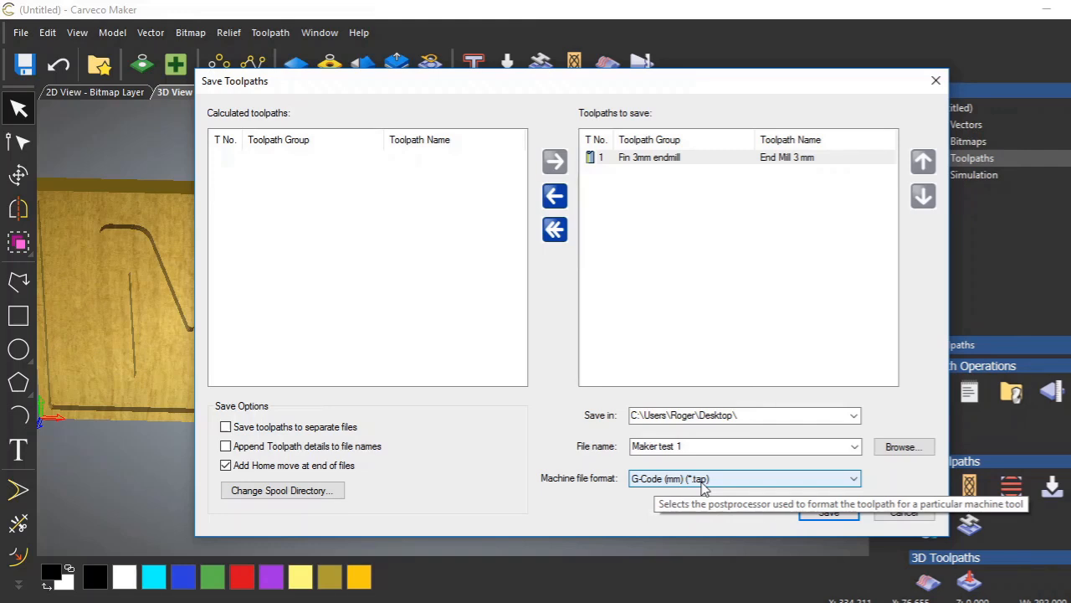
{"action": "mouse_move", "coordinate": [722, 478]}
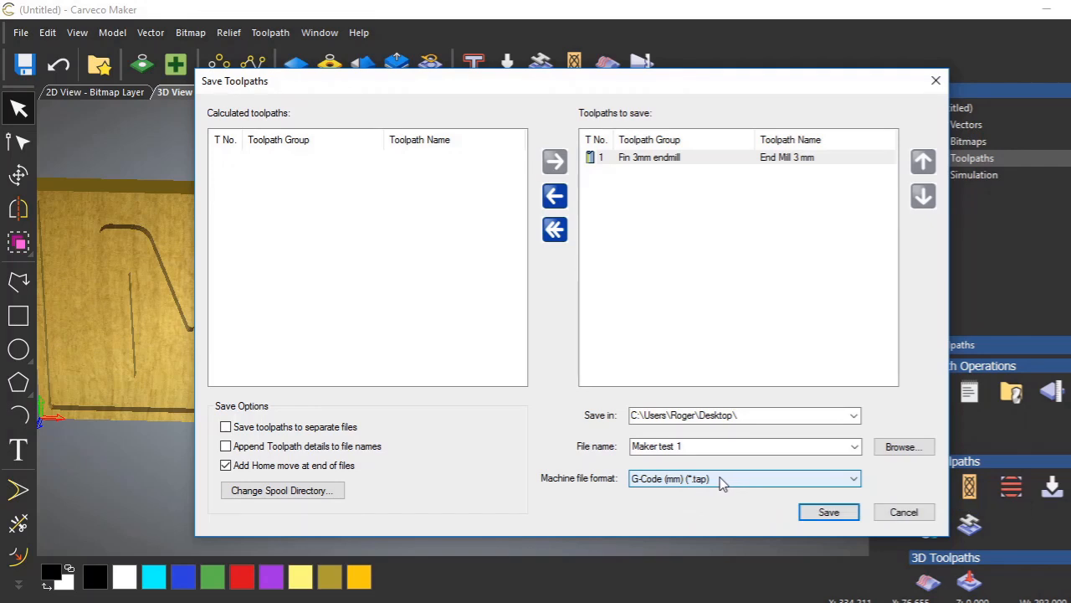
{"action": "mouse_move", "coordinate": [667, 486]}
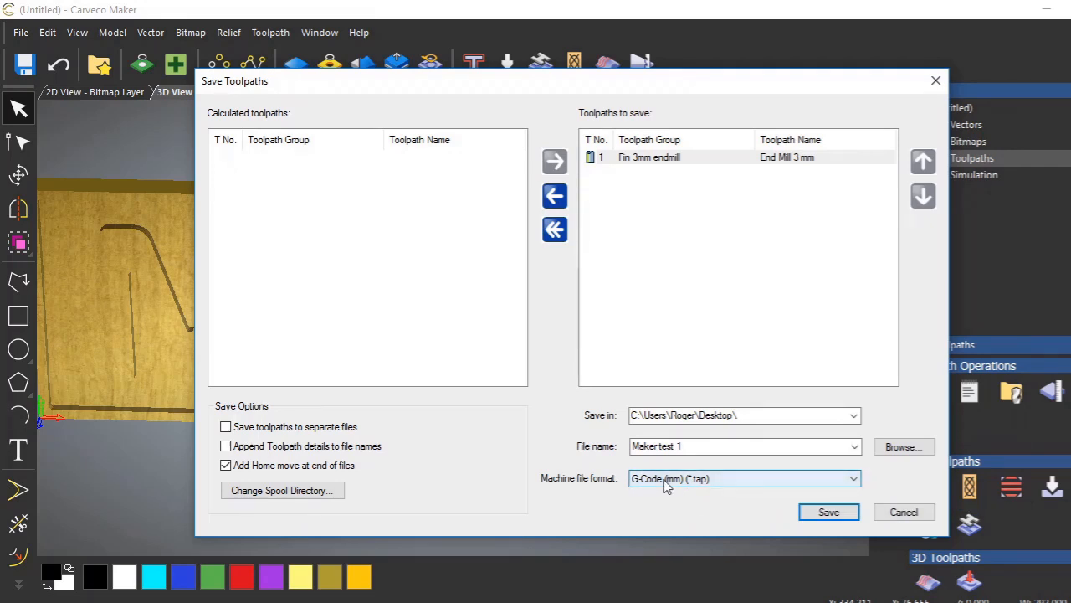
{"action": "mouse_move", "coordinate": [745, 478]}
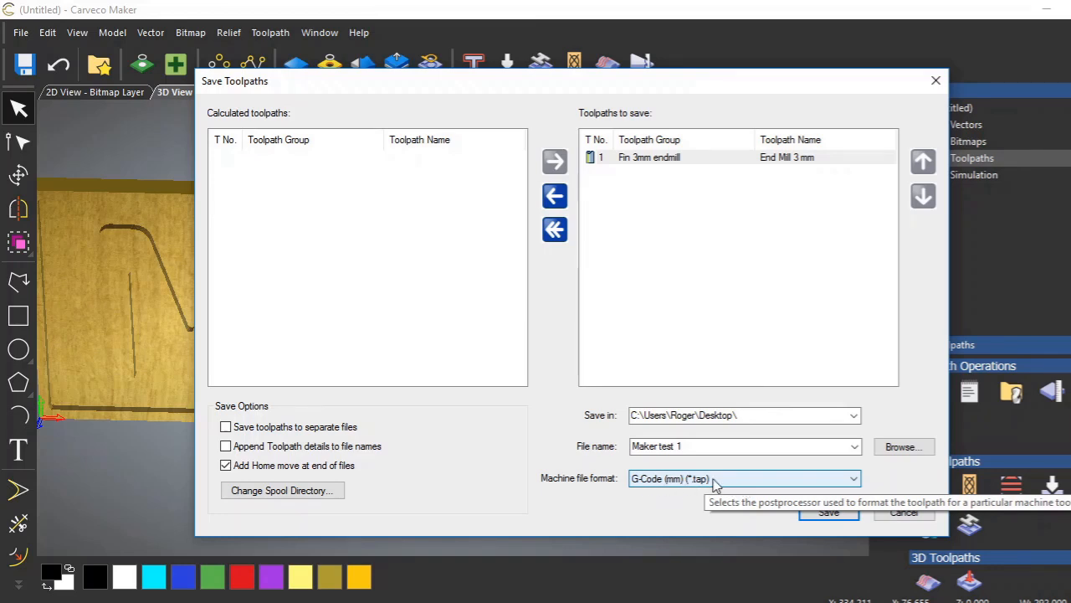
{"action": "mouse_move", "coordinate": [720, 486]}
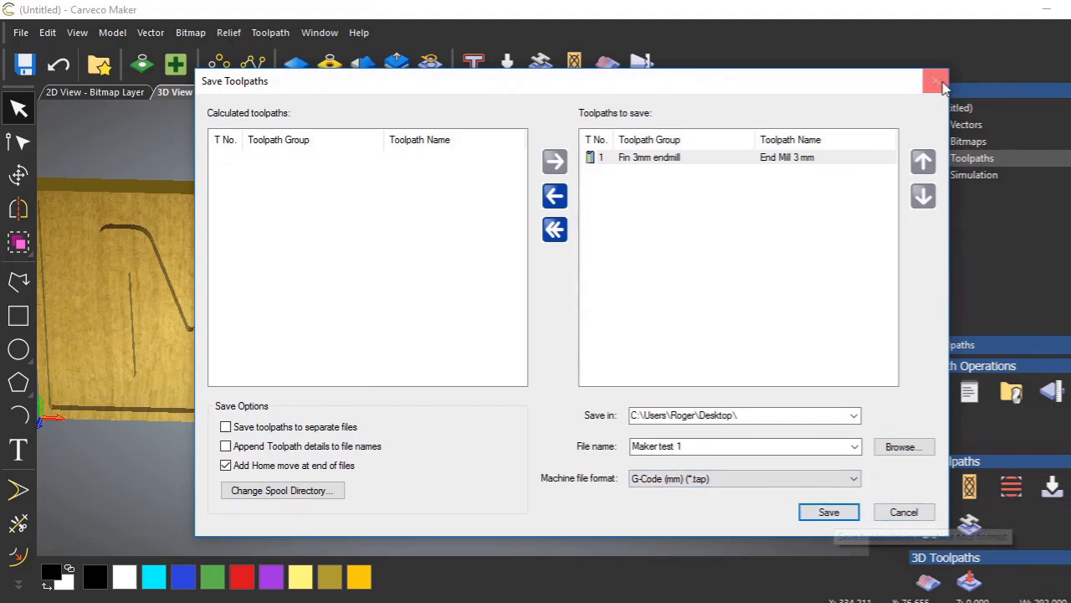
Step: Close Save Toolpaths, re-apply depth colouring to the simulated sign, and rotate the view
{"action": "left_click", "coordinate": [935, 81]}
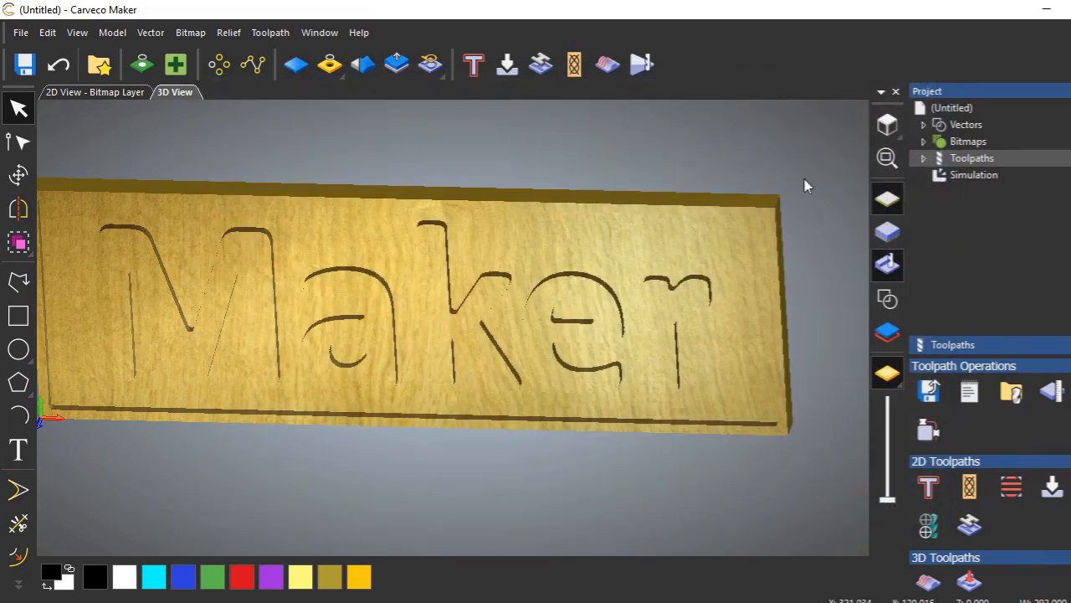
{"action": "mouse_move", "coordinate": [519, 468]}
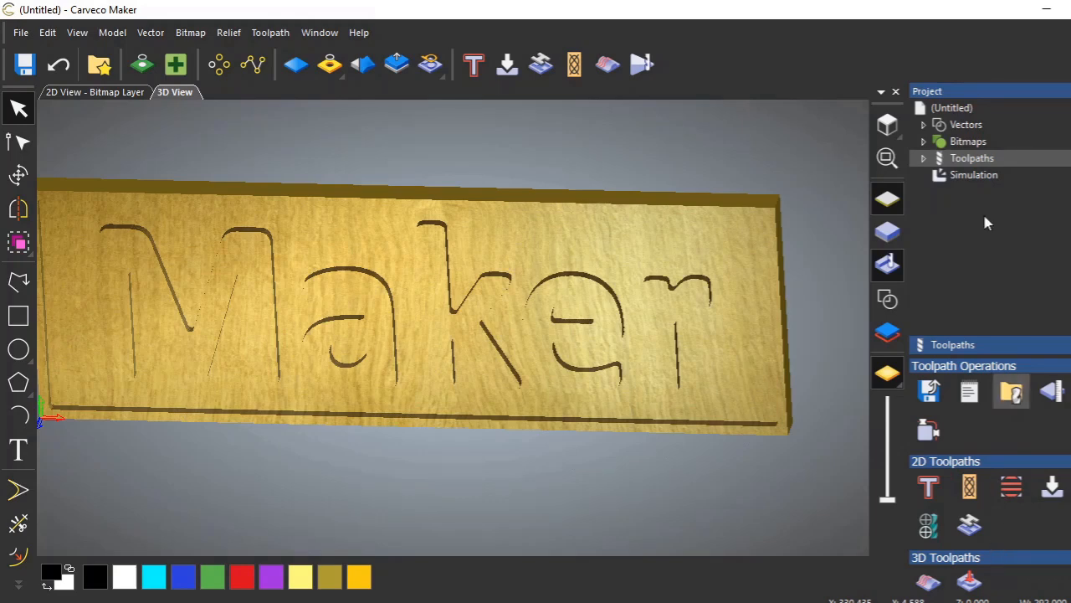
{"action": "left_click", "coordinate": [973, 174]}
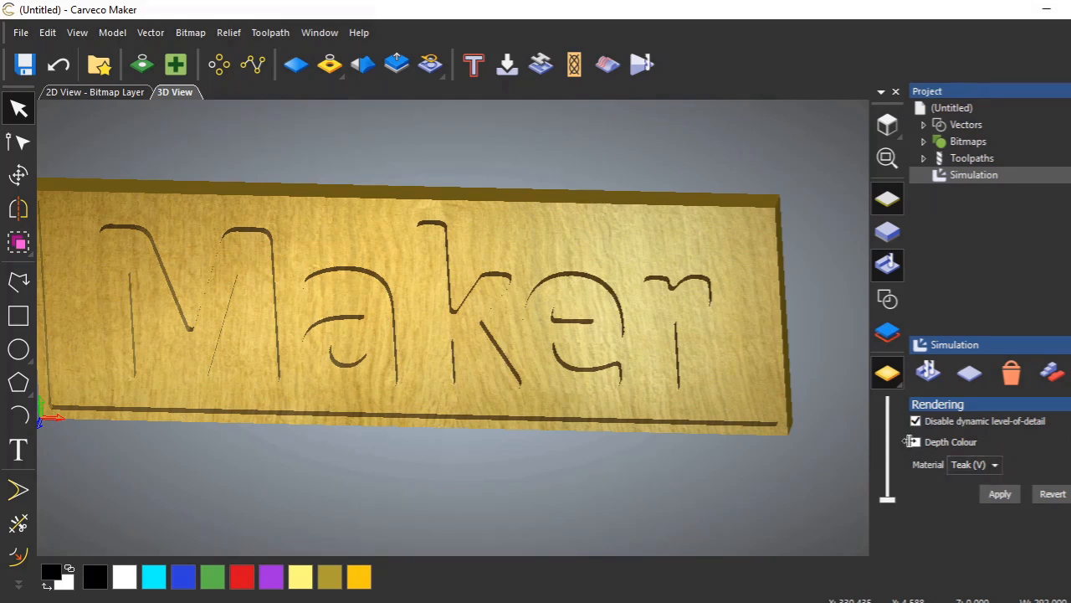
{"action": "left_click", "coordinate": [915, 441]}
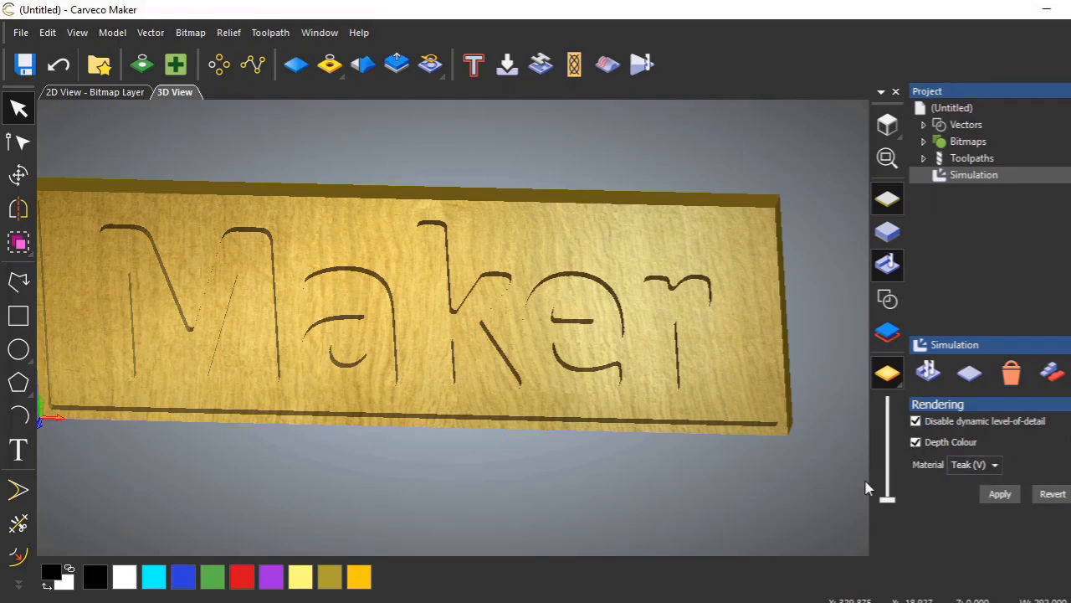
{"action": "left_click", "coordinate": [999, 494]}
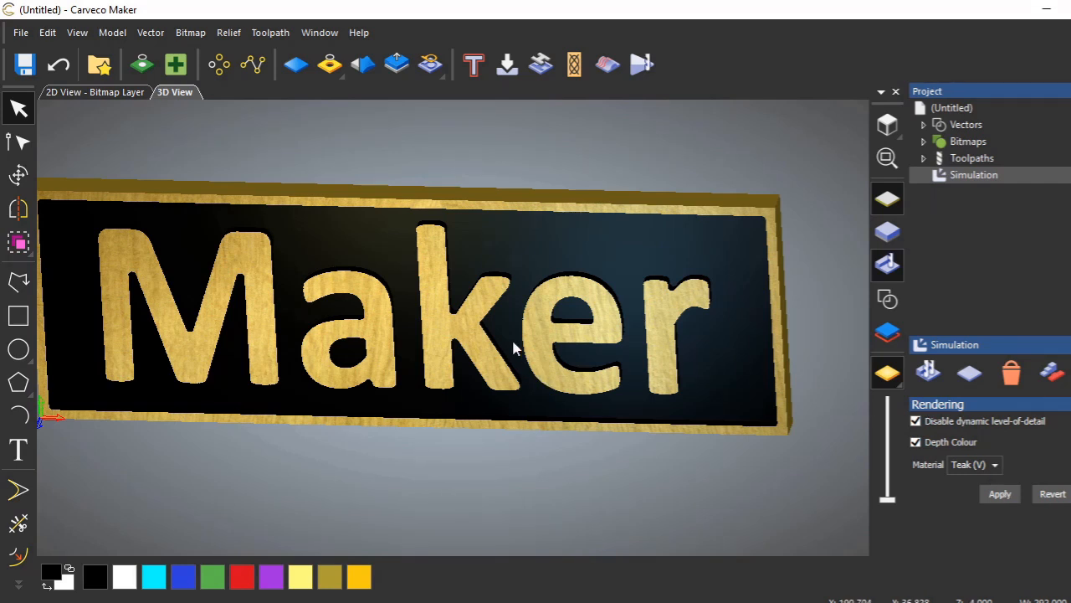
{"action": "mouse_move", "coordinate": [498, 364]}
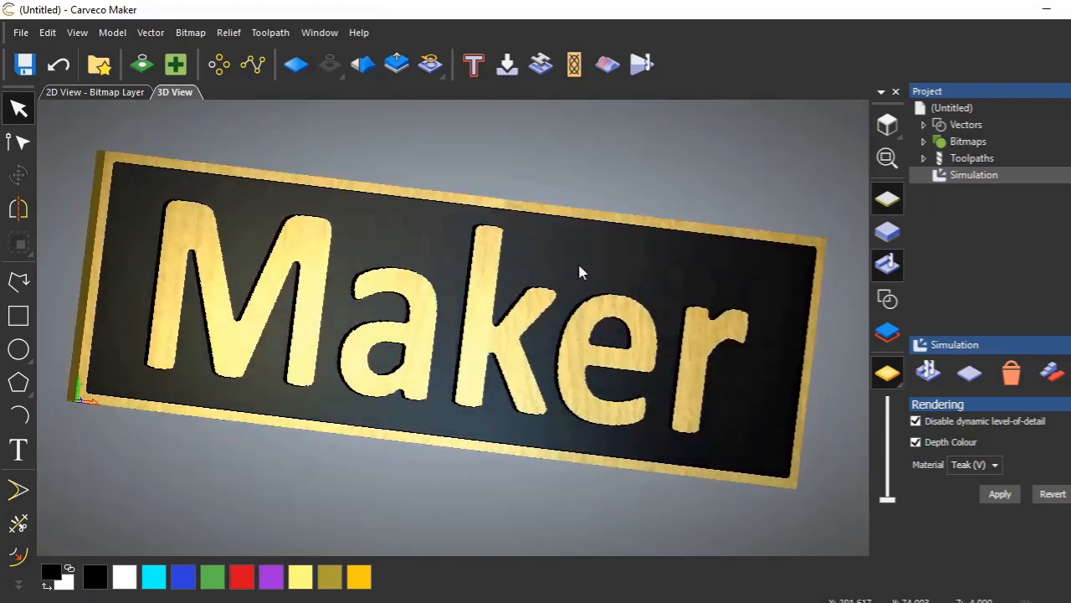
{"action": "left_click_drag", "start_coordinate": [582, 272], "coordinate": [535, 314]}
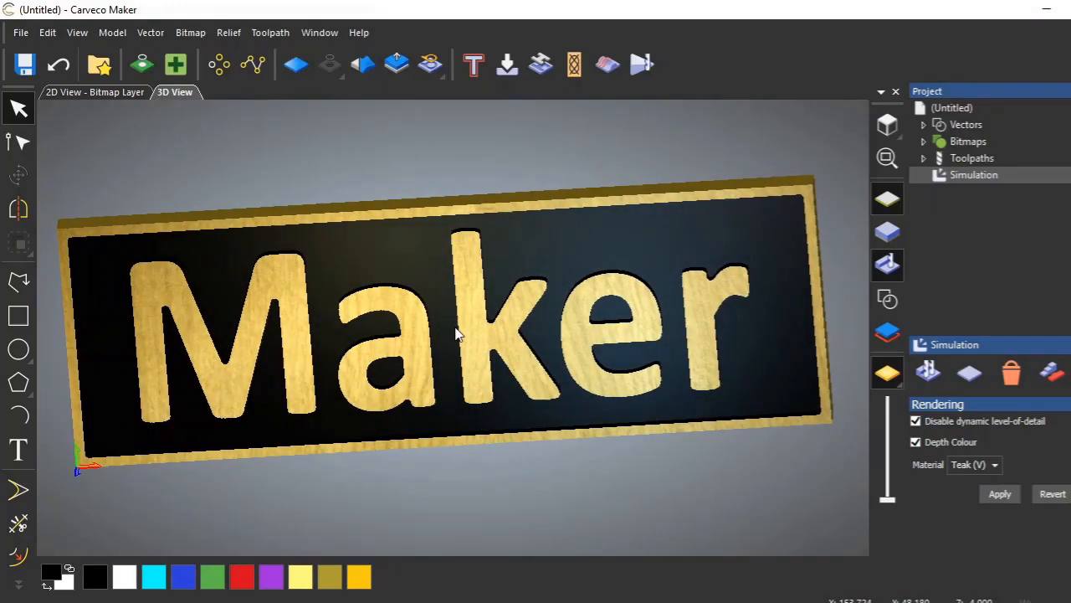
{"action": "mouse_move", "coordinate": [481, 335]}
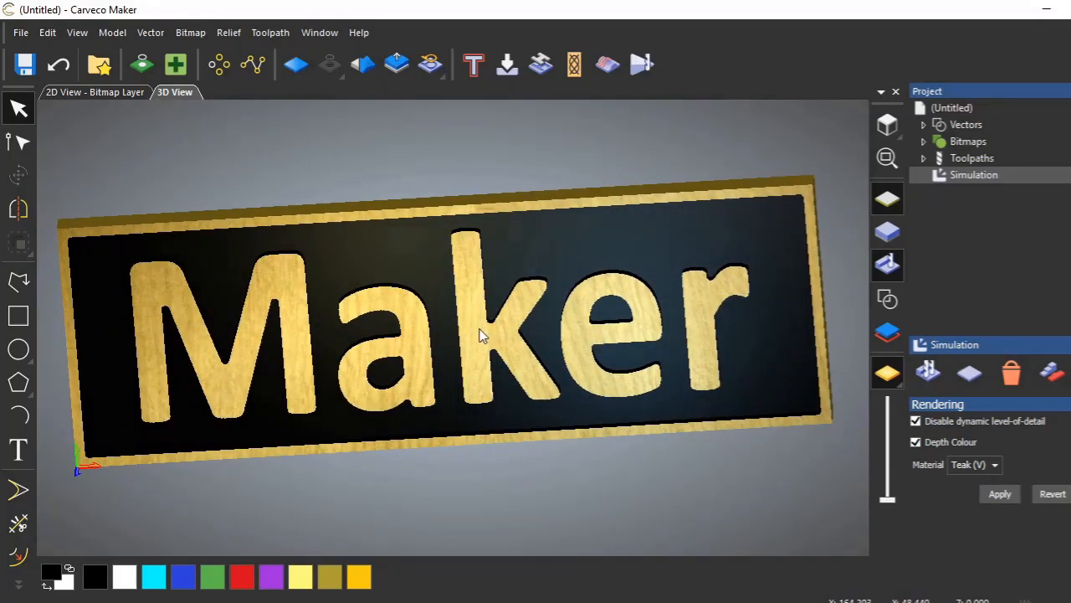